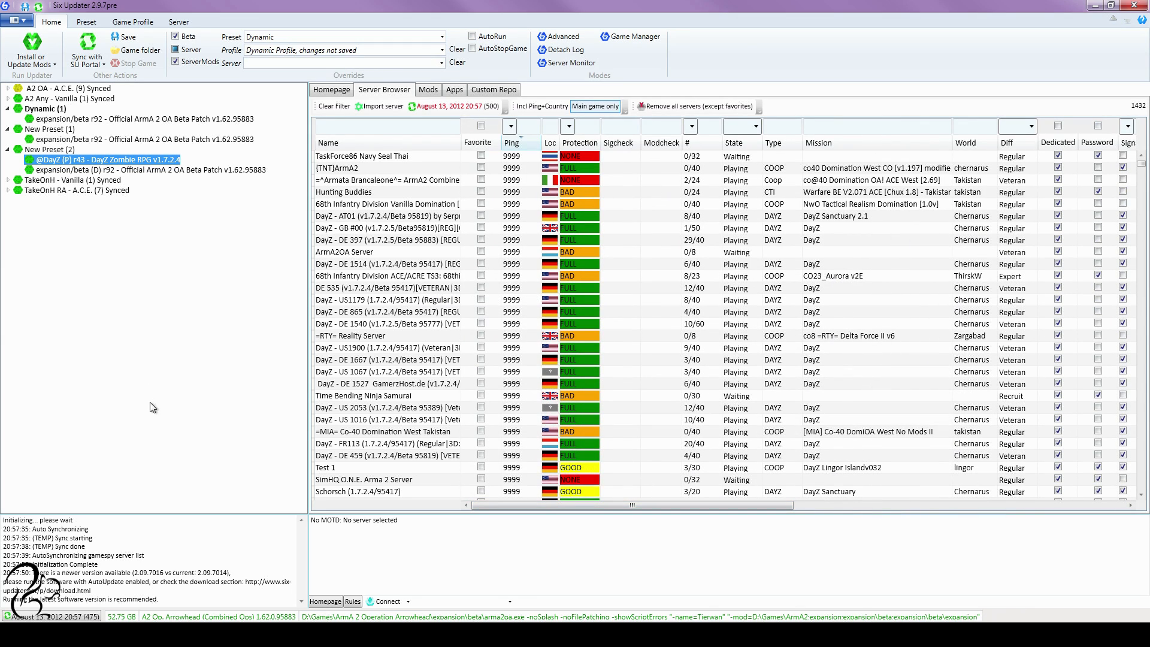
{"action": "mouse_move", "coordinate": [345, 583]}
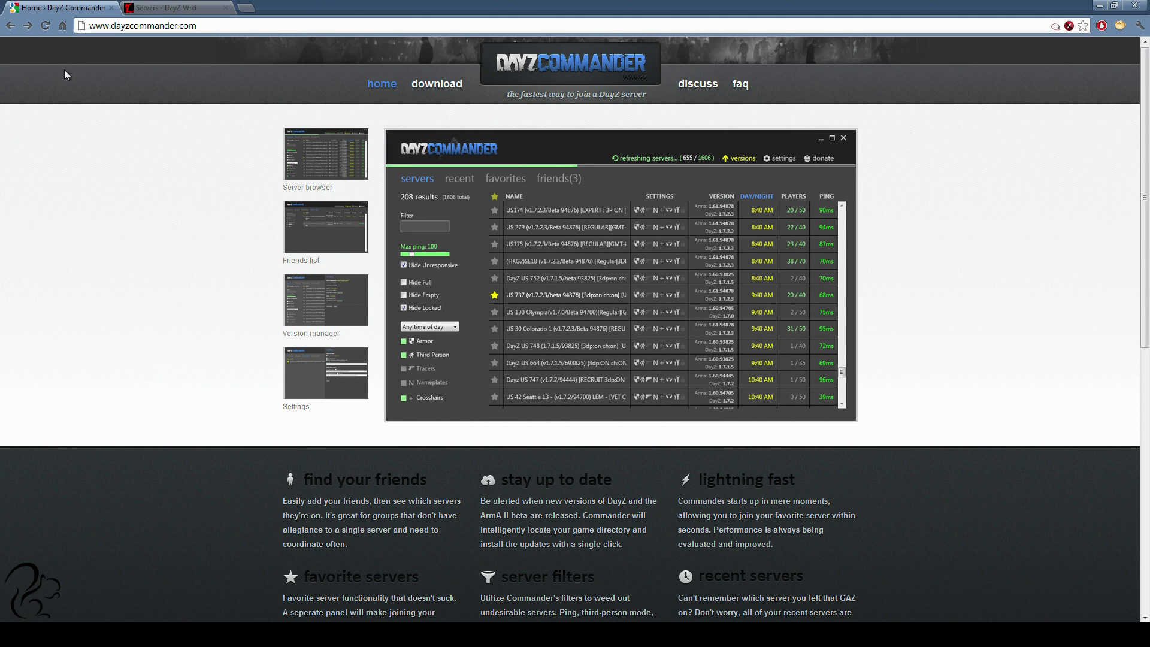
Step: Preview the friends-list screenshot on dayzcommander.com, then bring Six Updater back to the front
{"action": "left_click", "coordinate": [557, 178]}
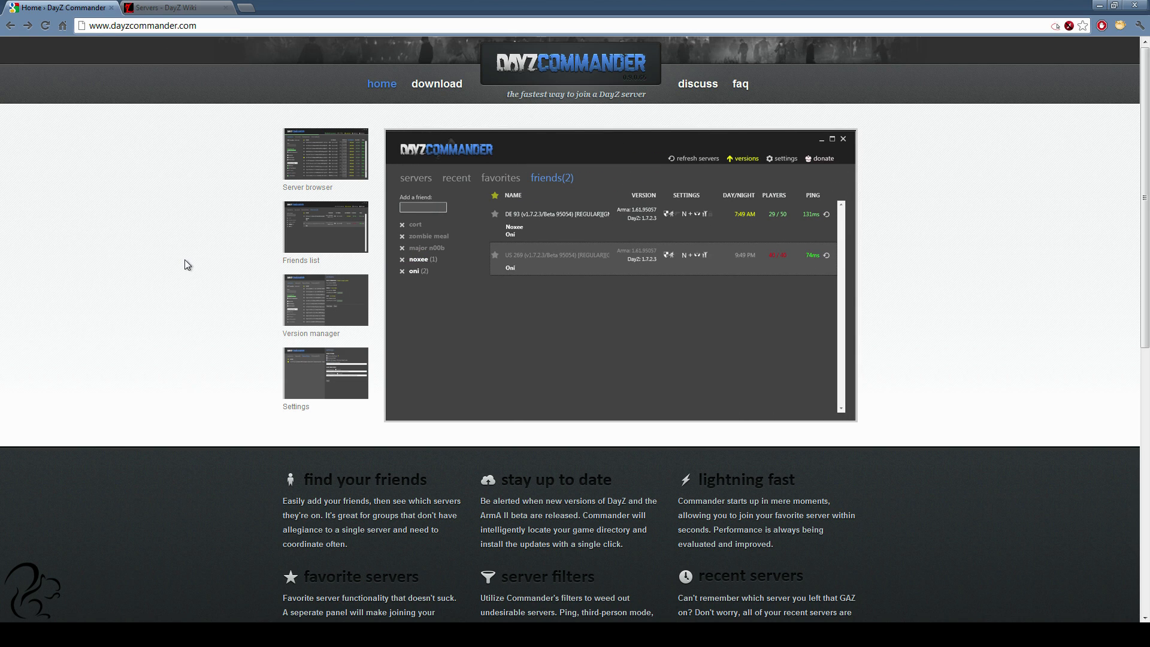
{"action": "left_click", "coordinate": [746, 158]}
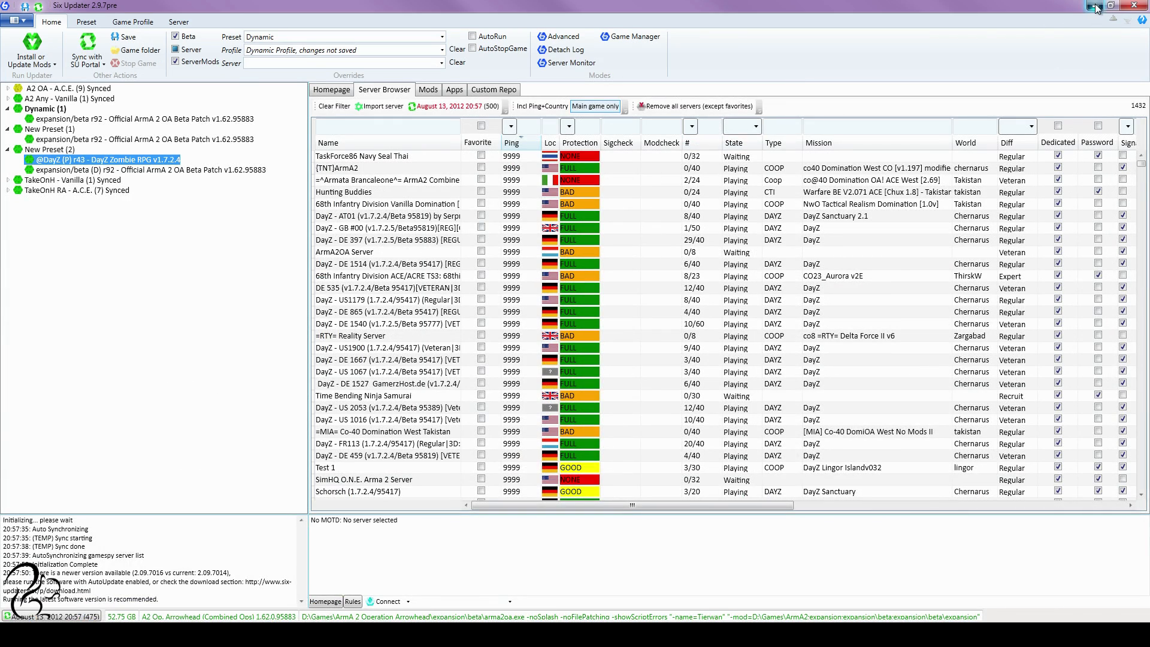
Step: Minimize Six Updater and launch DayZ Commander from its desktop shortcut
{"action": "left_click", "coordinate": [1138, 4]}
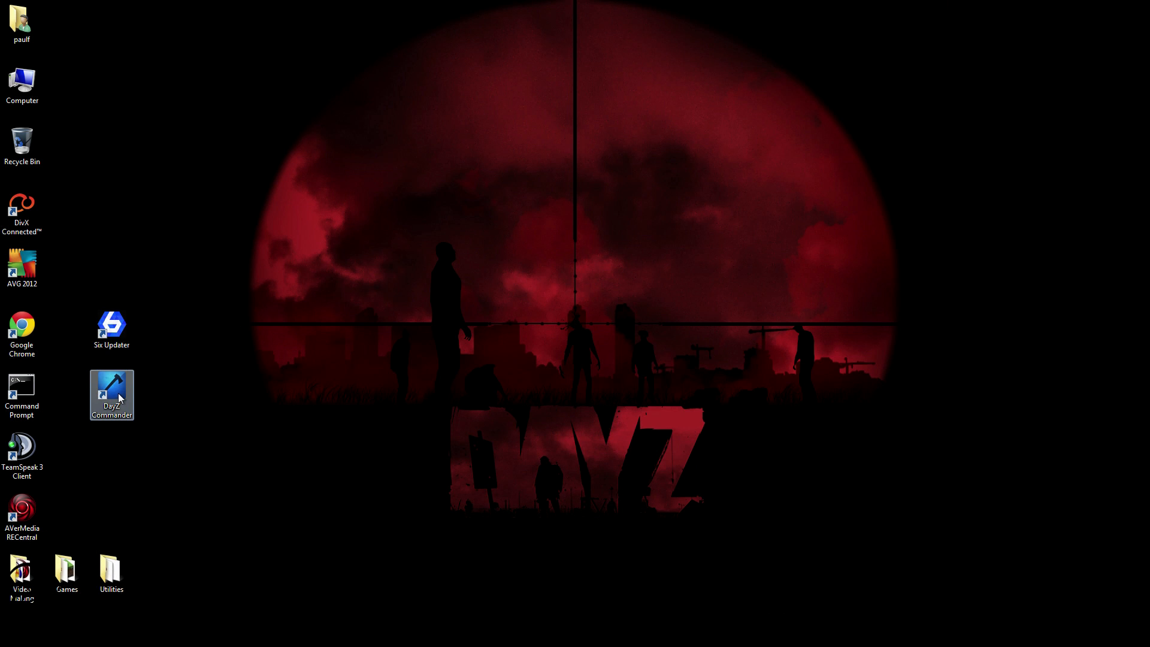
{"action": "double_click", "coordinate": [111, 394]}
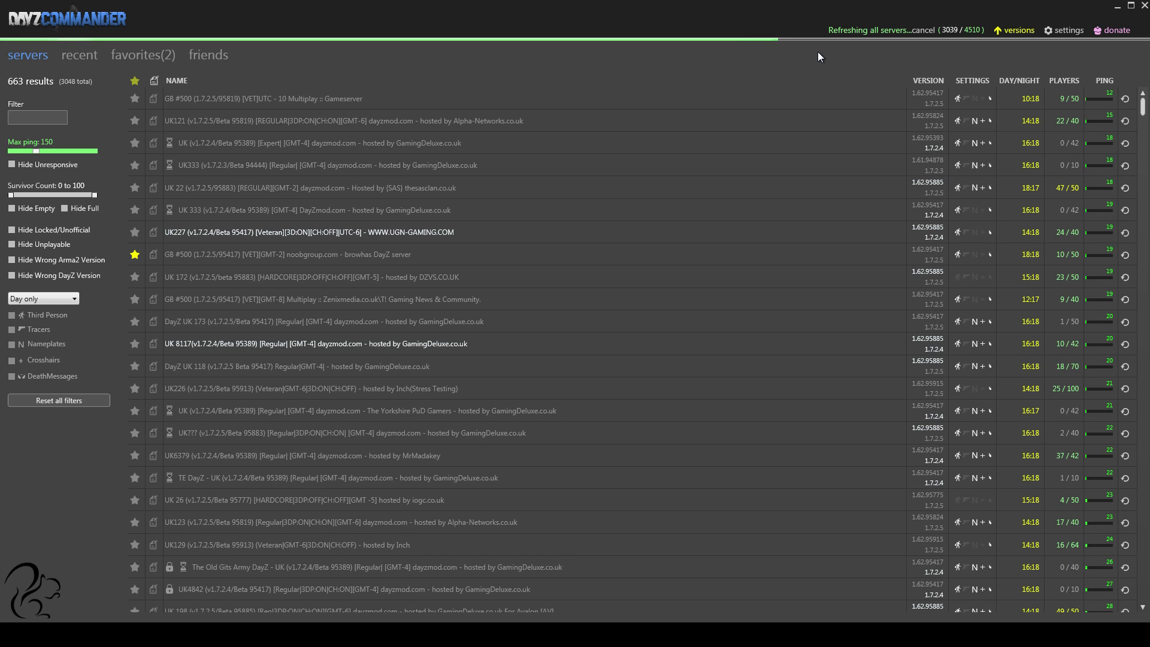
{"action": "mouse_move", "coordinate": [956, 48]}
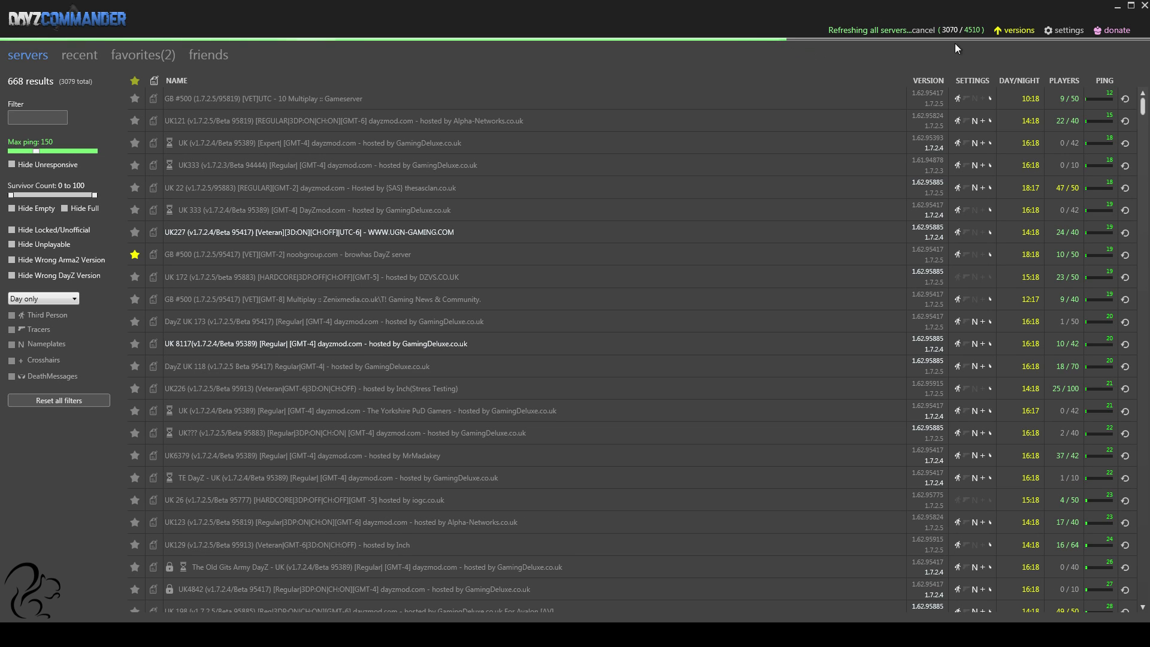
{"action": "mouse_move", "coordinate": [853, 64]}
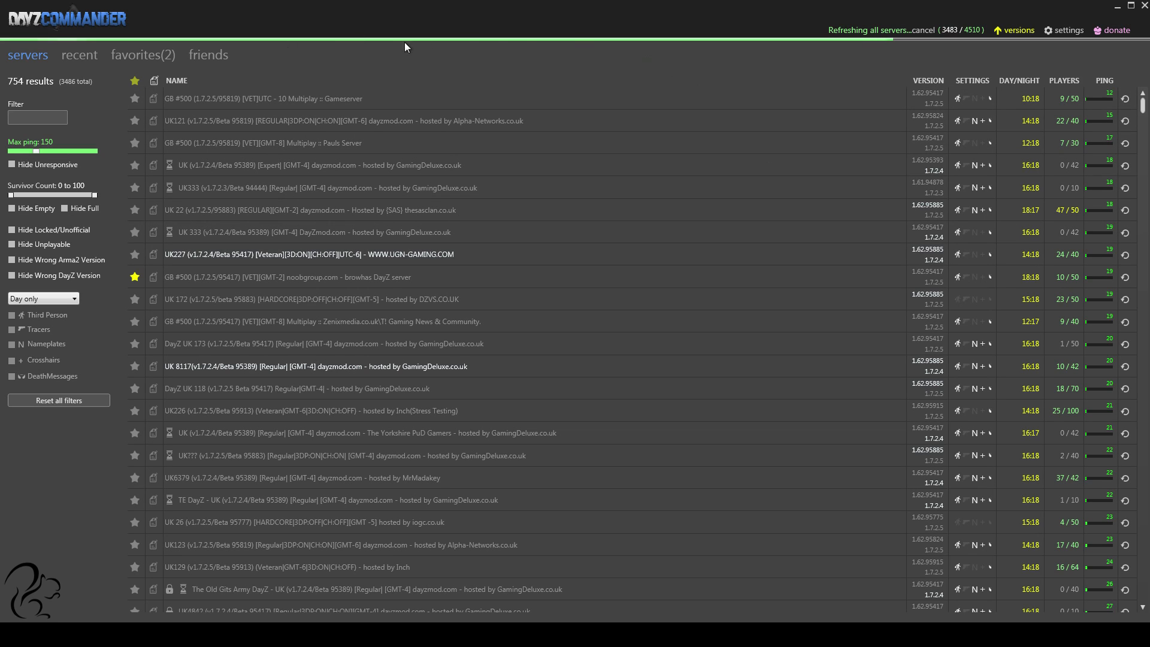
{"action": "mouse_move", "coordinate": [914, 53]}
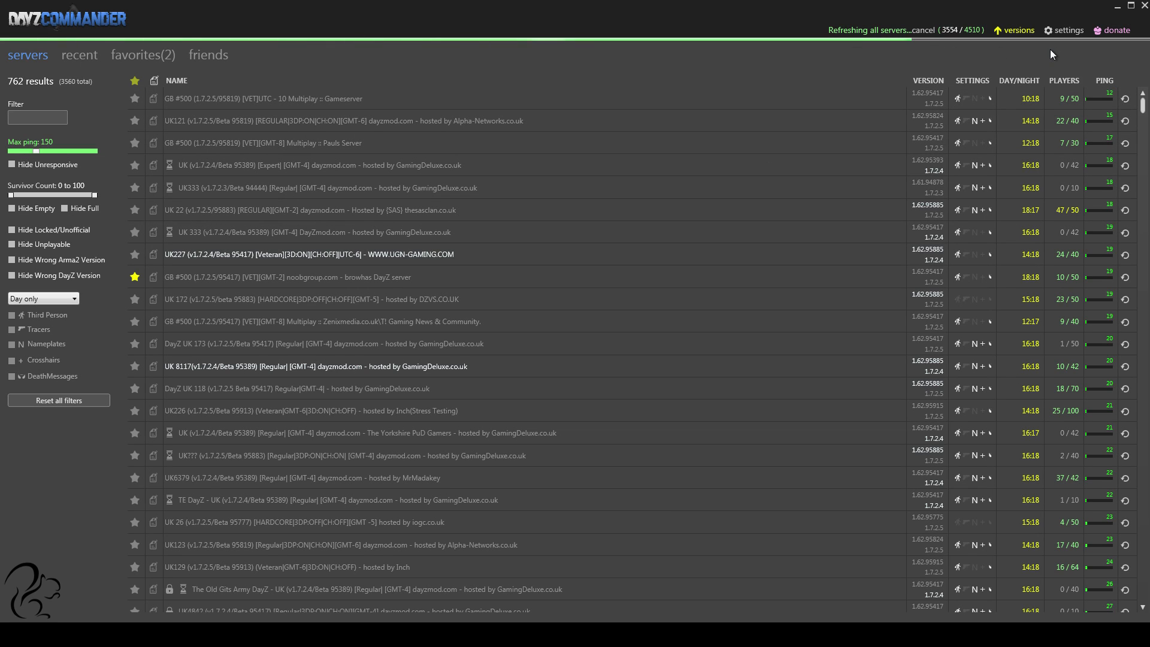
{"action": "mouse_move", "coordinate": [828, 58]}
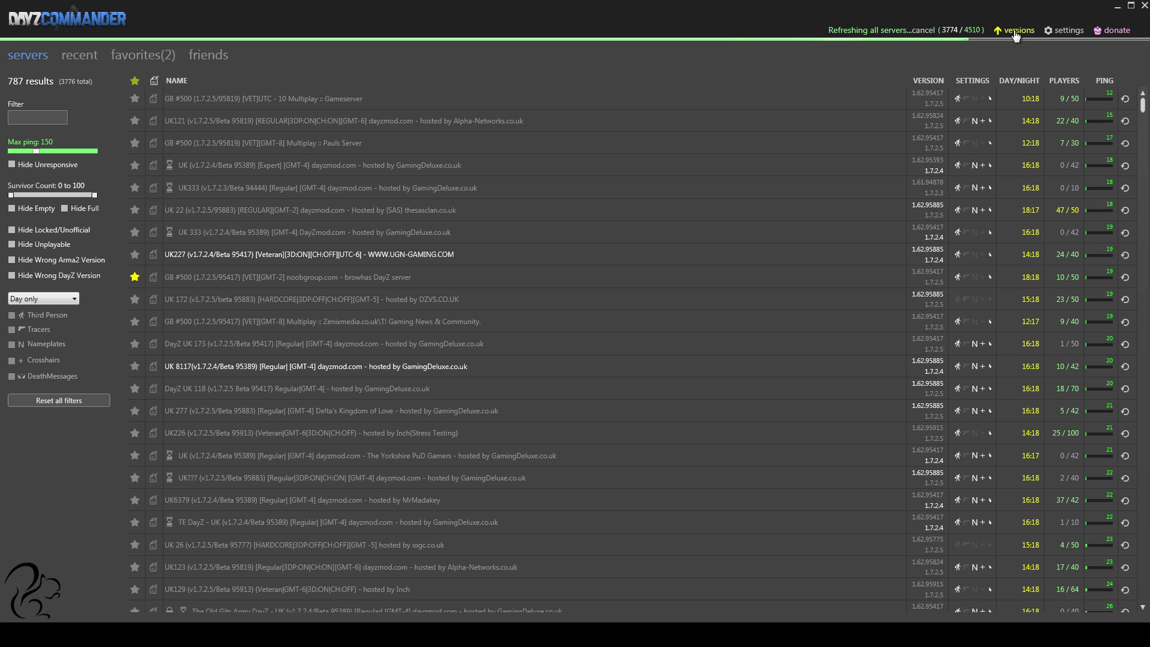
{"action": "left_click", "coordinate": [1019, 30]}
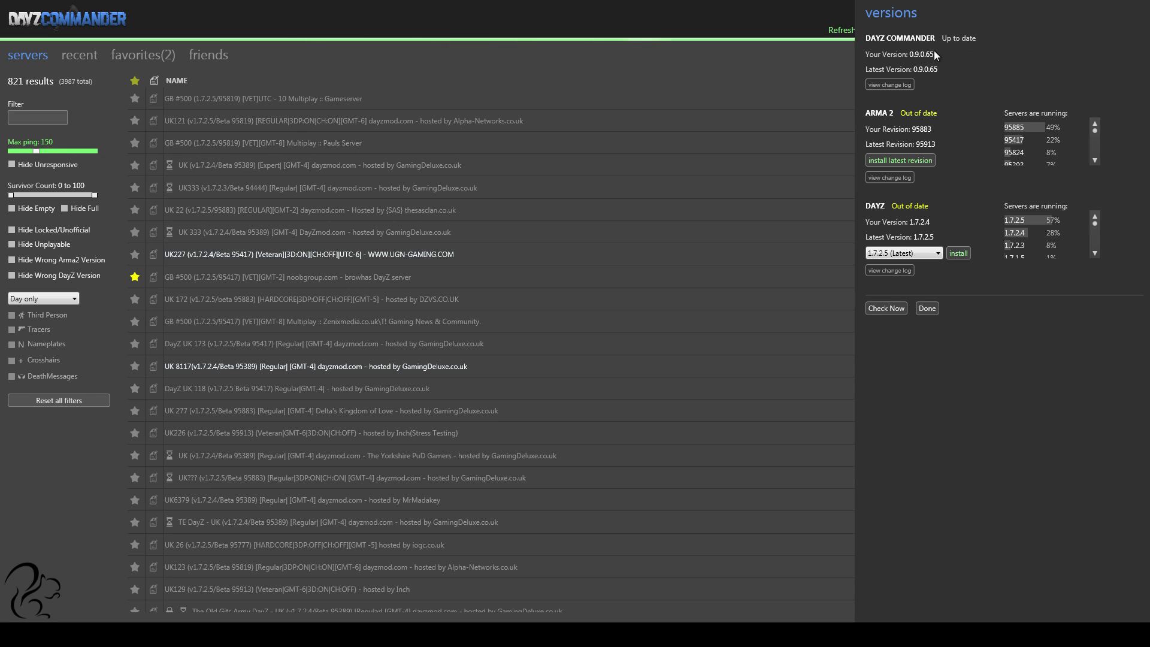
{"action": "mouse_move", "coordinate": [884, 115]}
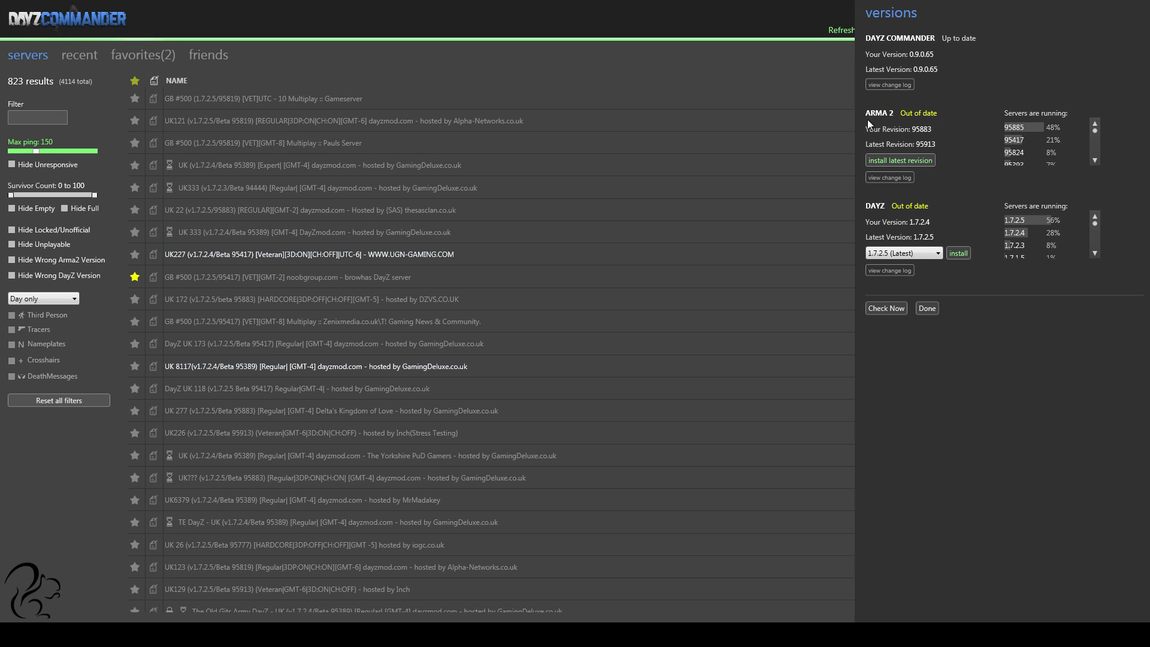
{"action": "mouse_move", "coordinate": [1088, 145]}
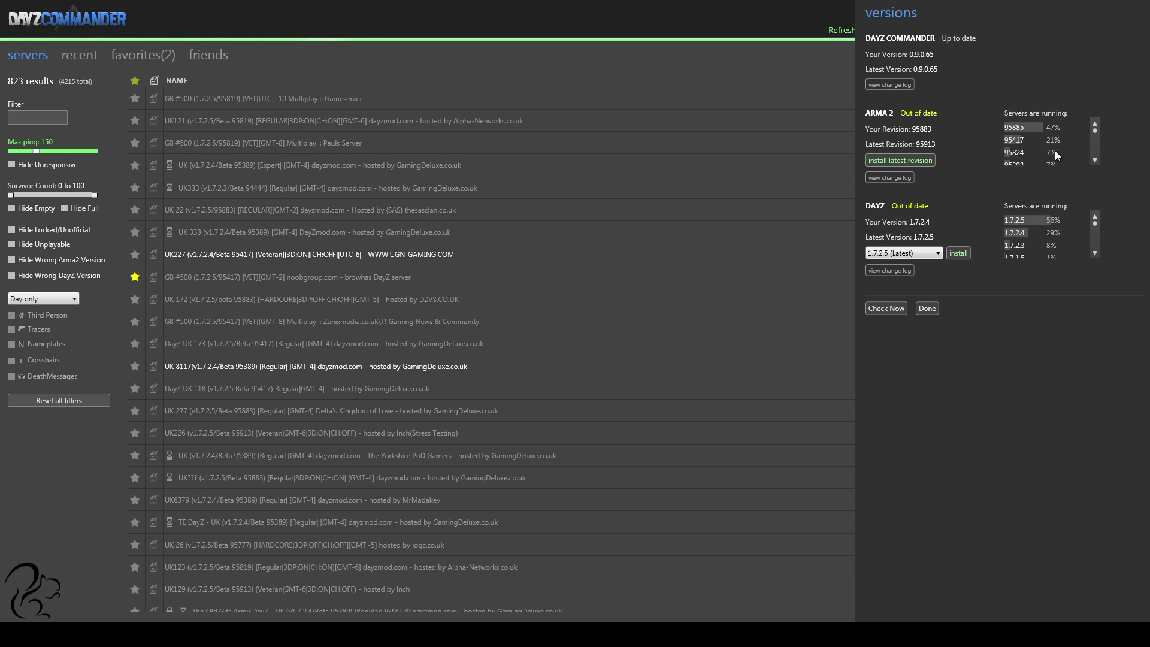
{"action": "mouse_move", "coordinate": [1075, 129]}
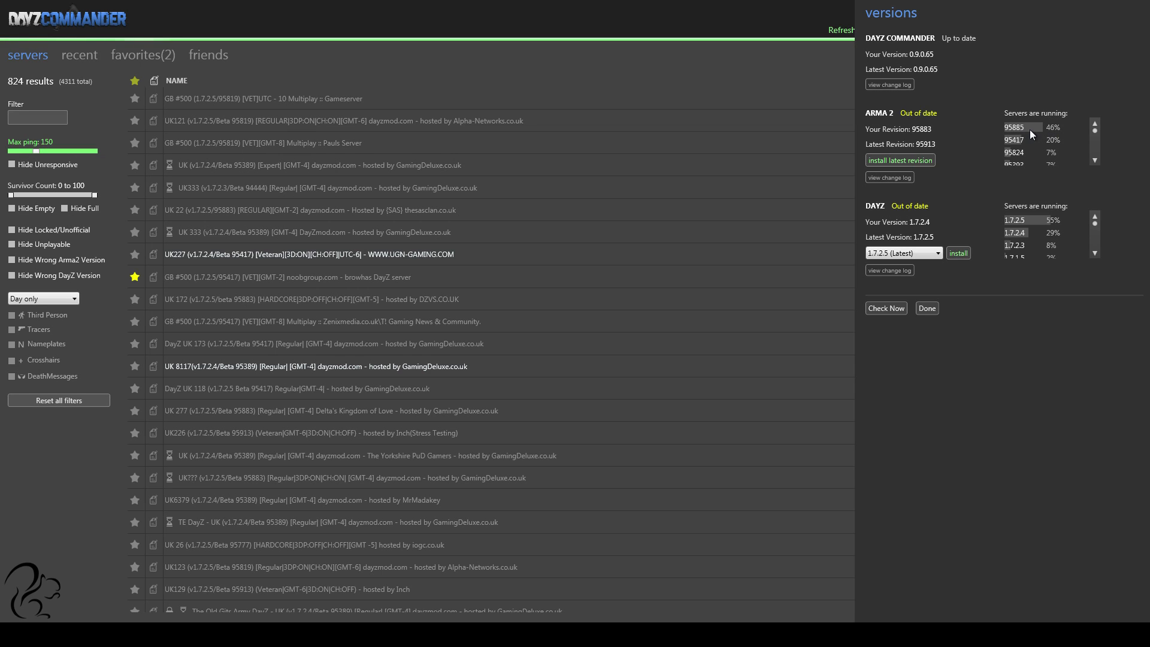
{"action": "mouse_move", "coordinate": [1063, 146]}
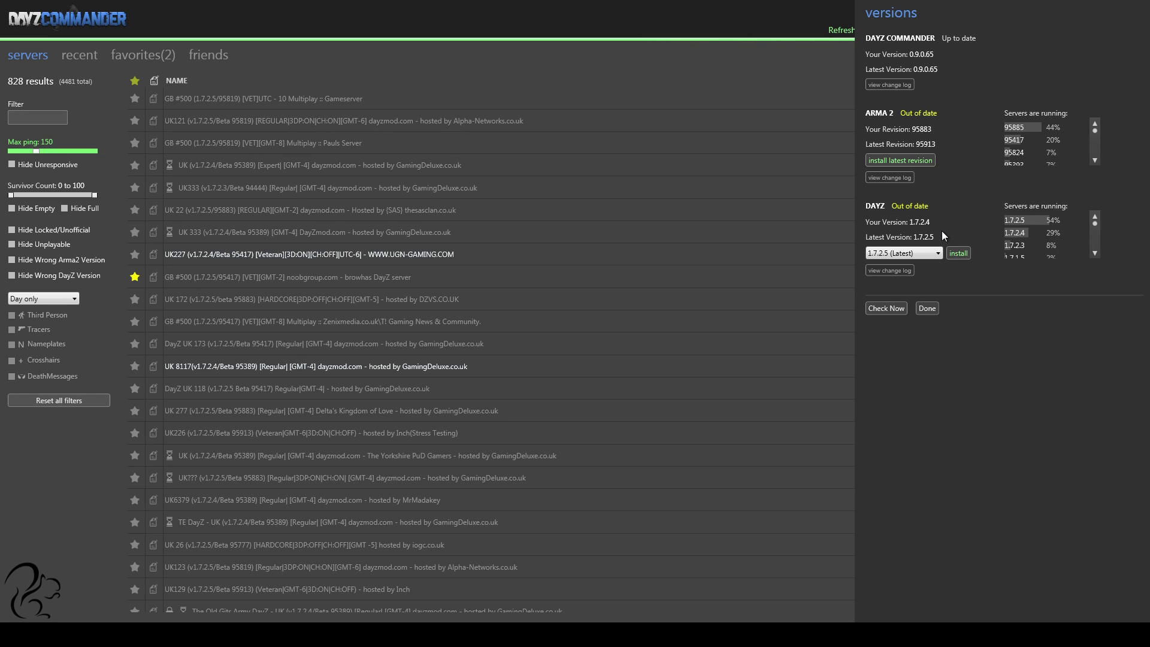
{"action": "mouse_move", "coordinate": [945, 240]}
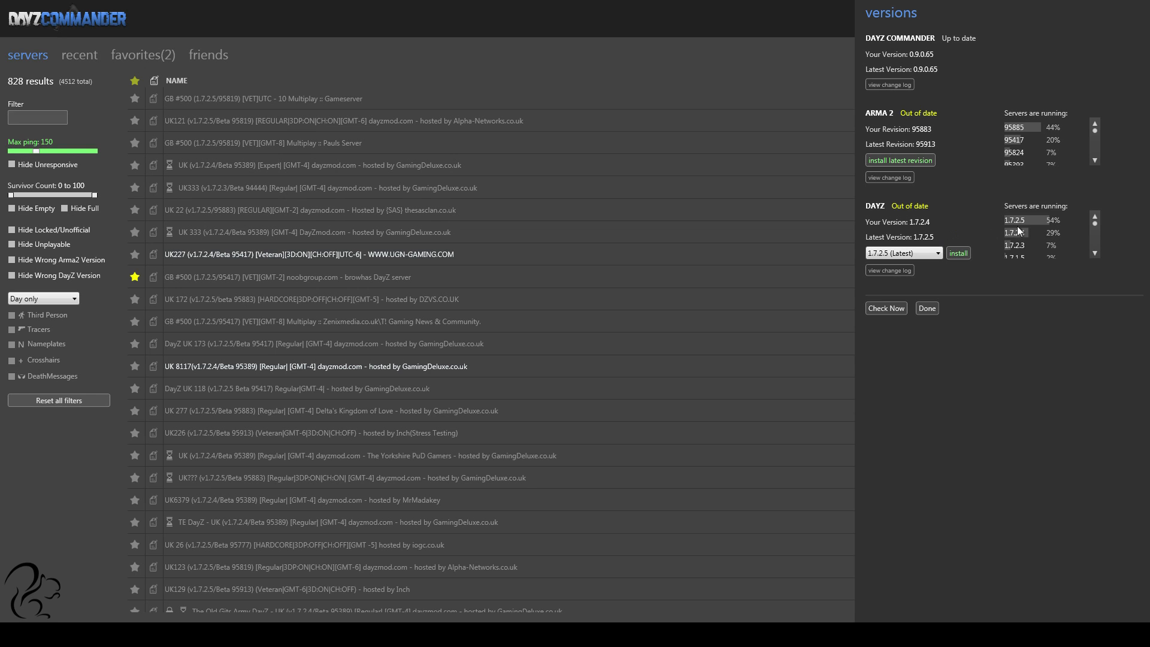
{"action": "mouse_move", "coordinate": [1058, 227]}
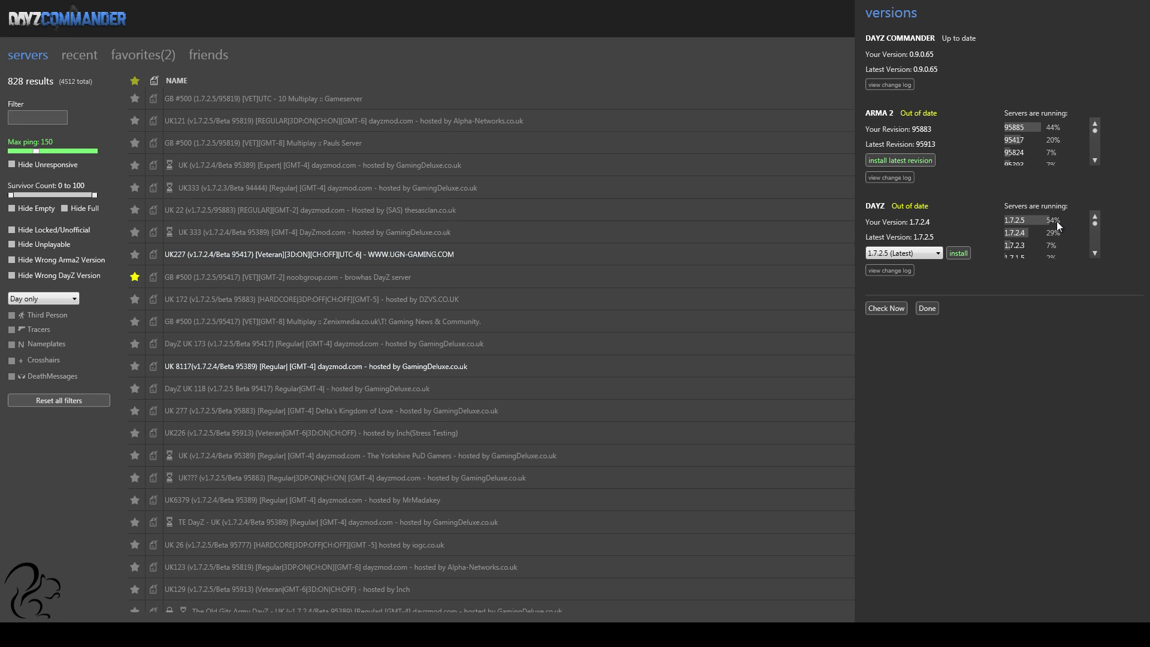
{"action": "mouse_move", "coordinate": [933, 242]}
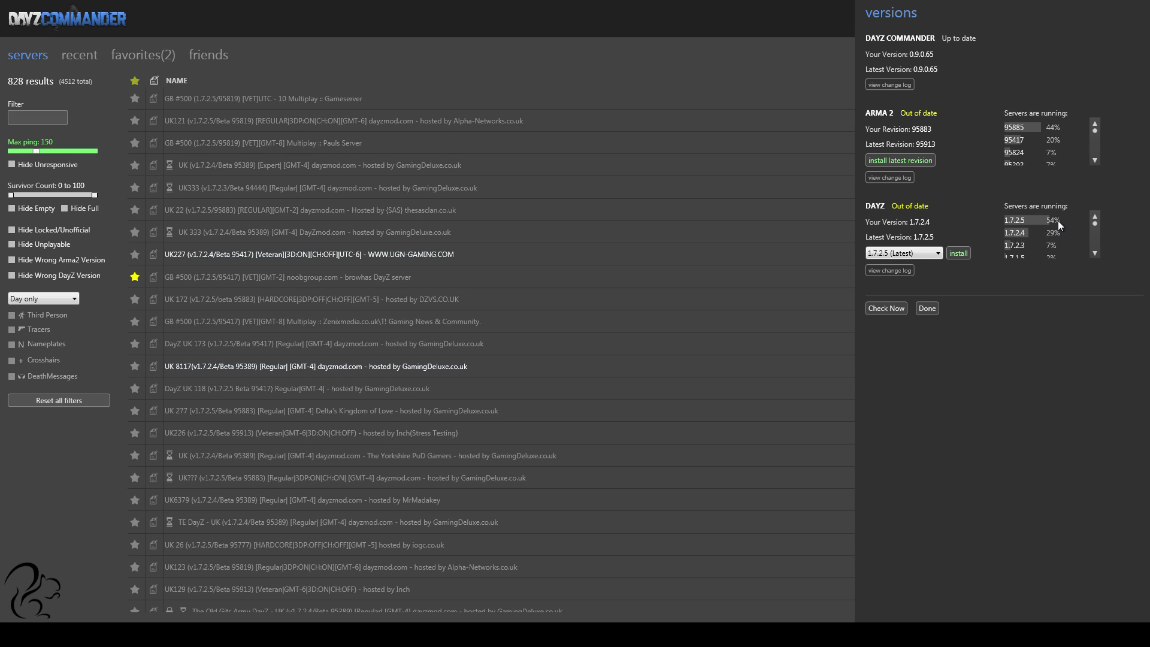
{"action": "mouse_move", "coordinate": [1048, 226]}
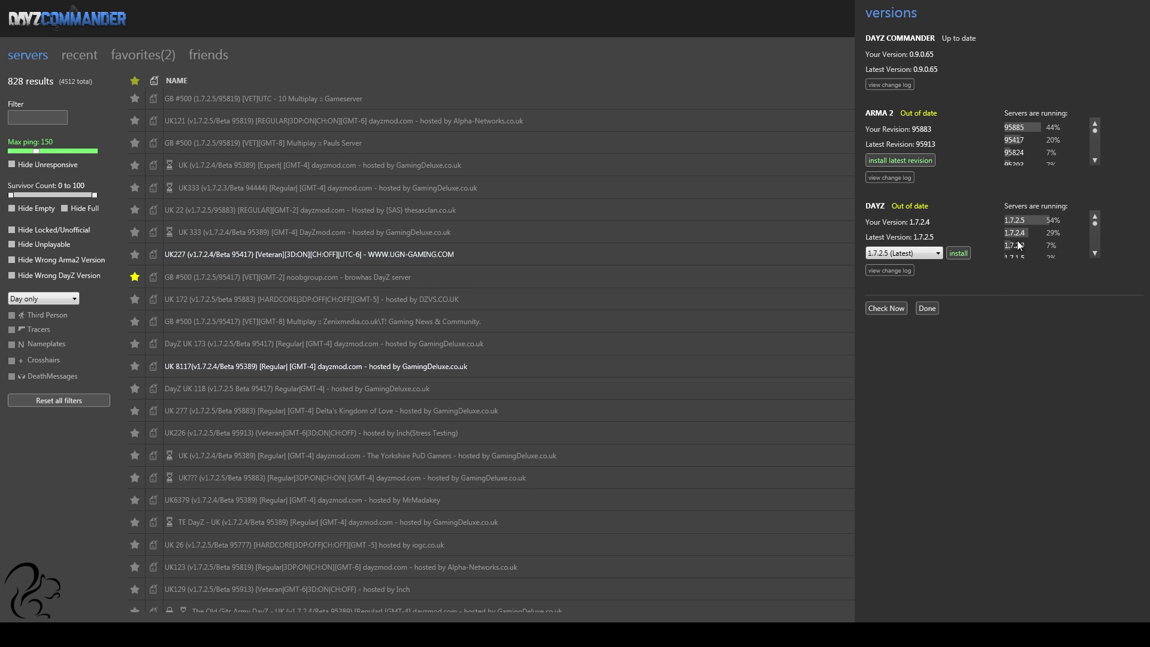
{"action": "mouse_move", "coordinate": [1056, 245]}
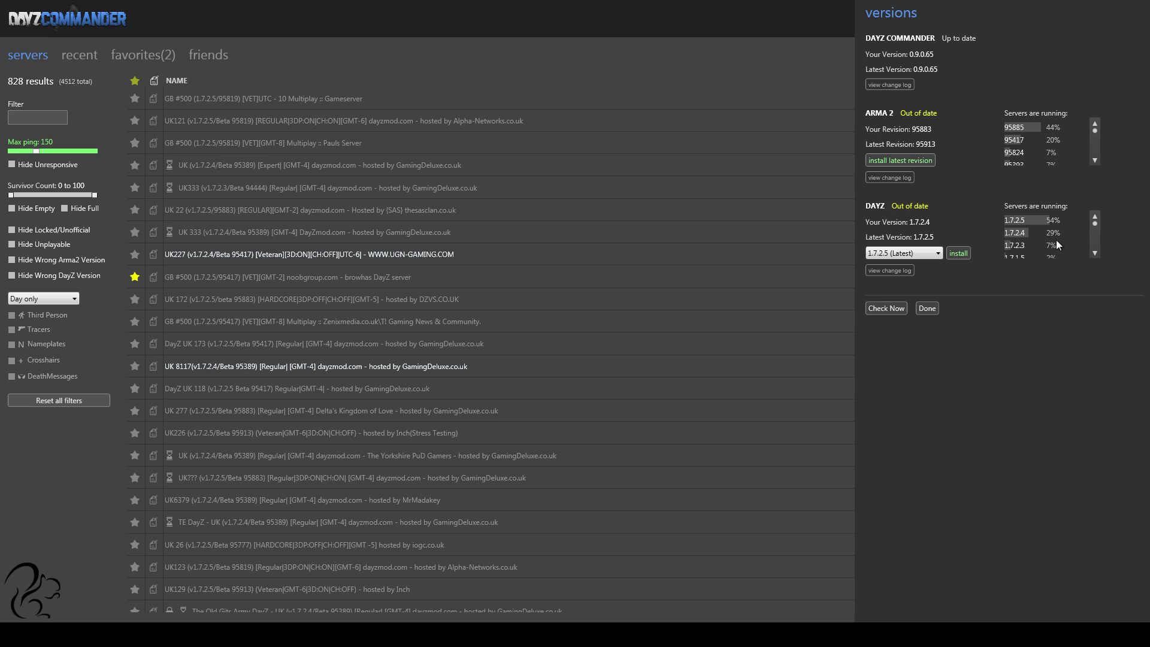
{"action": "mouse_move", "coordinate": [1013, 283]}
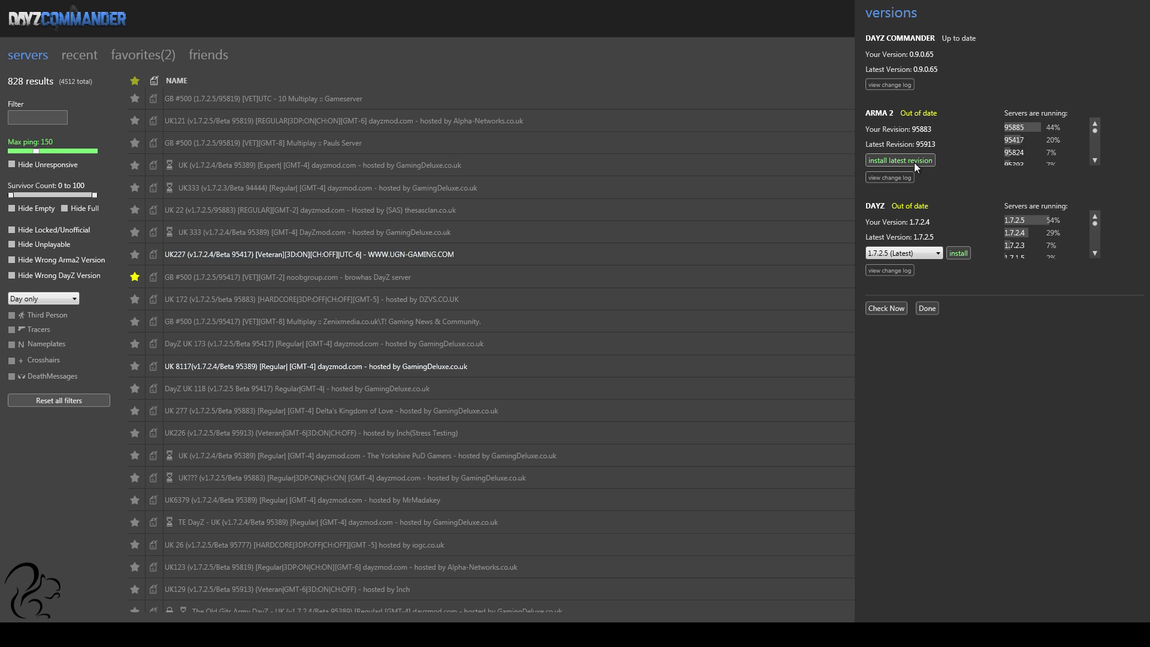
{"action": "mouse_move", "coordinate": [893, 132]}
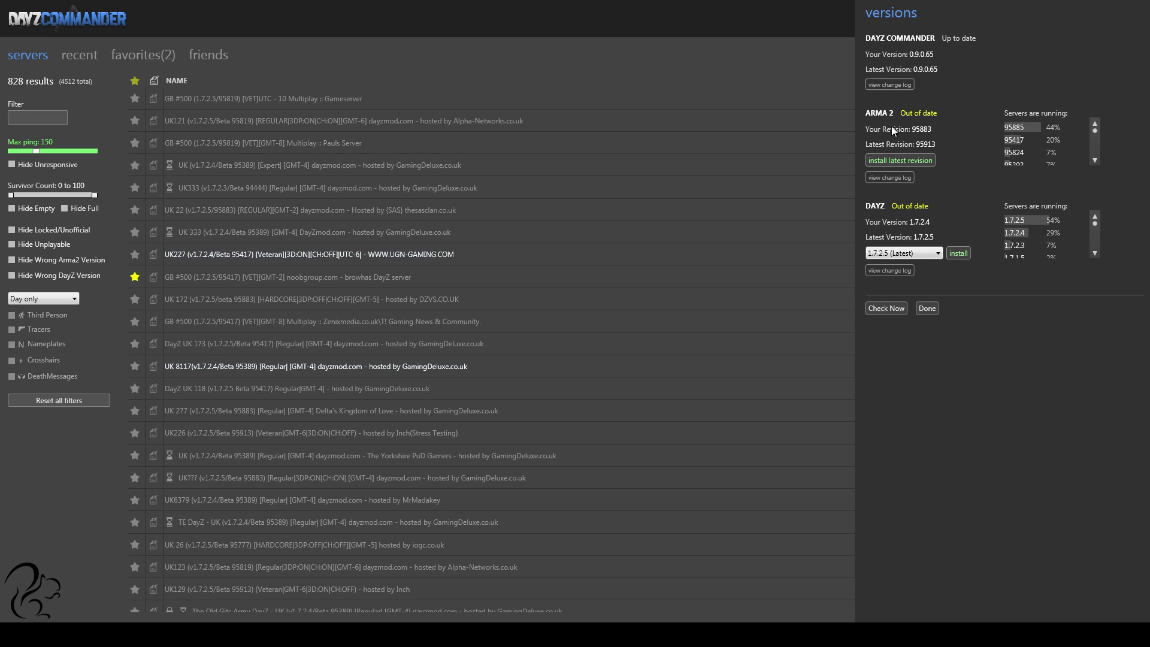
{"action": "mouse_move", "coordinate": [1025, 280]}
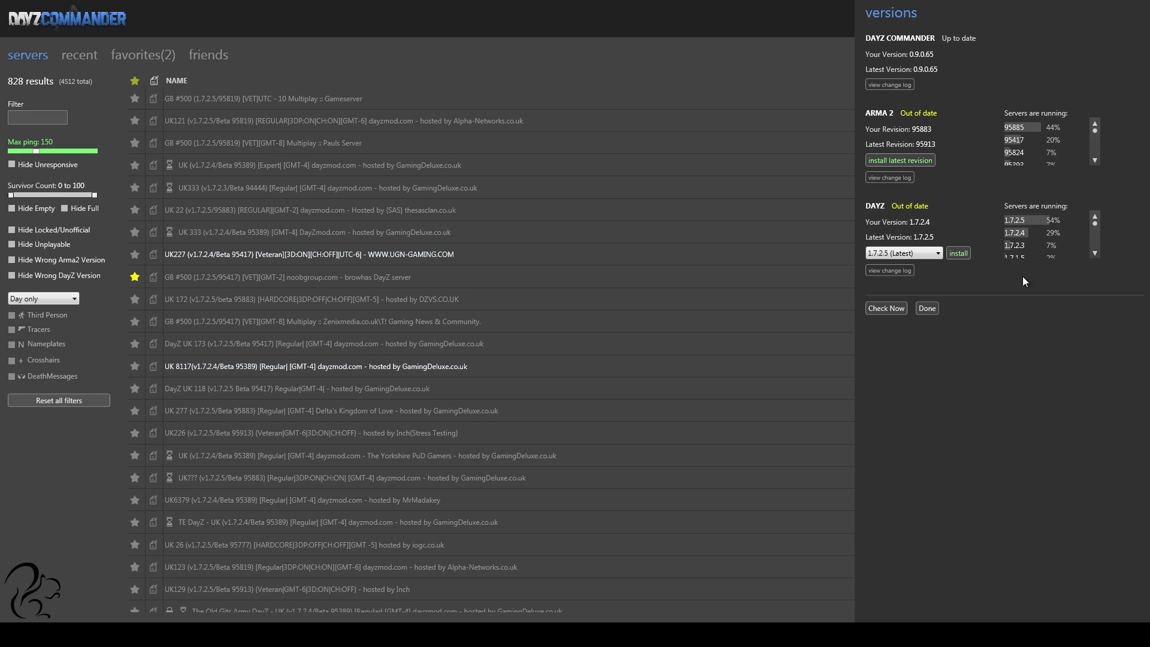
{"action": "mouse_move", "coordinate": [981, 253]}
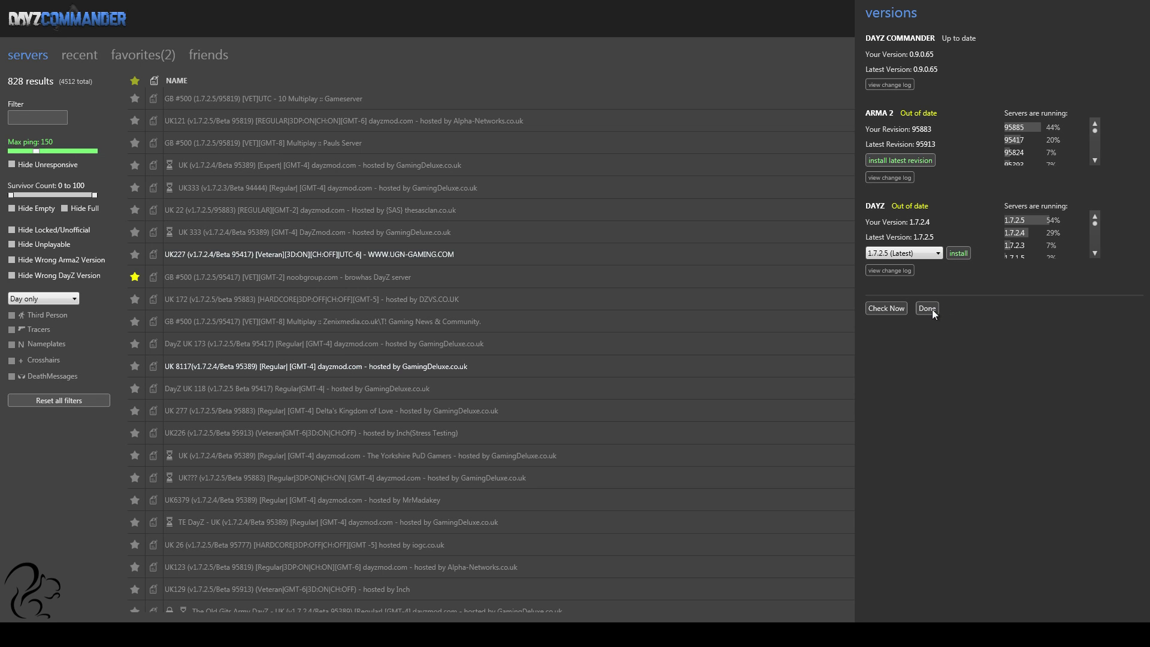
{"action": "left_click", "coordinate": [926, 308]}
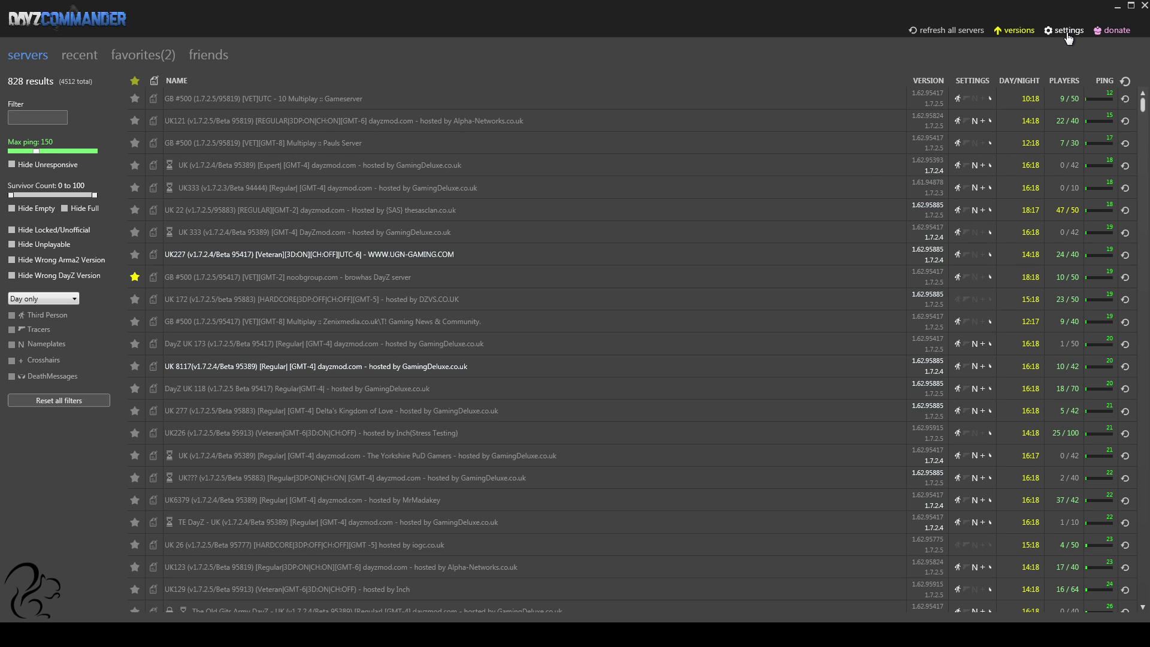
{"action": "left_click", "coordinate": [1067, 30]}
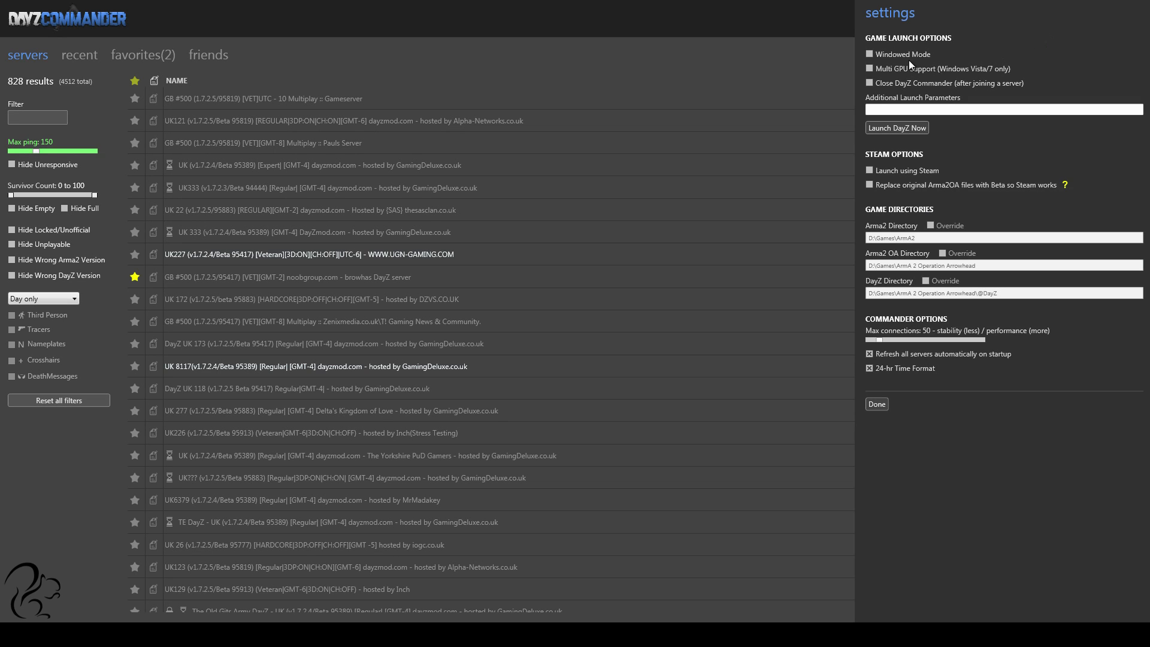
{"action": "mouse_move", "coordinate": [913, 73]}
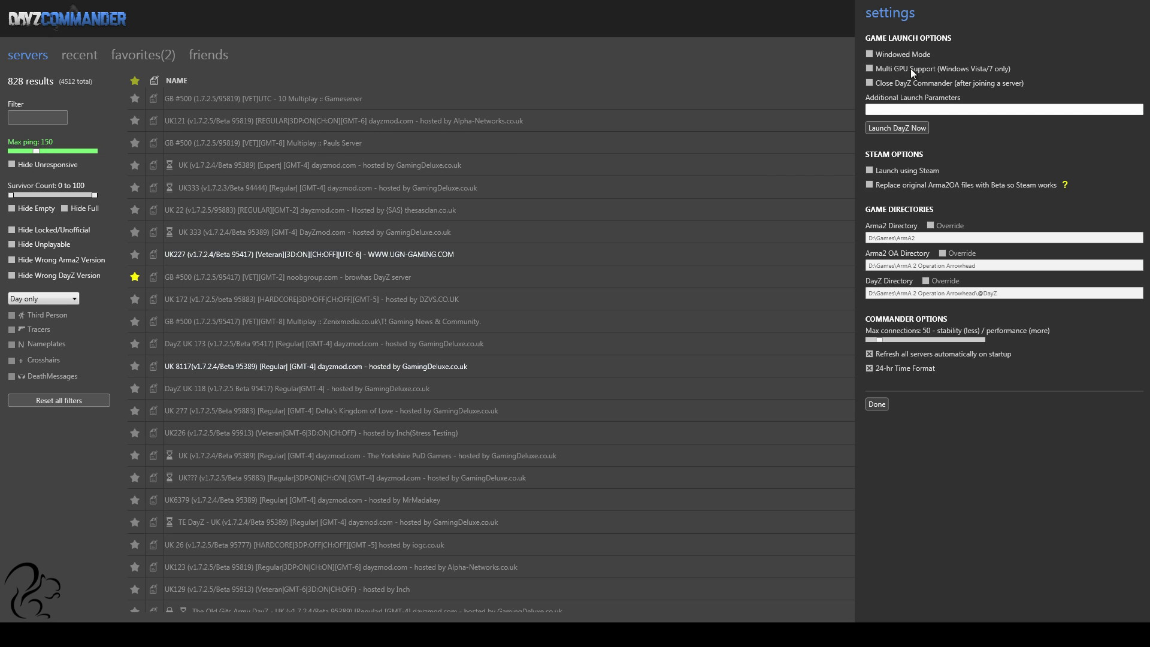
{"action": "mouse_move", "coordinate": [921, 75]}
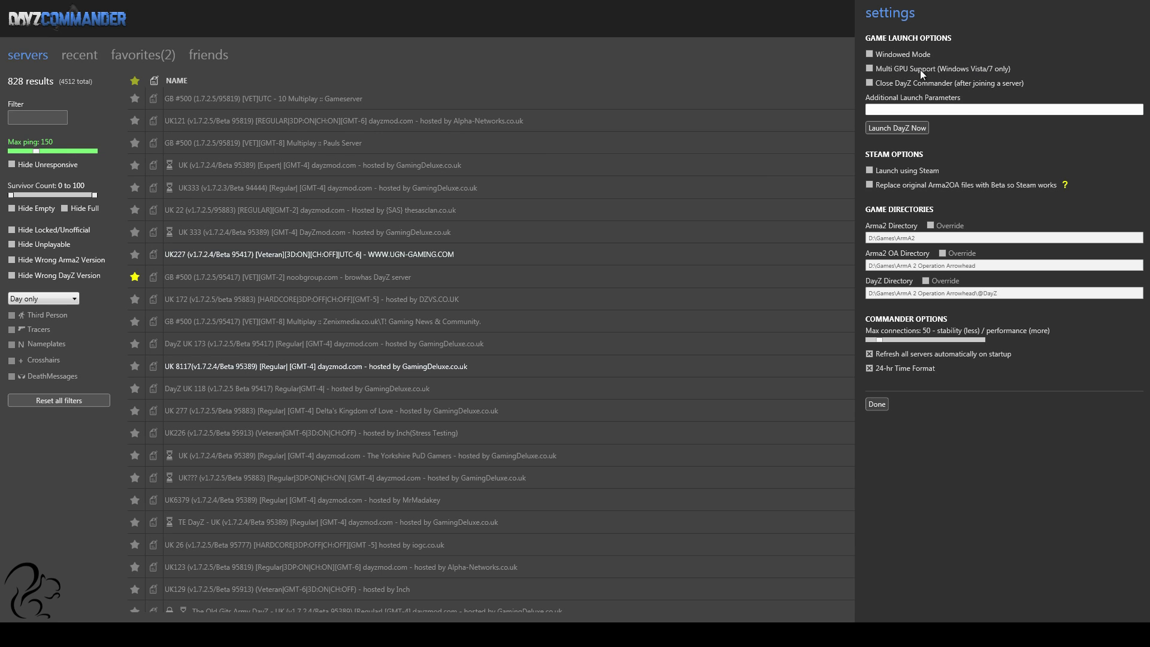
{"action": "mouse_move", "coordinate": [873, 91]}
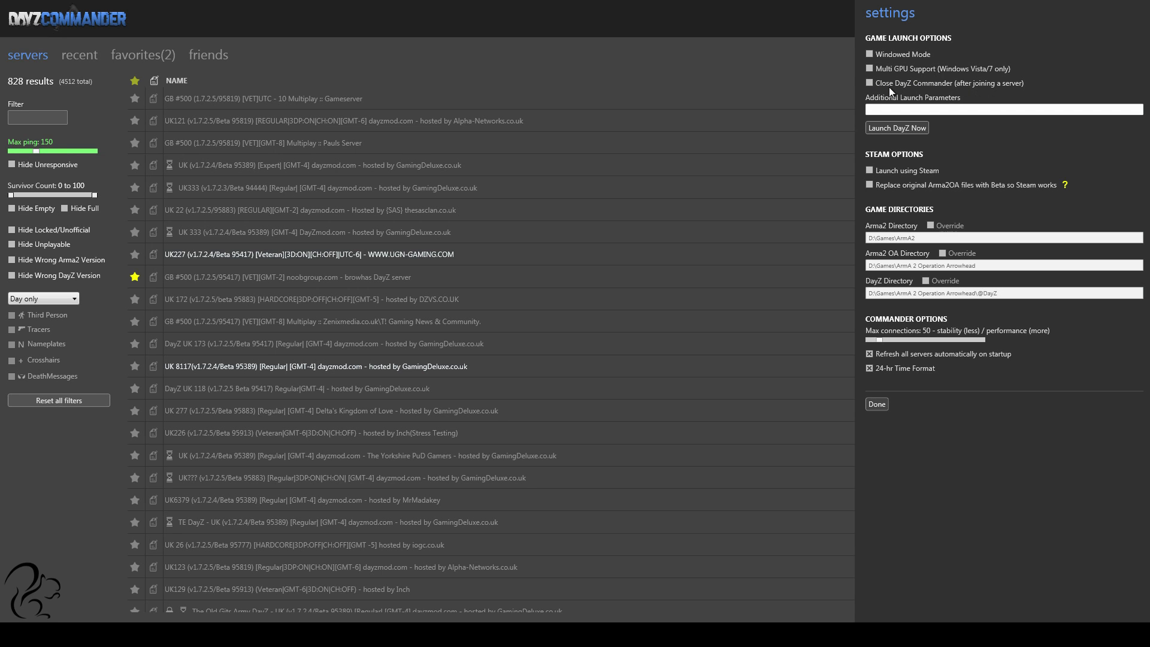
{"action": "mouse_move", "coordinate": [963, 97]}
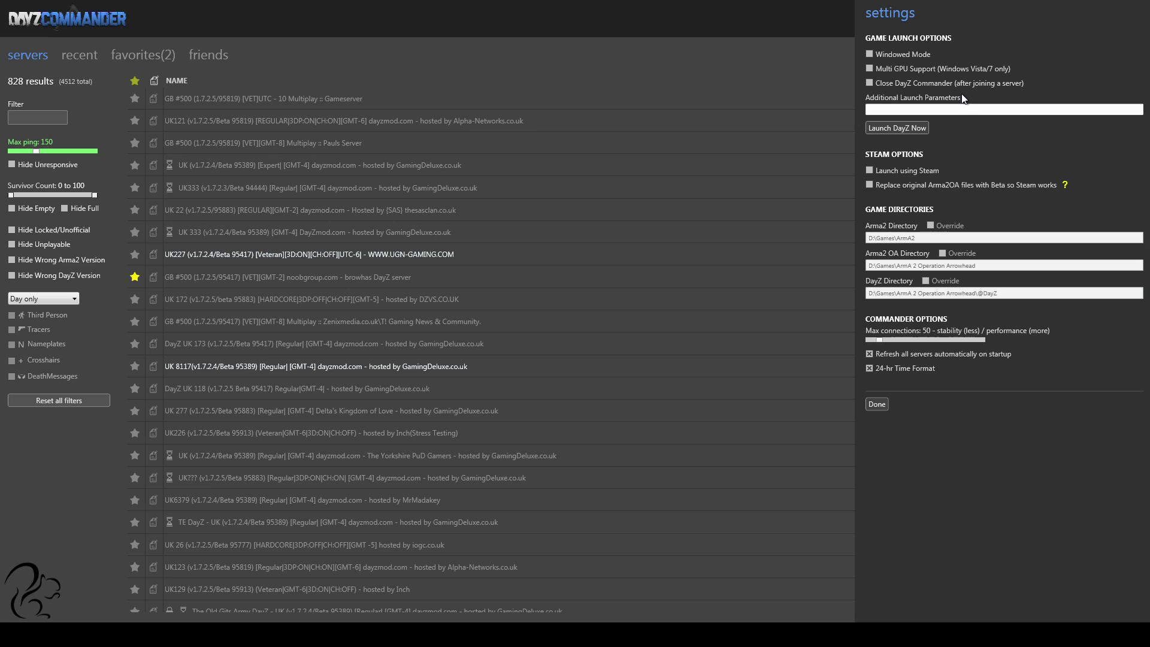
{"action": "mouse_move", "coordinate": [470, 277]}
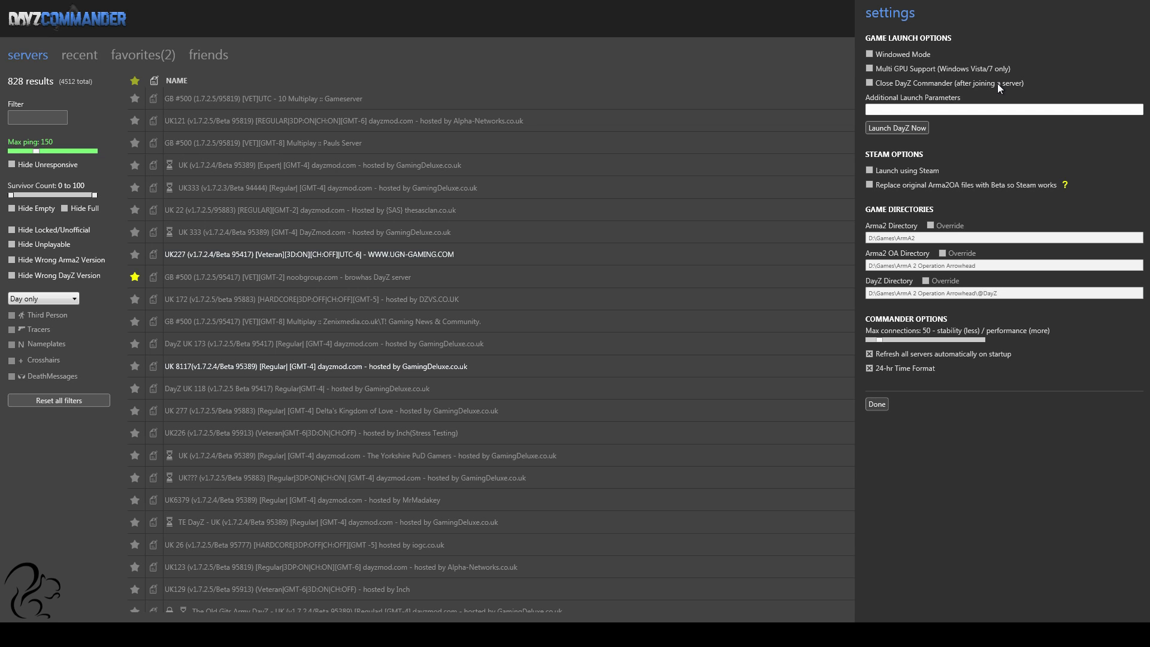
{"action": "mouse_move", "coordinate": [904, 184]}
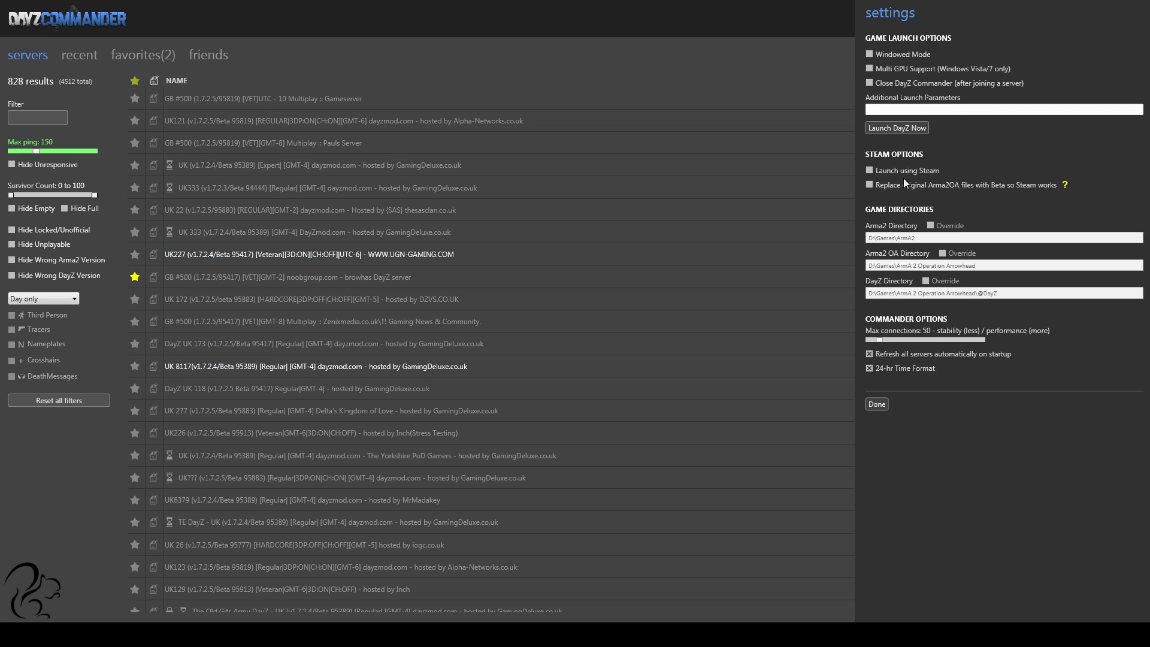
{"action": "mouse_move", "coordinate": [905, 183]}
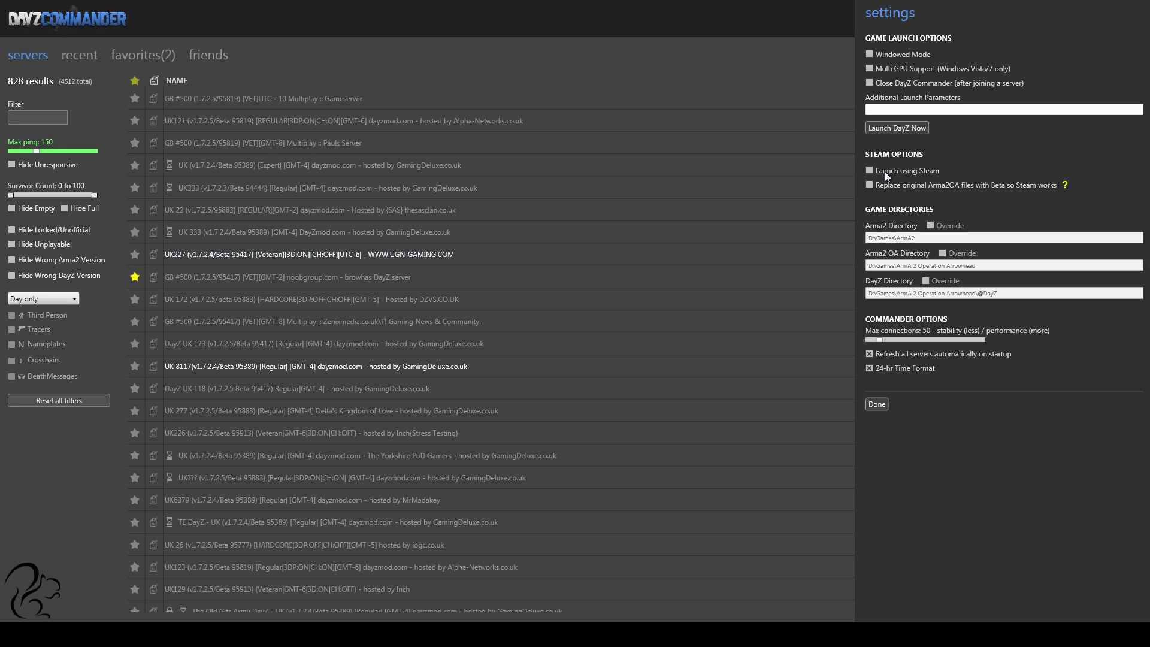
{"action": "mouse_move", "coordinate": [927, 166]}
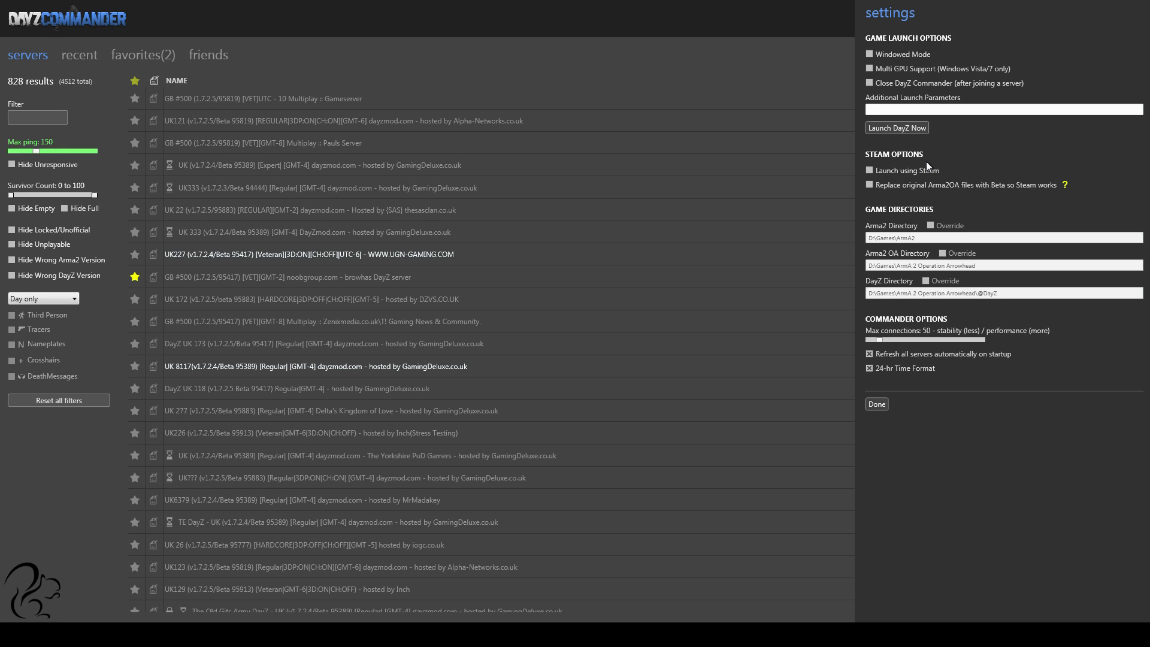
{"action": "mouse_move", "coordinate": [909, 176]}
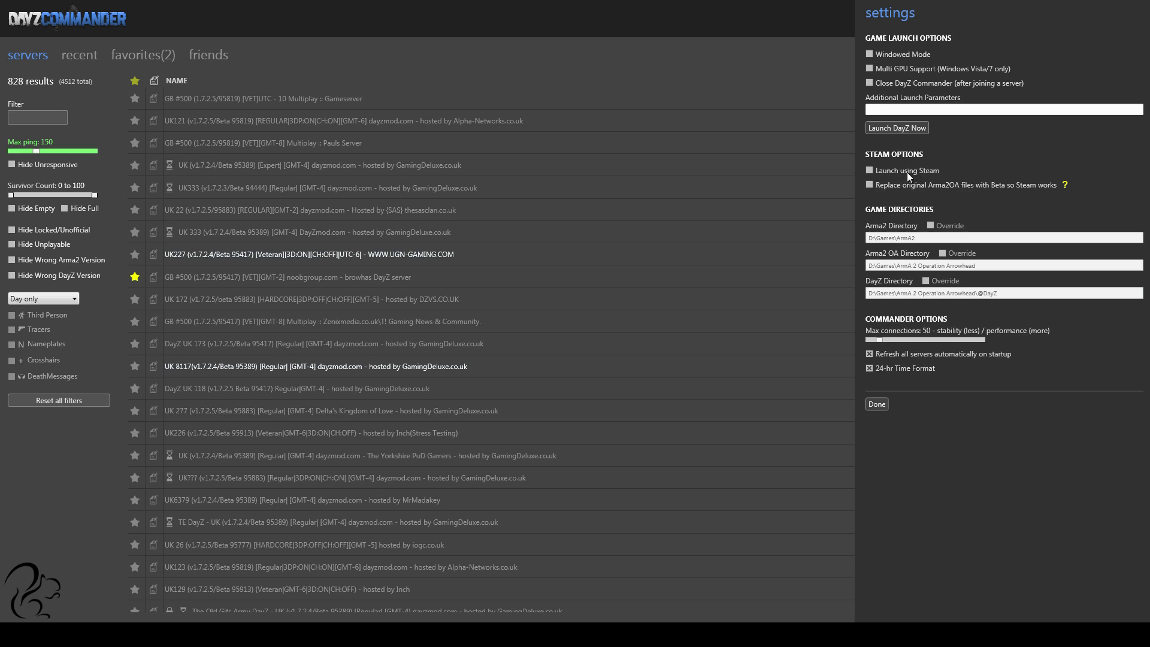
{"action": "mouse_move", "coordinate": [898, 201]}
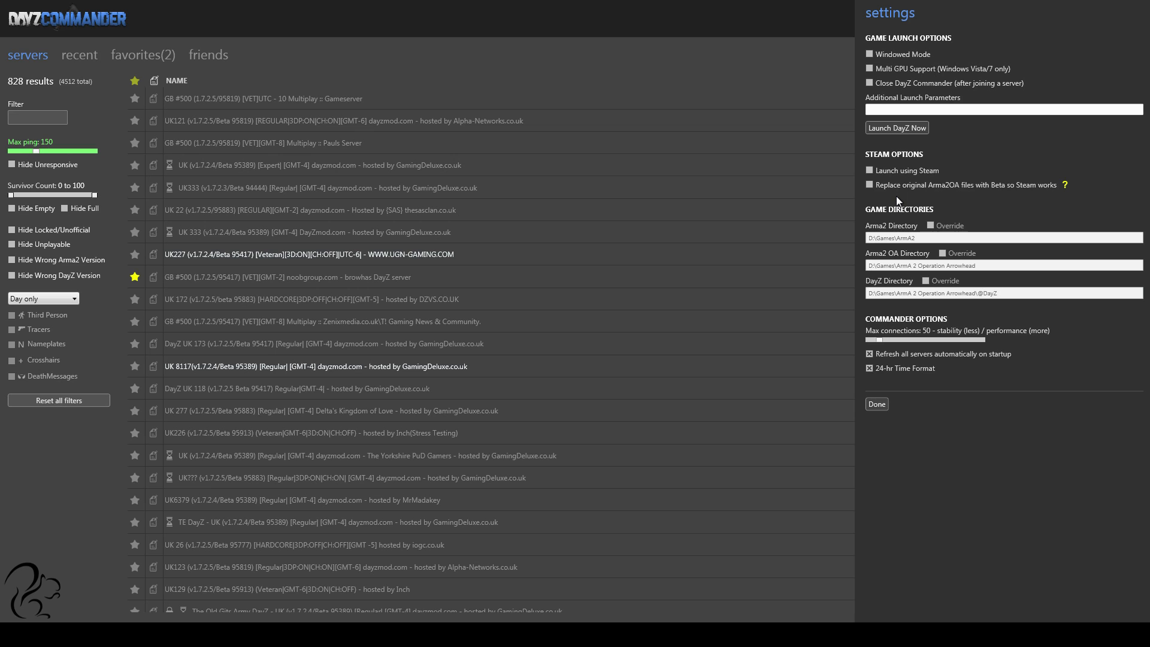
{"action": "mouse_move", "coordinate": [896, 204]}
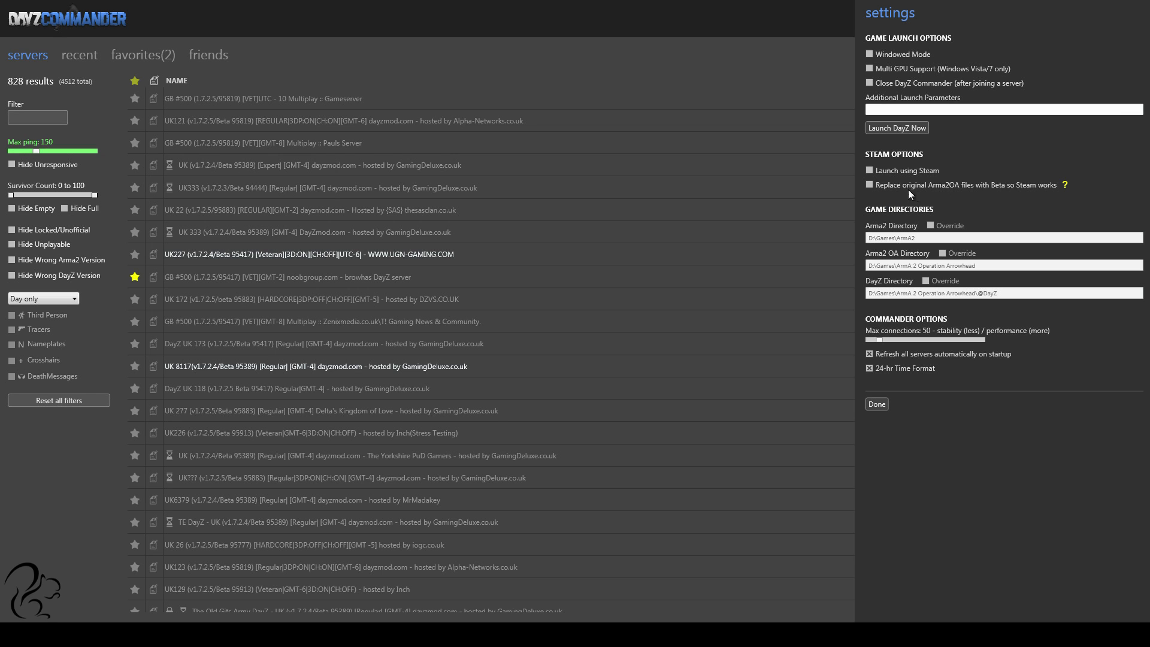
{"action": "mouse_move", "coordinate": [946, 200]}
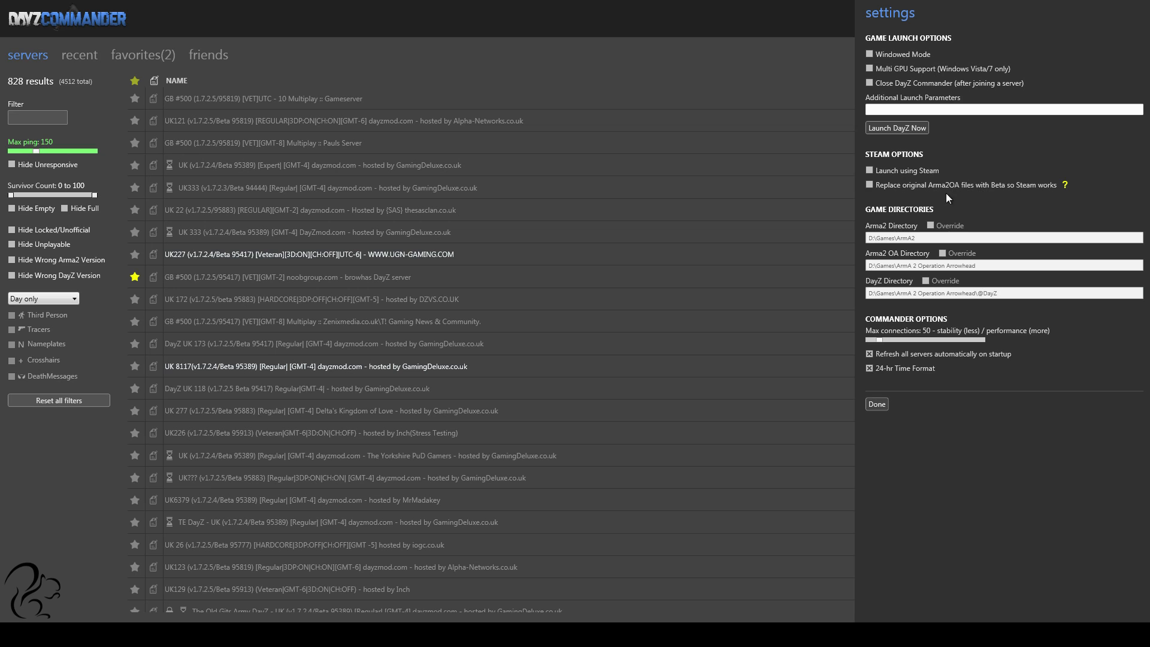
{"action": "mouse_move", "coordinate": [1029, 193]}
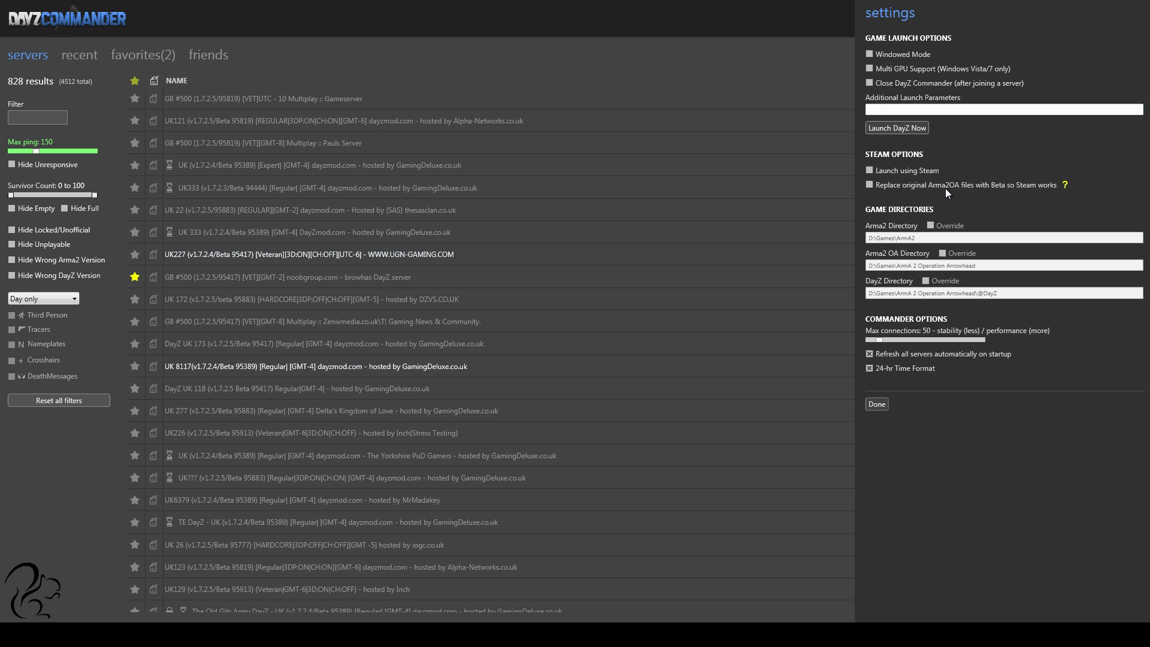
{"action": "mouse_move", "coordinate": [941, 213]}
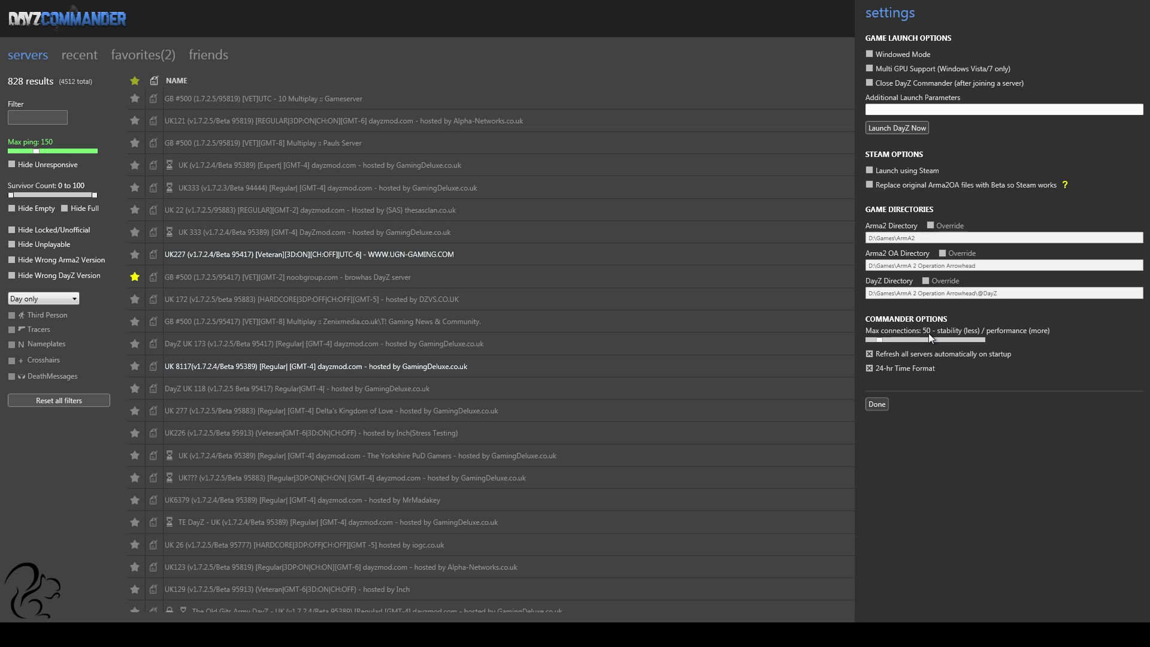
{"action": "mouse_move", "coordinate": [919, 355]}
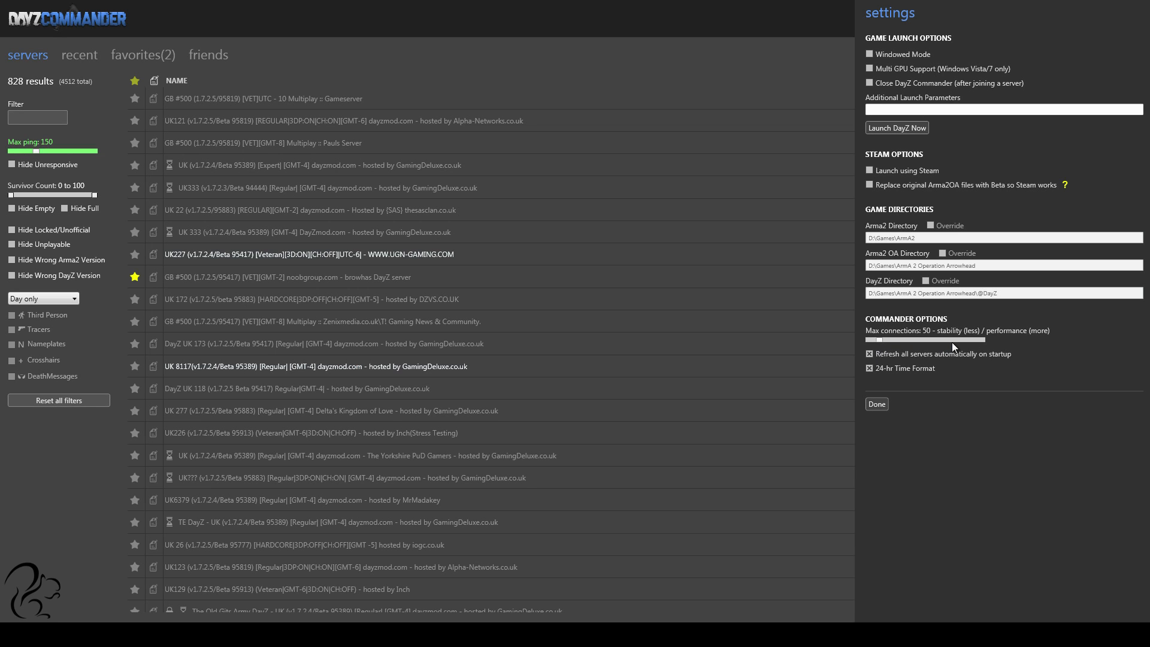
{"action": "mouse_move", "coordinate": [990, 339]}
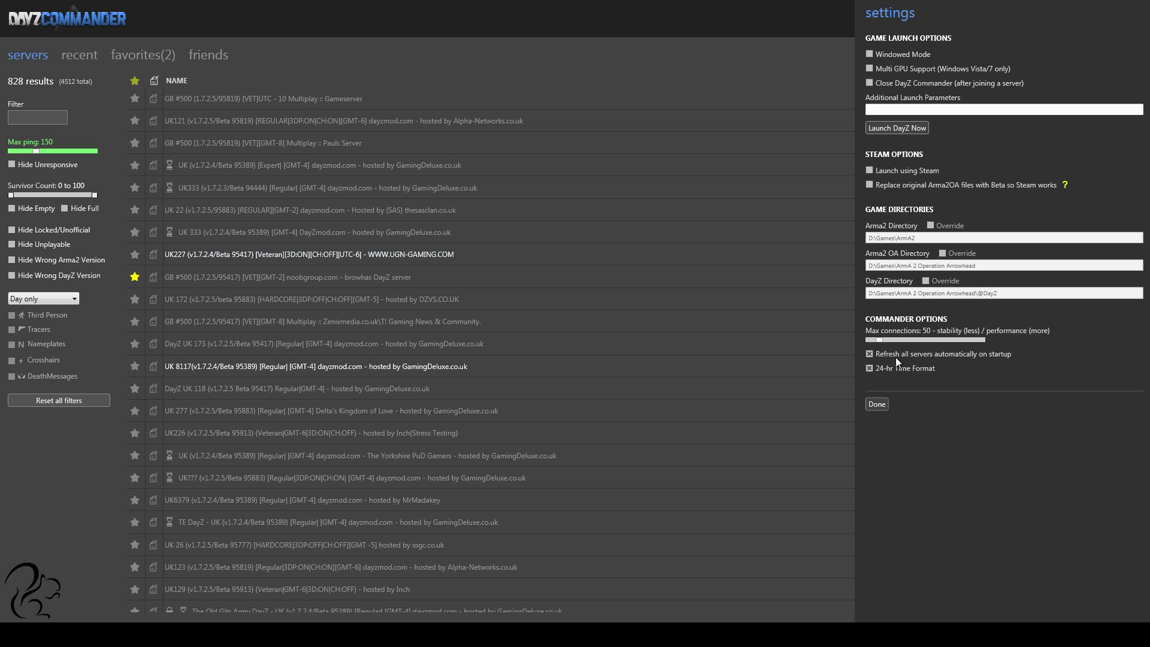
{"action": "mouse_move", "coordinate": [954, 368]}
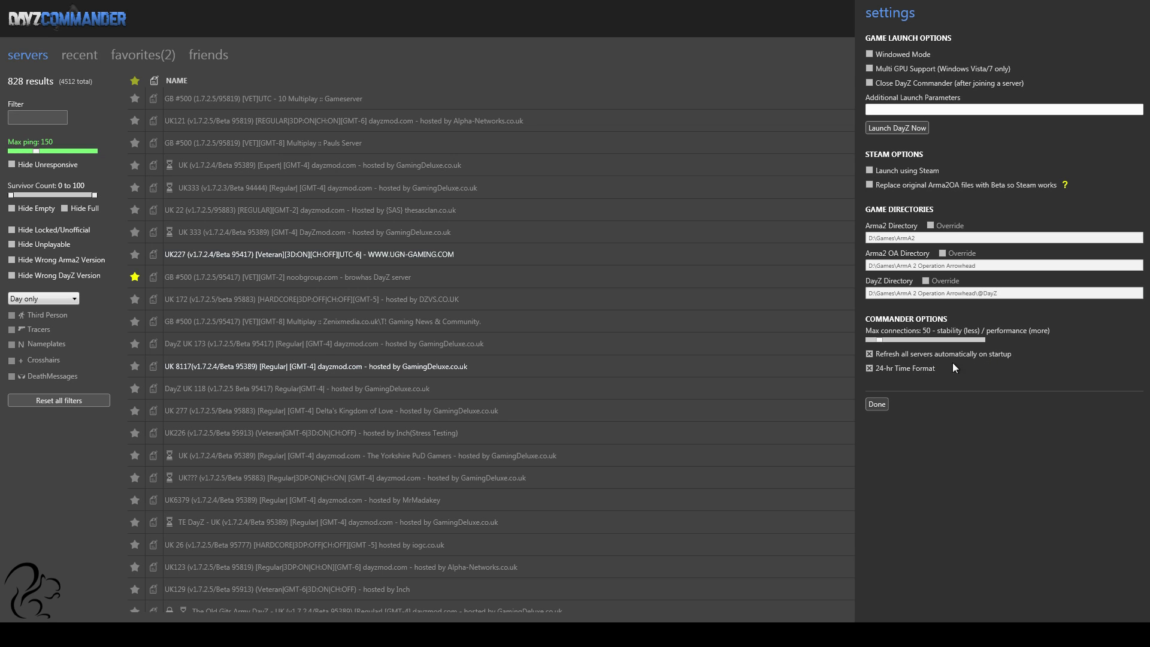
{"action": "mouse_move", "coordinate": [913, 377]}
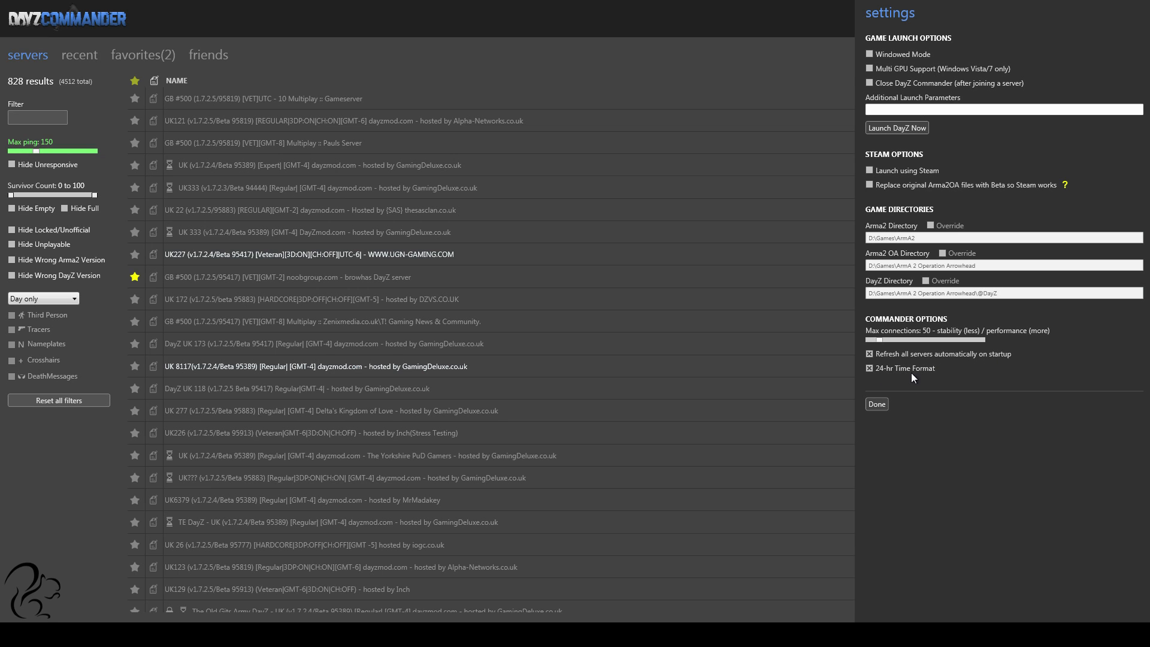
{"action": "mouse_move", "coordinate": [905, 434]}
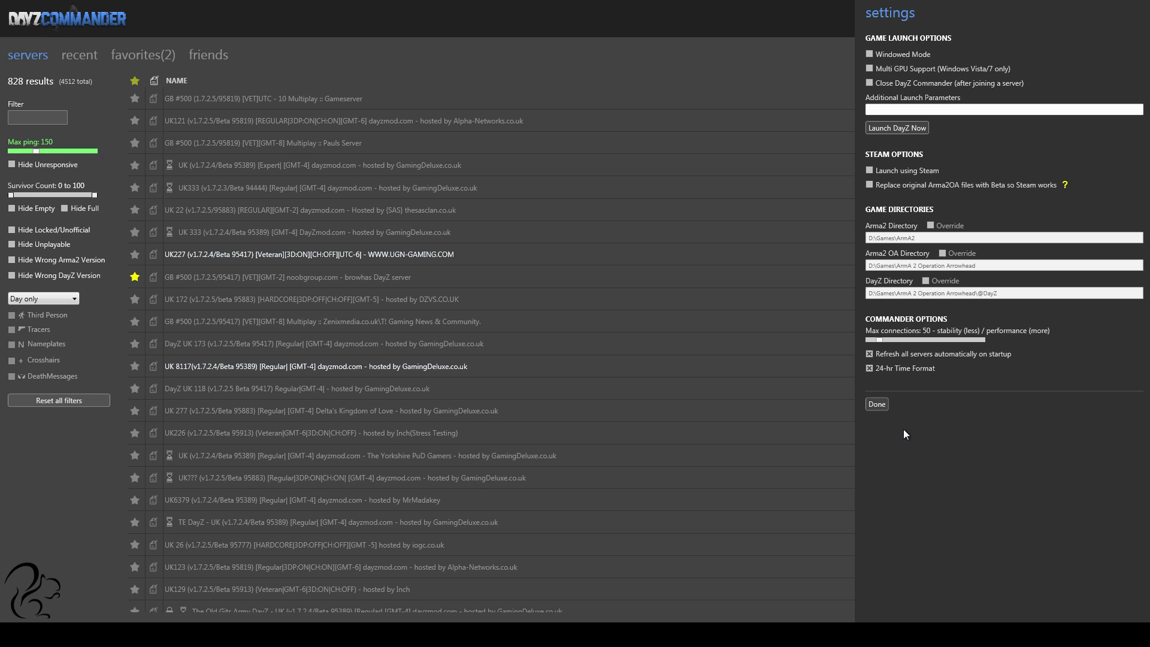
{"action": "mouse_move", "coordinate": [925, 383]}
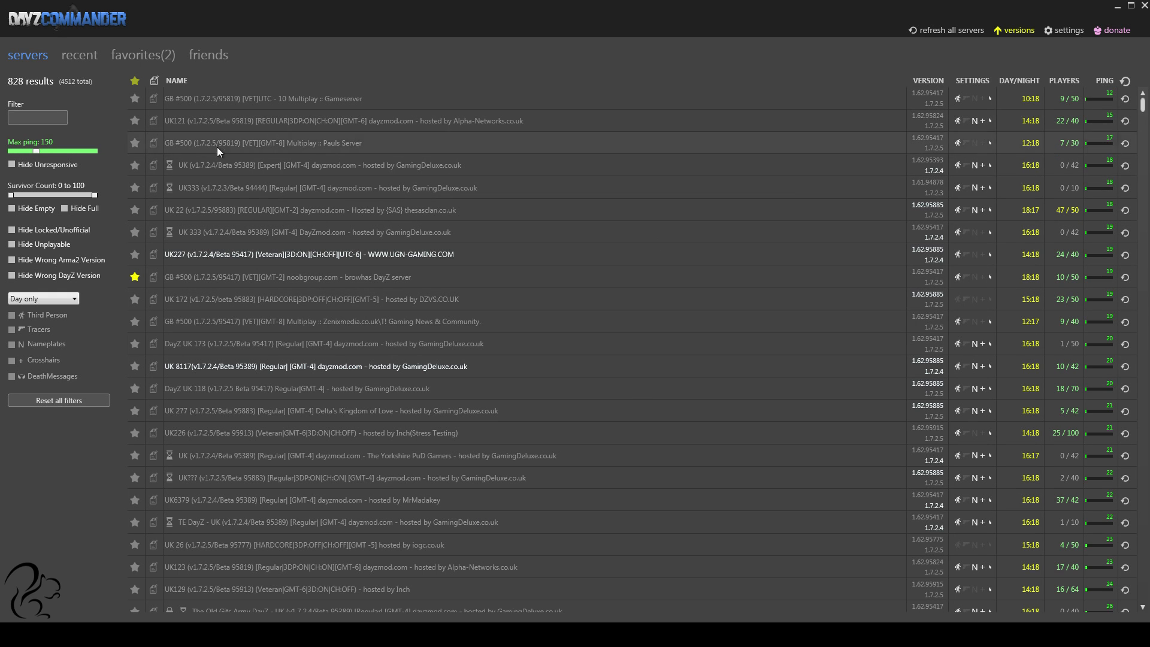
{"action": "mouse_move", "coordinate": [267, 145]}
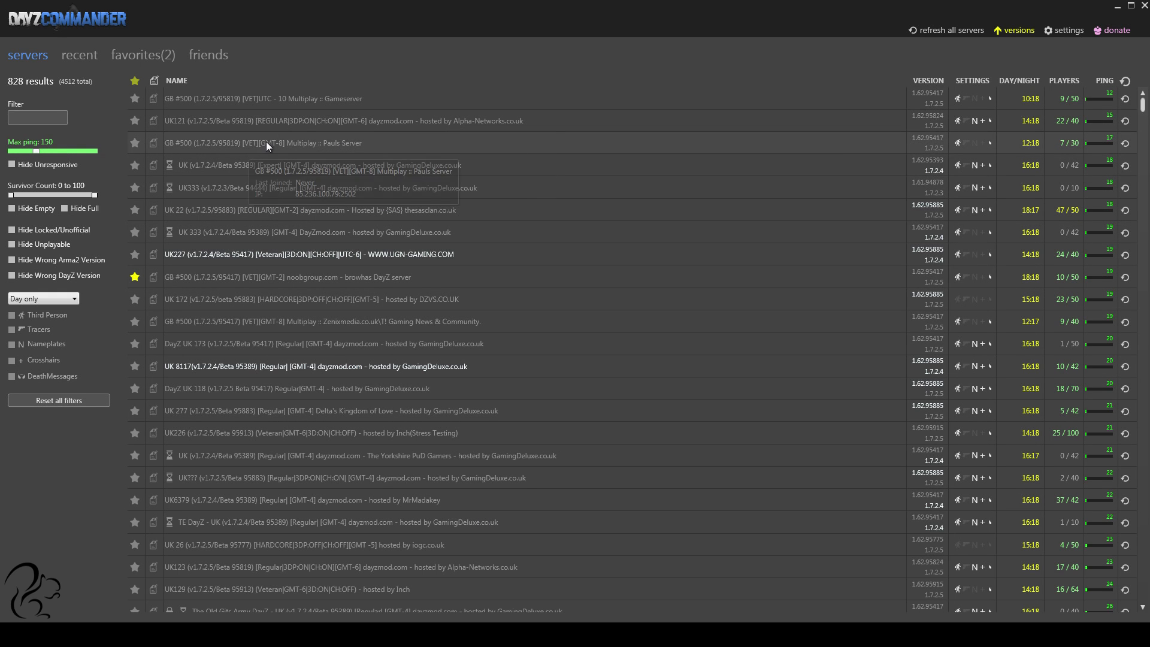
Step: Try name filters 'uk' and 'us' in the Filter box, then clear it back to the full 828-result list
{"action": "left_click", "coordinate": [37, 118]}
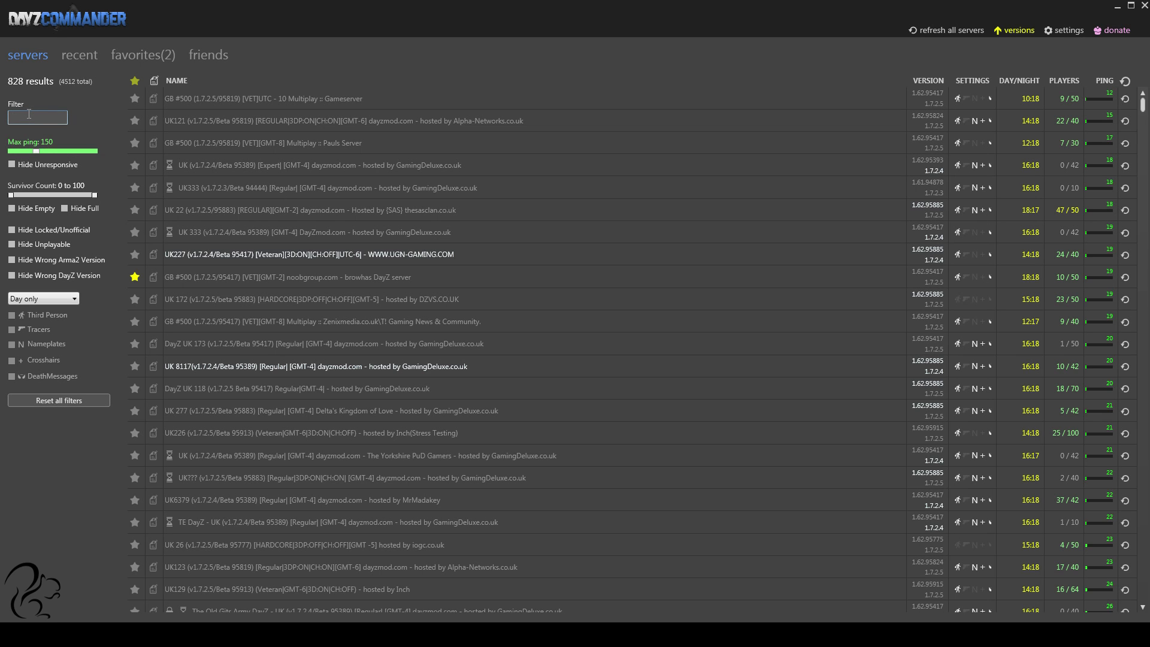
{"action": "type", "text": "uk"}
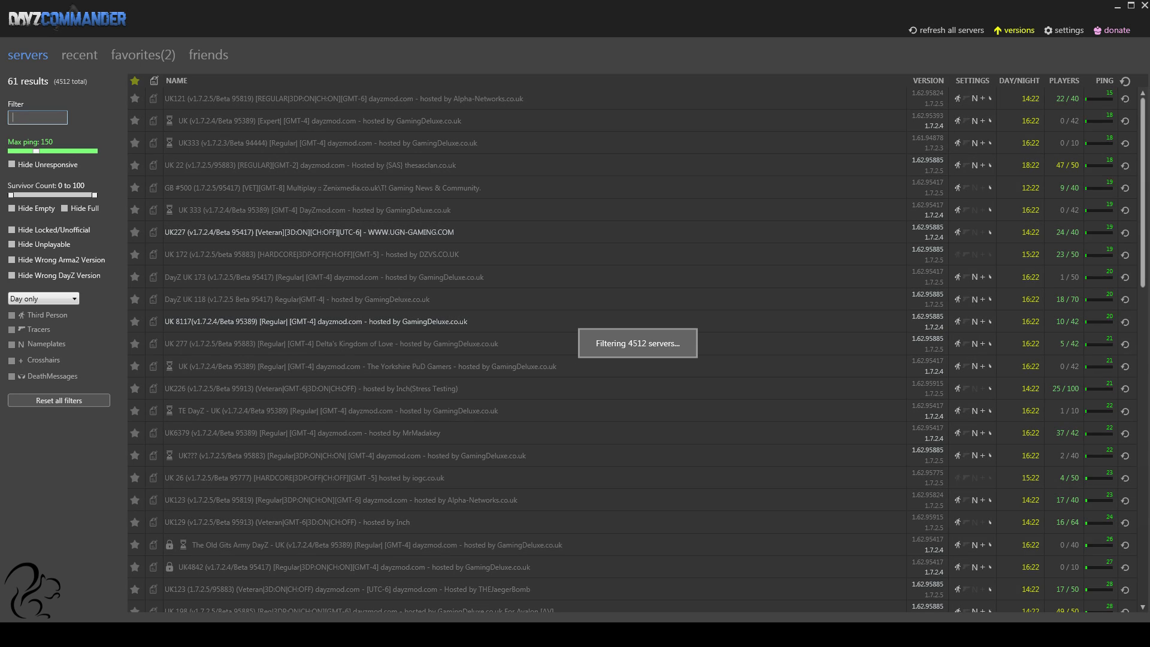
{"action": "type", "text": "us"}
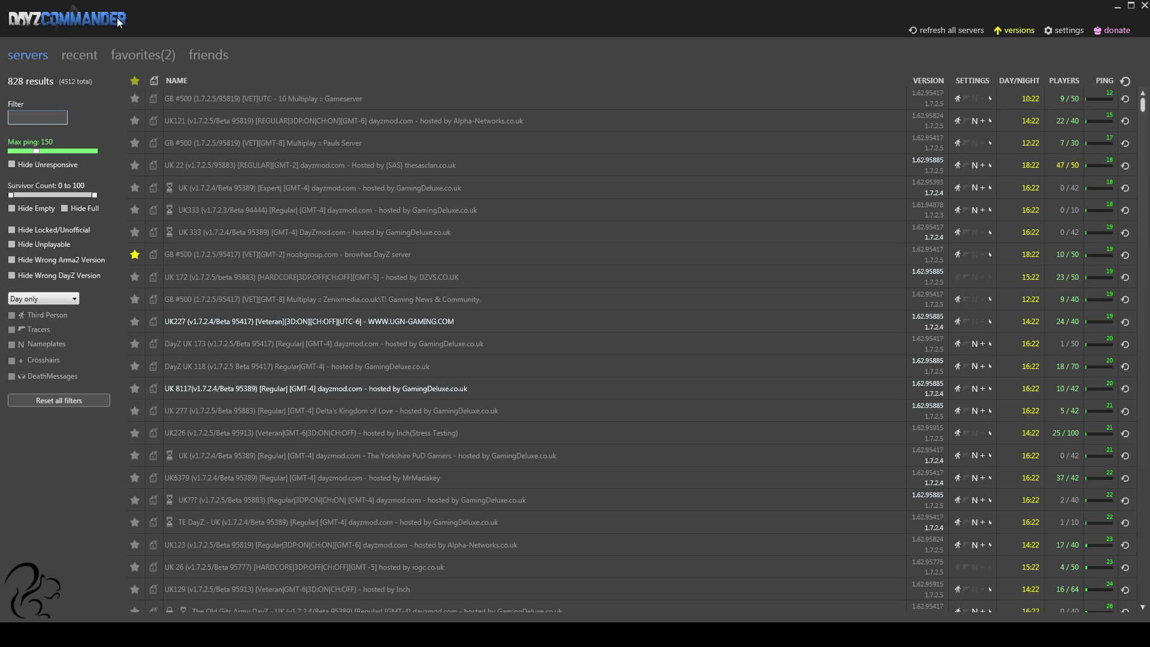
{"action": "mouse_move", "coordinate": [73, 126]}
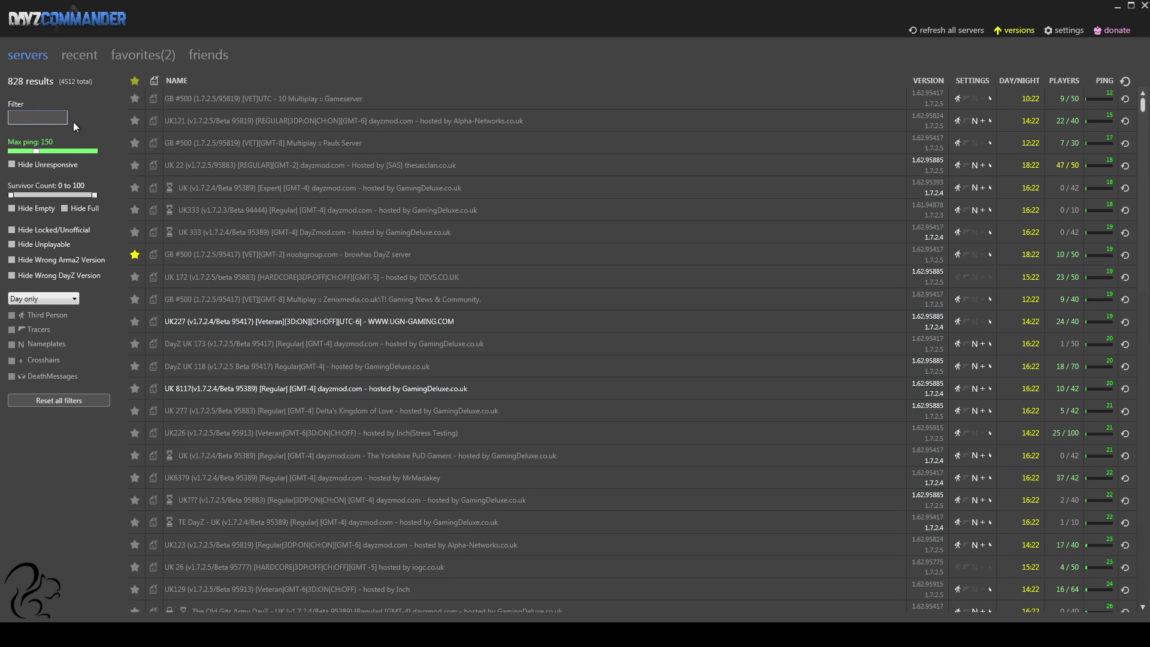
{"action": "left_click", "coordinate": [37, 117]}
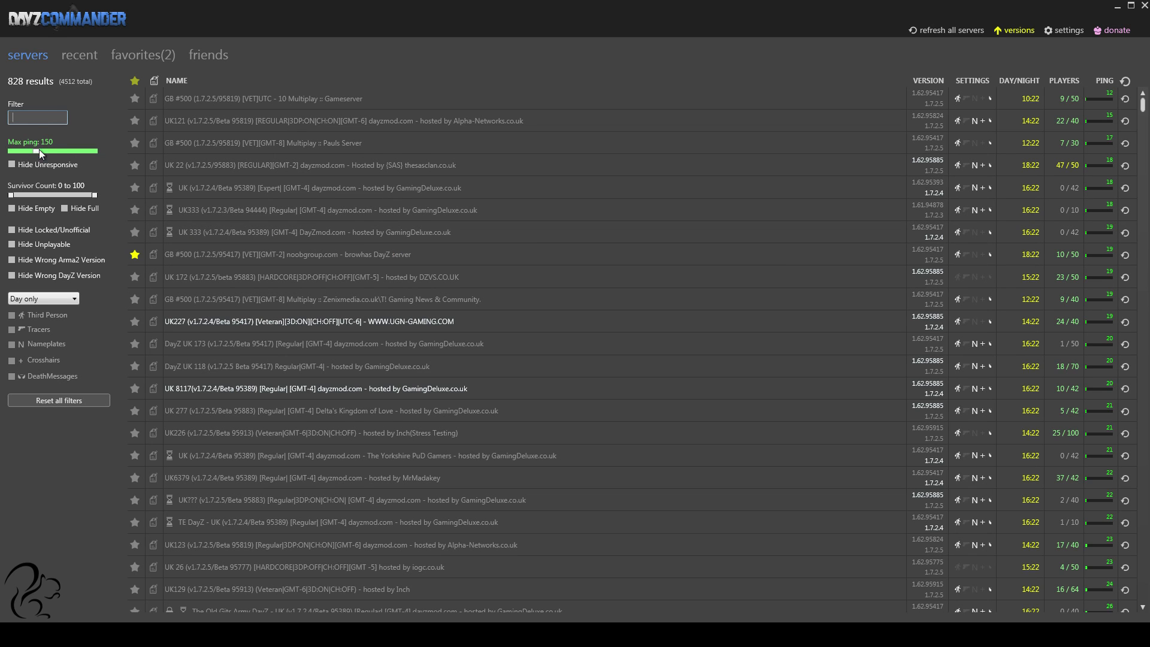
{"action": "type", "text": "u"}
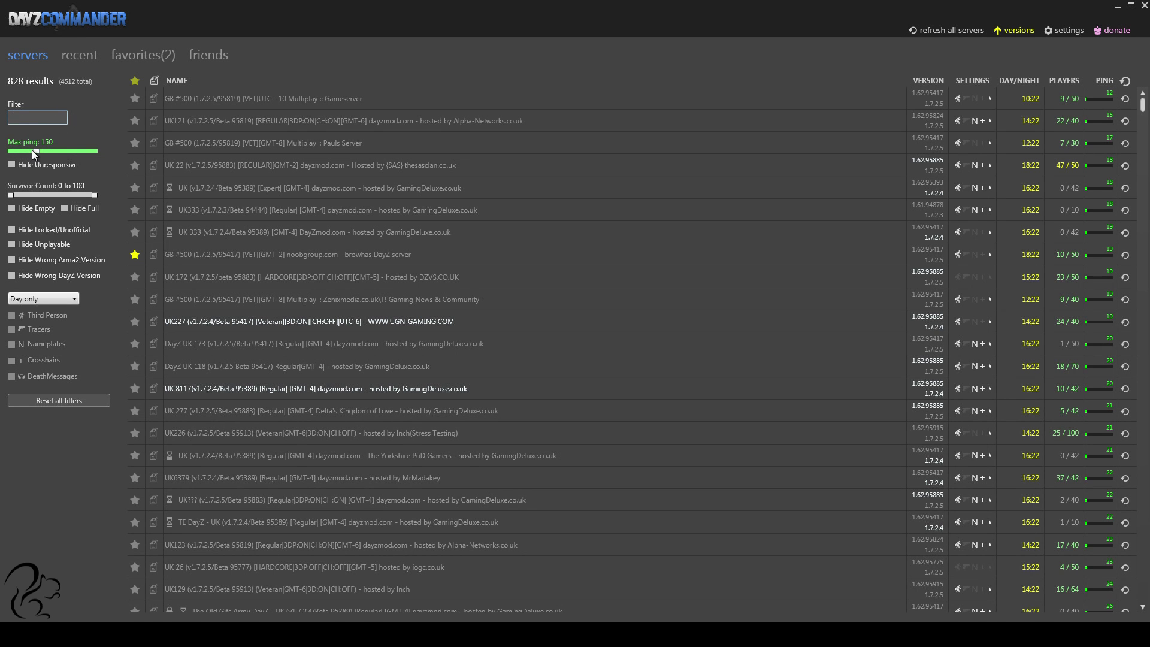
{"action": "mouse_move", "coordinate": [38, 161]}
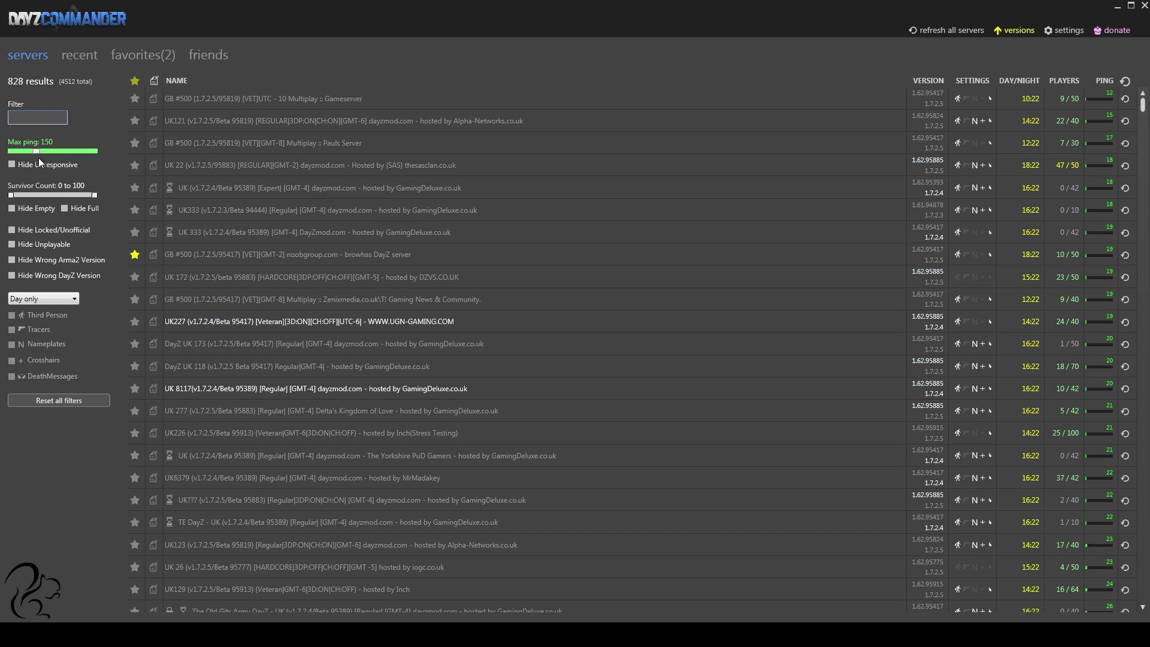
Step: Vary the Max ping limit between 100 and 220 and settle it at 150
{"action": "left_click_drag", "start_coordinate": [22, 151], "coordinate": [38, 151]}
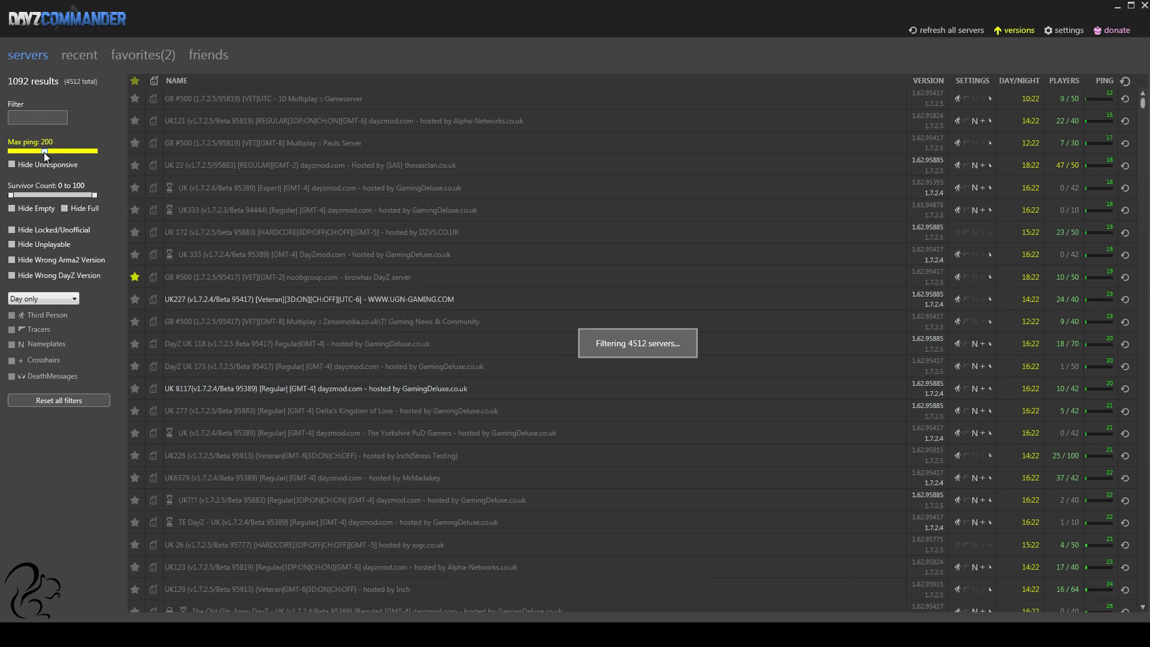
{"action": "left_click_drag", "start_coordinate": [45, 151], "coordinate": [31, 151]}
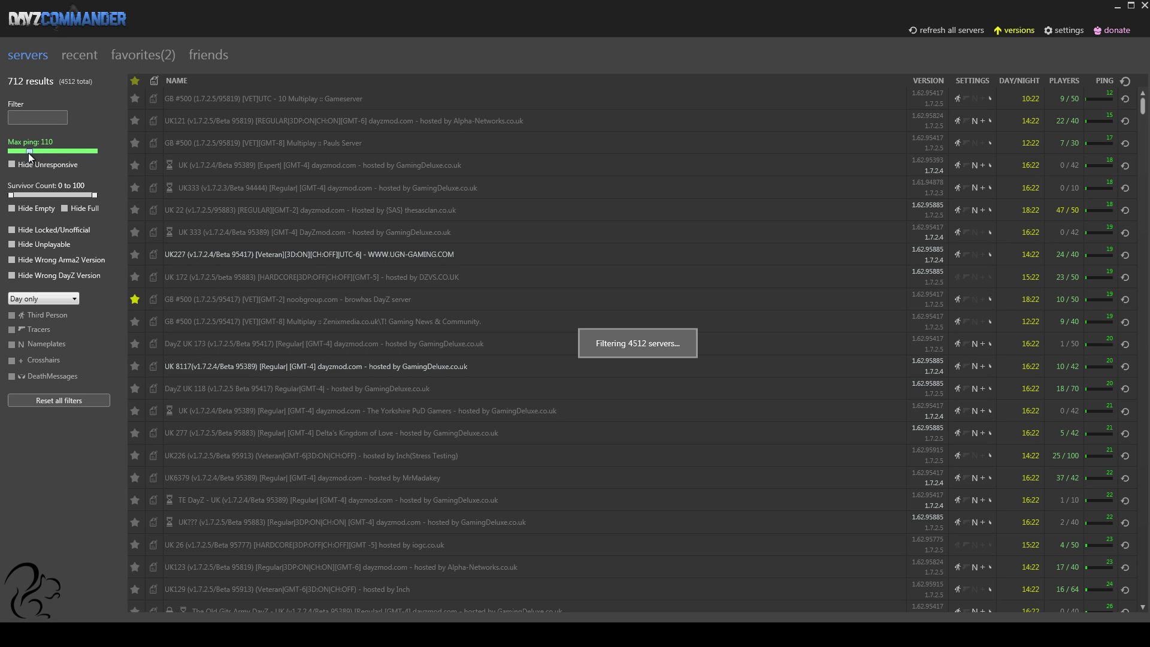
{"action": "left_click_drag", "start_coordinate": [33, 153], "coordinate": [28, 152]}
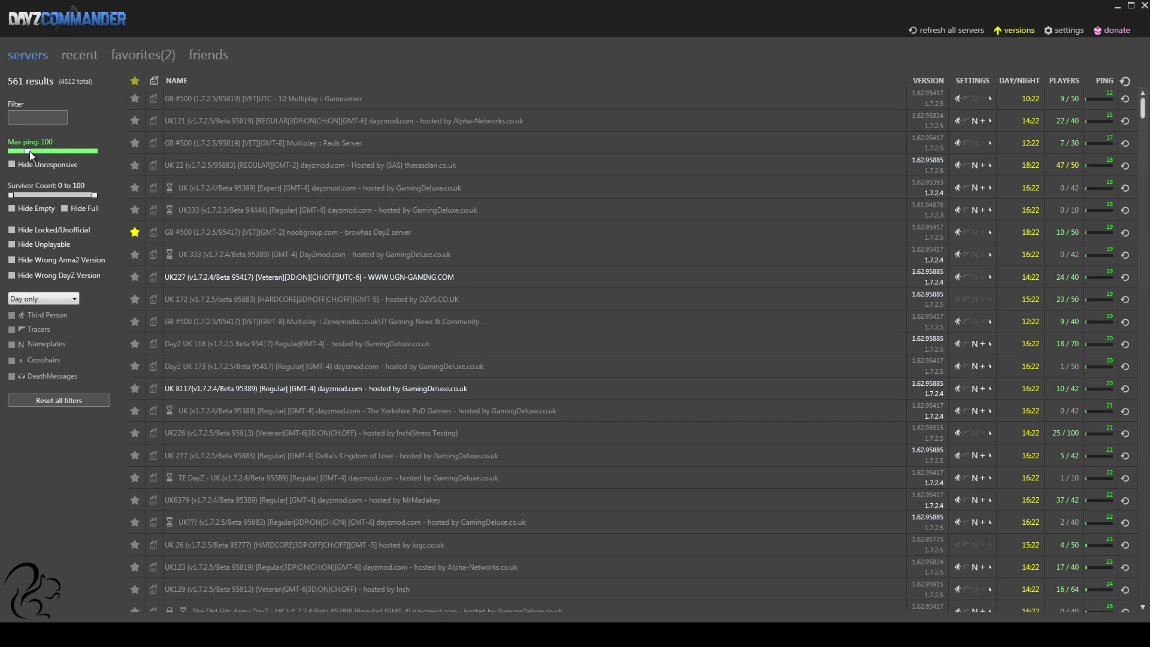
{"action": "left_click_drag", "start_coordinate": [20, 152], "coordinate": [37, 152]}
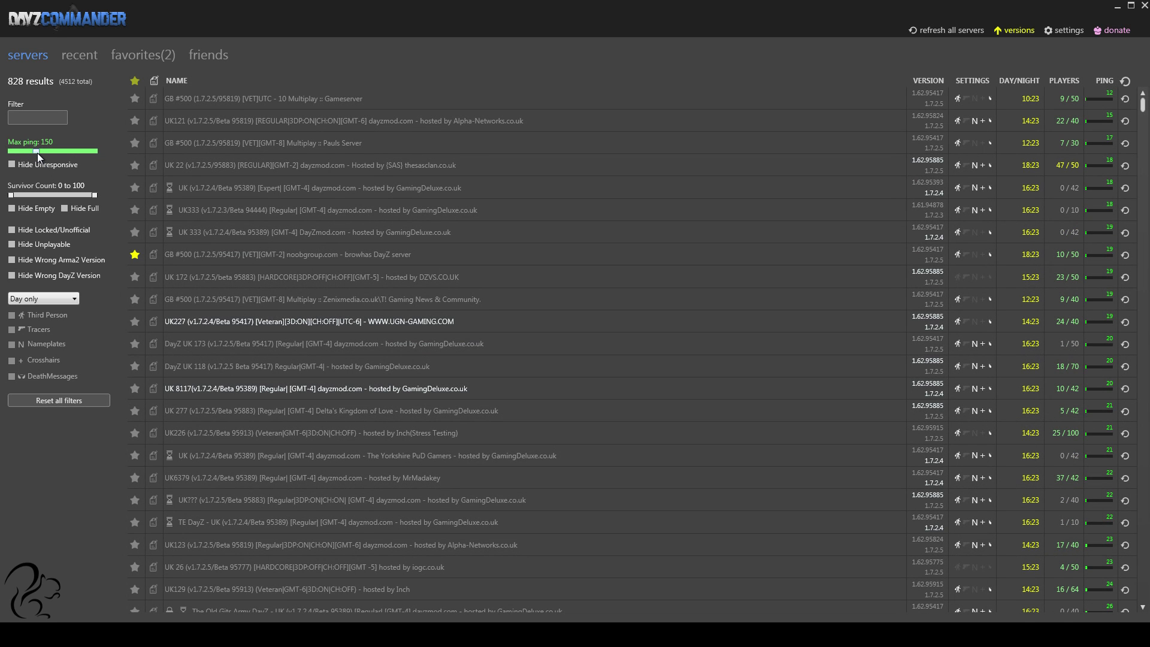
{"action": "left_click_drag", "start_coordinate": [35, 151], "coordinate": [41, 151]}
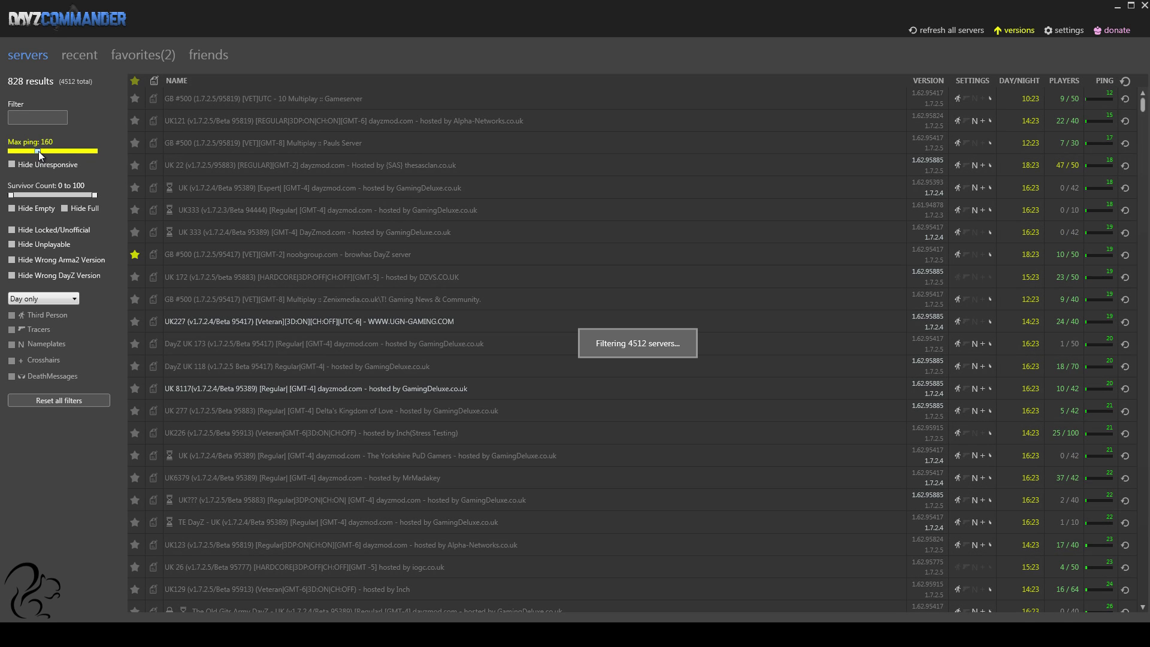
{"action": "left_click_drag", "start_coordinate": [39, 151], "coordinate": [47, 151]}
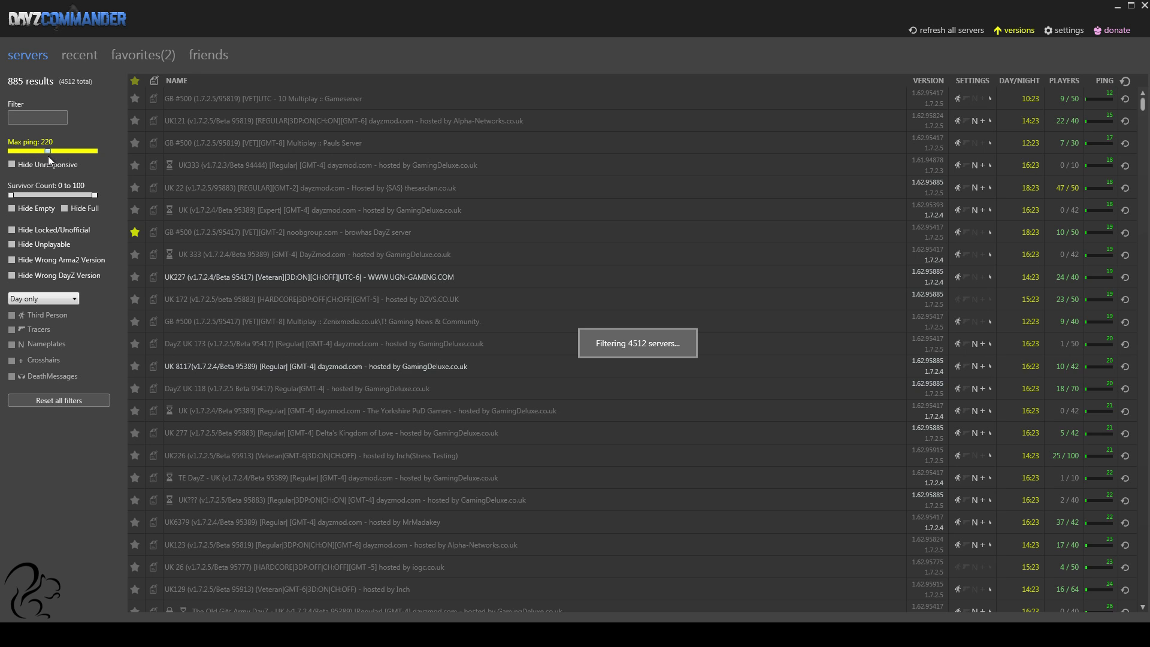
{"action": "left_click_drag", "start_coordinate": [50, 152], "coordinate": [45, 152]}
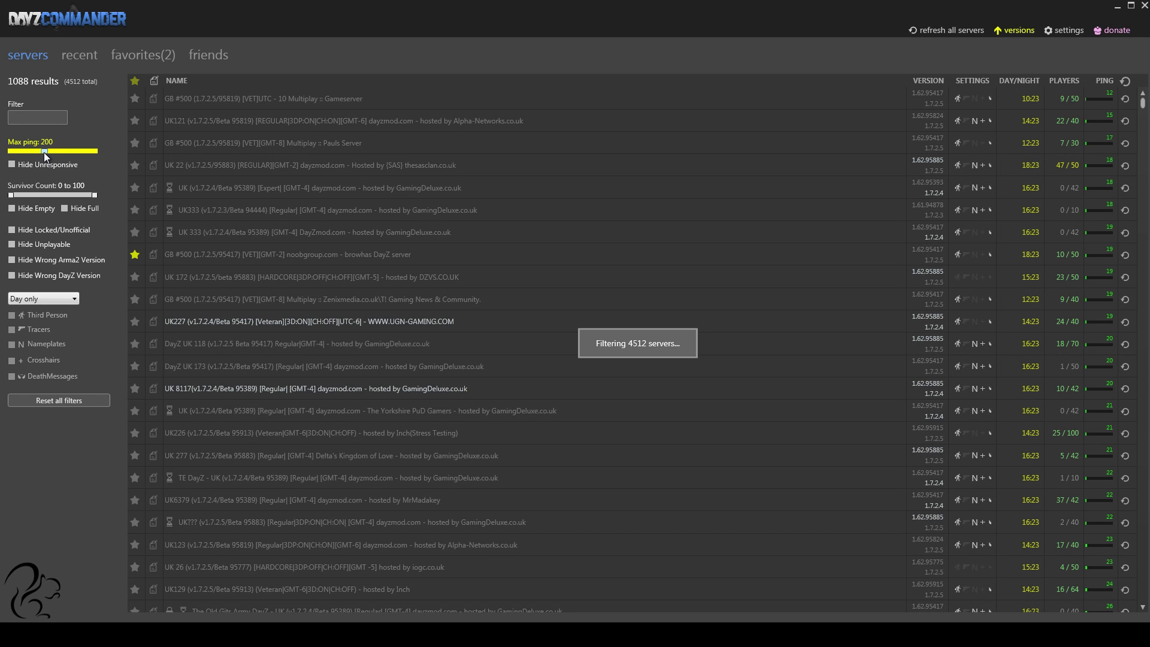
{"action": "left_click_drag", "start_coordinate": [52, 151], "coordinate": [37, 151]}
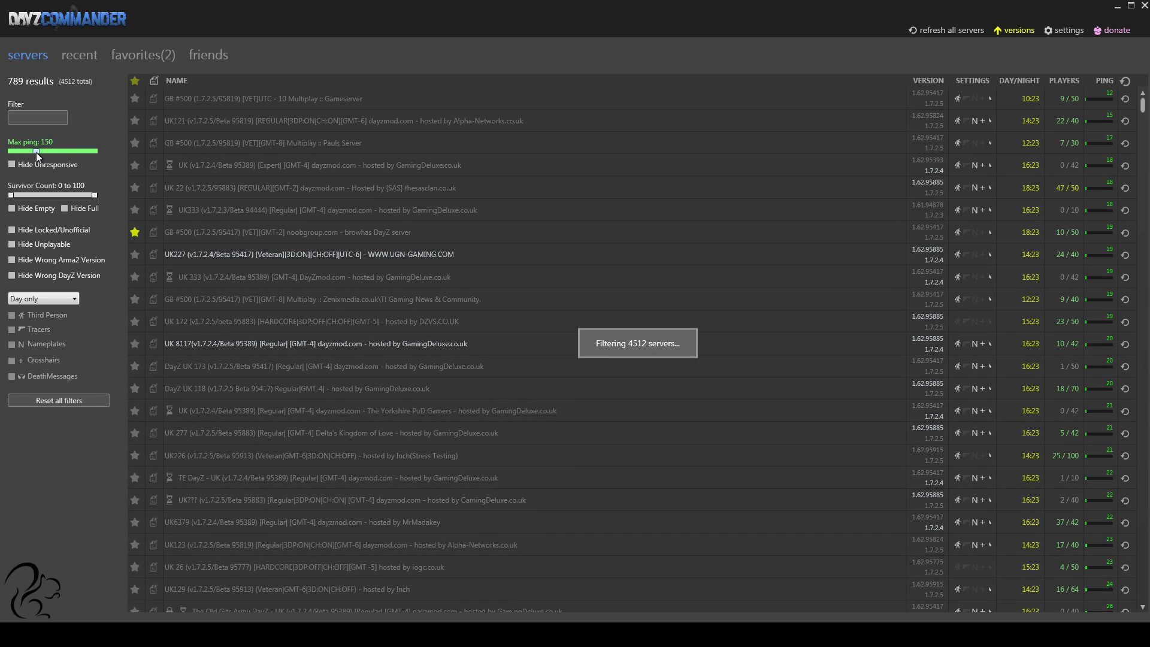
{"action": "left_click_drag", "start_coordinate": [36, 151], "coordinate": [40, 151]}
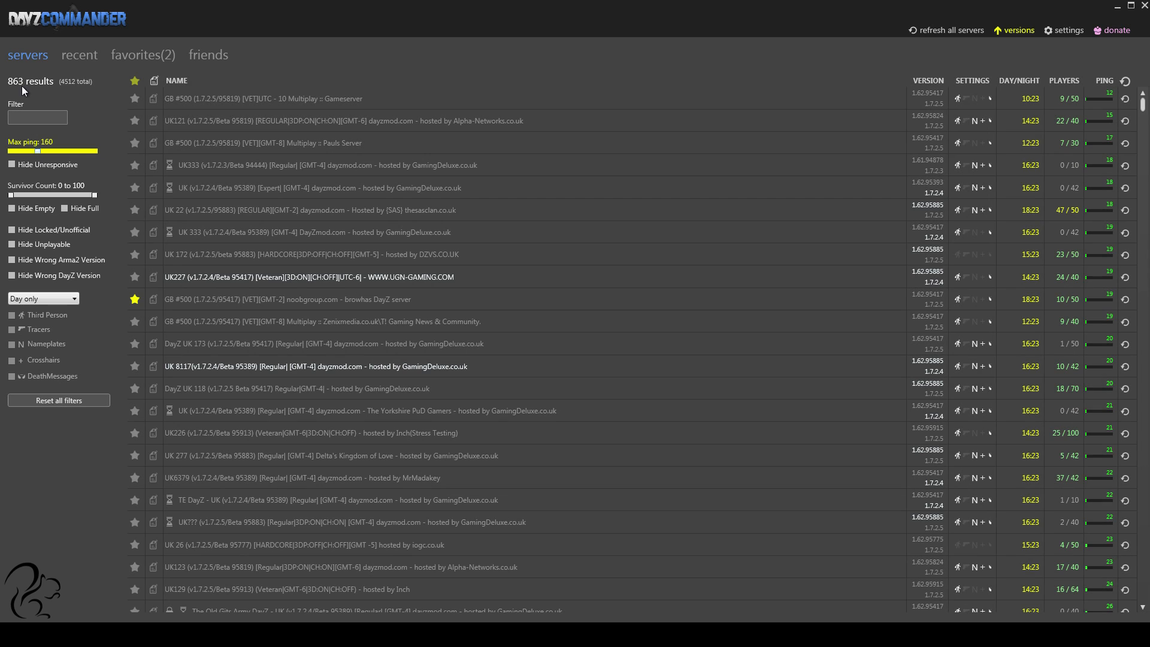
{"action": "left_click_drag", "start_coordinate": [37, 151], "coordinate": [33, 151]}
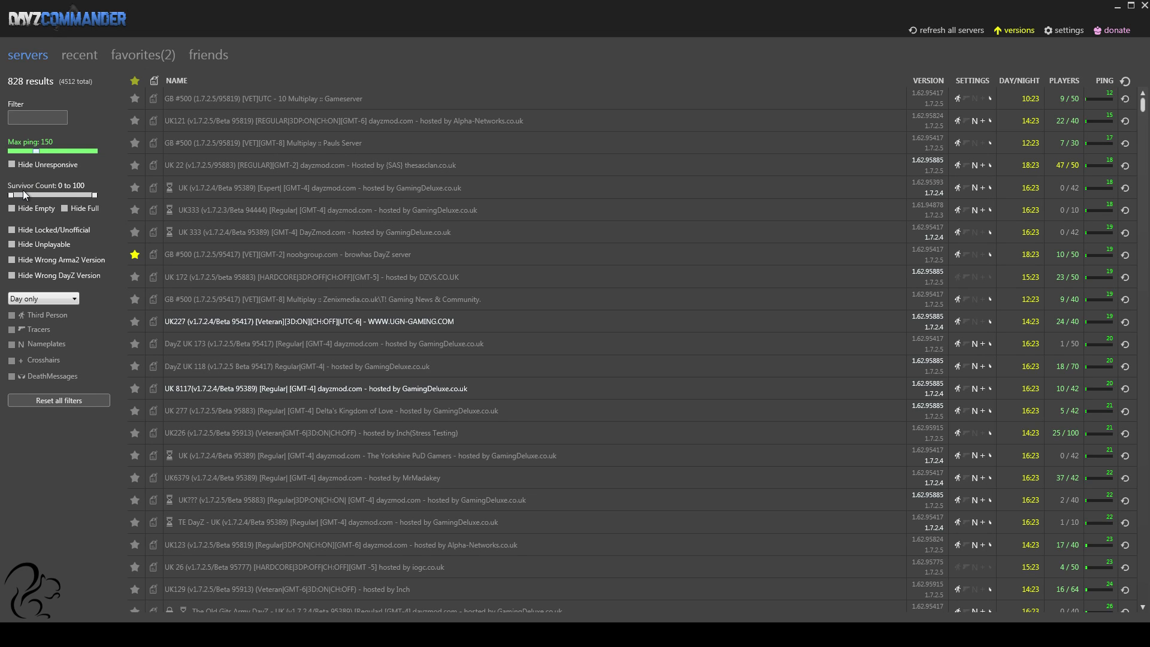
{"action": "mouse_move", "coordinate": [24, 194]}
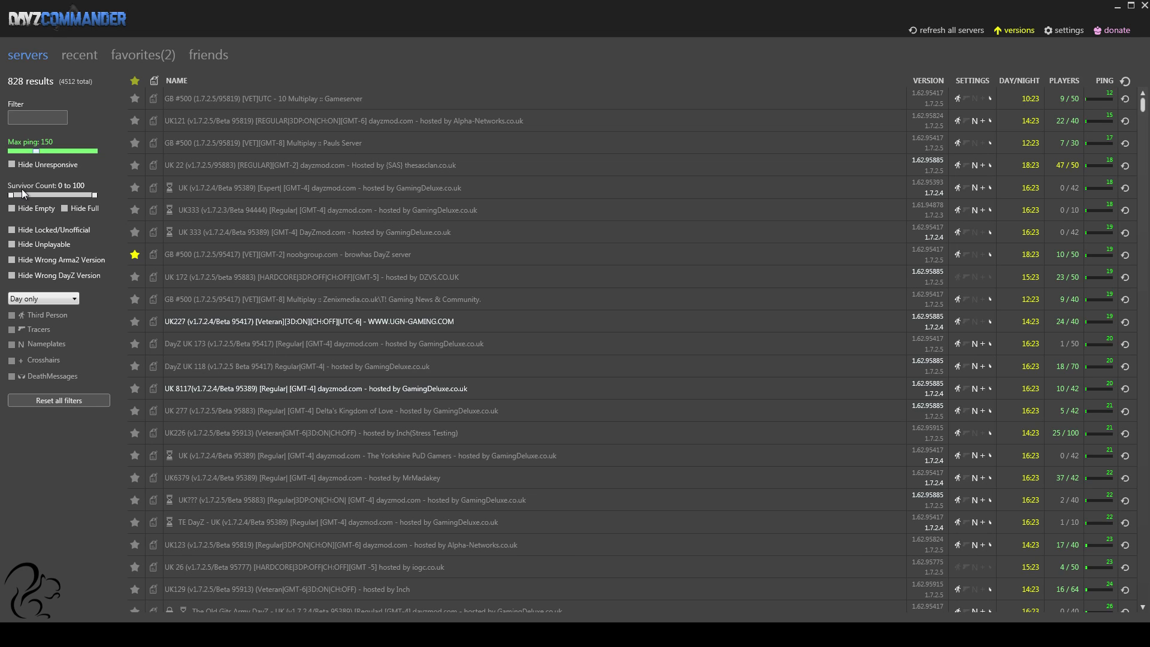
{"action": "mouse_move", "coordinate": [31, 187]}
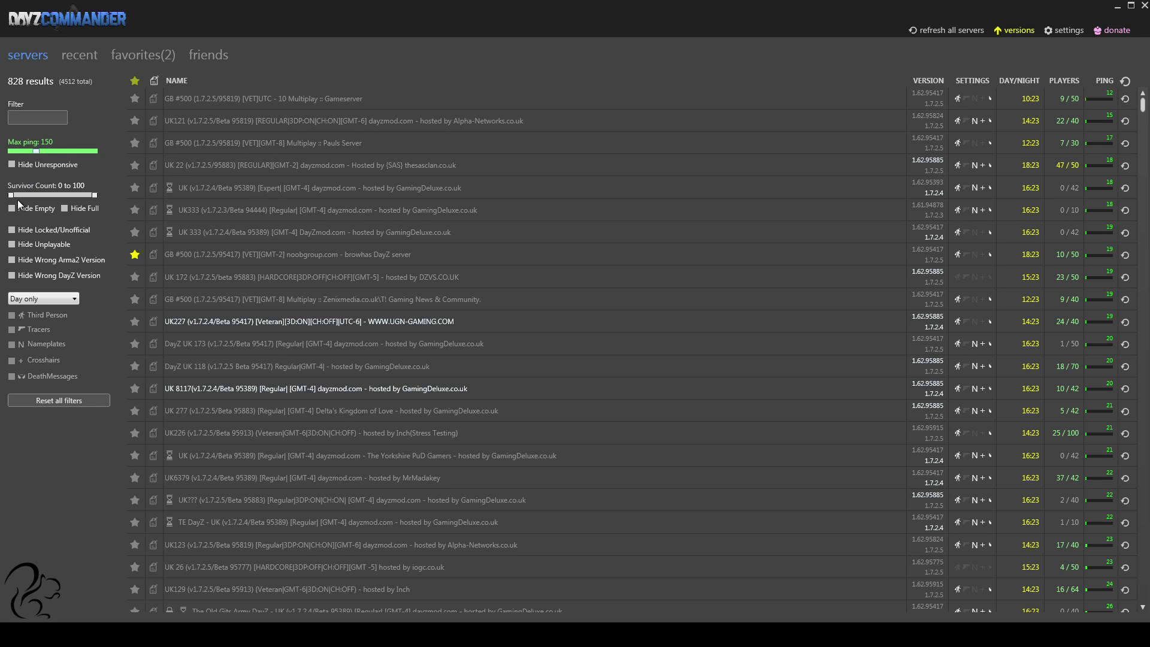
Step: Raise the minimum survivor count up to 40, then set the range back to 8 to 100
{"action": "left_click_drag", "start_coordinate": [11, 195], "coordinate": [22, 196]}
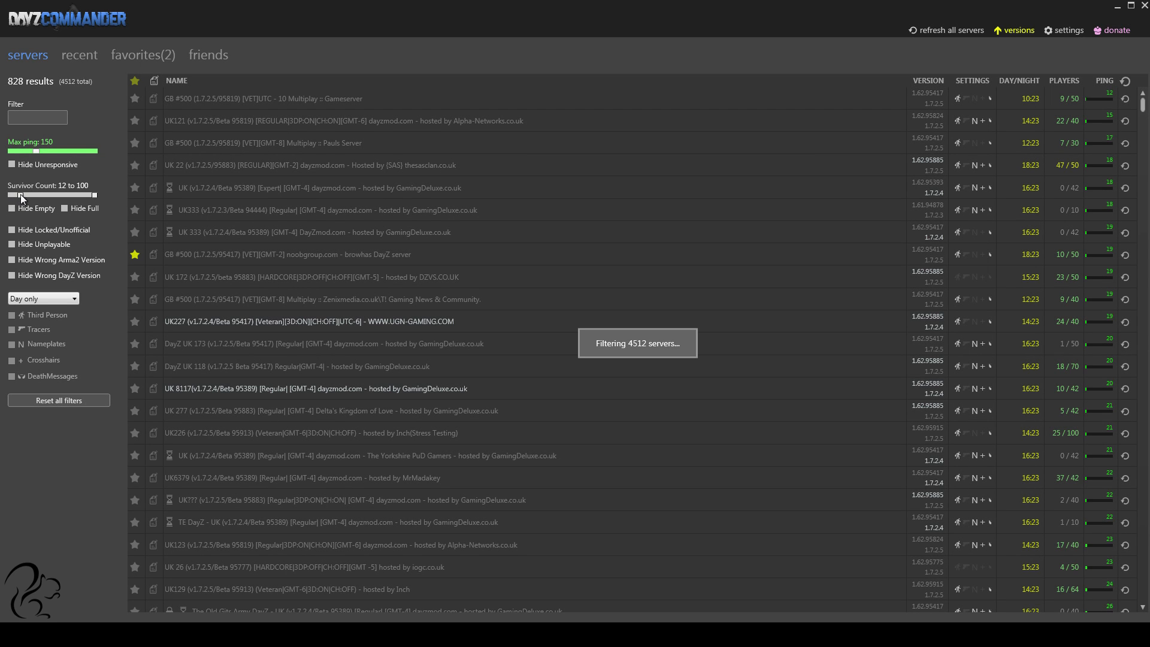
{"action": "left_click_drag", "start_coordinate": [18, 194], "coordinate": [29, 194]}
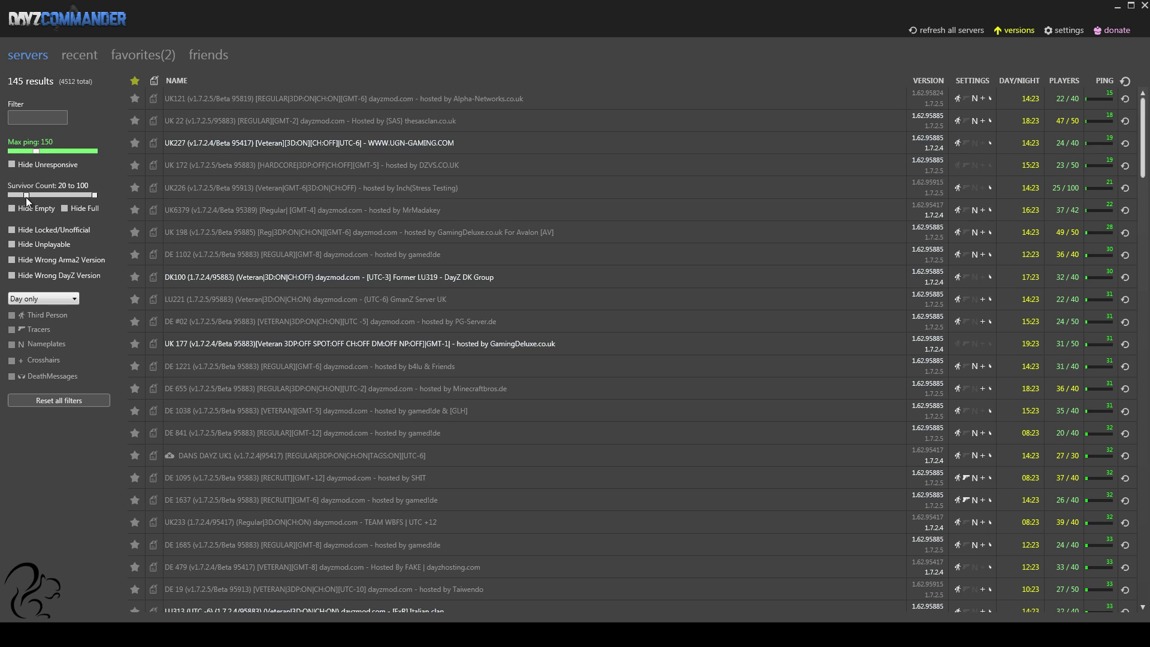
{"action": "left_click_drag", "start_coordinate": [14, 195], "coordinate": [41, 195]}
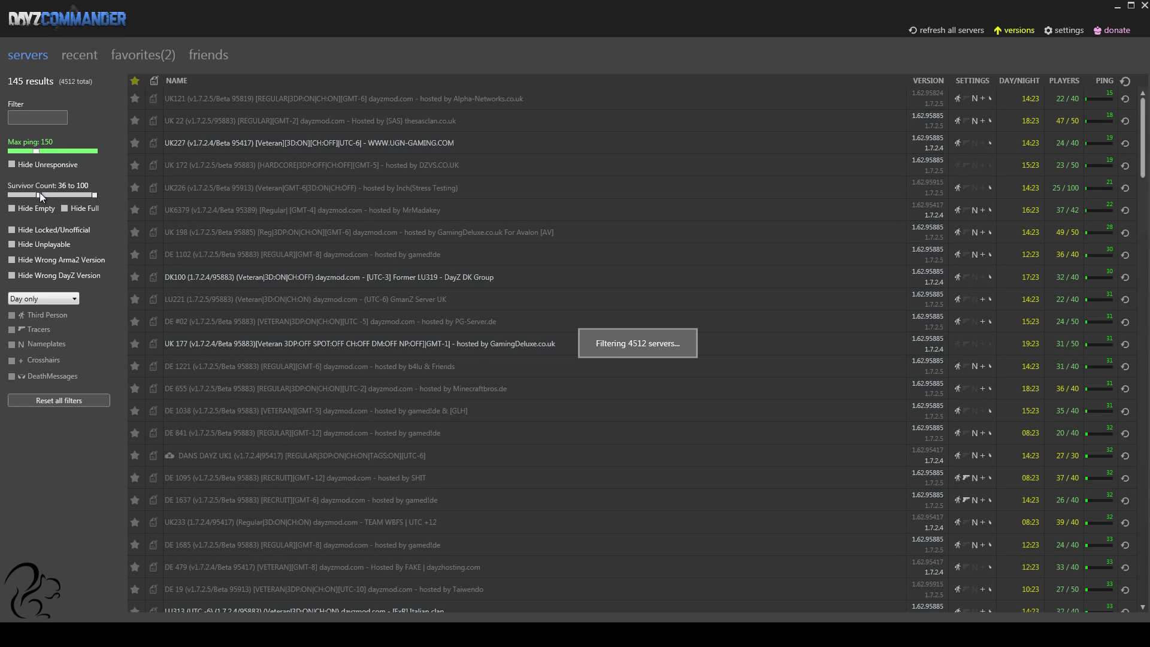
{"action": "left_click_drag", "start_coordinate": [33, 196], "coordinate": [41, 195]}
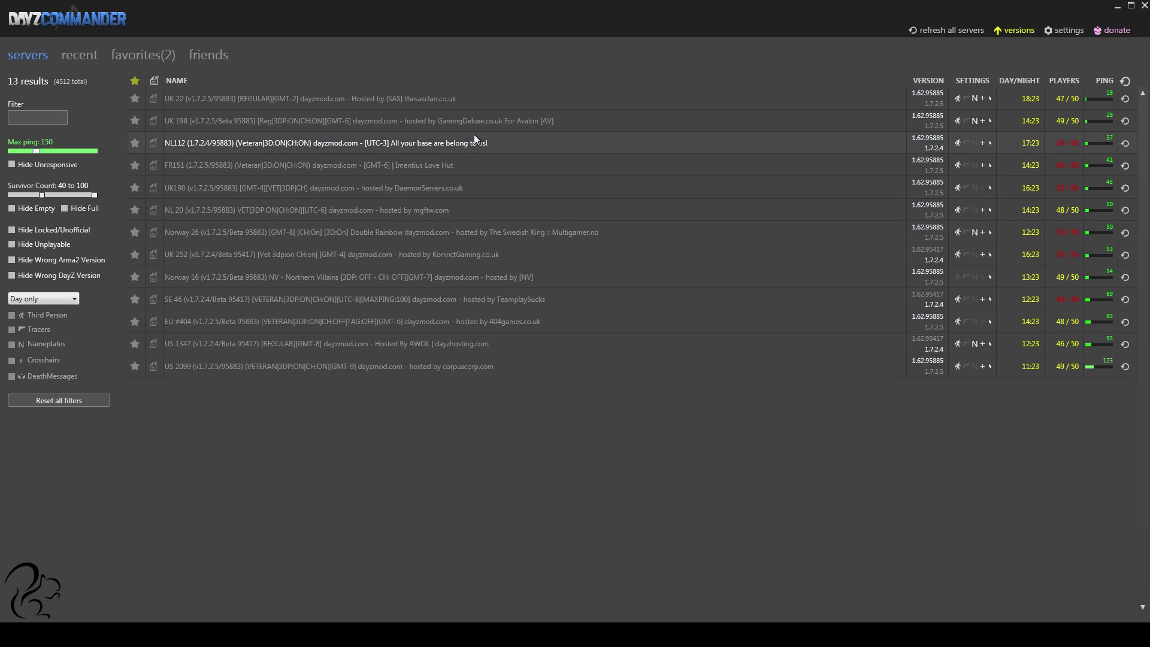
{"action": "mouse_move", "coordinate": [546, 360]}
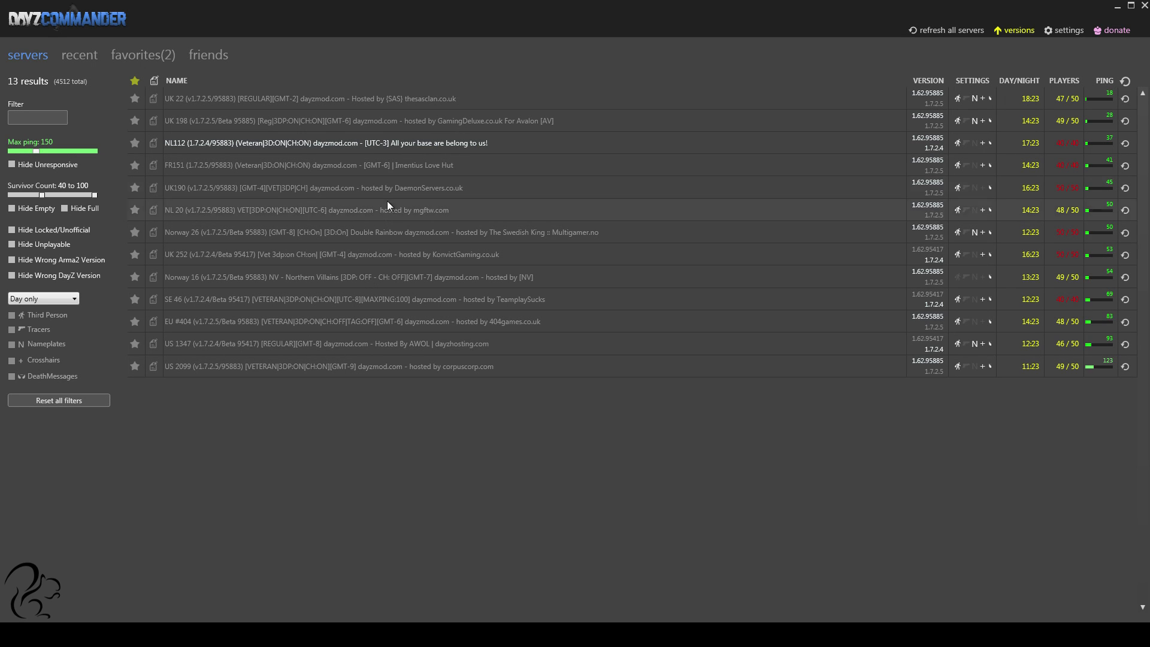
{"action": "mouse_move", "coordinate": [528, 155]}
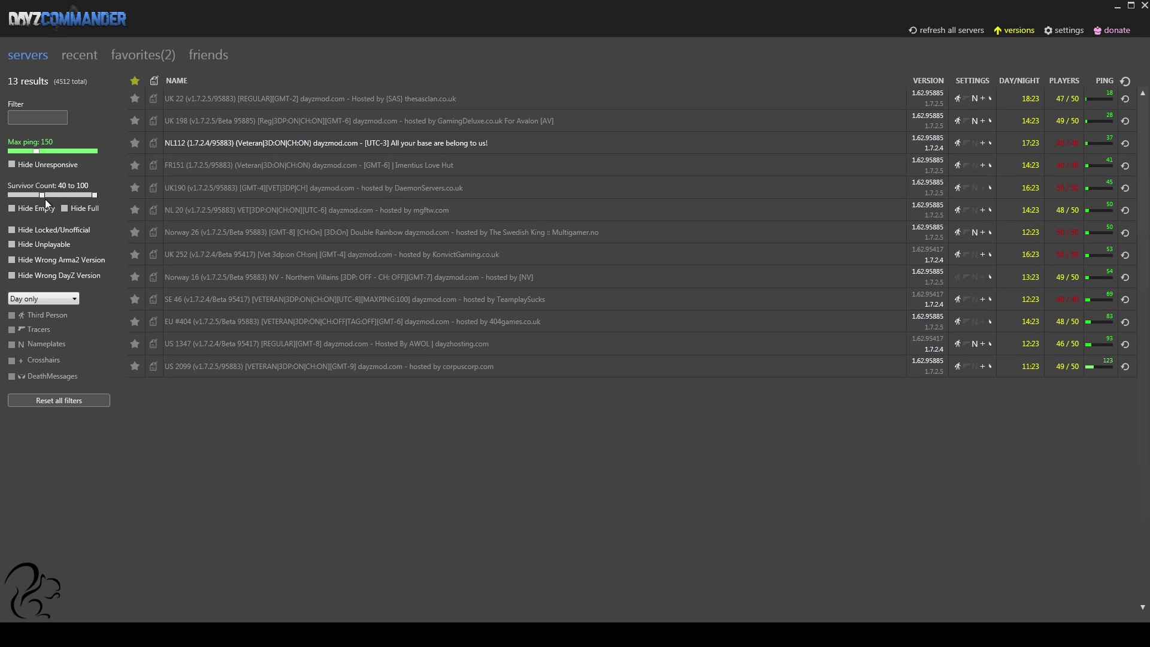
{"action": "left_click_drag", "start_coordinate": [41, 194], "coordinate": [11, 194]}
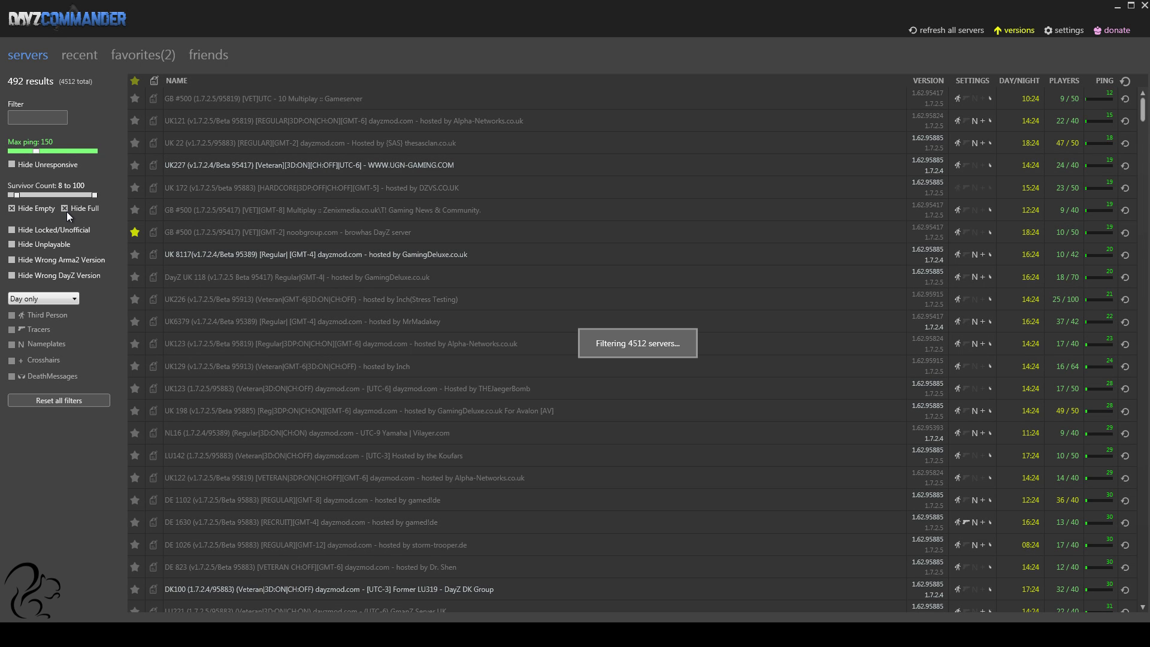
Step: Tick Hide Empty to drop the list to 492 servers
{"action": "left_click", "coordinate": [65, 208]}
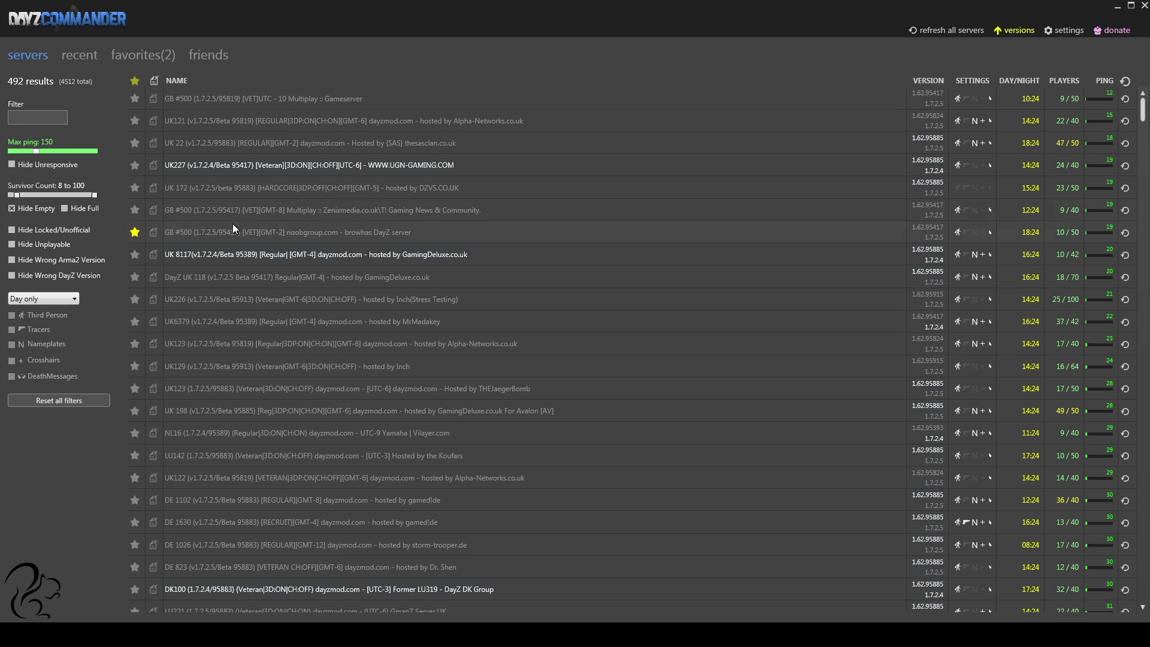
{"action": "mouse_move", "coordinate": [530, 243]}
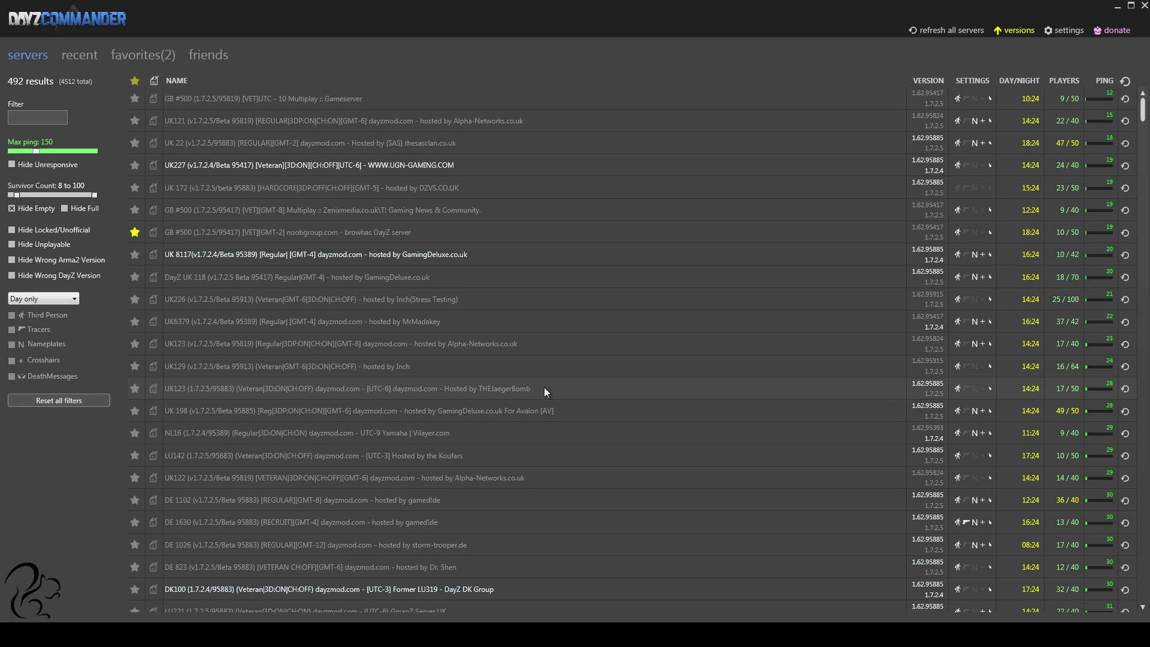
{"action": "mouse_move", "coordinate": [646, 417]}
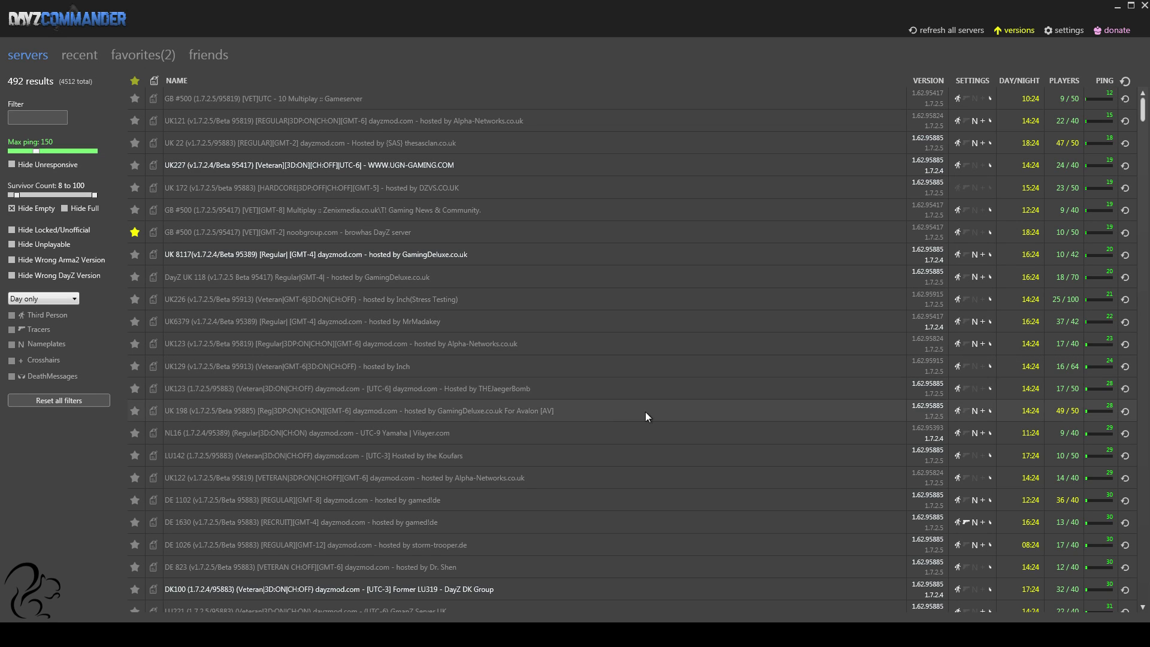
{"action": "mouse_move", "coordinate": [616, 419]}
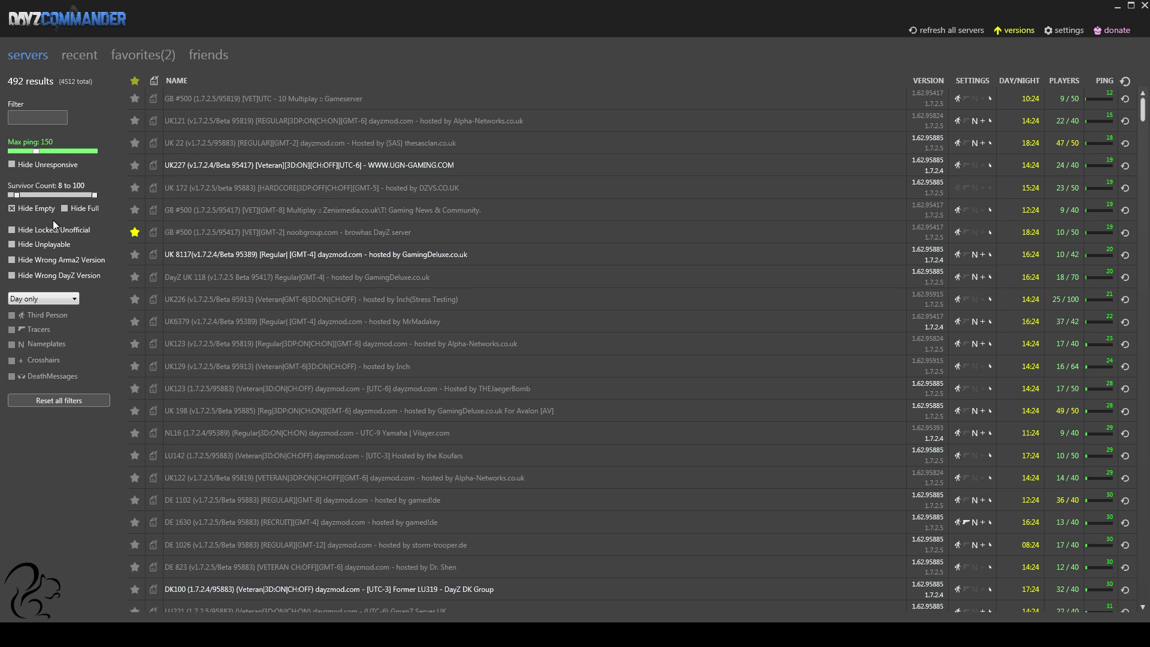
{"action": "mouse_move", "coordinate": [81, 215]}
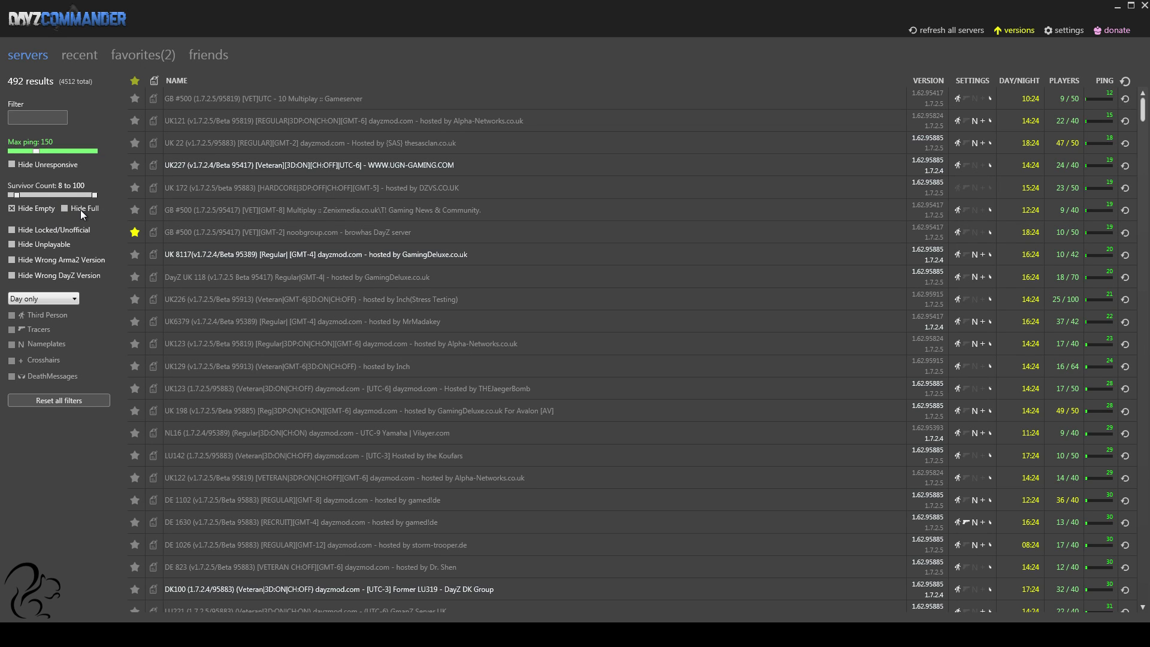
{"action": "mouse_move", "coordinate": [85, 217]}
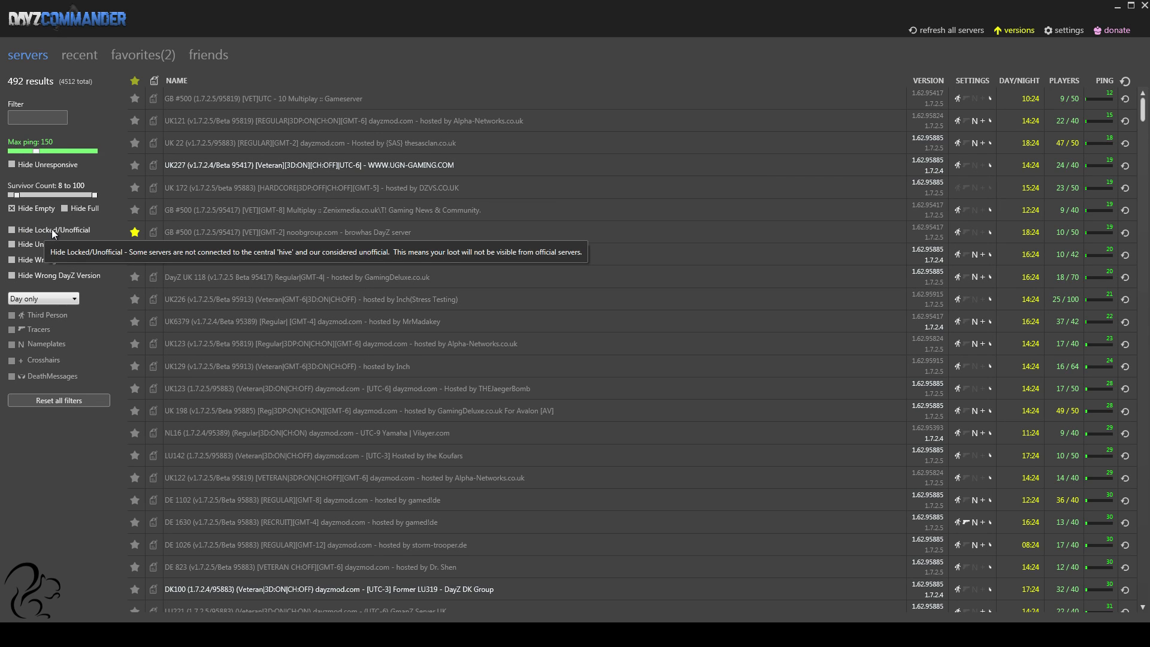
{"action": "mouse_move", "coordinate": [45, 234]}
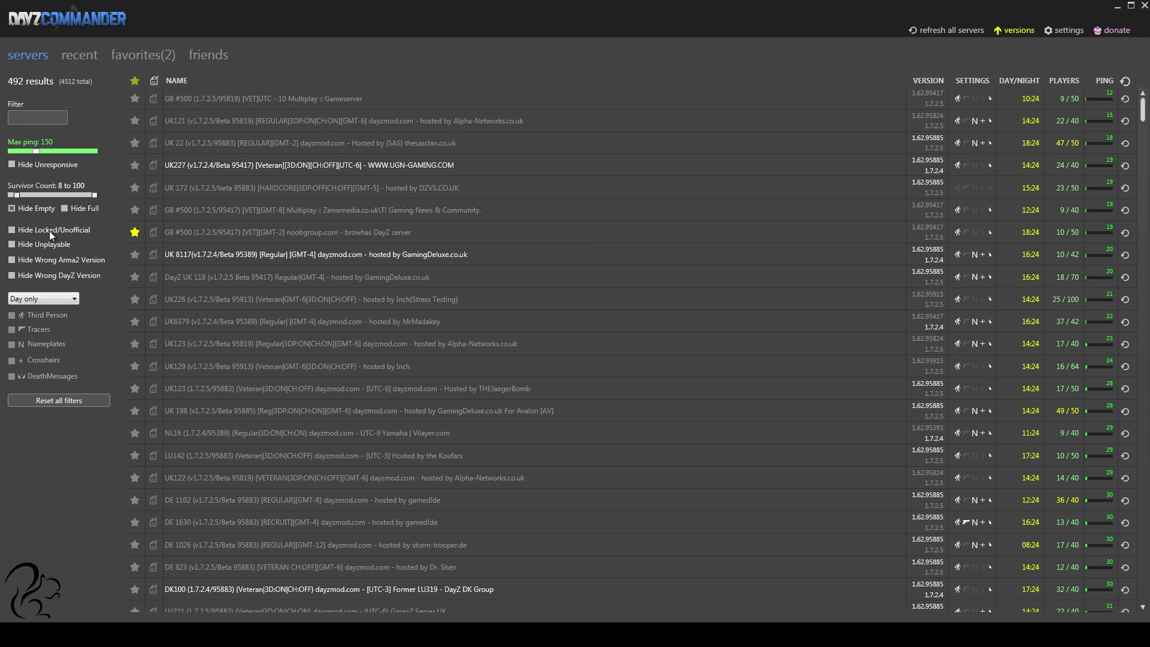
{"action": "mouse_move", "coordinate": [51, 230]}
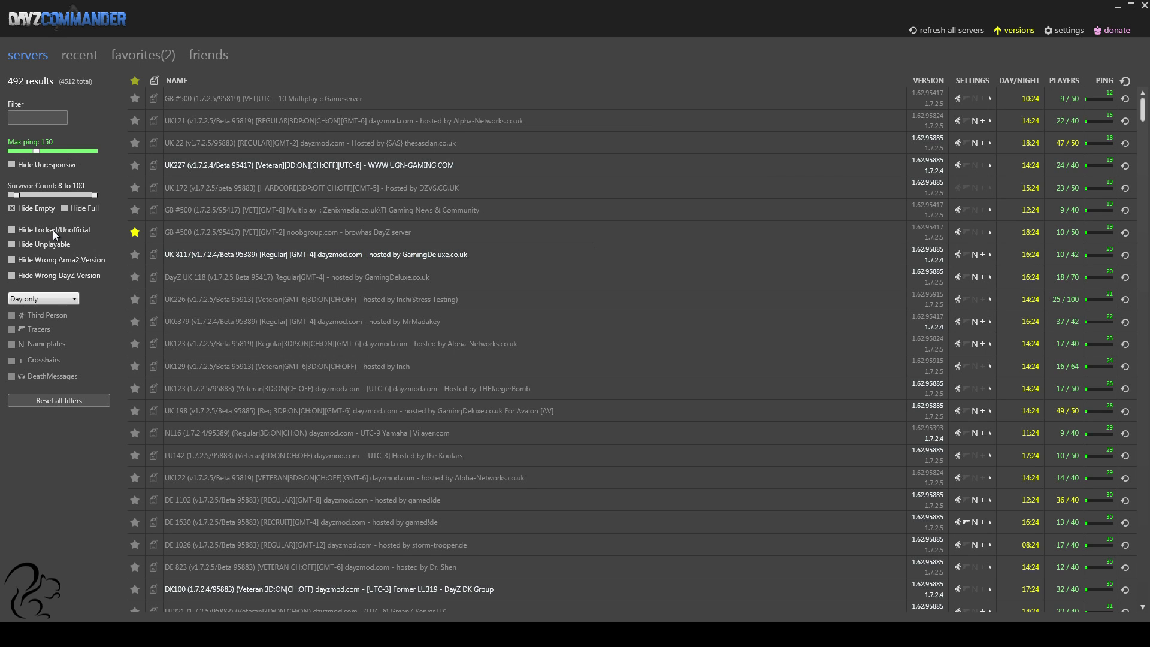
Step: Tick Hide Locked/Unofficial and Hide Unplayable, leaving 459 results
{"action": "left_click", "coordinate": [12, 230]}
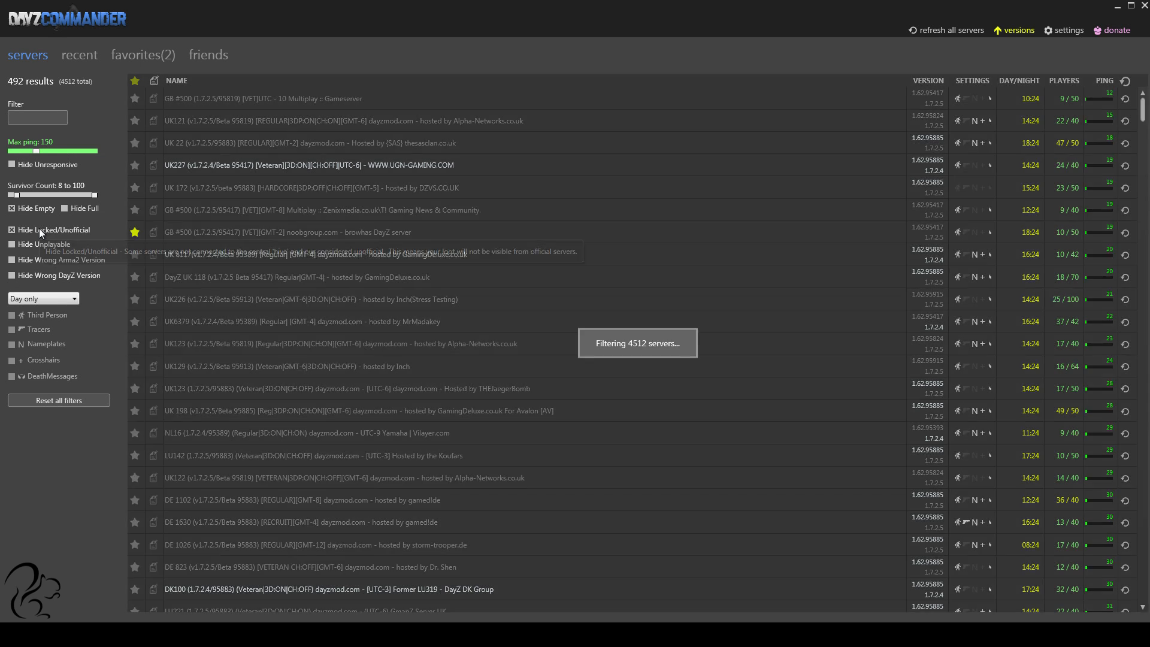
{"action": "left_click", "coordinate": [12, 230]}
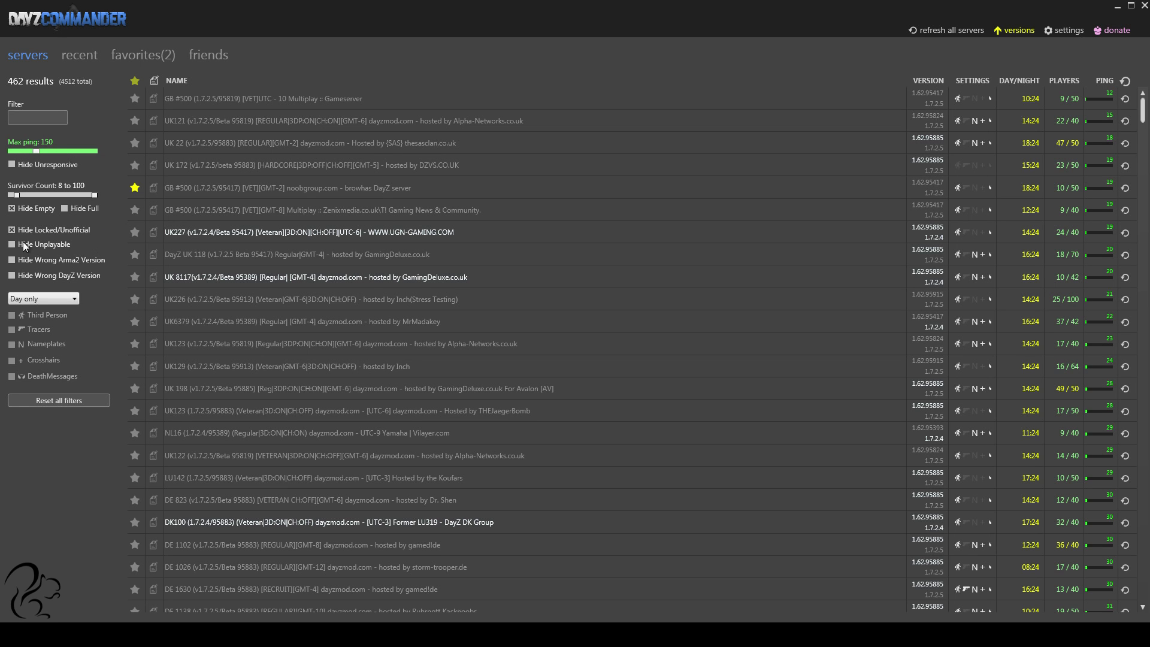
{"action": "left_click", "coordinate": [12, 243]}
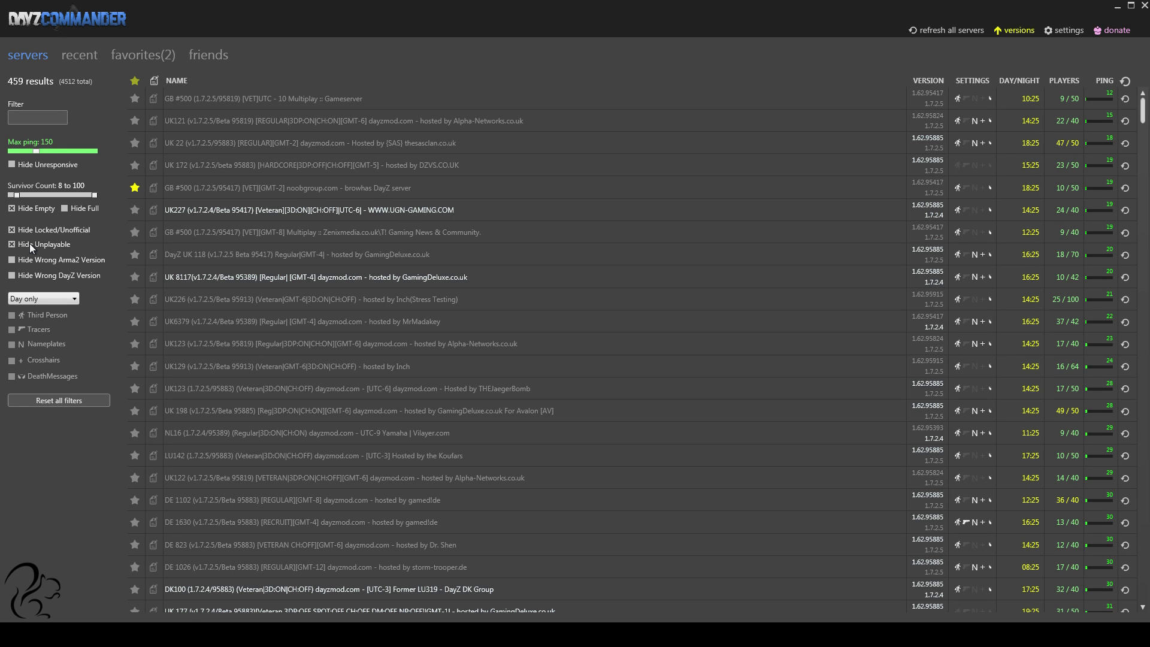
{"action": "mouse_move", "coordinate": [18, 262]}
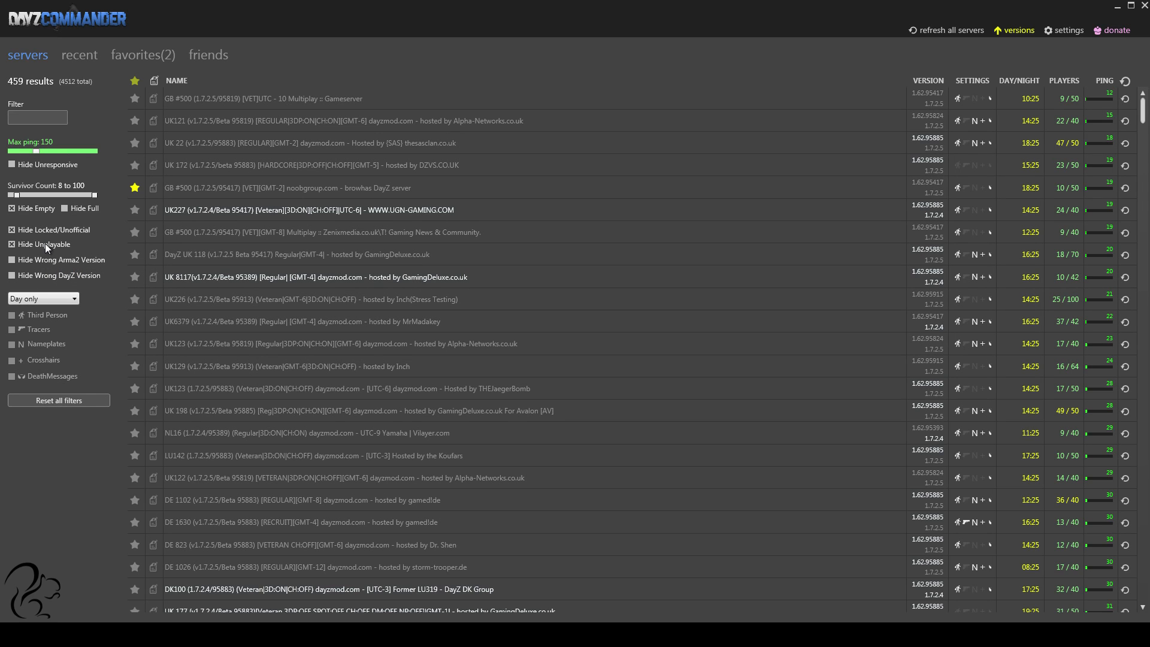
{"action": "mouse_move", "coordinate": [47, 243]}
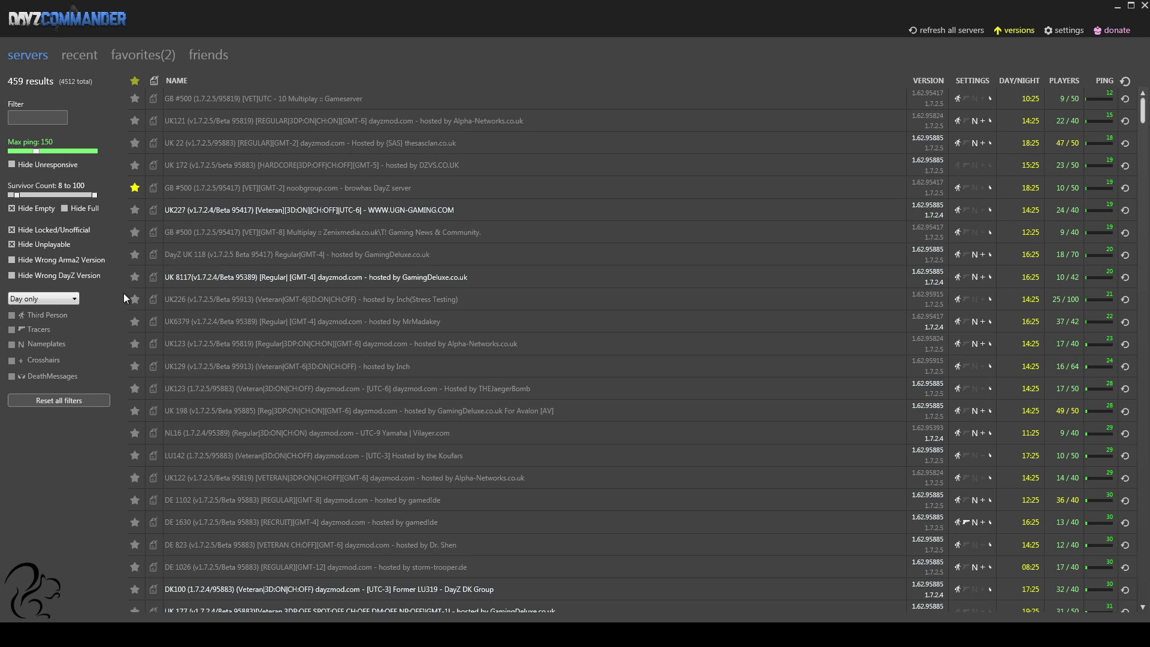
{"action": "mouse_move", "coordinate": [60, 260]}
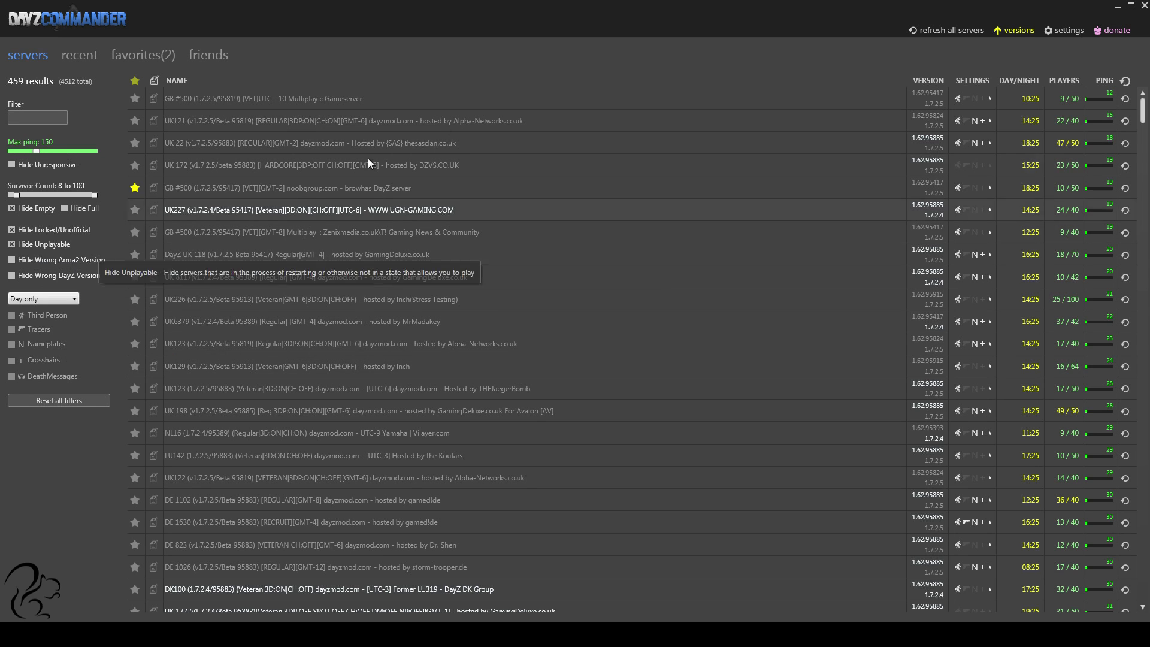
Step: Check installed game versions in the versions panel, then tick Hide Wrong DayZ Version
{"action": "left_click", "coordinate": [1018, 30]}
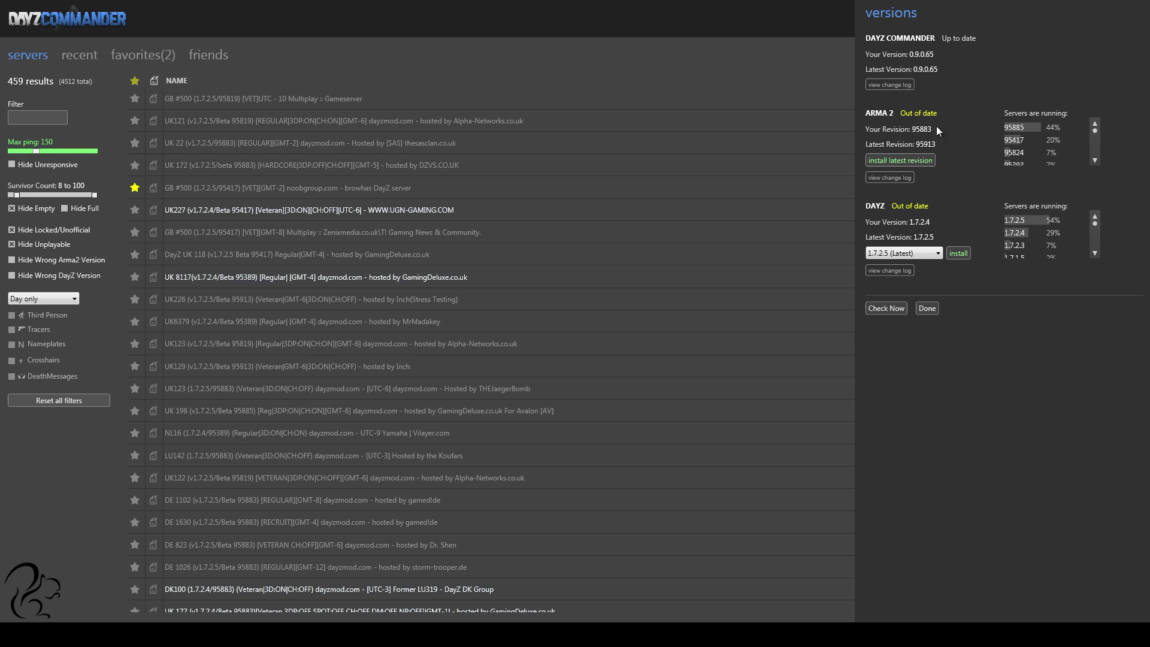
{"action": "mouse_move", "coordinate": [913, 139]}
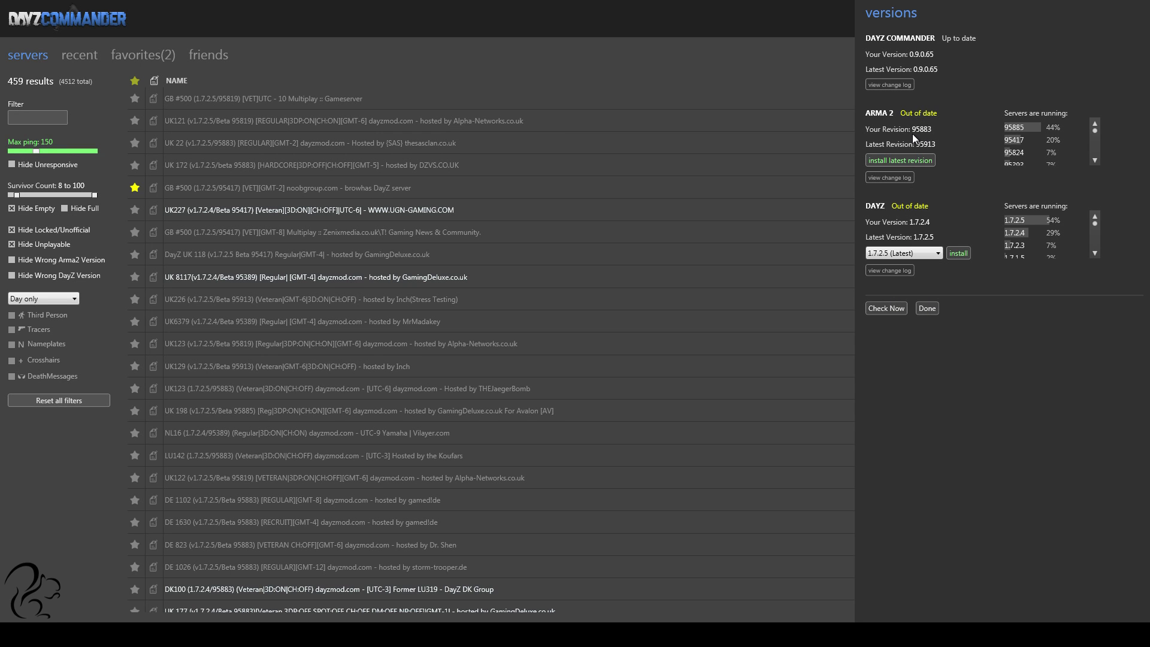
{"action": "left_click", "coordinate": [926, 308]}
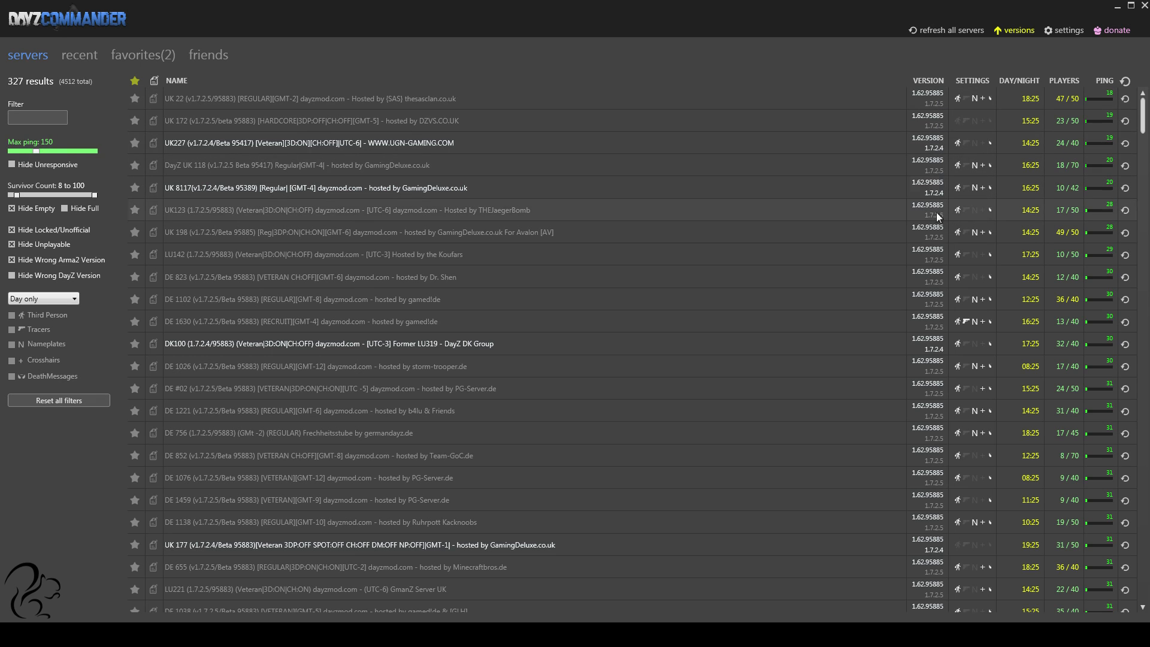
{"action": "left_click", "coordinate": [1018, 30]}
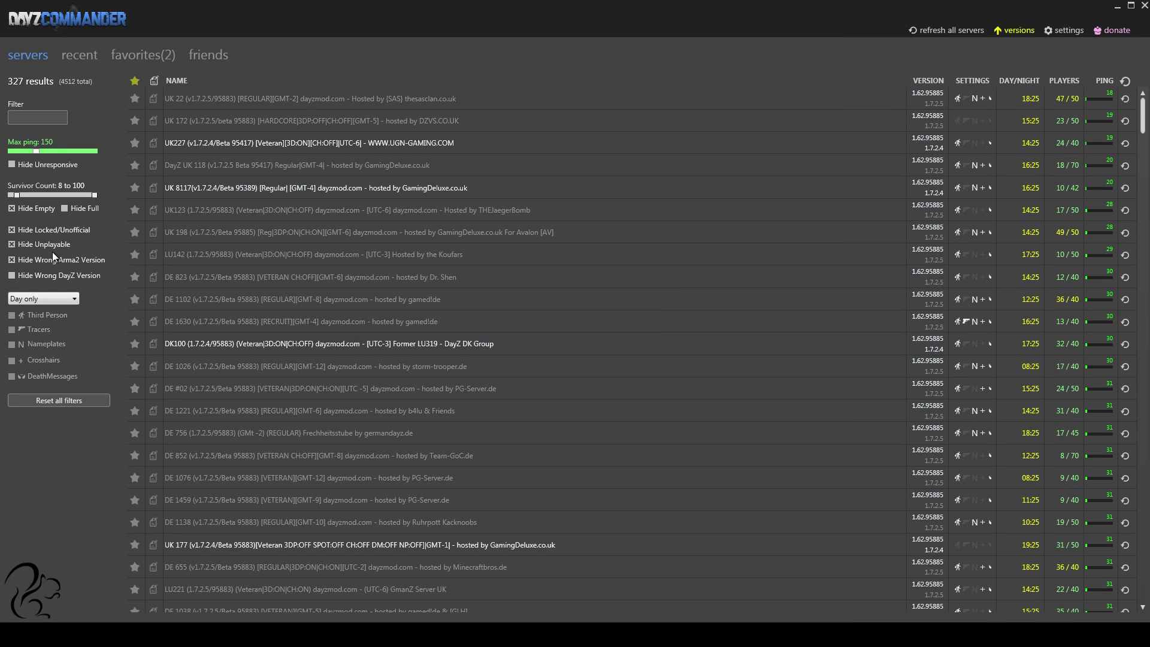
{"action": "mouse_move", "coordinate": [61, 260]}
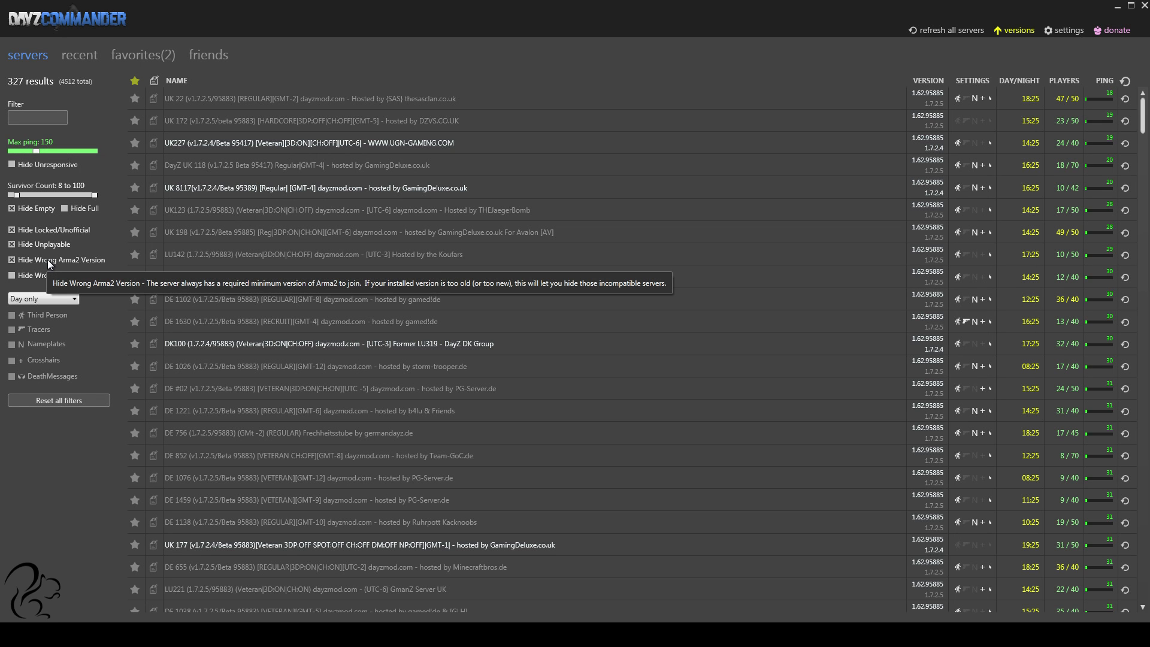
{"action": "left_click", "coordinate": [11, 260]}
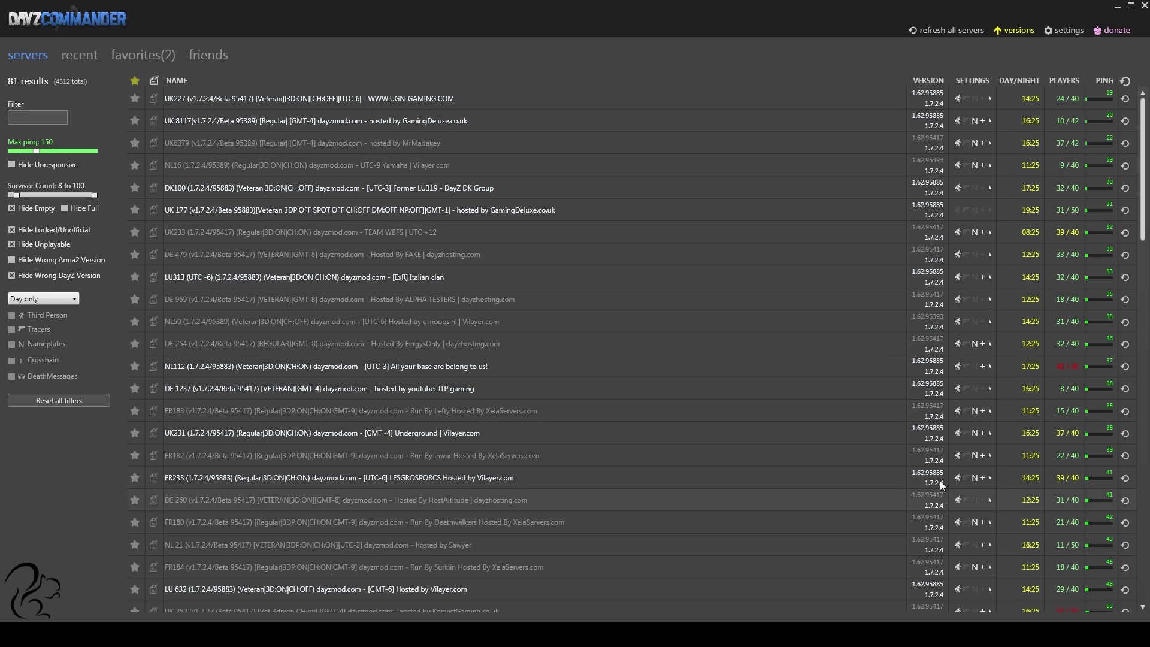
{"action": "mouse_move", "coordinate": [947, 138]}
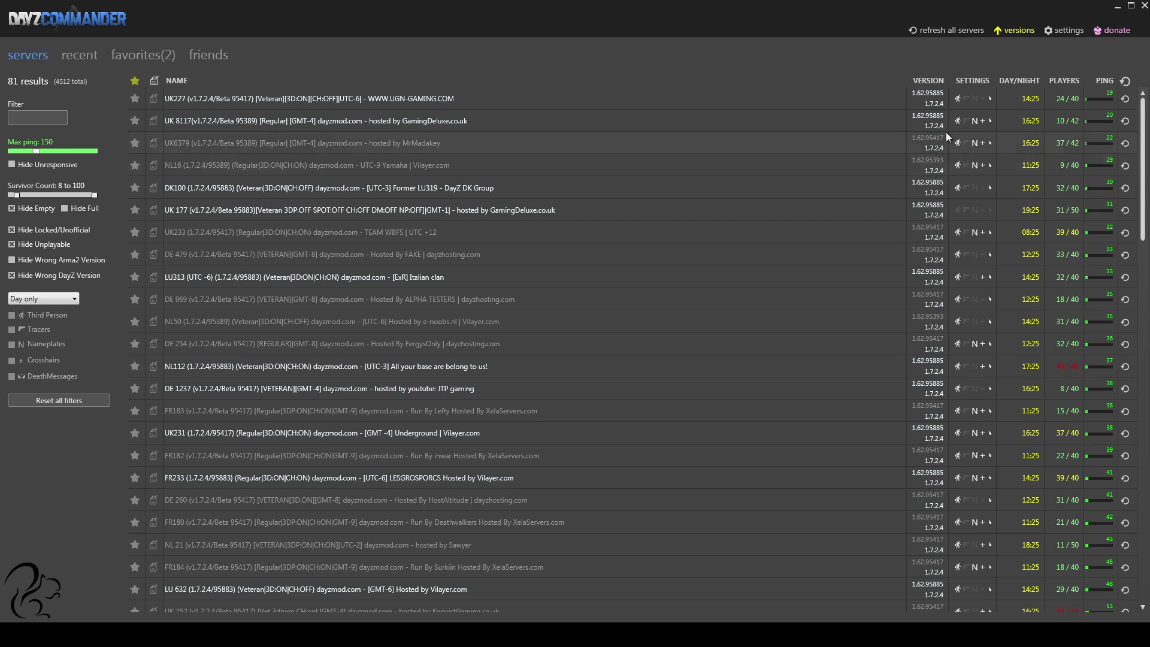
Step: Recheck the versions panel and tick Hide Wrong Arma2 Version, narrowing to 81 results
{"action": "left_click", "coordinate": [1017, 30]}
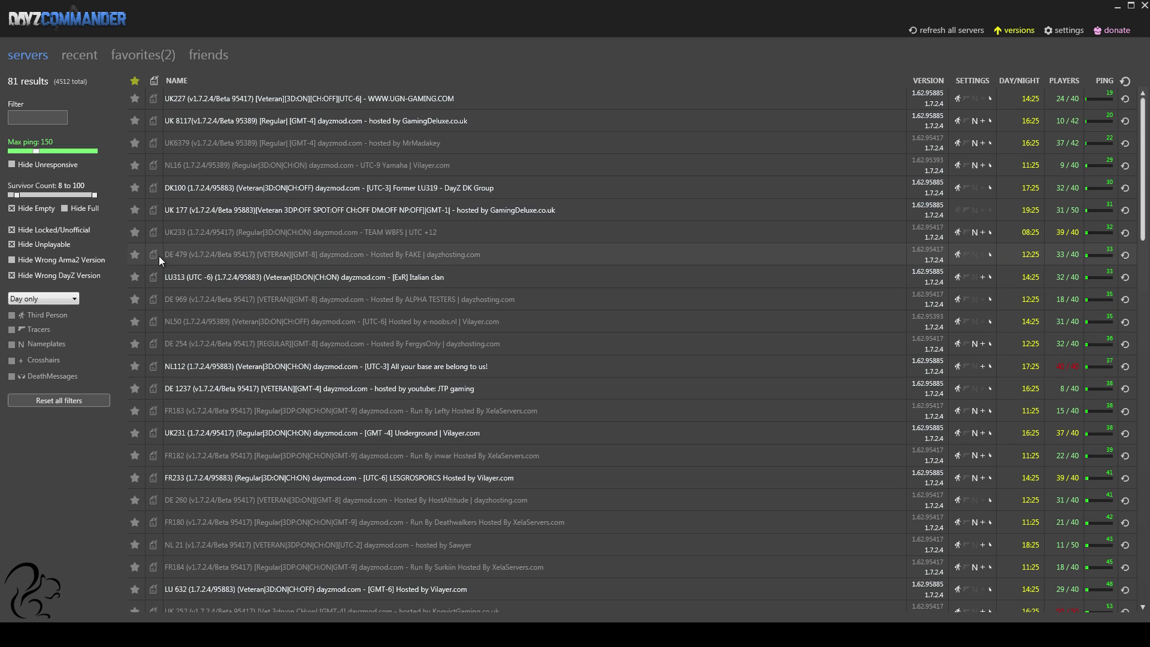
{"action": "mouse_move", "coordinate": [47, 279]}
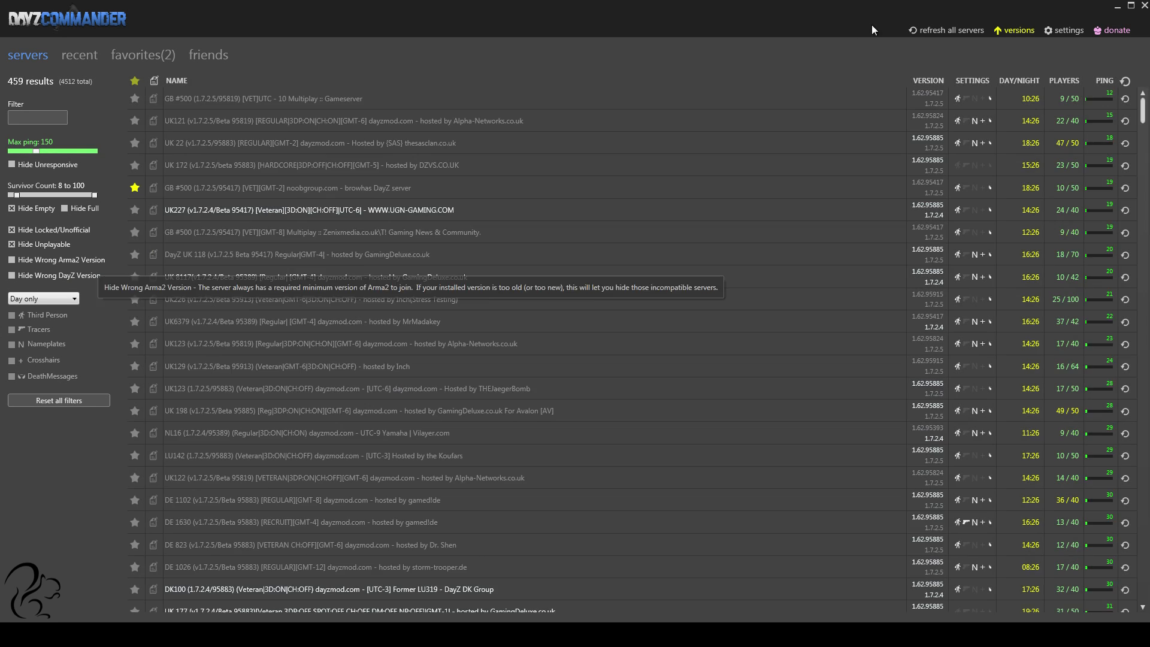
{"action": "left_click", "coordinate": [1018, 30]}
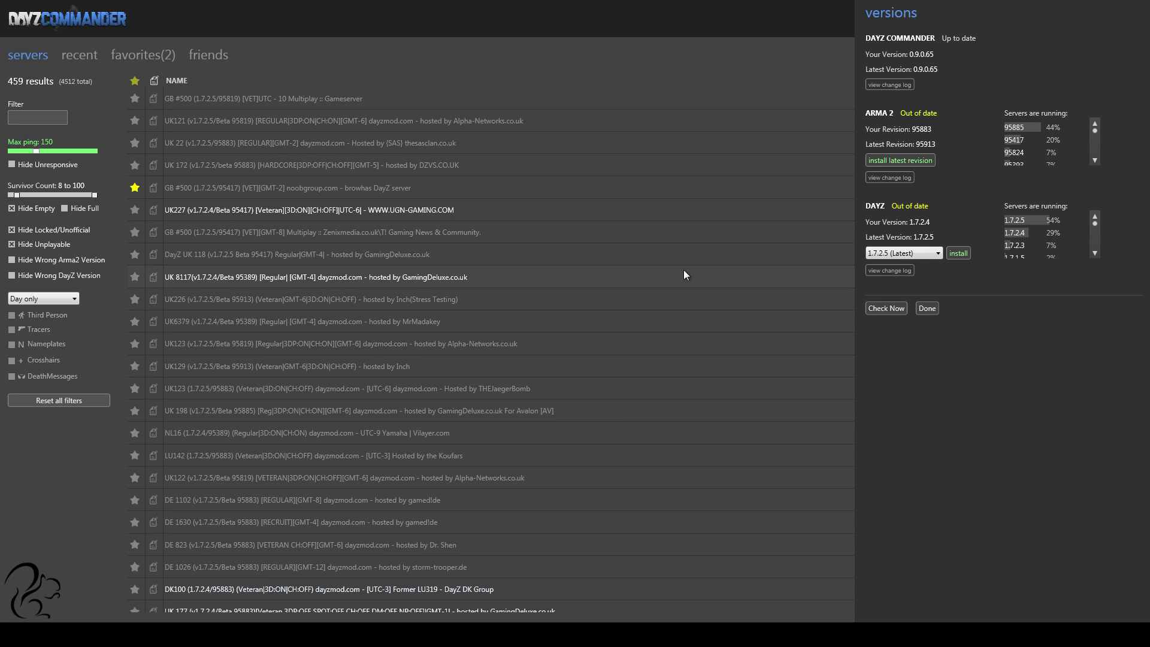
{"action": "left_click", "coordinate": [11, 276]}
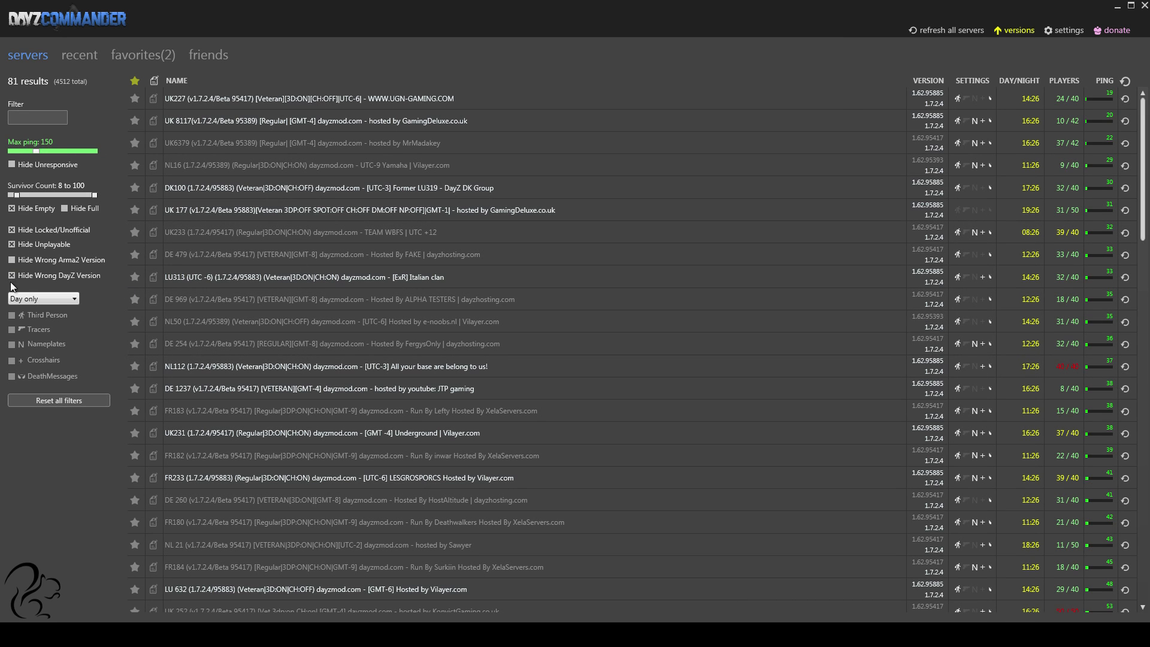
{"action": "mouse_move", "coordinate": [43, 298]}
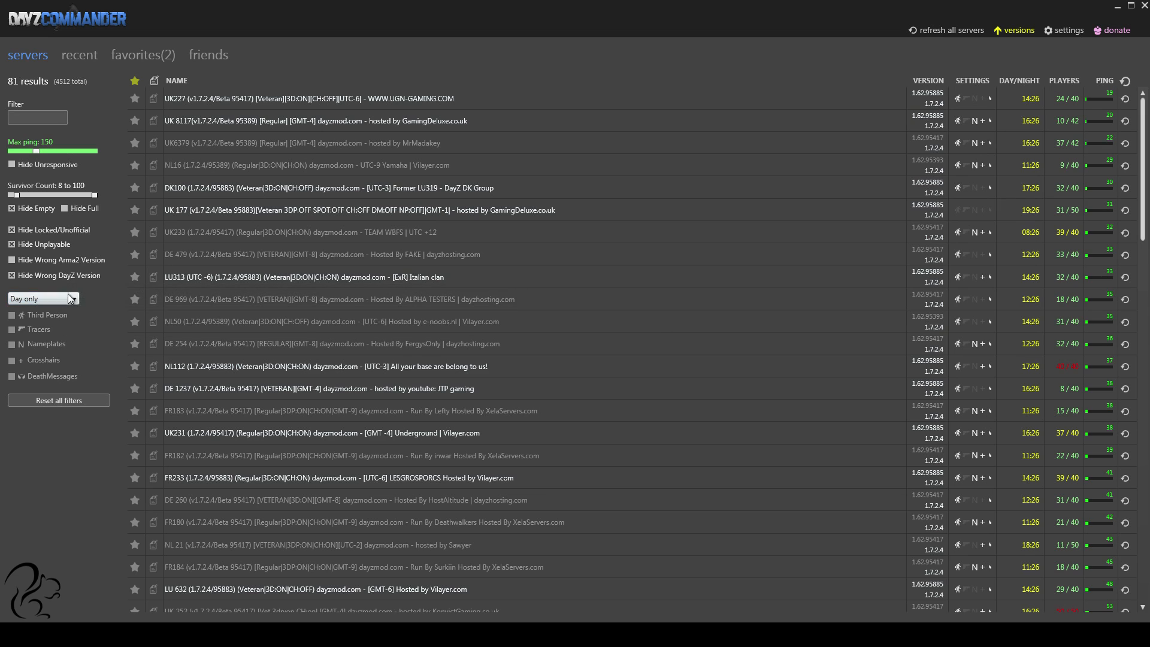
{"action": "left_click", "coordinate": [43, 298]}
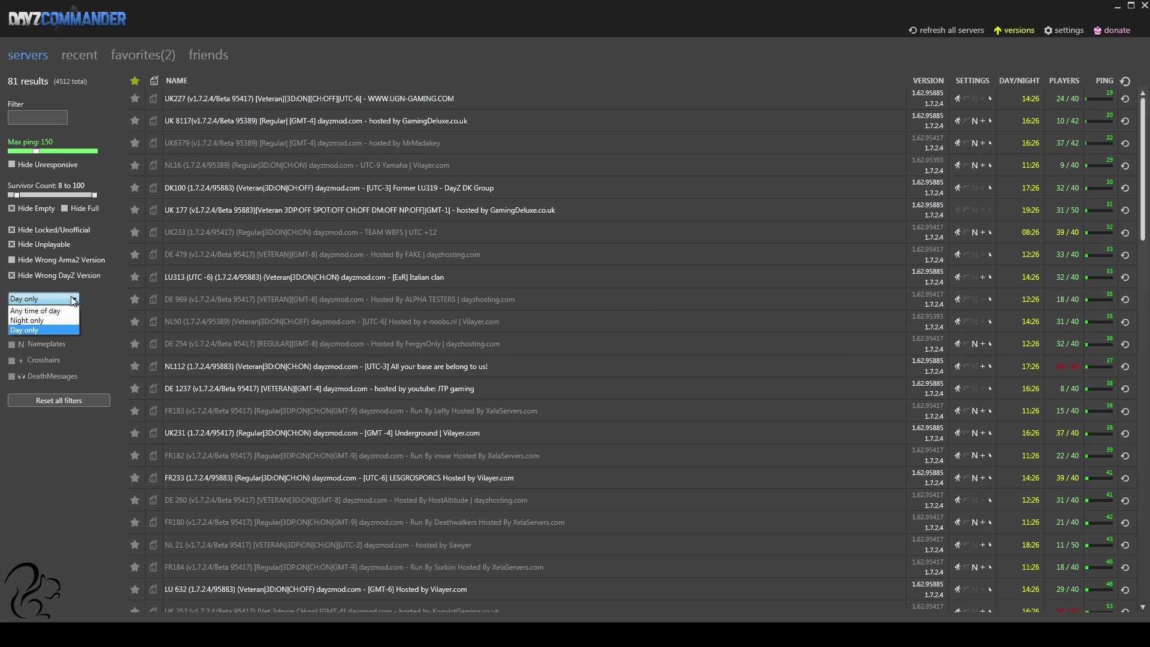
{"action": "left_click", "coordinate": [43, 298]}
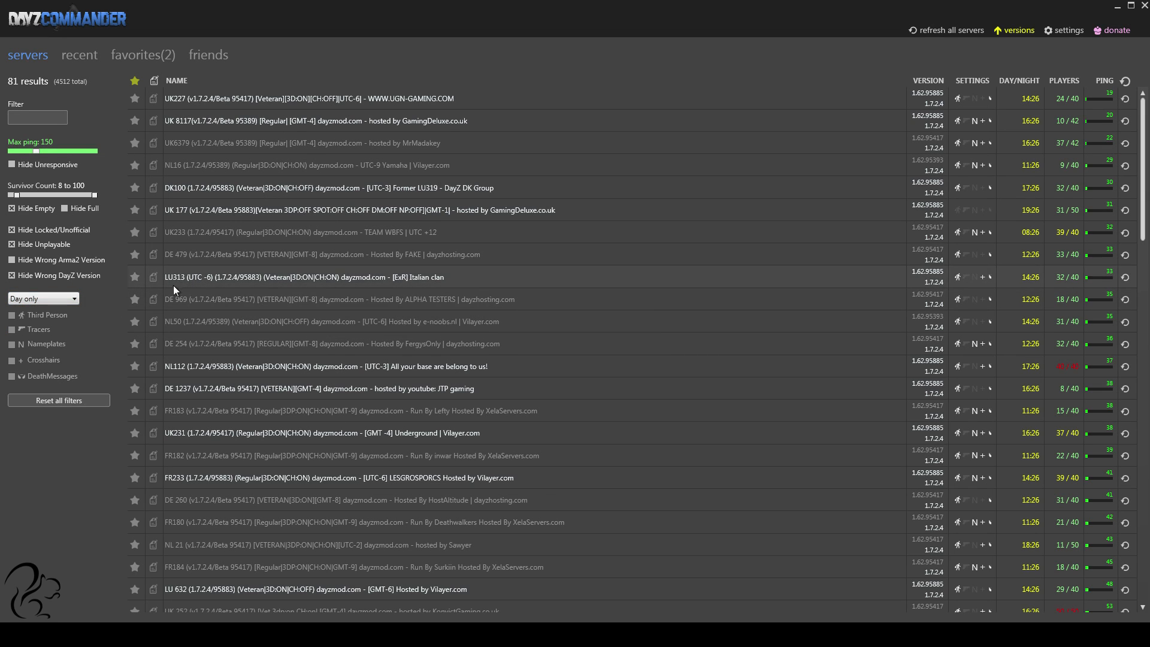
{"action": "mouse_move", "coordinate": [221, 285]}
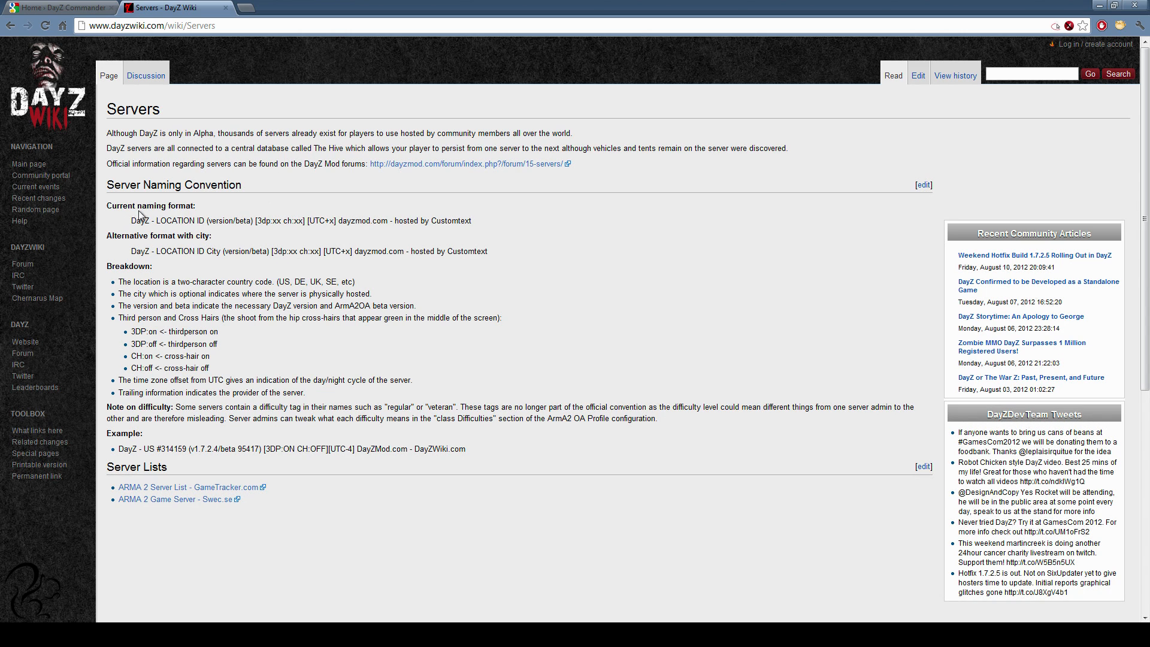
{"action": "mouse_move", "coordinate": [137, 234]}
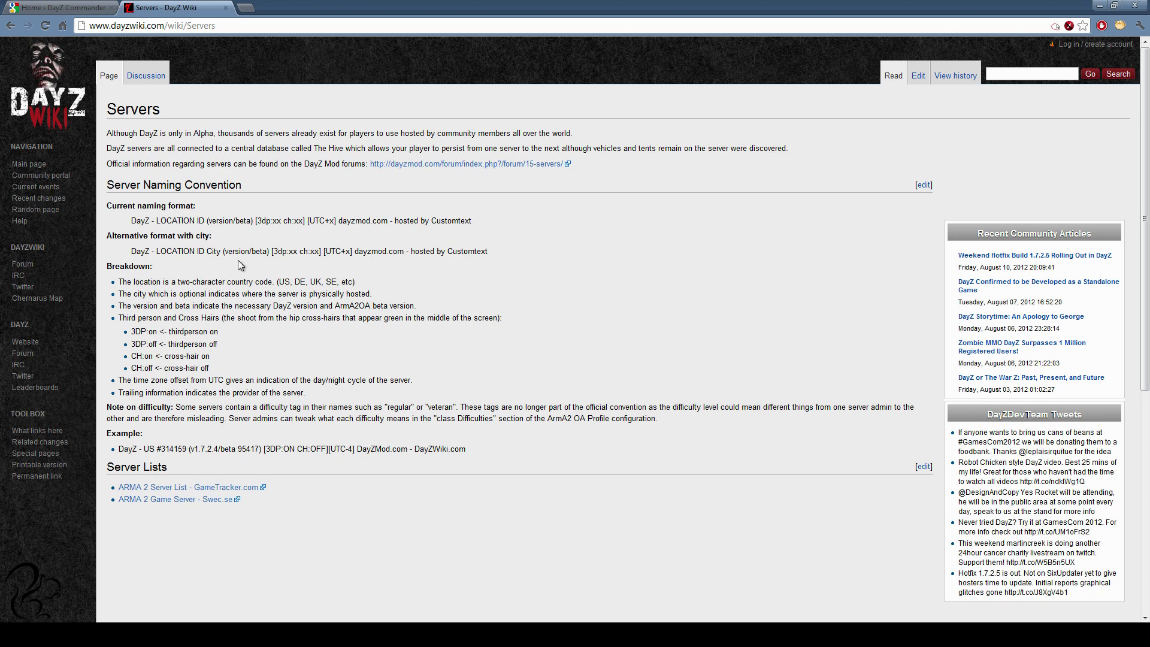
{"action": "mouse_move", "coordinate": [145, 236]}
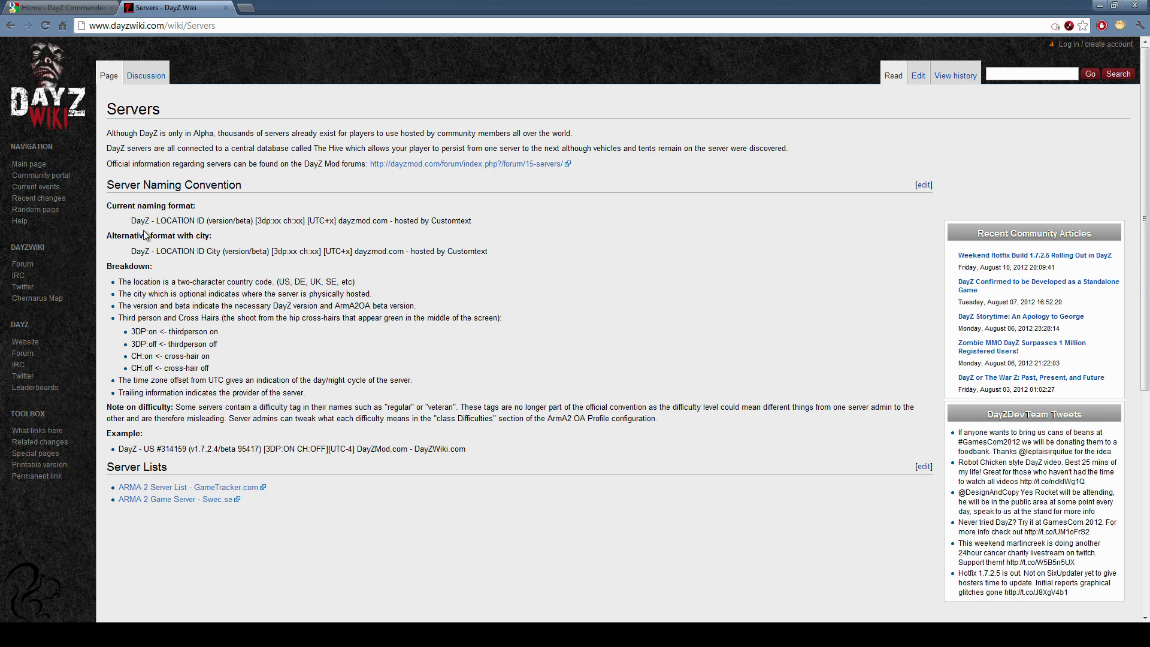
Step: Read the DayZ Wiki Server Naming Convention, selecting the hosting part of the format line
{"action": "double_click", "coordinate": [175, 220]}
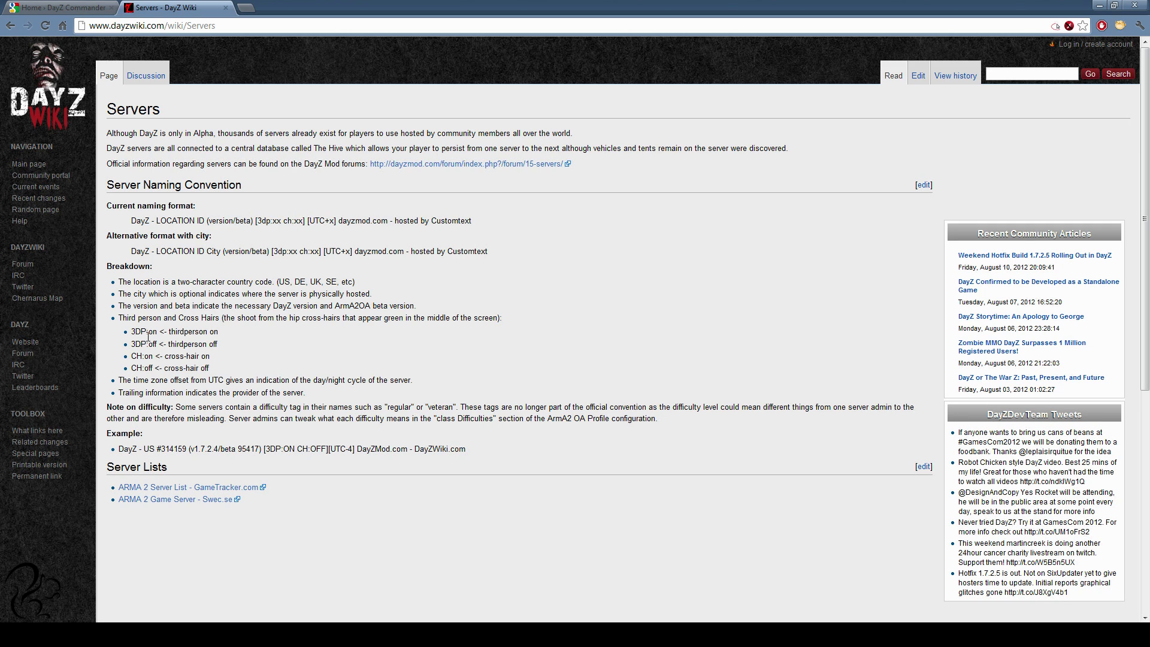
{"action": "mouse_move", "coordinate": [237, 336]}
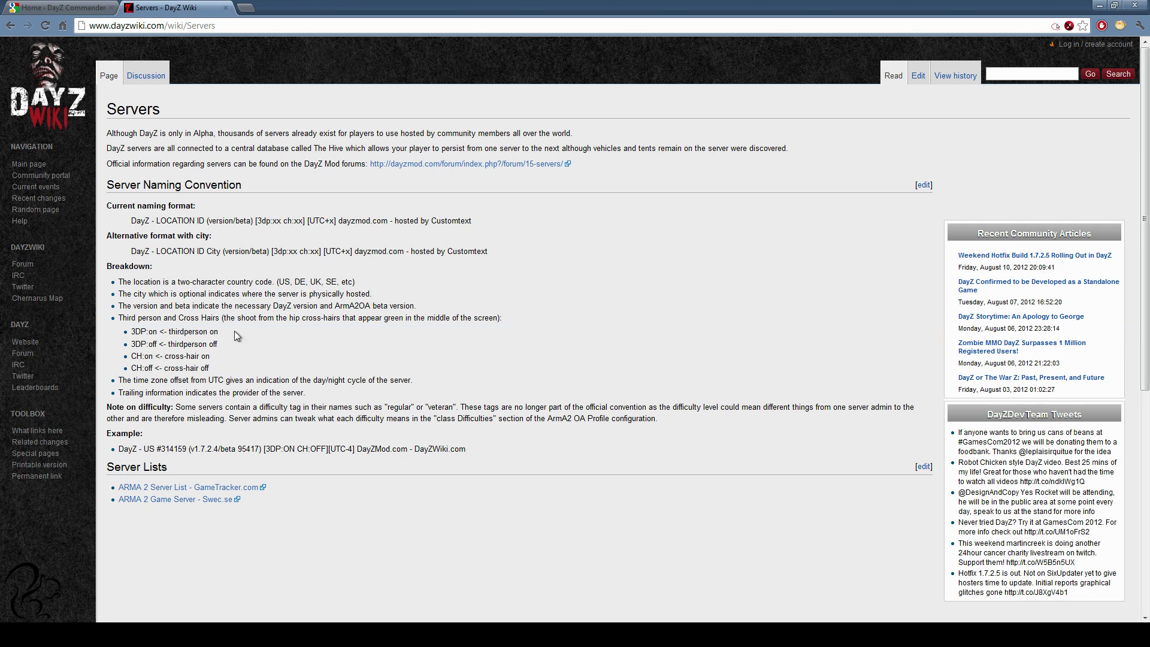
{"action": "mouse_move", "coordinate": [208, 364]}
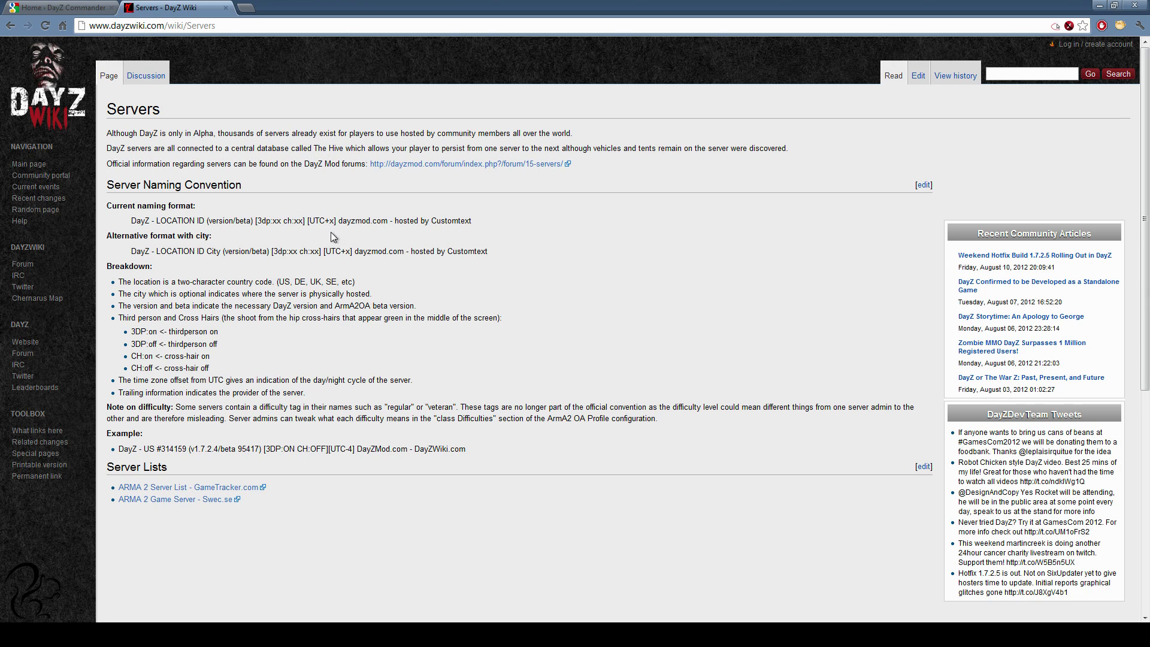
{"action": "mouse_move", "coordinate": [327, 231]}
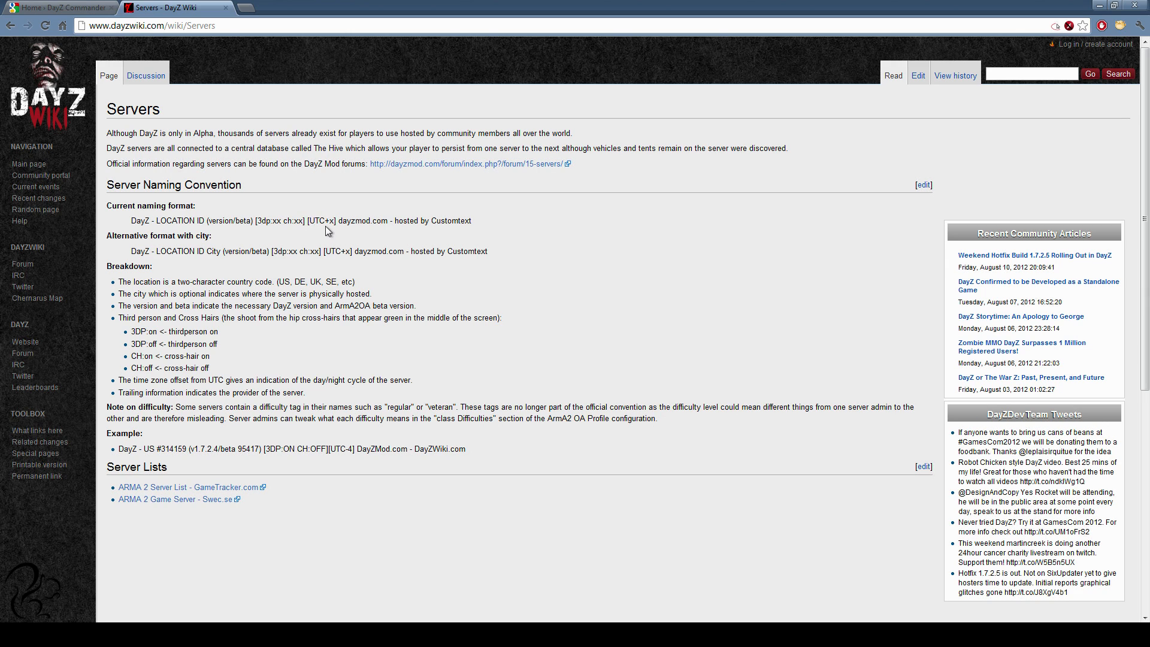
{"action": "left_click_drag", "start_coordinate": [352, 220], "coordinate": [474, 221]}
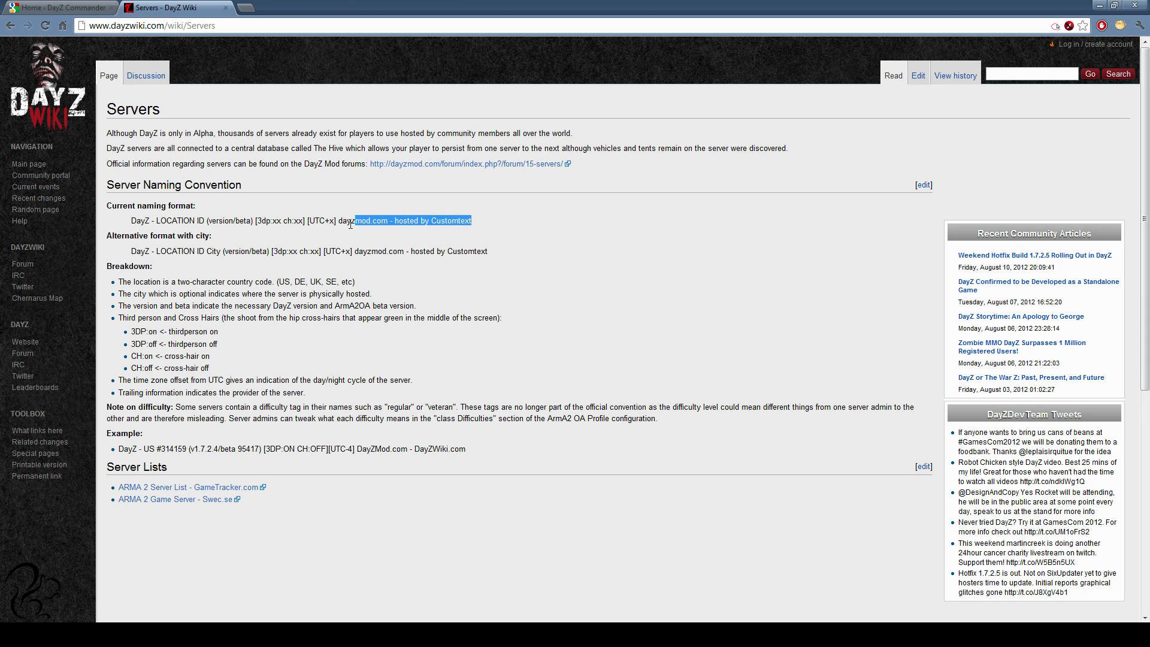
{"action": "left_click", "coordinate": [432, 234]}
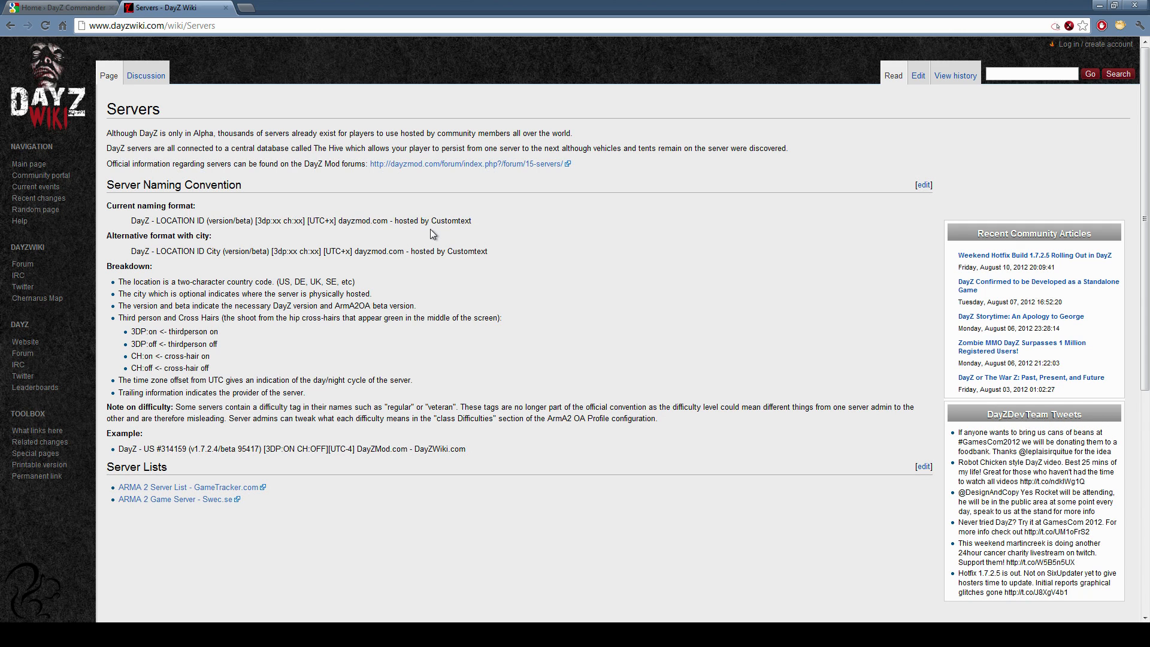
{"action": "mouse_move", "coordinate": [312, 218]}
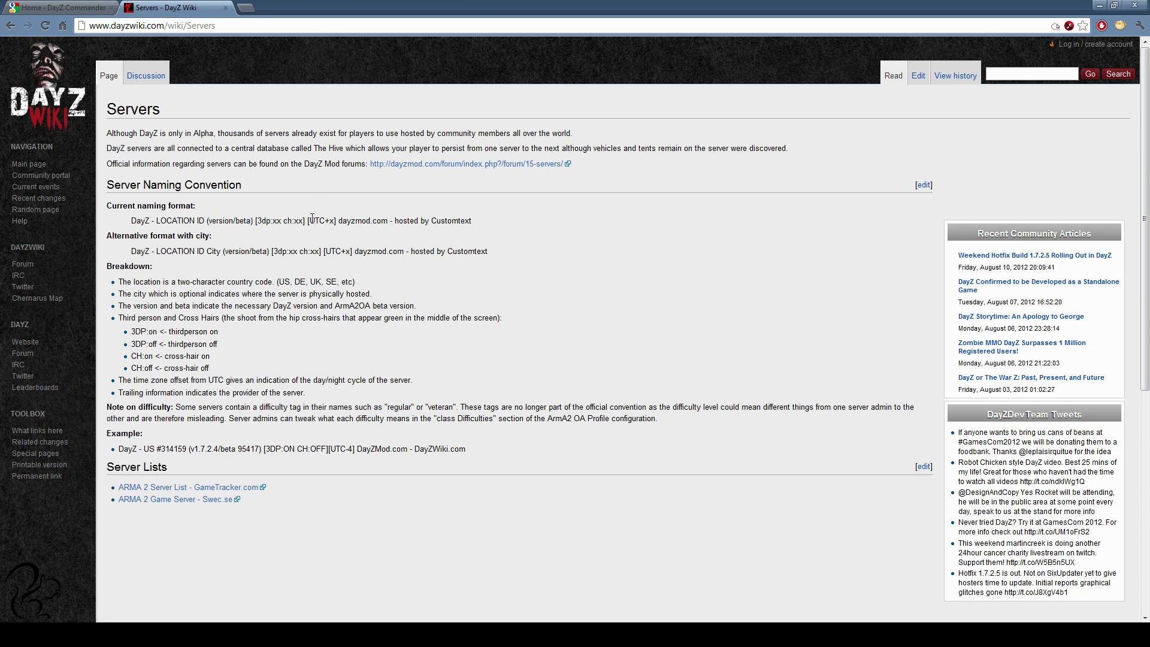
{"action": "mouse_move", "coordinate": [228, 438]}
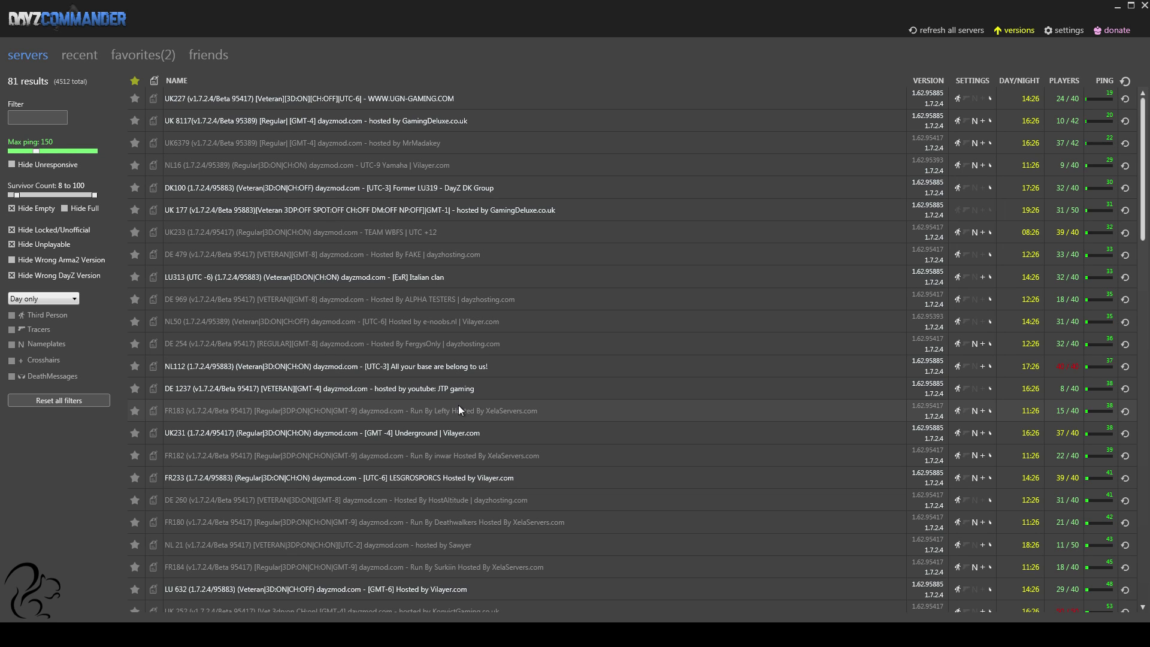
{"action": "mouse_move", "coordinate": [524, 162]}
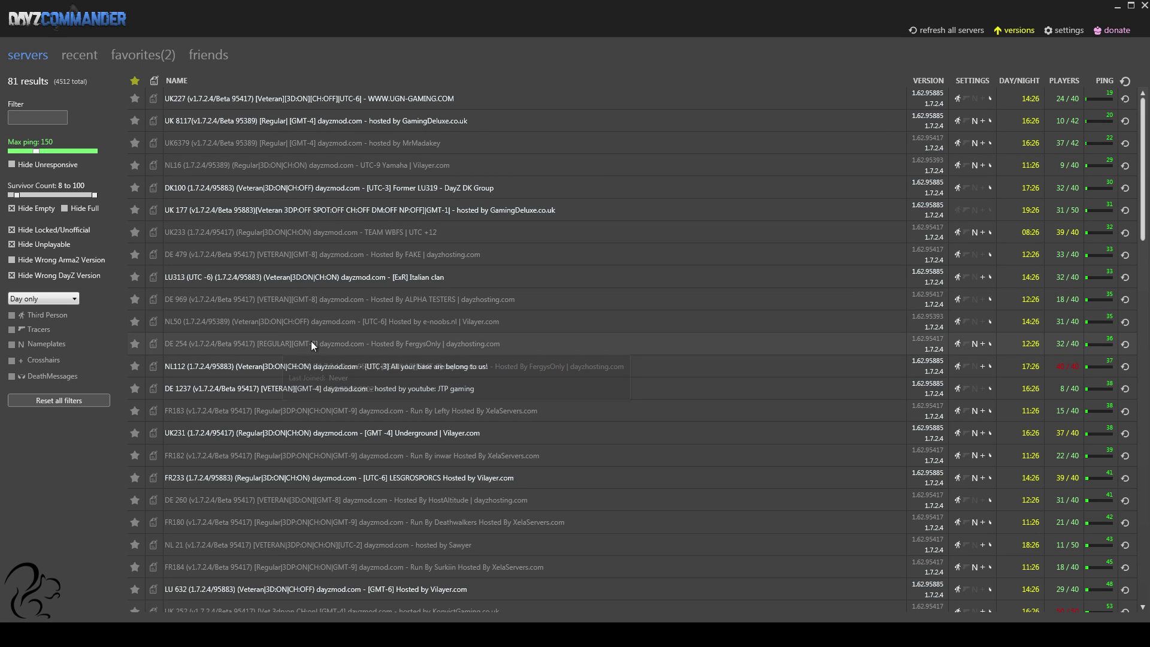
{"action": "mouse_move", "coordinate": [327, 311]}
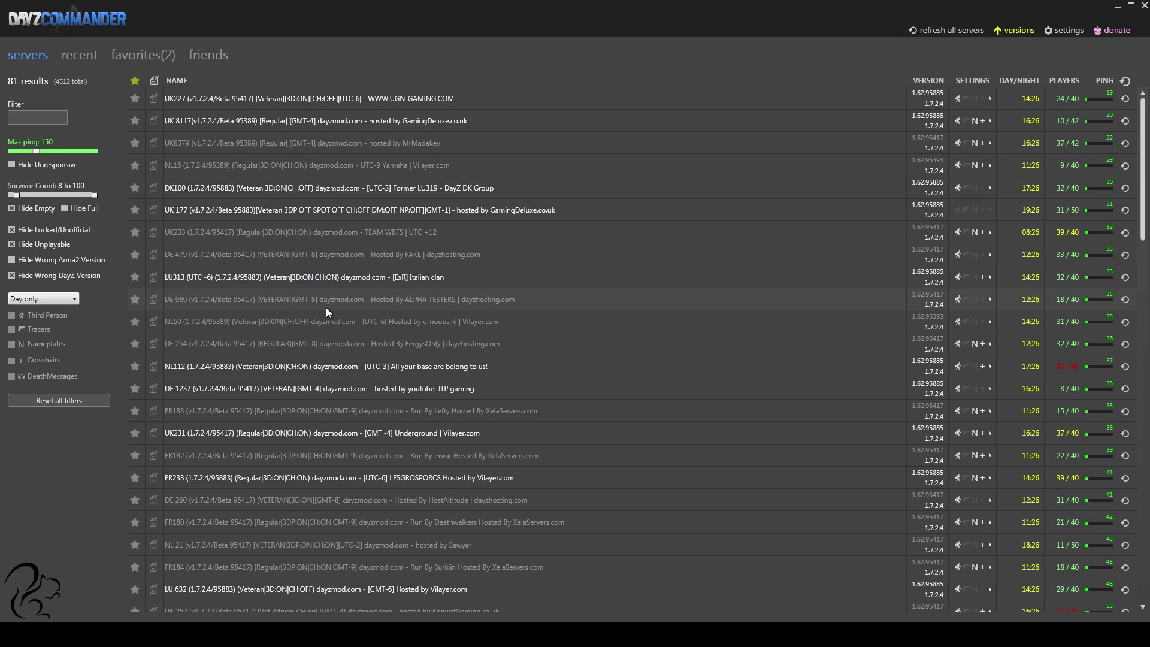
{"action": "mouse_move", "coordinate": [315, 336]}
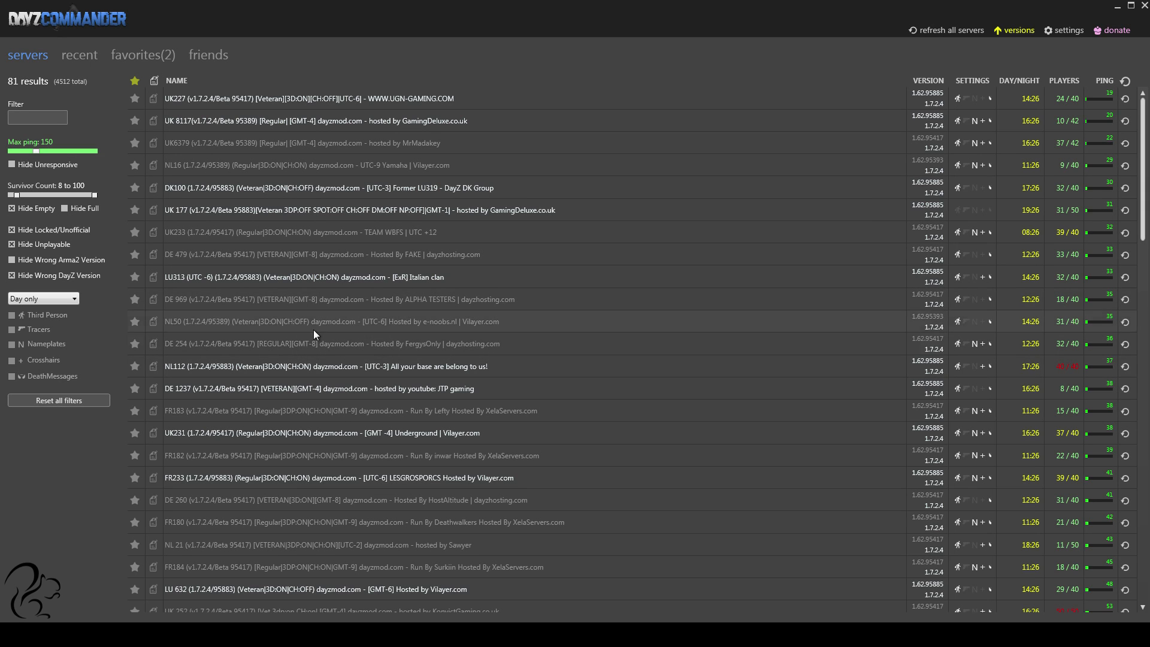
{"action": "mouse_move", "coordinate": [356, 321]}
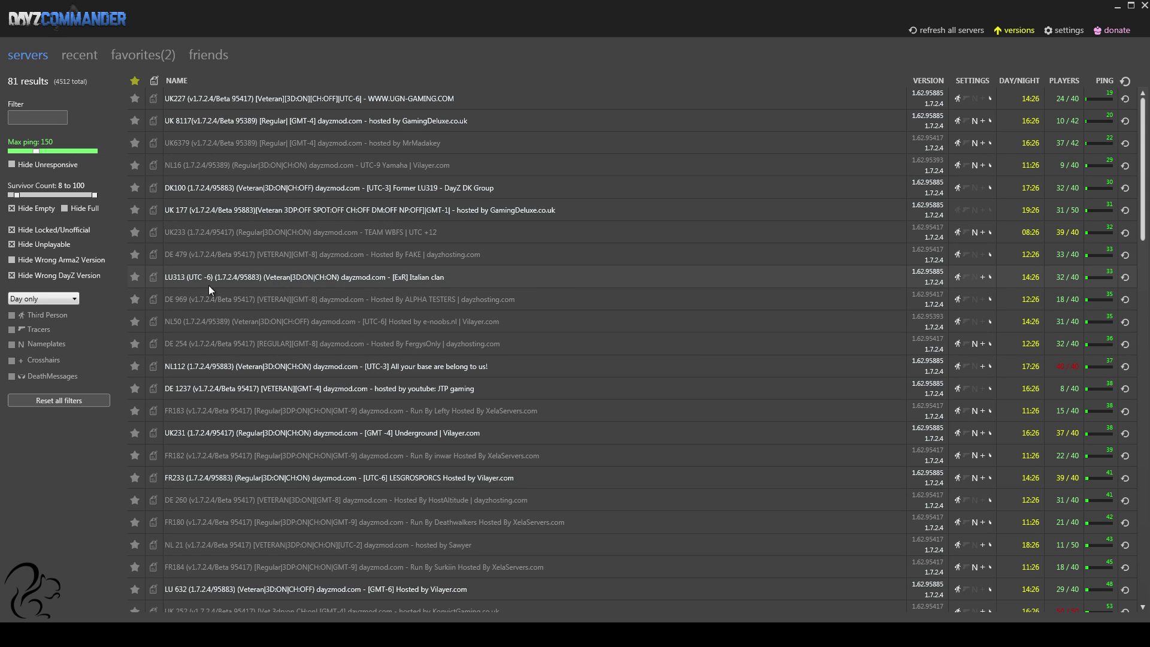
{"action": "mouse_move", "coordinate": [444, 286]}
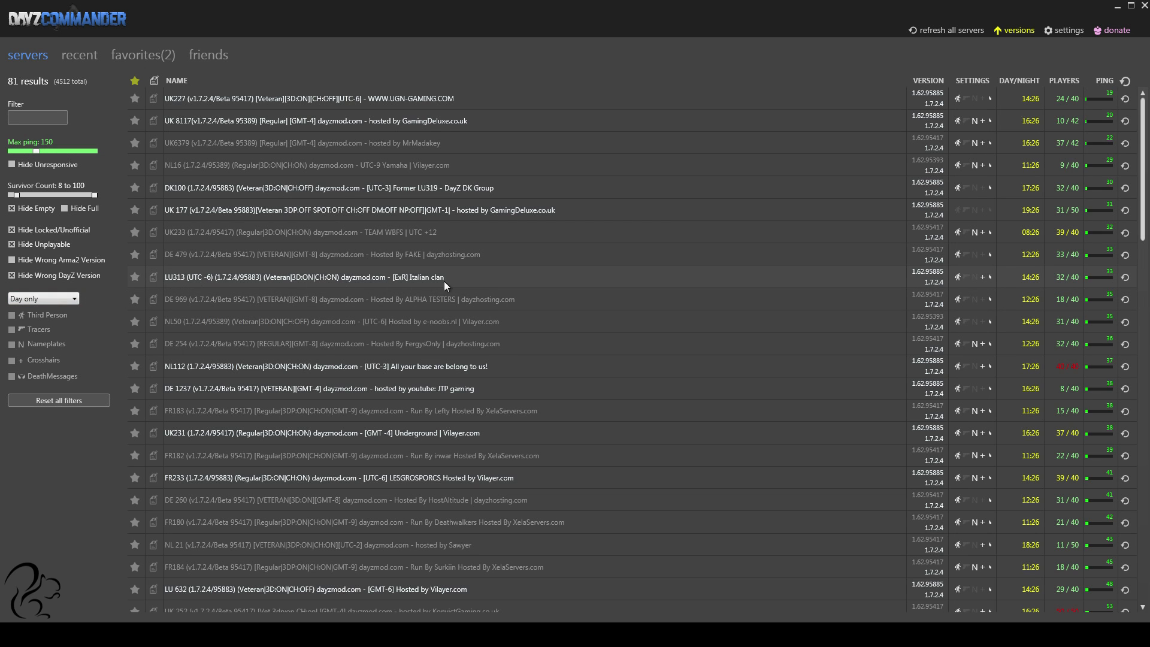
{"action": "mouse_move", "coordinate": [7, 374]}
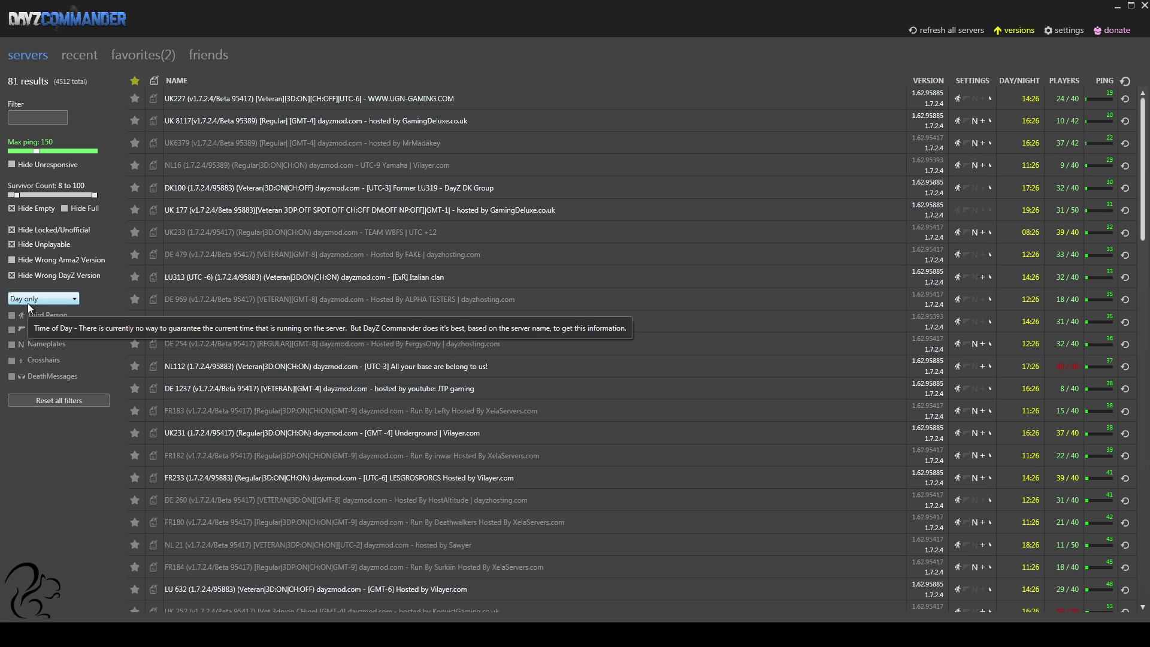
{"action": "mouse_move", "coordinate": [50, 327]}
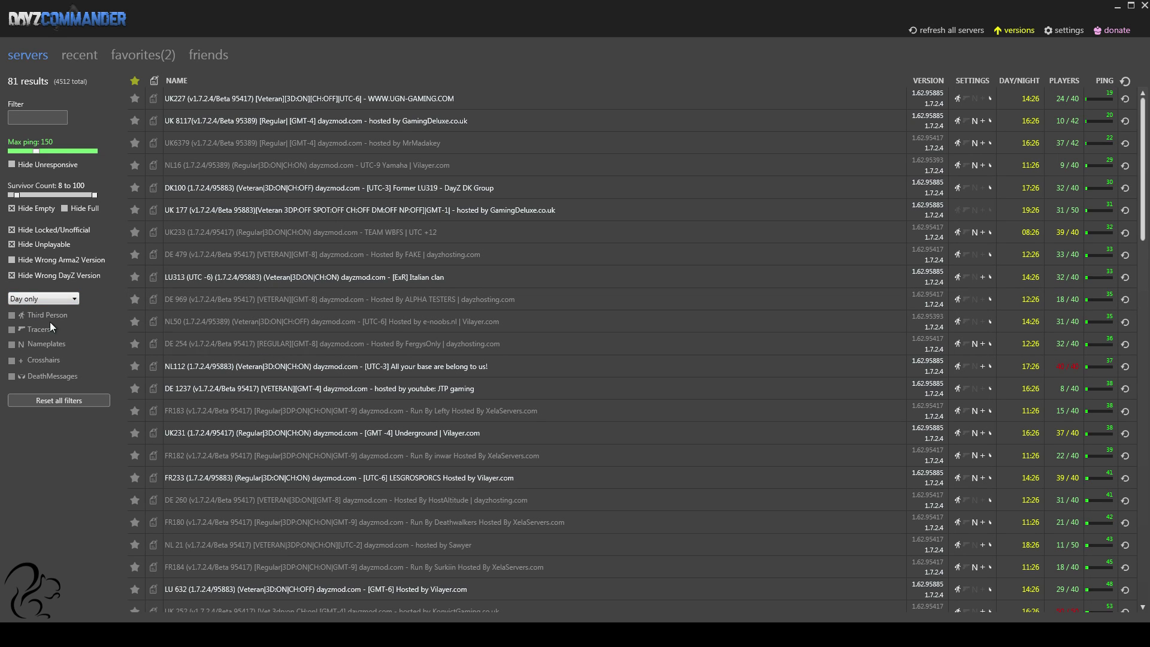
{"action": "left_click", "coordinate": [43, 298]}
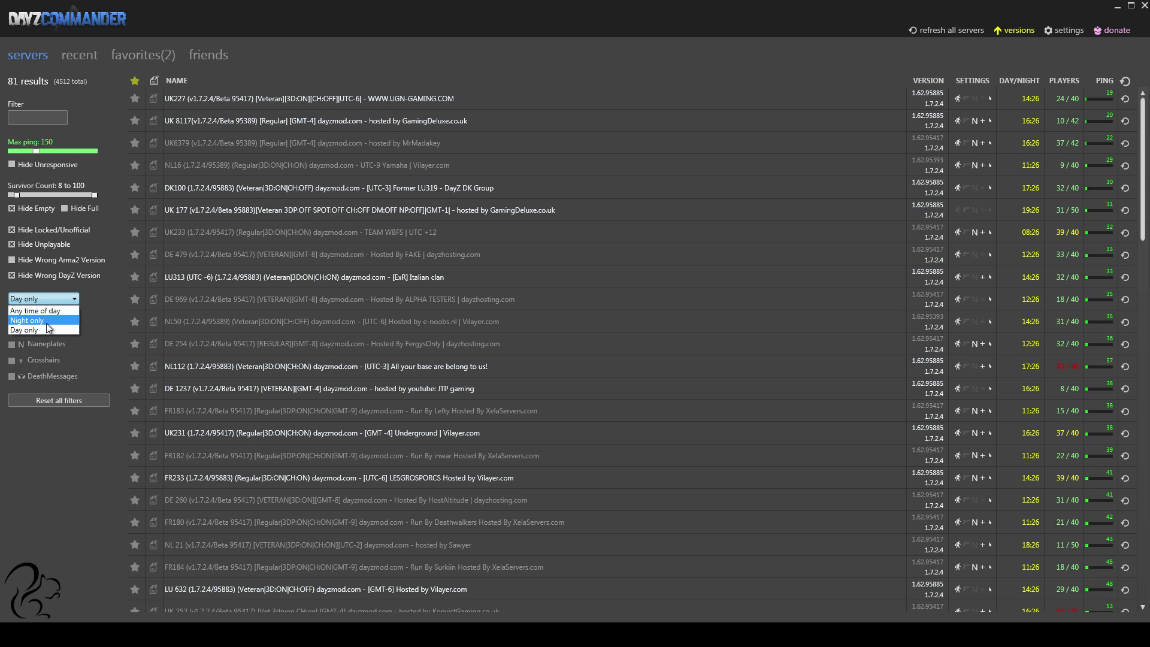
{"action": "left_click", "coordinate": [27, 319]}
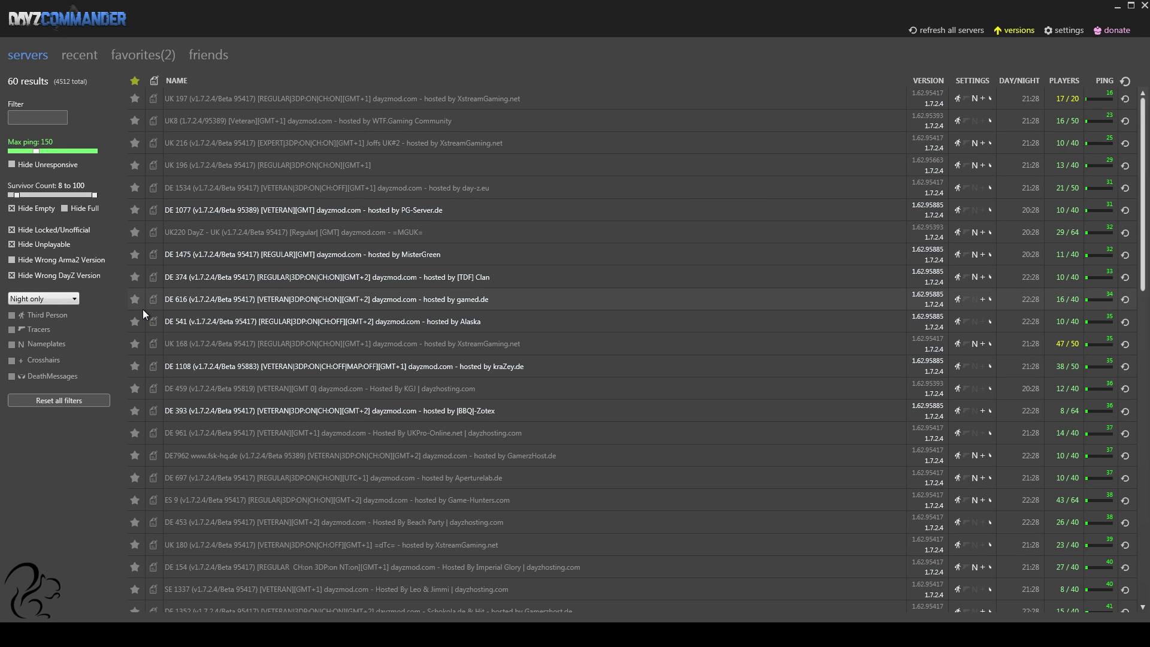
{"action": "mouse_move", "coordinate": [357, 283]}
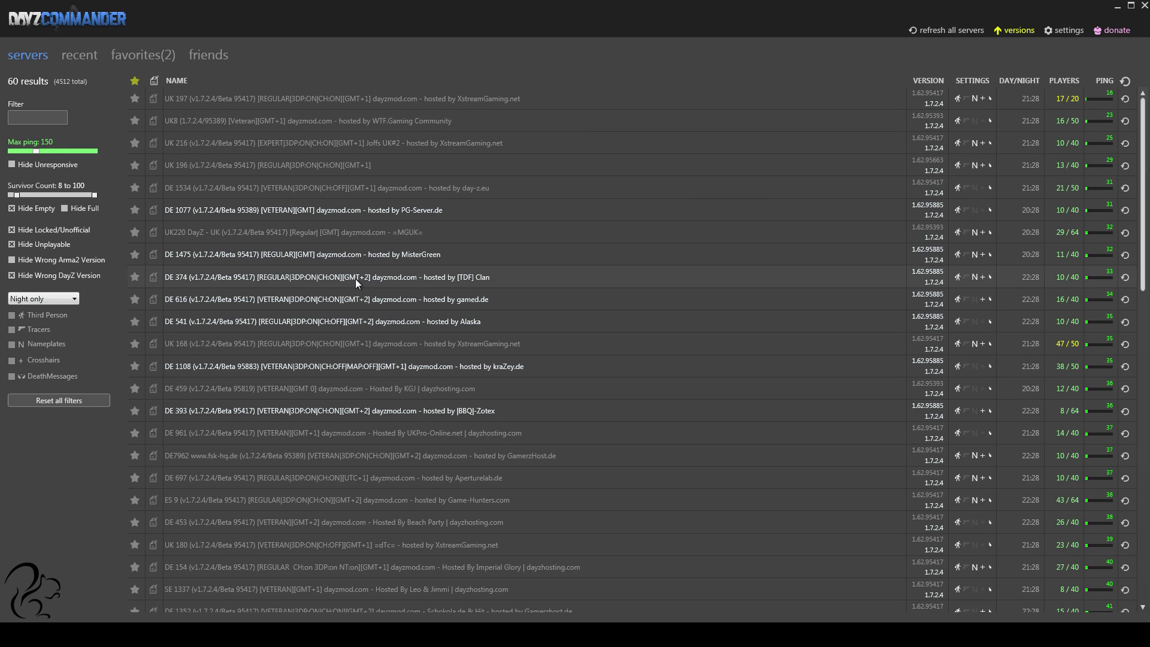
{"action": "mouse_move", "coordinate": [351, 409]}
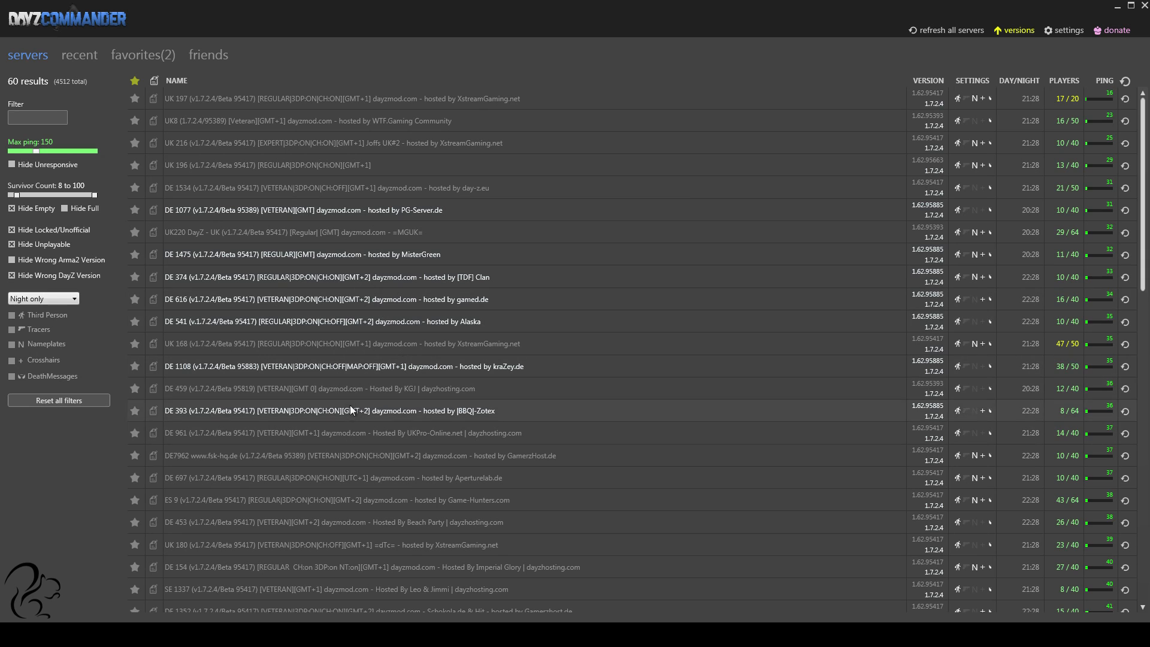
{"action": "mouse_move", "coordinate": [355, 417]}
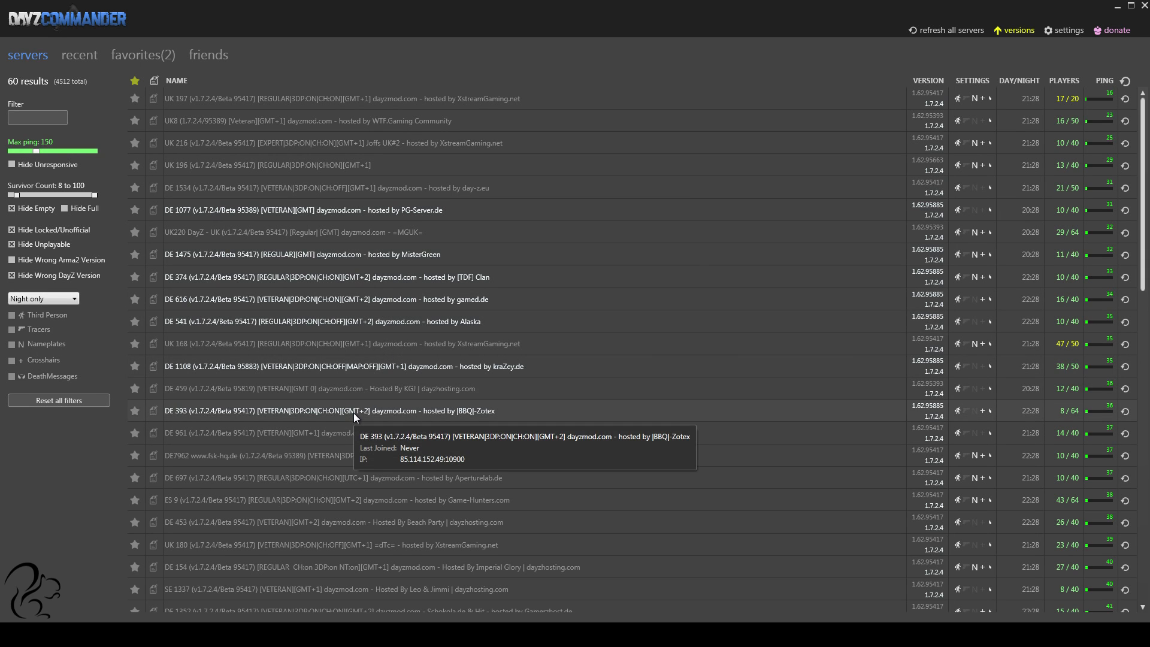
{"action": "mouse_move", "coordinate": [408, 292]}
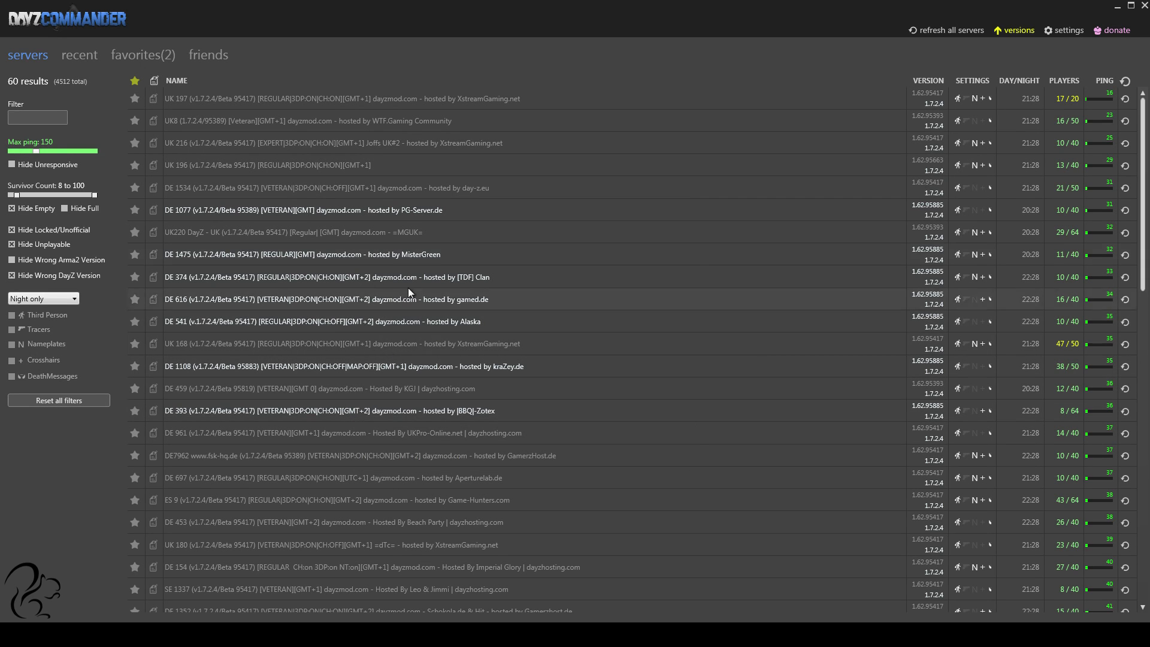
{"action": "mouse_move", "coordinate": [331, 546]}
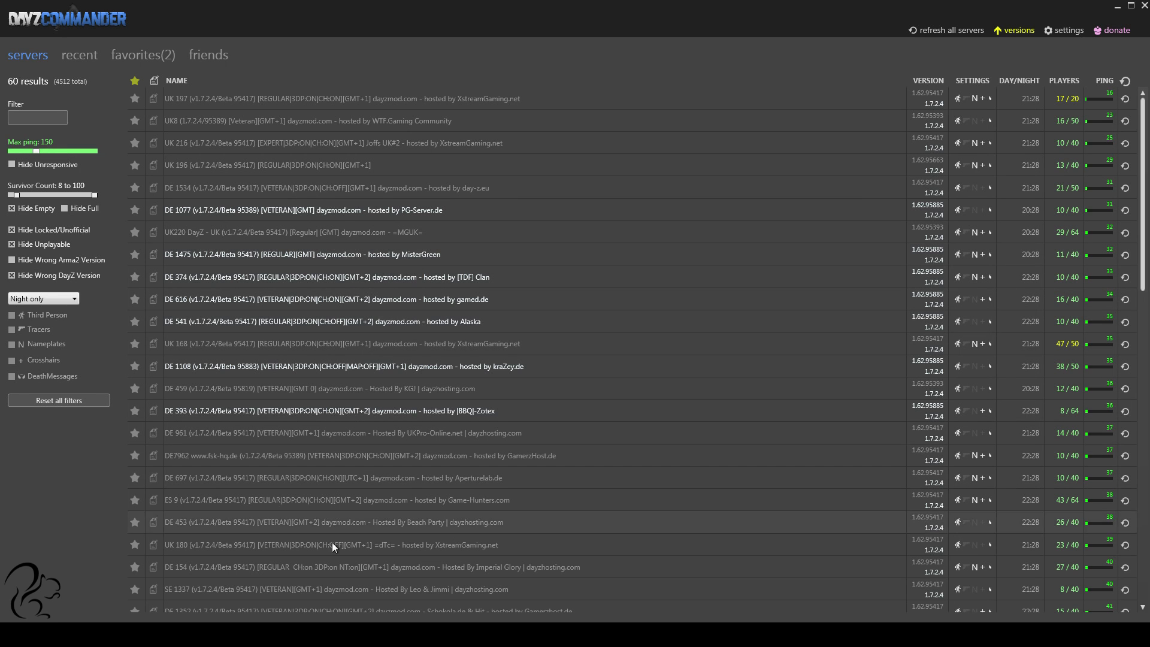
{"action": "left_click", "coordinate": [41, 298]}
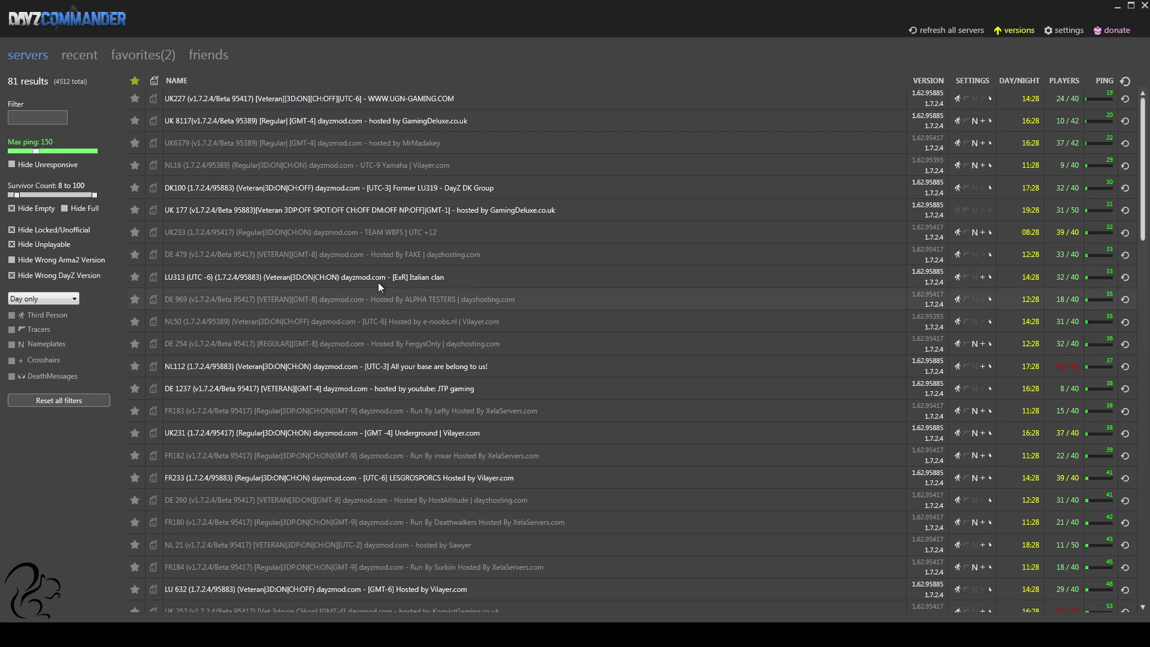
{"action": "mouse_move", "coordinate": [351, 116]}
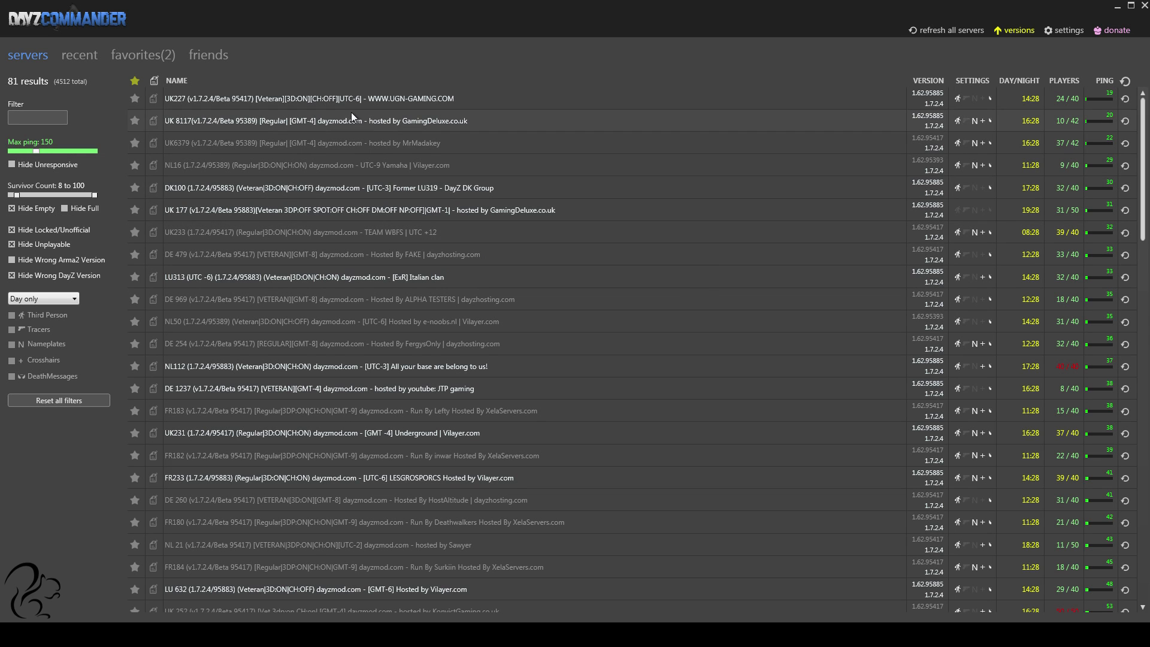
{"action": "mouse_move", "coordinate": [442, 476]}
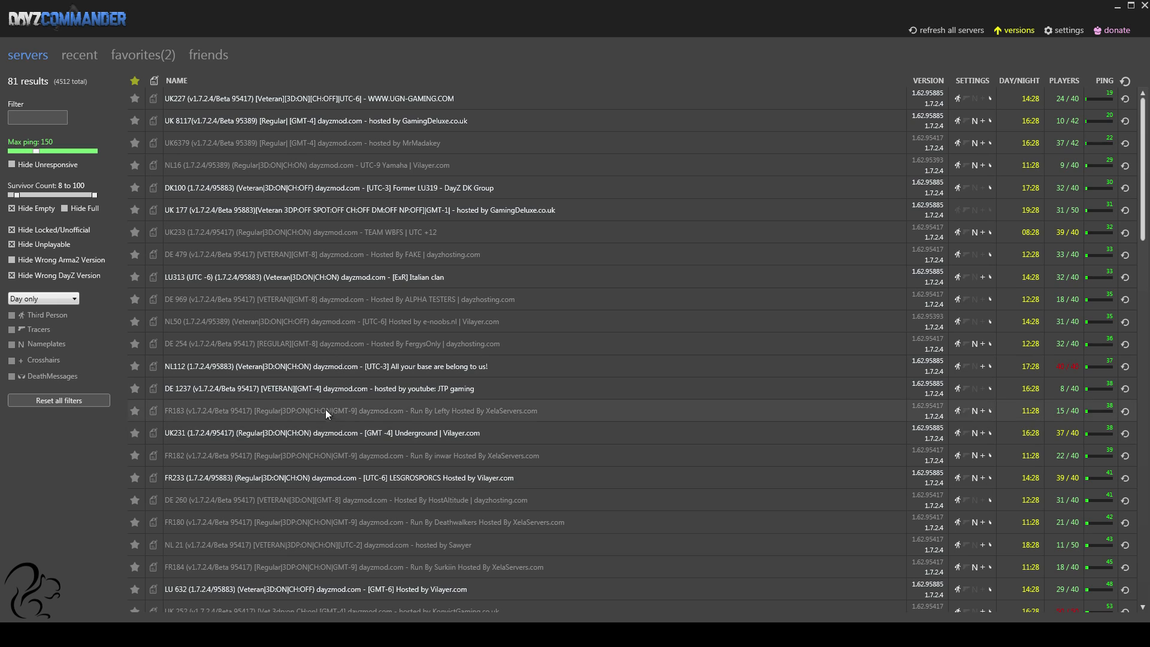
{"action": "left_click", "coordinate": [43, 299]}
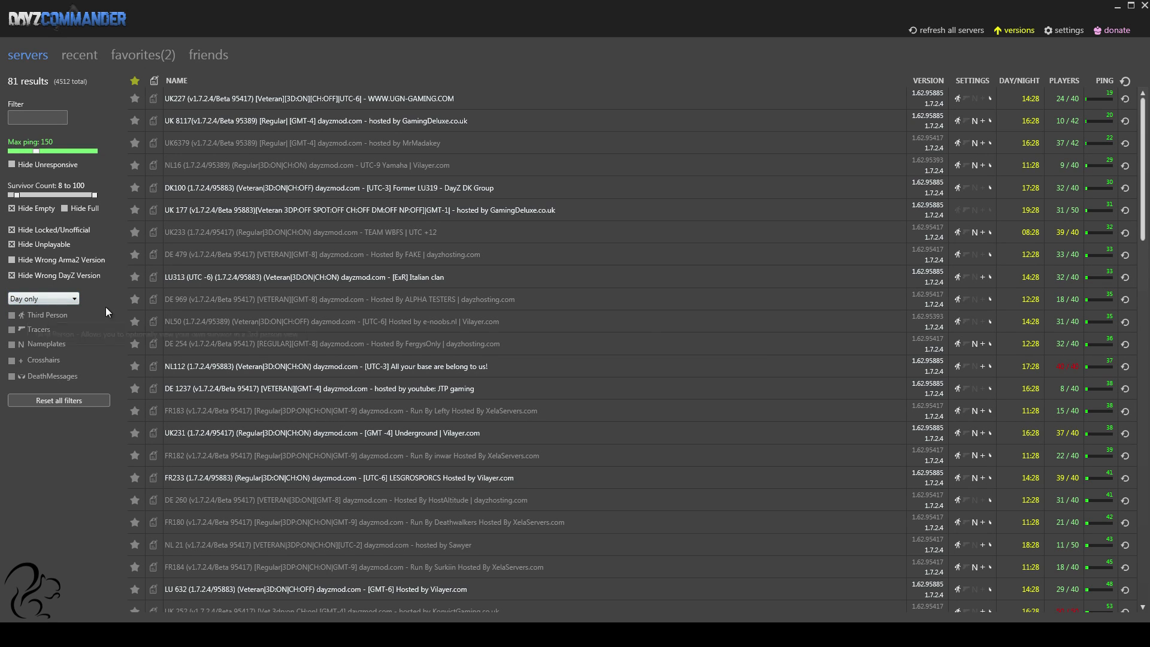
{"action": "mouse_move", "coordinate": [41, 298]}
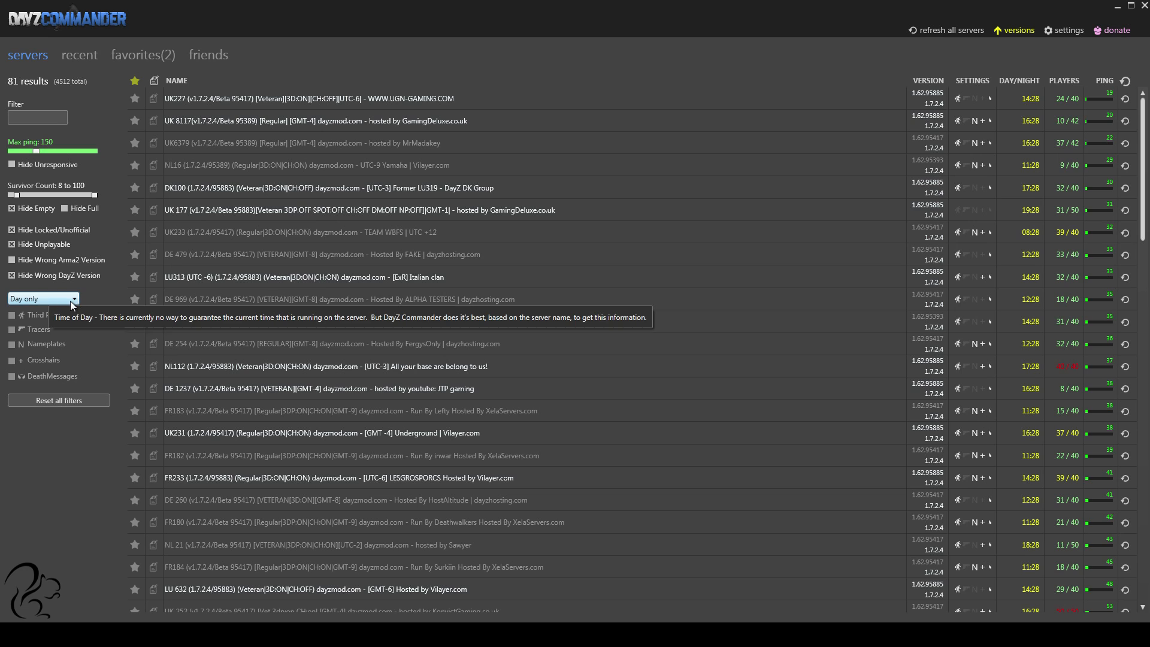
{"action": "left_click", "coordinate": [42, 298]}
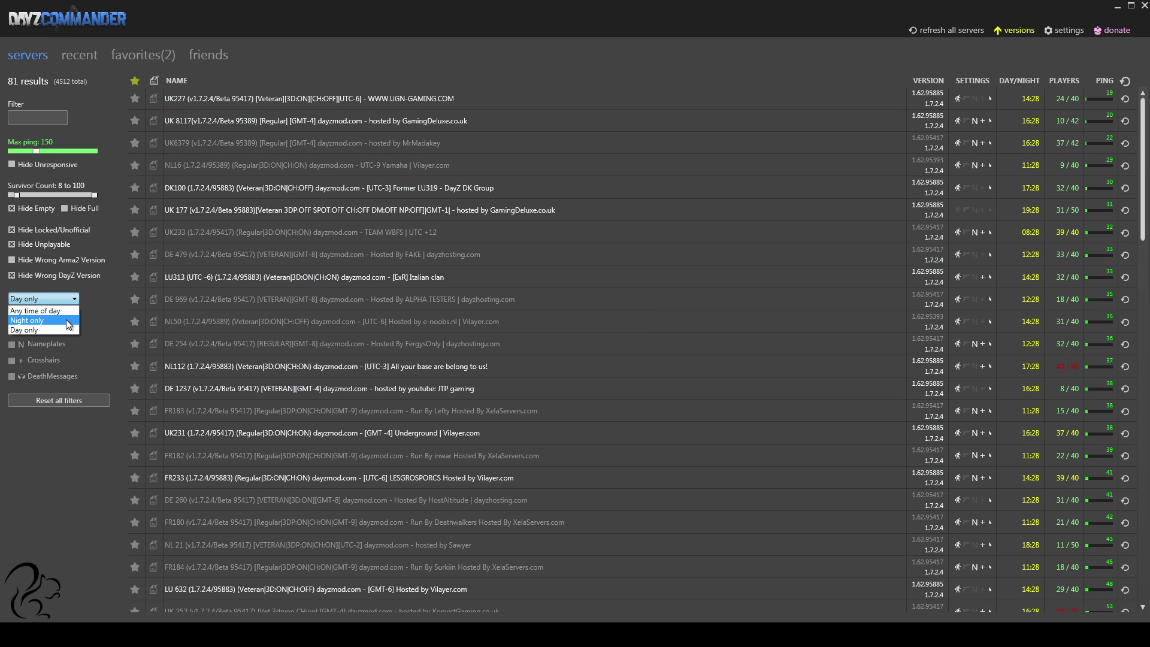
{"action": "left_click", "coordinate": [42, 298]}
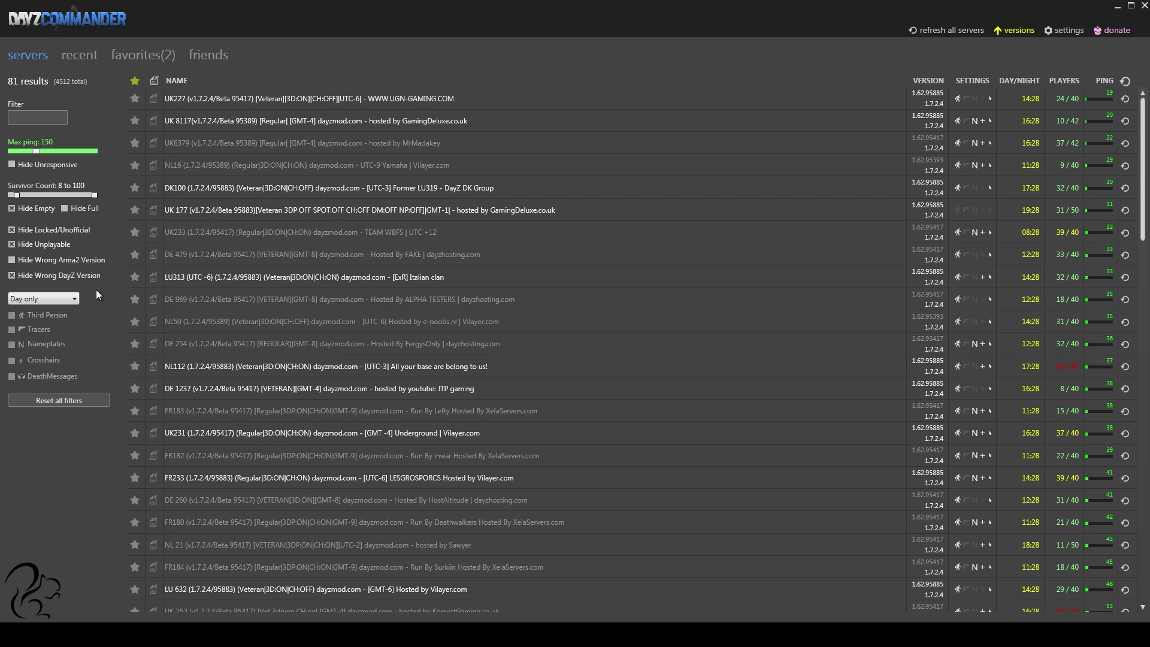
{"action": "mouse_move", "coordinate": [18, 321]}
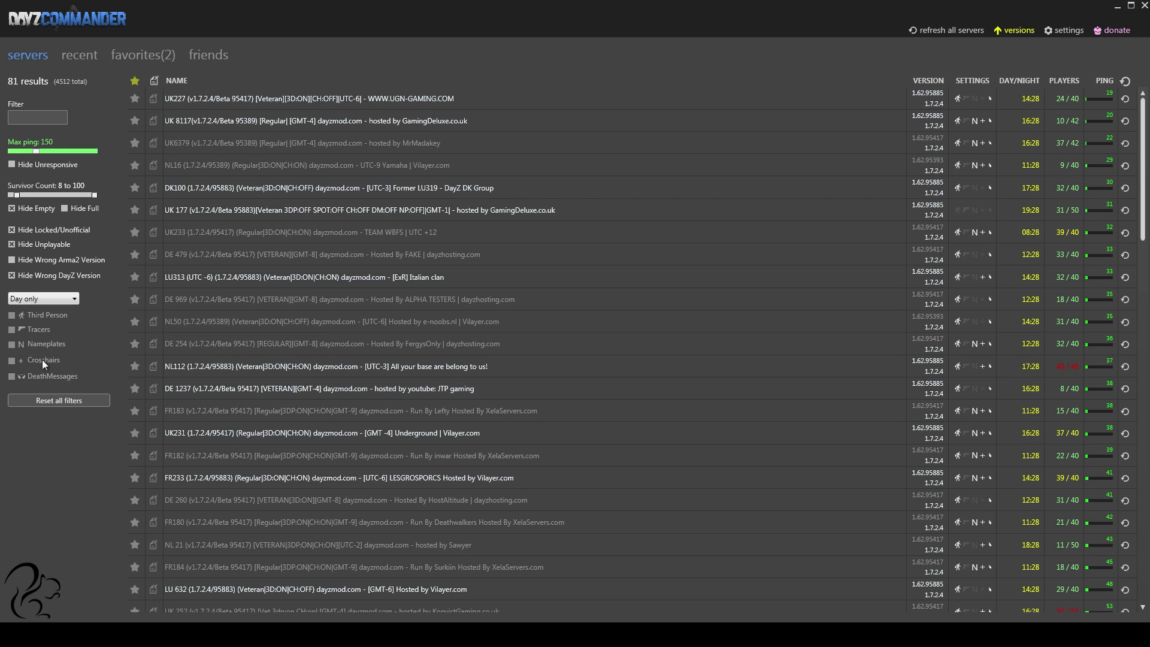
{"action": "mouse_move", "coordinate": [46, 315]}
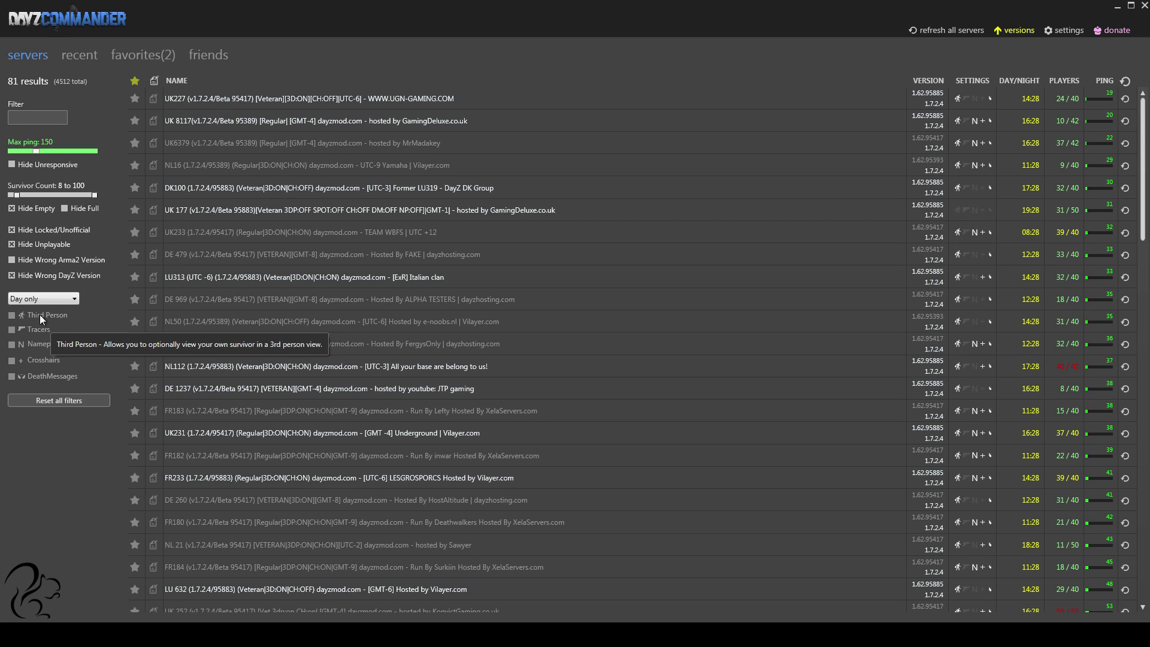
{"action": "mouse_move", "coordinate": [50, 318]}
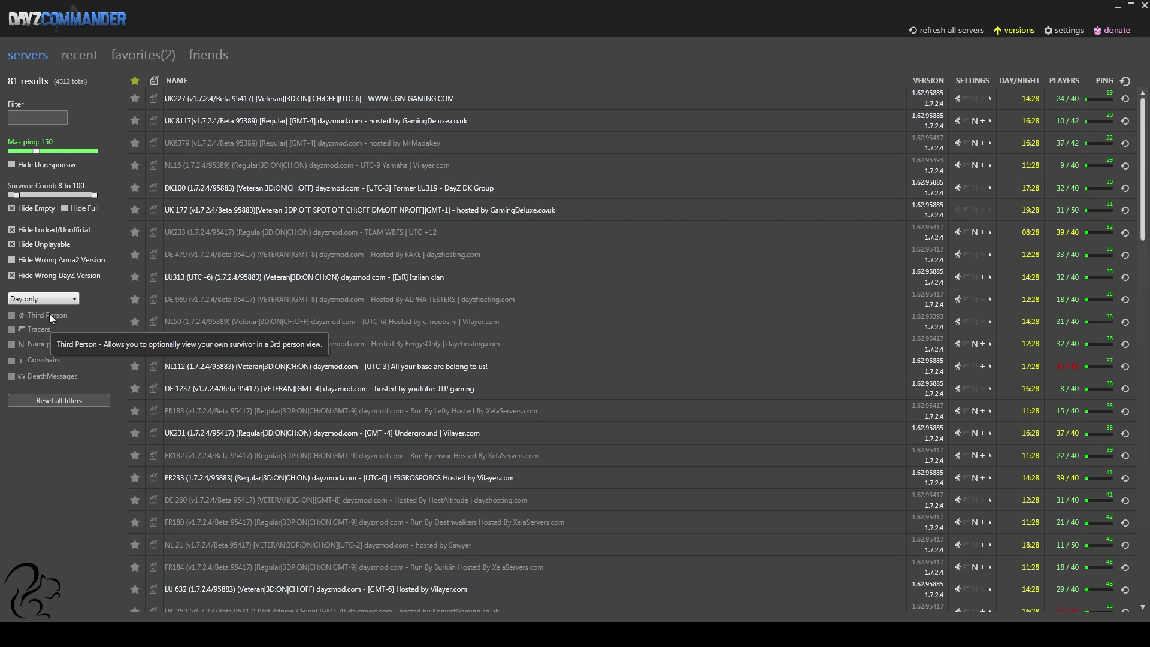
{"action": "mouse_move", "coordinate": [42, 321]}
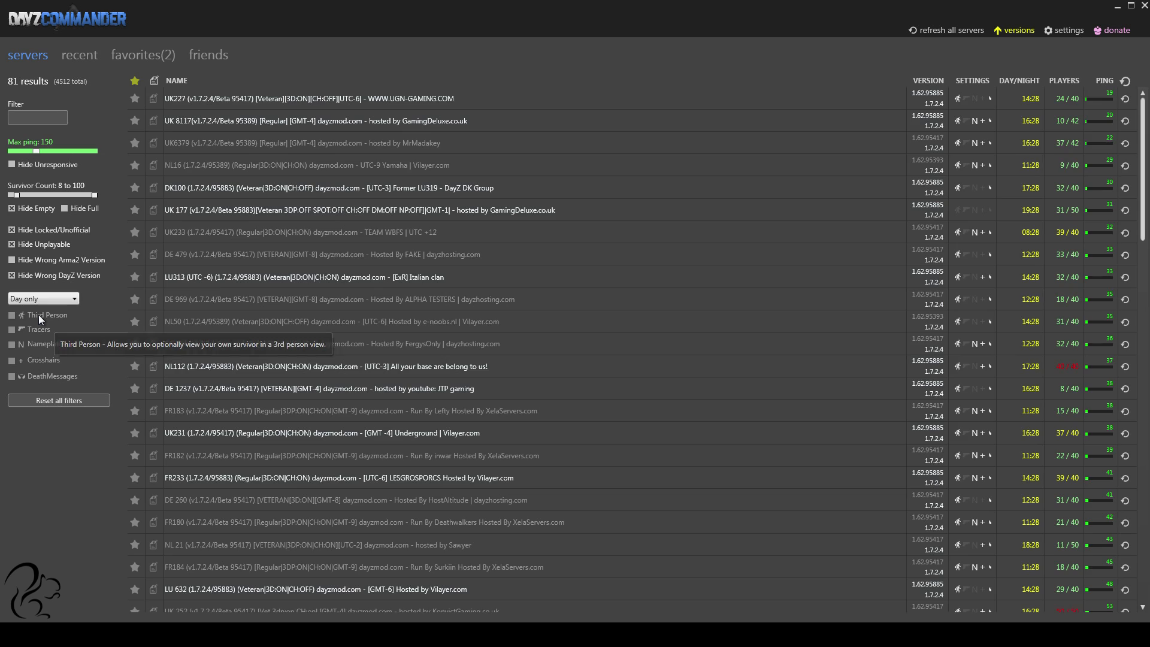
Step: Tick Third Person to trim the daytime list to 80 servers
{"action": "left_click", "coordinate": [12, 315]}
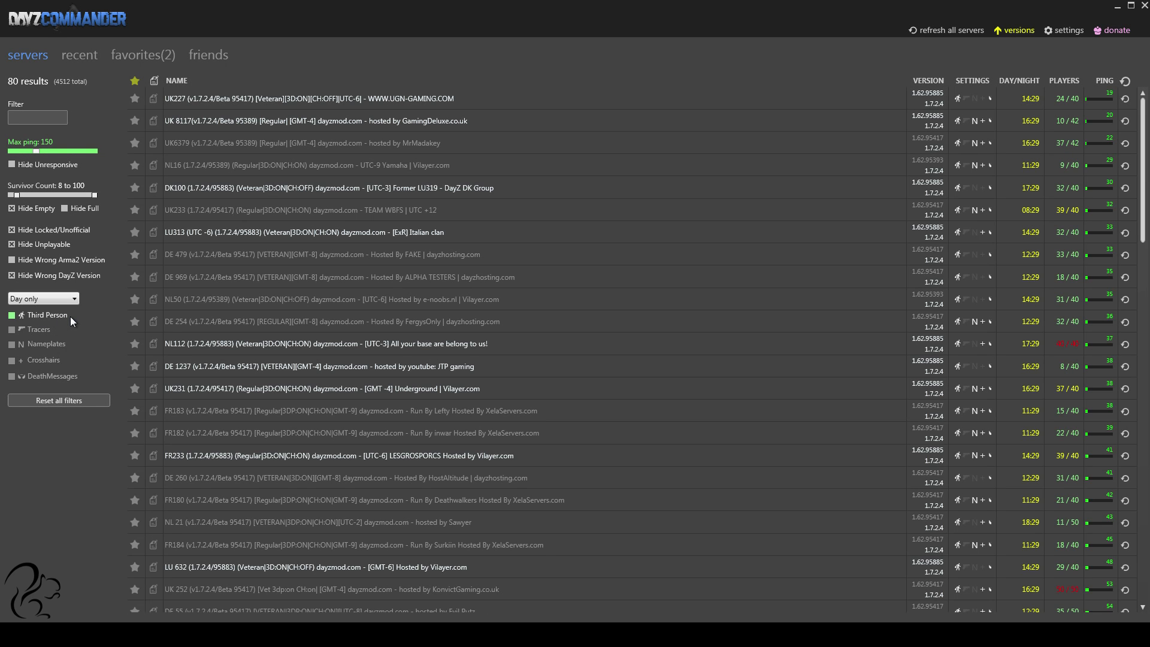
{"action": "mouse_move", "coordinate": [554, 554]}
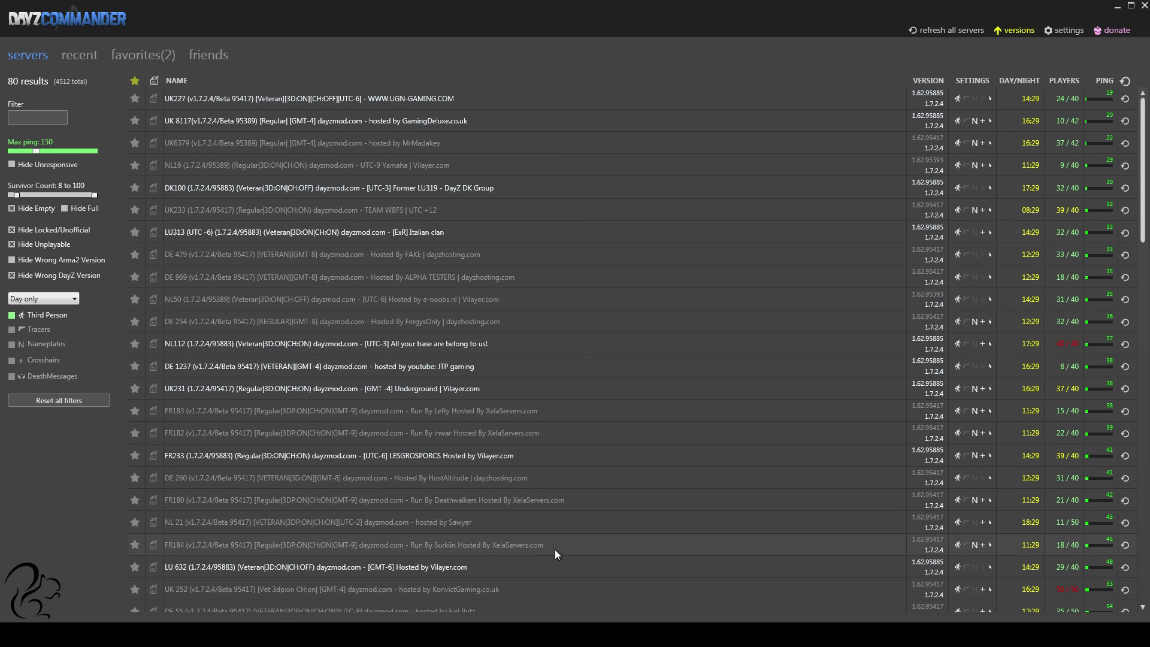
{"action": "mouse_move", "coordinate": [933, 181]}
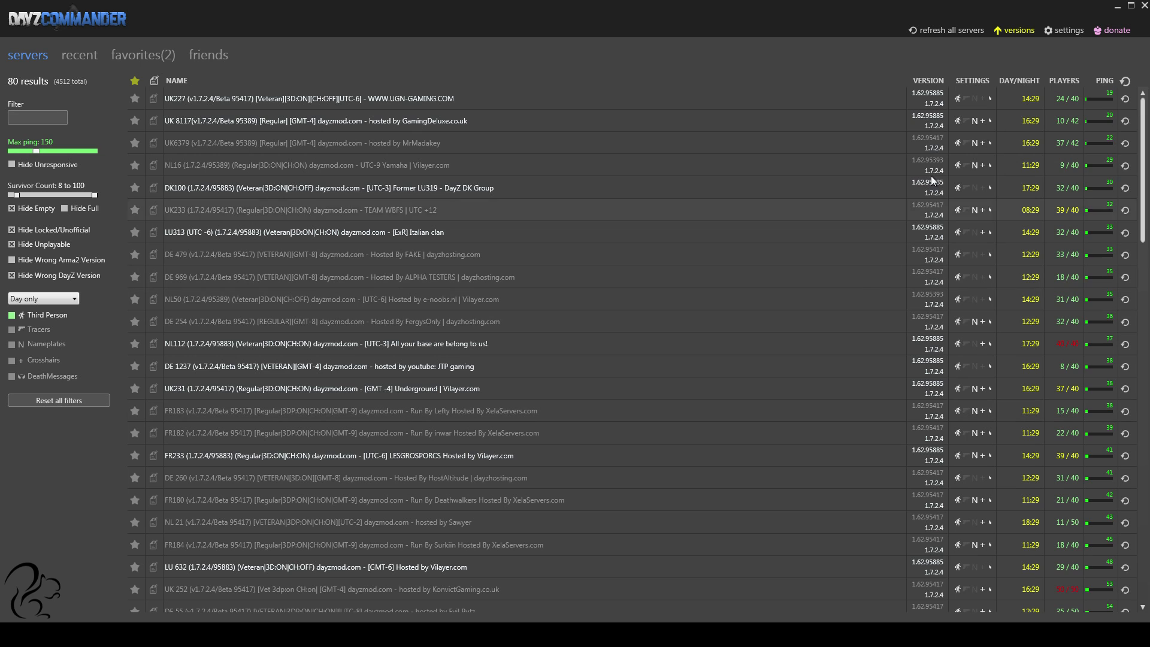
{"action": "mouse_move", "coordinate": [962, 86]}
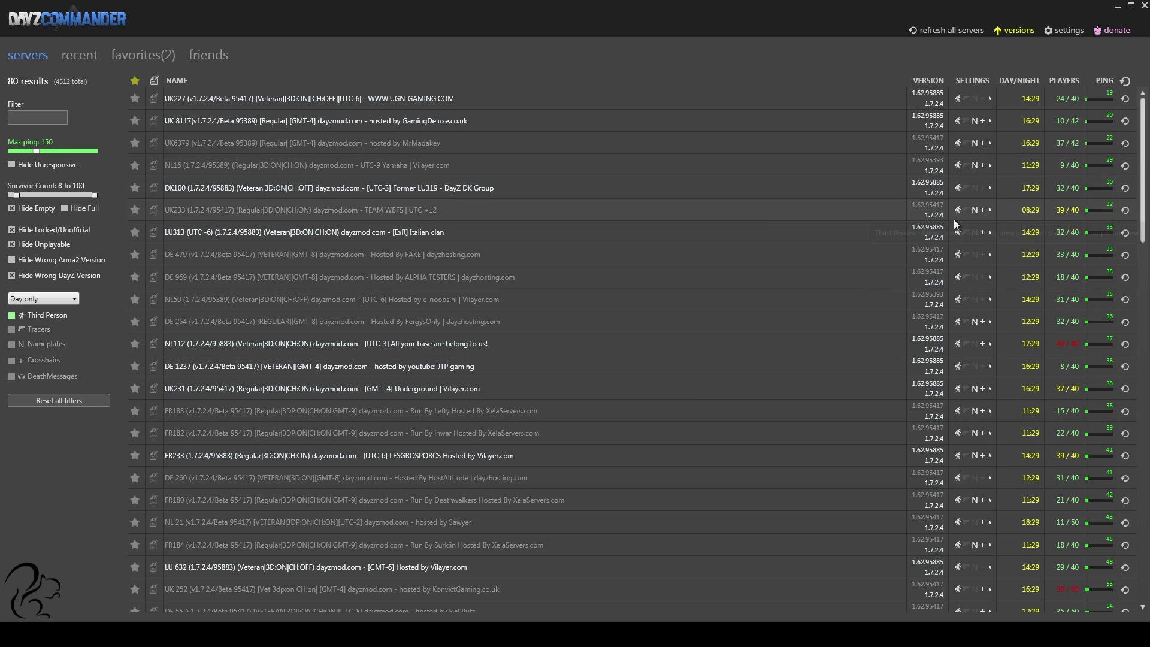
{"action": "mouse_move", "coordinate": [63, 348]}
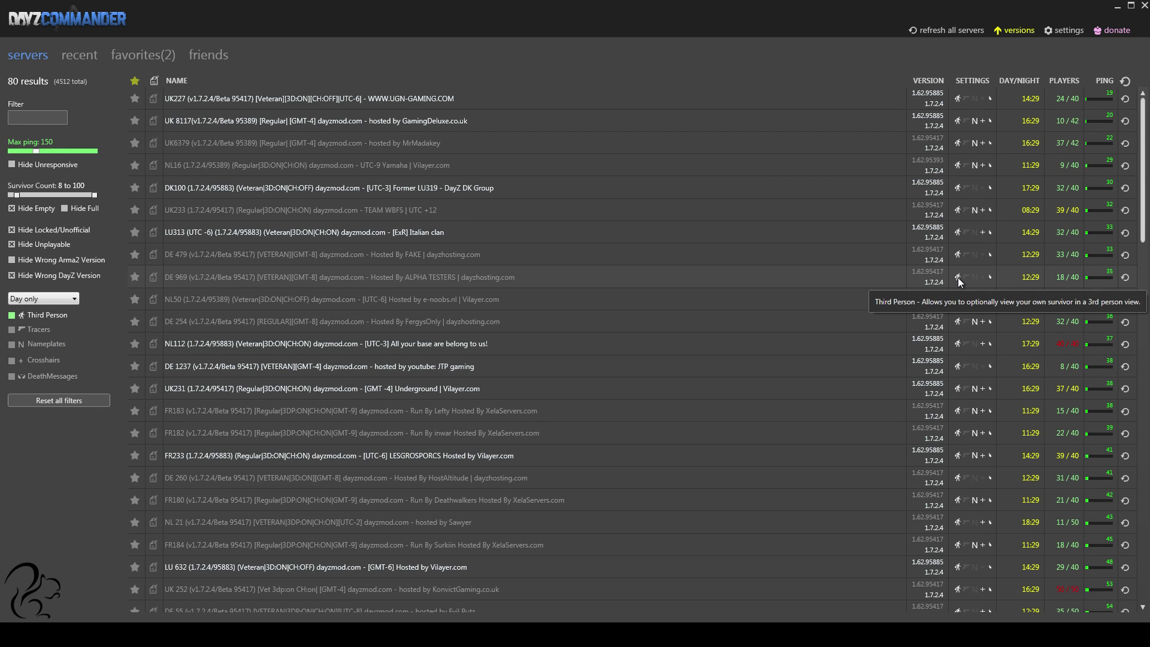
{"action": "mouse_move", "coordinate": [962, 396]}
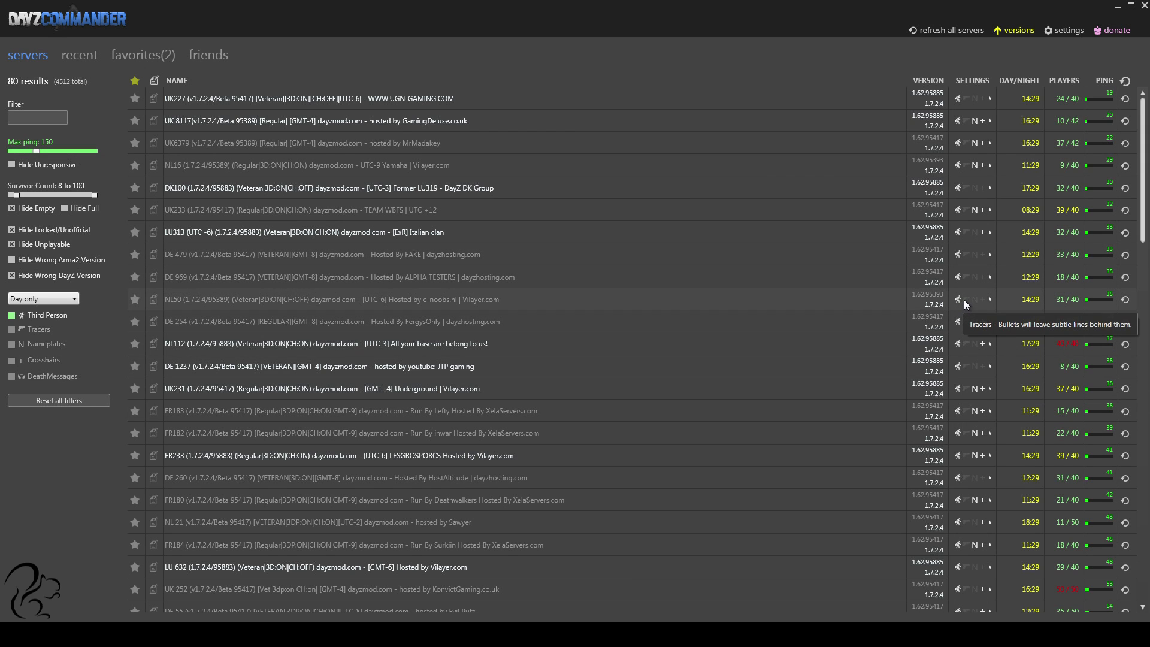
{"action": "mouse_move", "coordinate": [976, 300]}
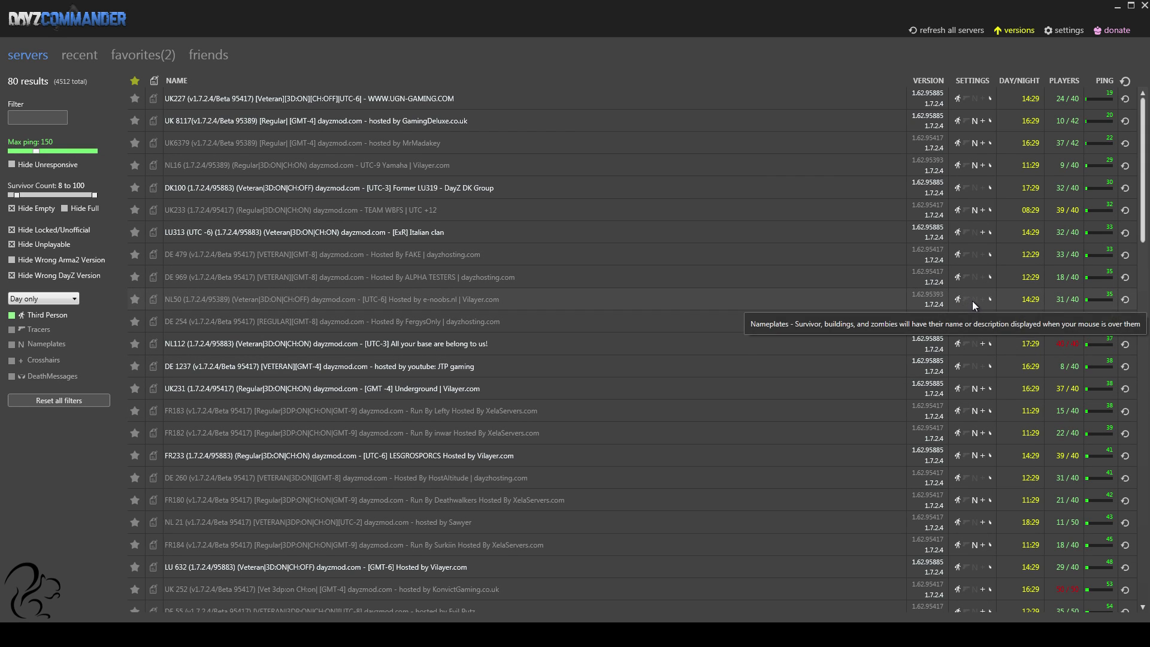
{"action": "mouse_move", "coordinate": [974, 306]}
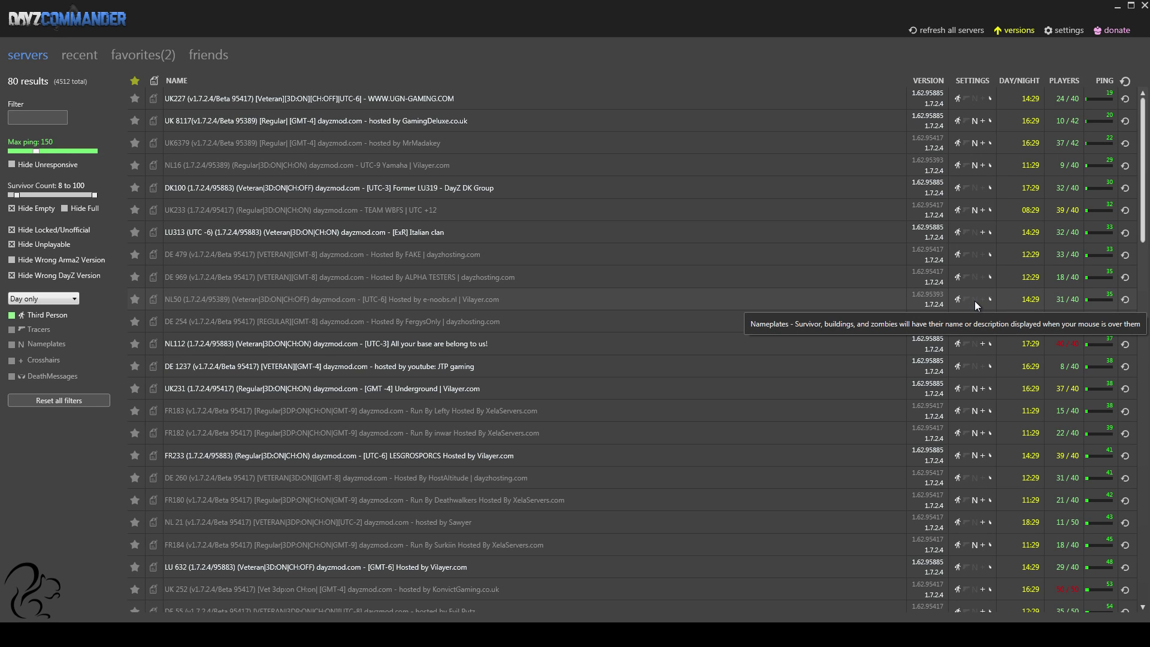
{"action": "mouse_move", "coordinate": [991, 303]}
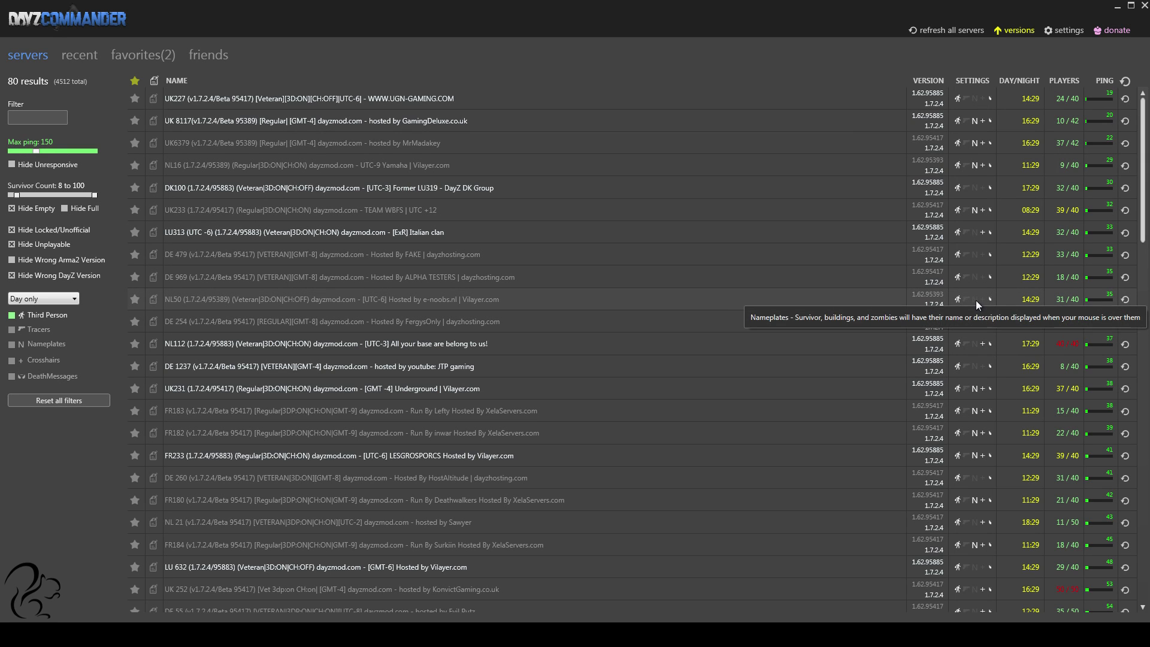
{"action": "mouse_move", "coordinate": [505, 348]}
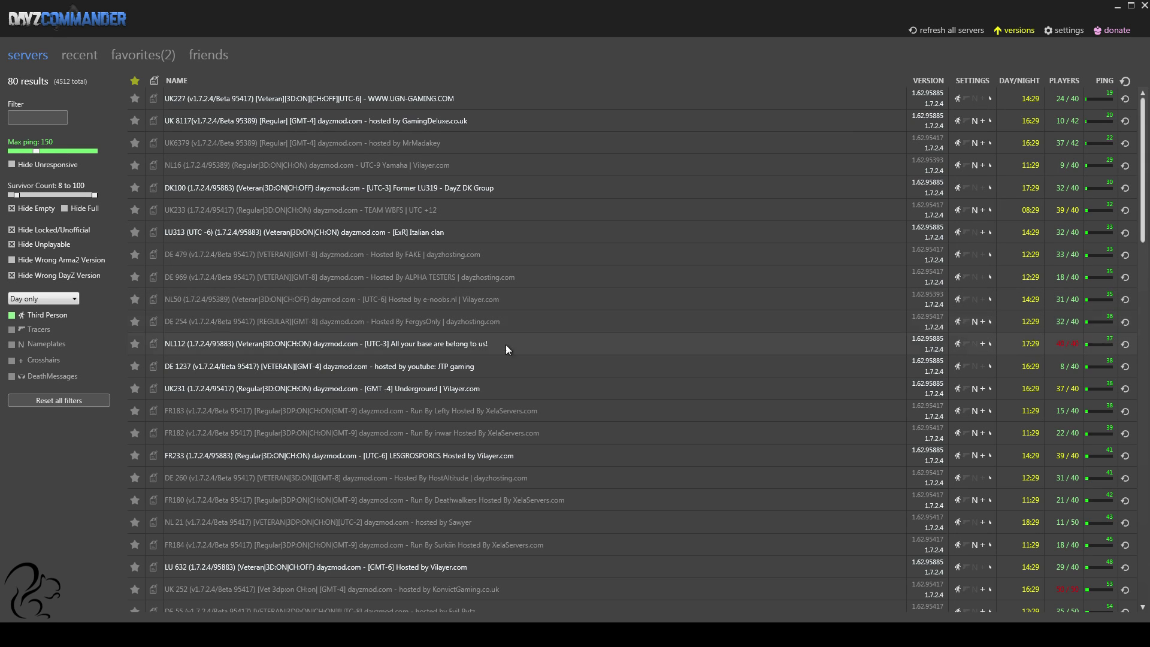
{"action": "mouse_move", "coordinate": [475, 343]}
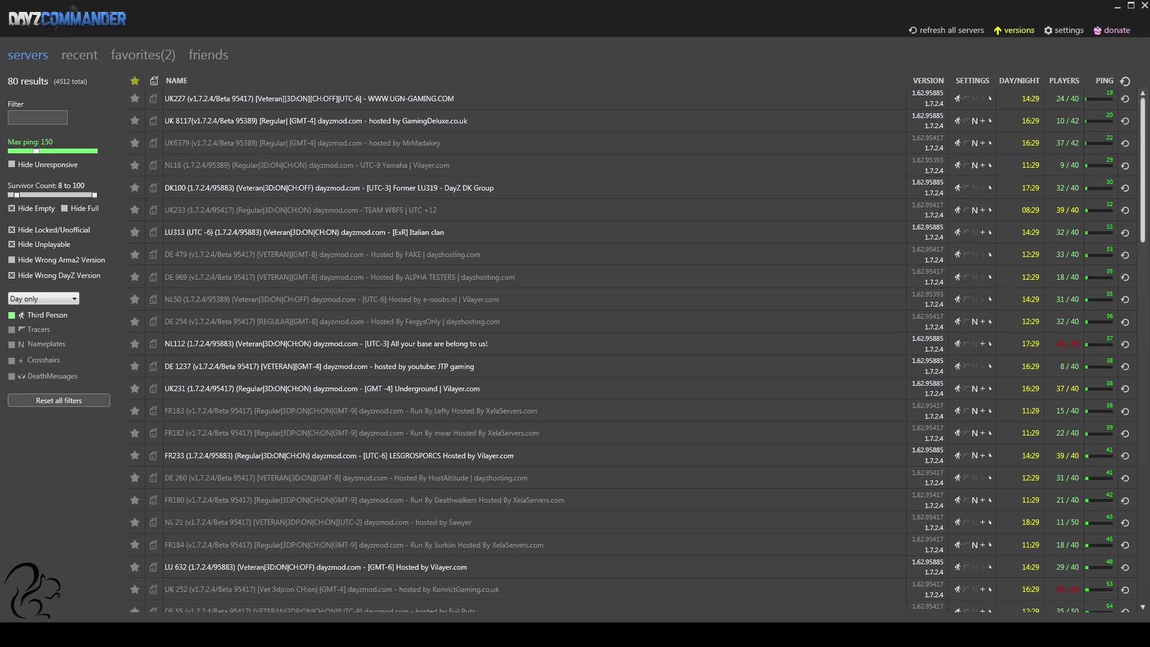
{"action": "mouse_move", "coordinate": [643, 303]}
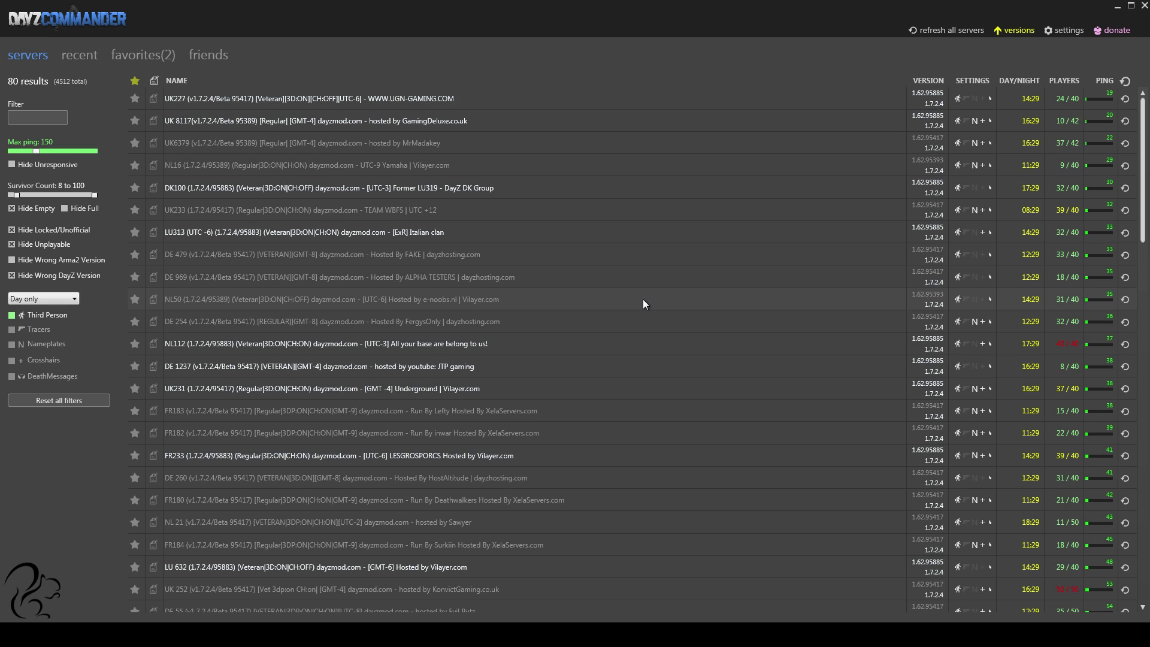
{"action": "mouse_move", "coordinate": [600, 284]}
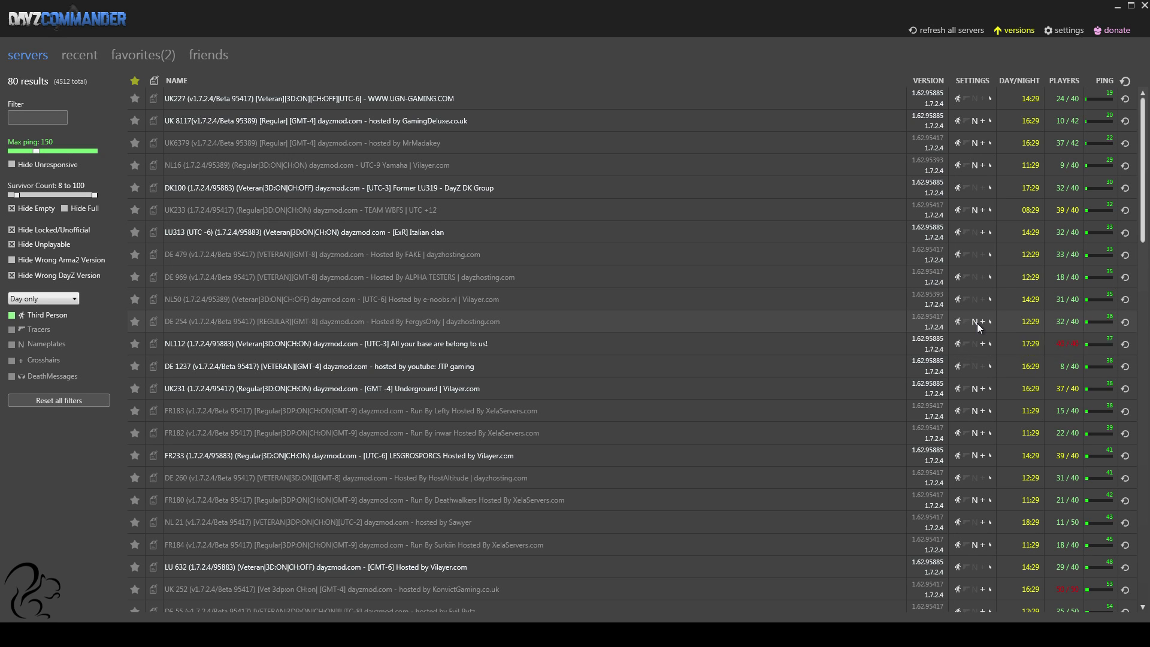
{"action": "mouse_move", "coordinate": [977, 327]}
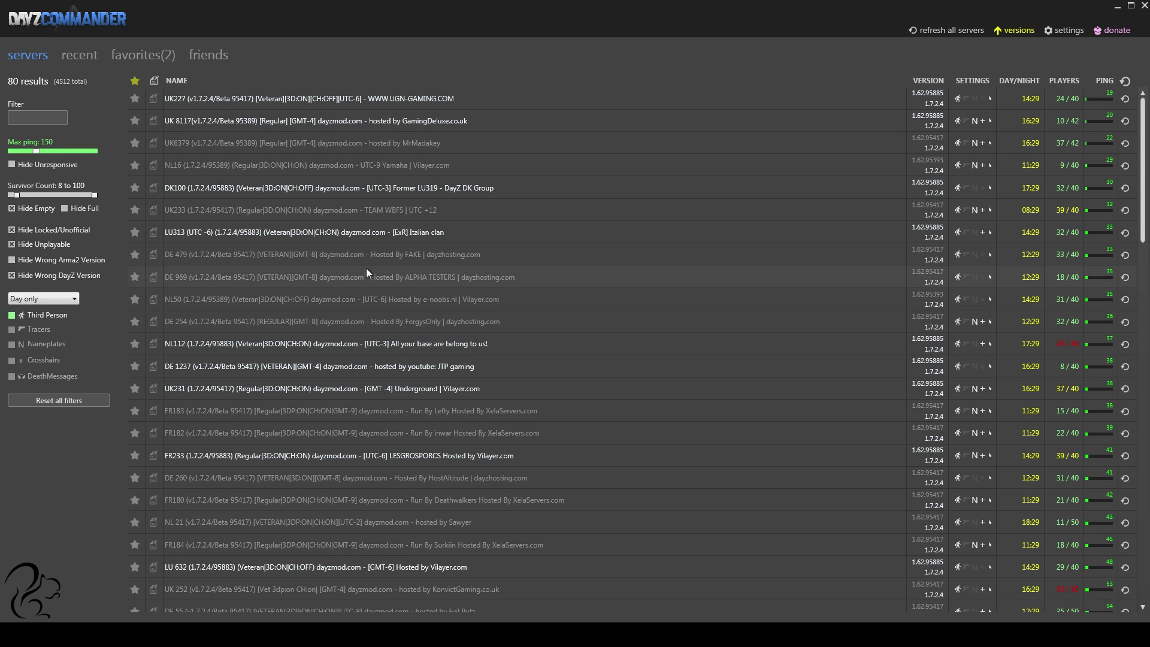
{"action": "mouse_move", "coordinate": [291, 326]}
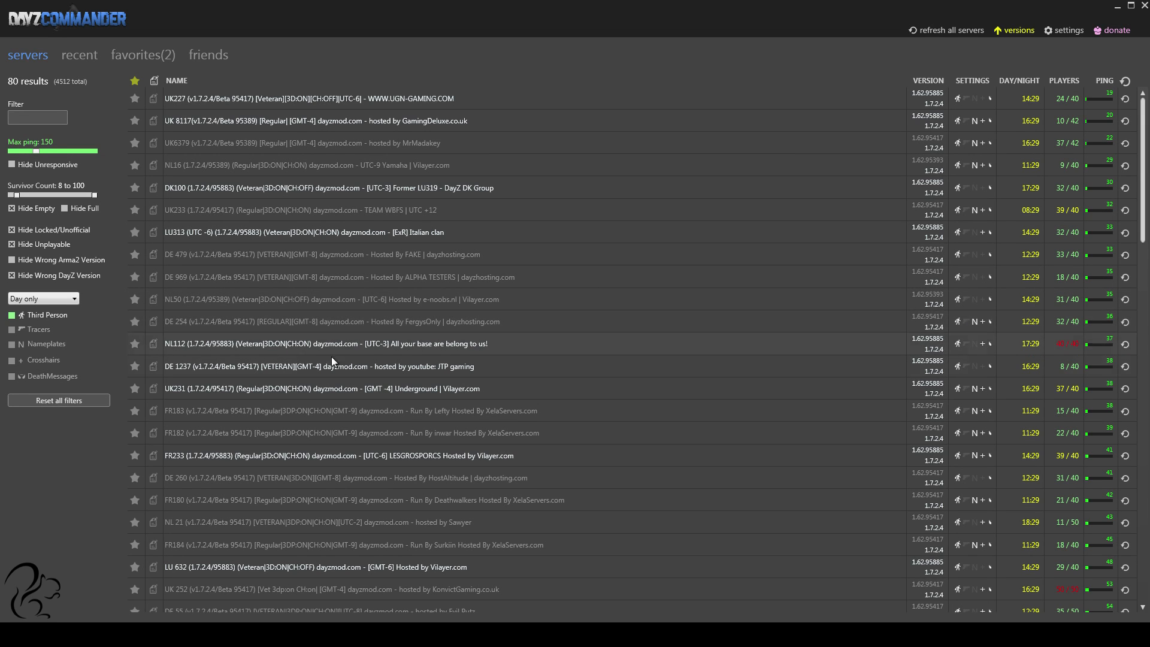
{"action": "mouse_move", "coordinate": [687, 316]}
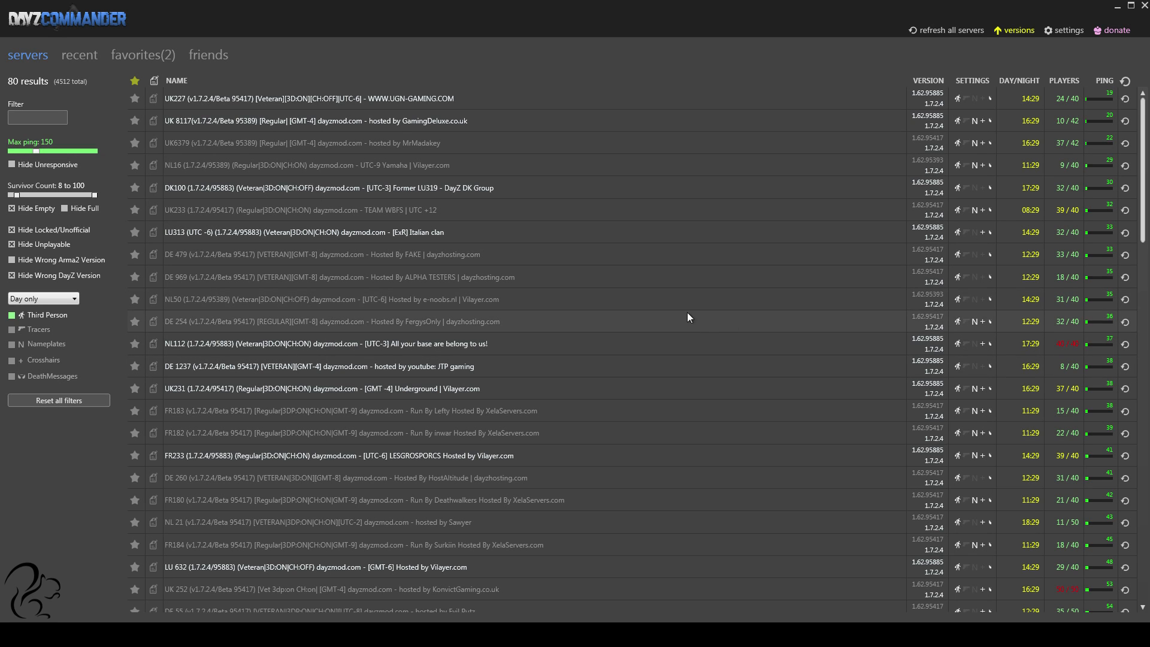
{"action": "mouse_move", "coordinate": [599, 308]}
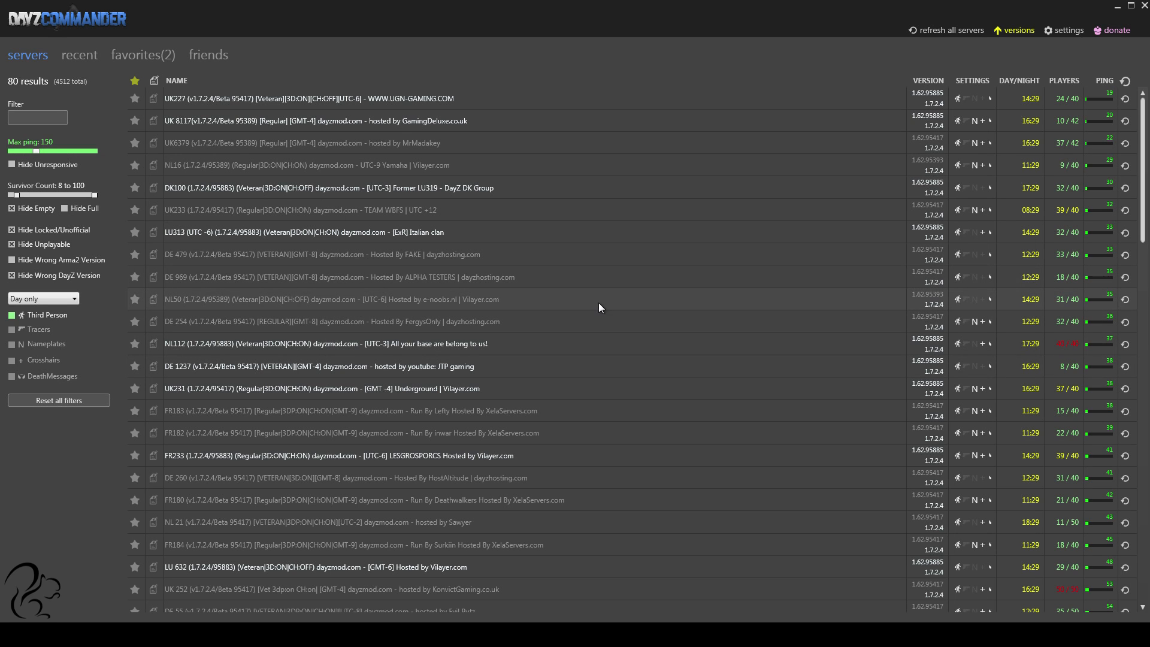
{"action": "mouse_move", "coordinate": [748, 313]}
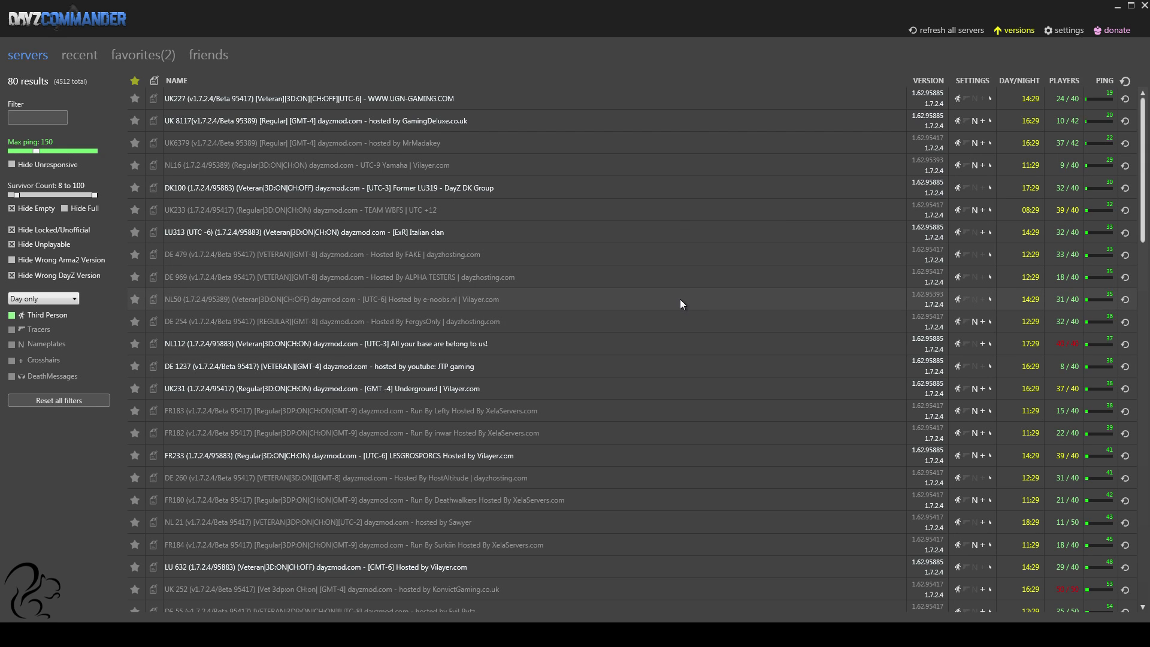
{"action": "mouse_move", "coordinate": [688, 322]}
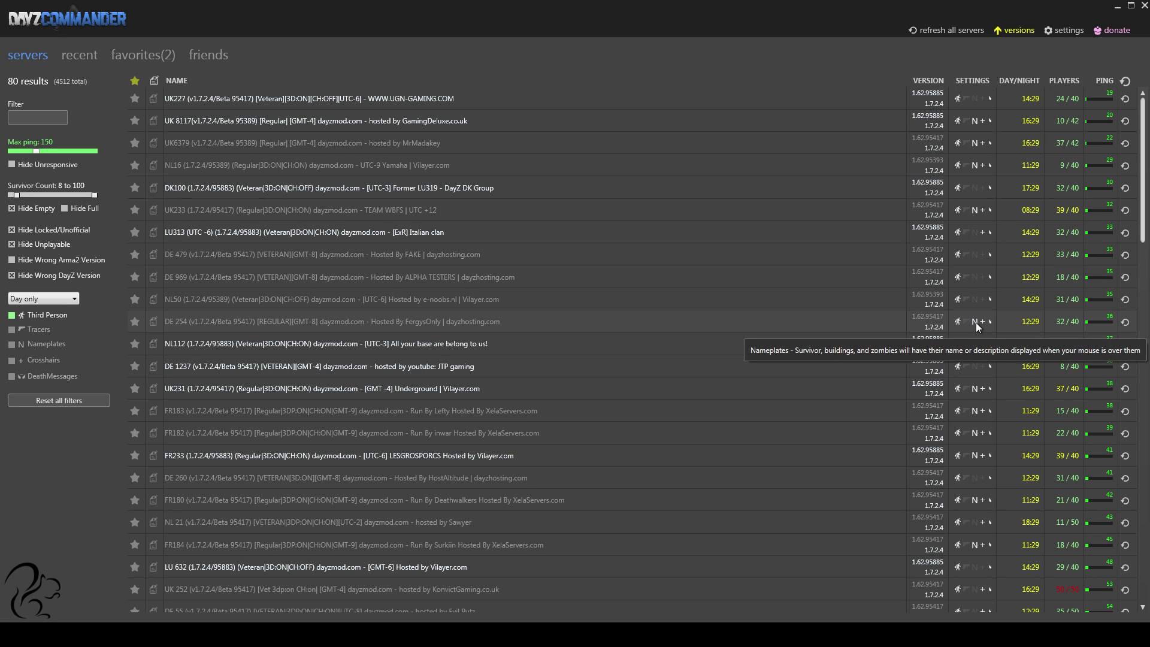
{"action": "mouse_move", "coordinate": [978, 328]}
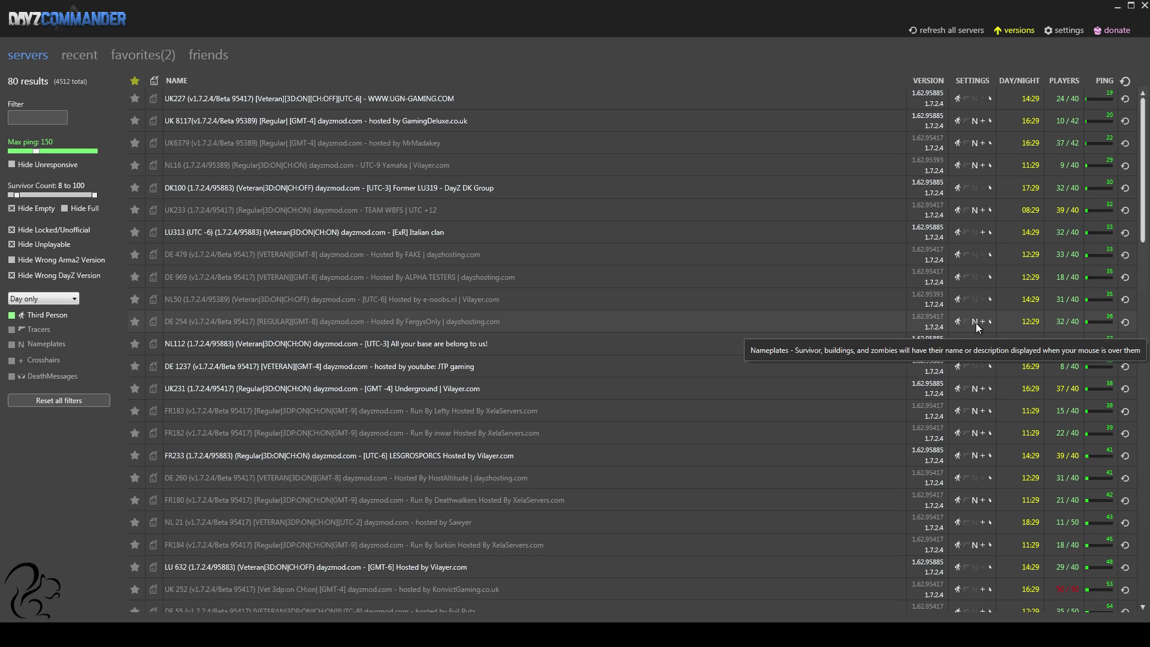
{"action": "mouse_move", "coordinate": [979, 330]}
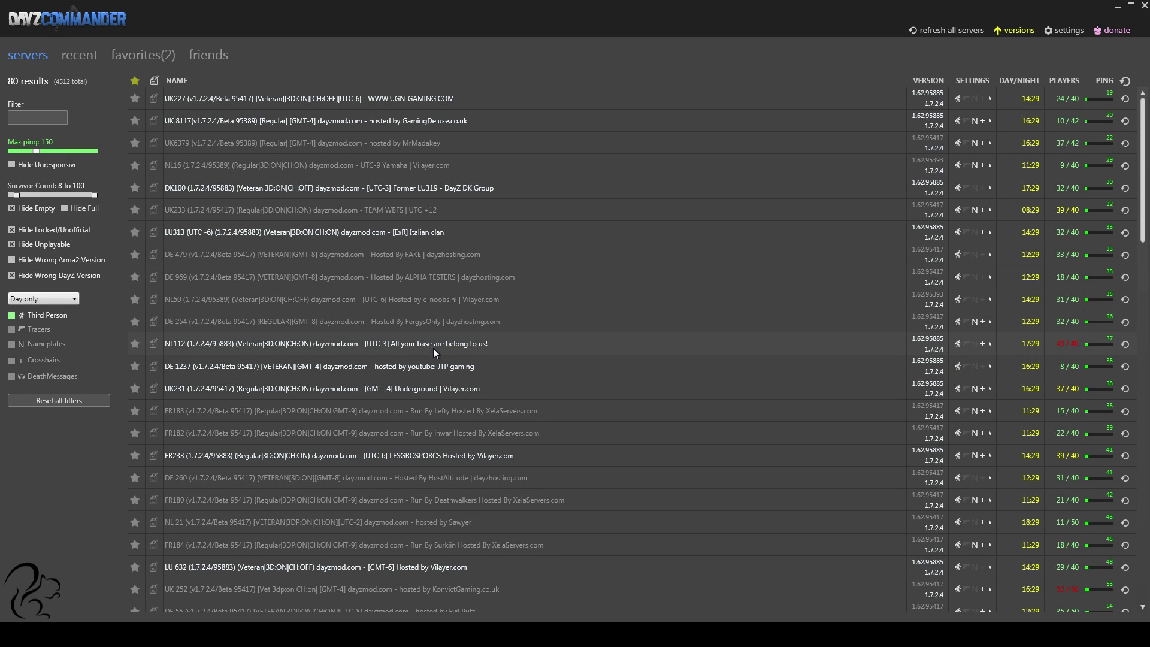
{"action": "mouse_move", "coordinate": [294, 455]}
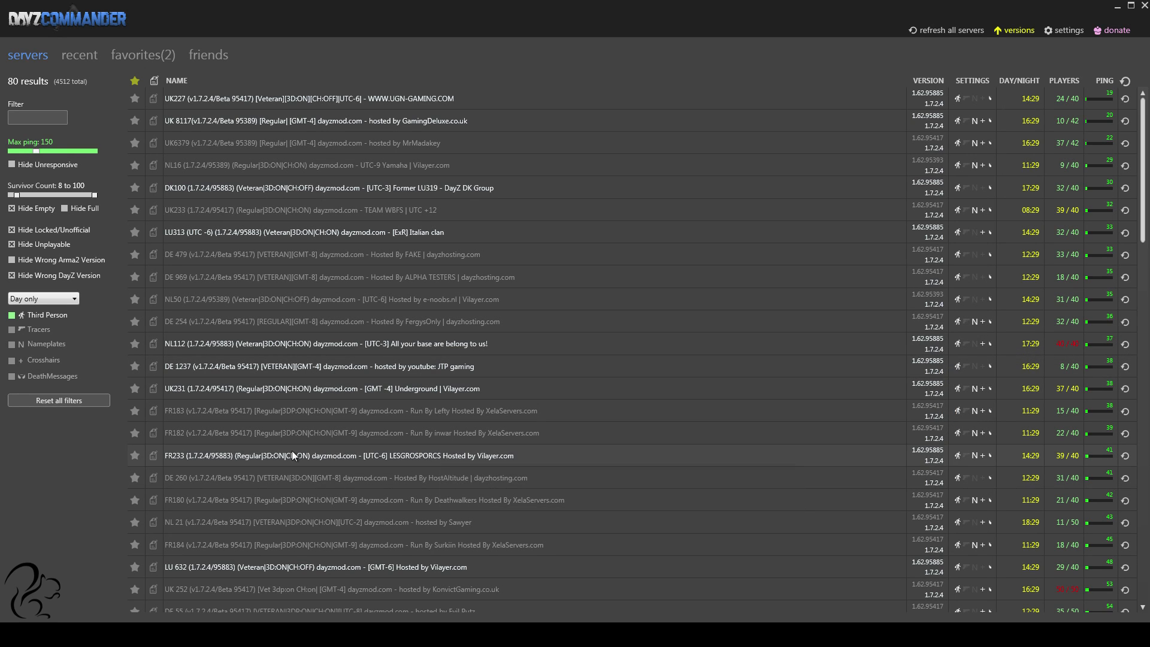
{"action": "mouse_move", "coordinate": [238, 457]}
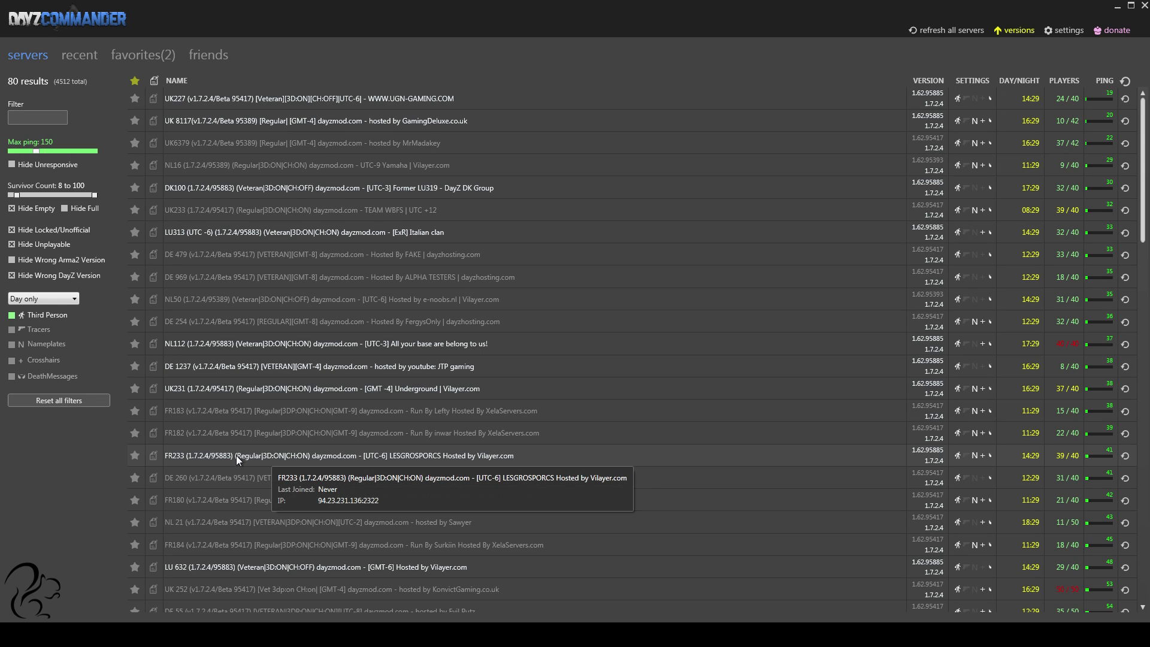
{"action": "mouse_move", "coordinate": [263, 458]}
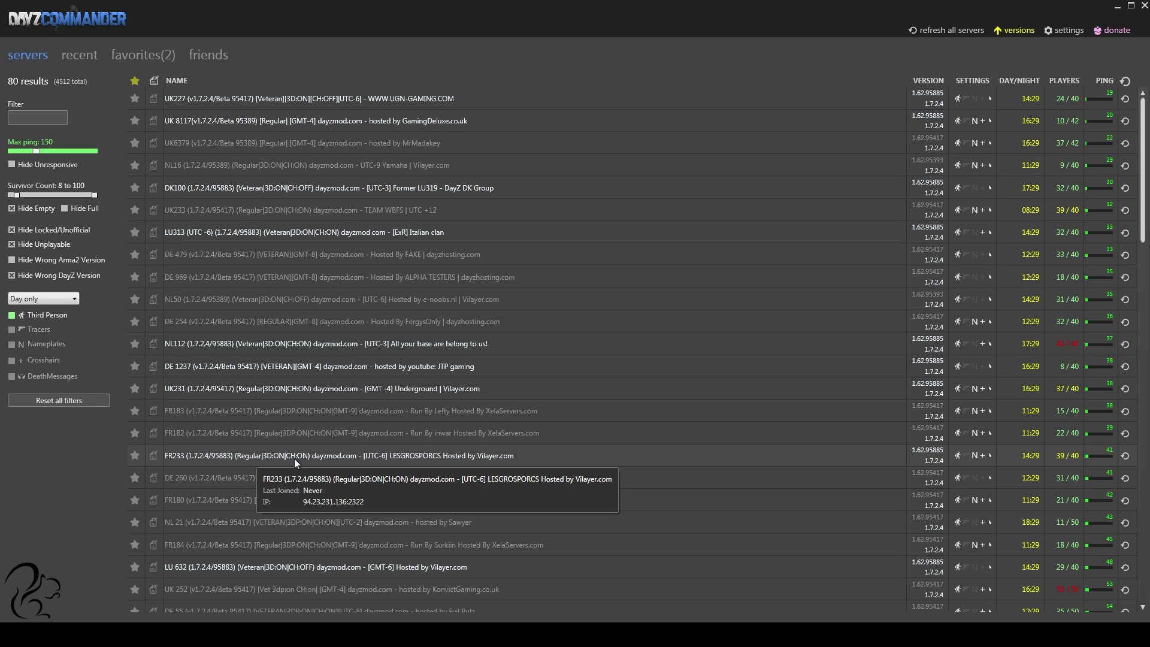
{"action": "mouse_move", "coordinate": [252, 465]}
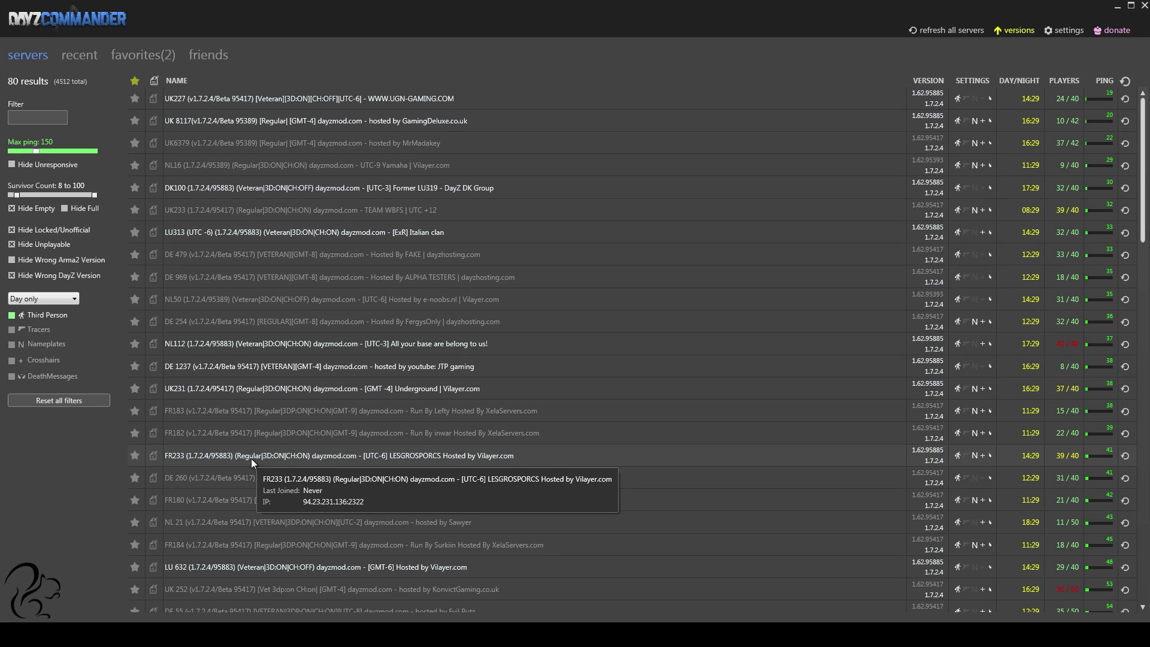
{"action": "mouse_move", "coordinate": [411, 453]}
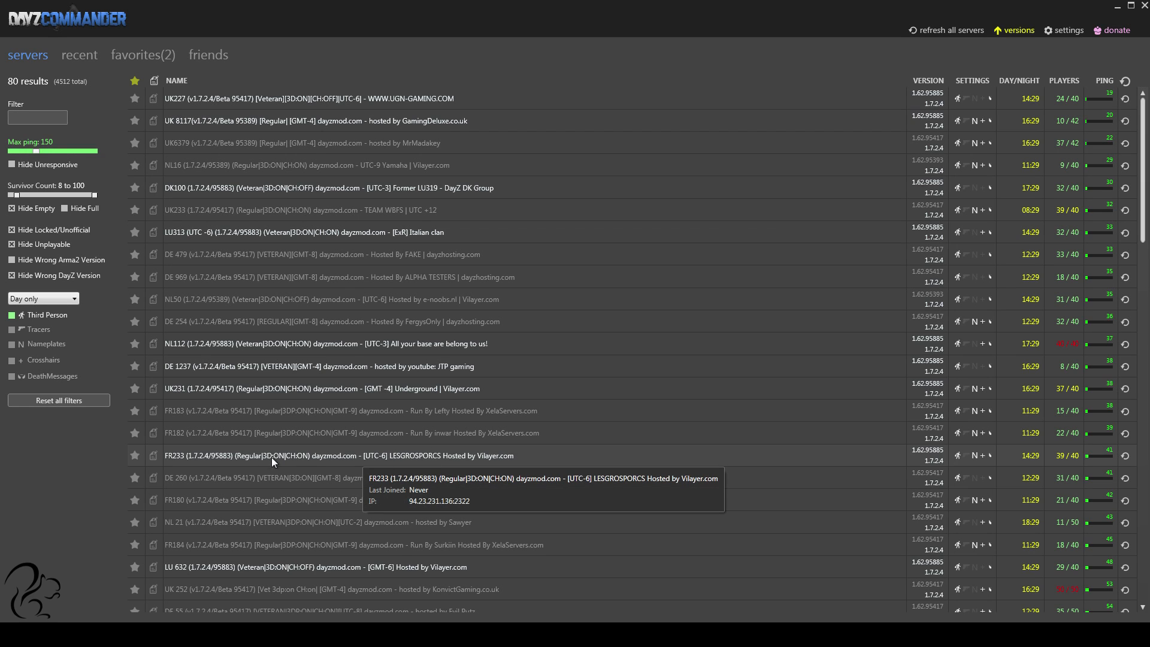
{"action": "mouse_move", "coordinate": [321, 400]}
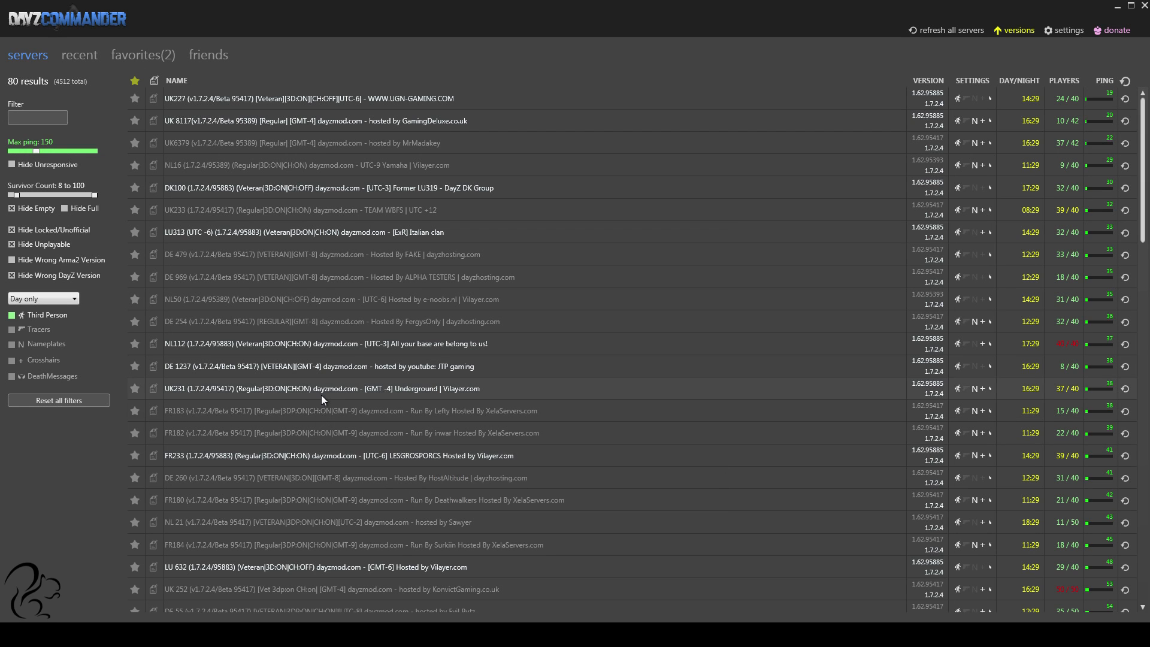
{"action": "mouse_move", "coordinate": [245, 371]}
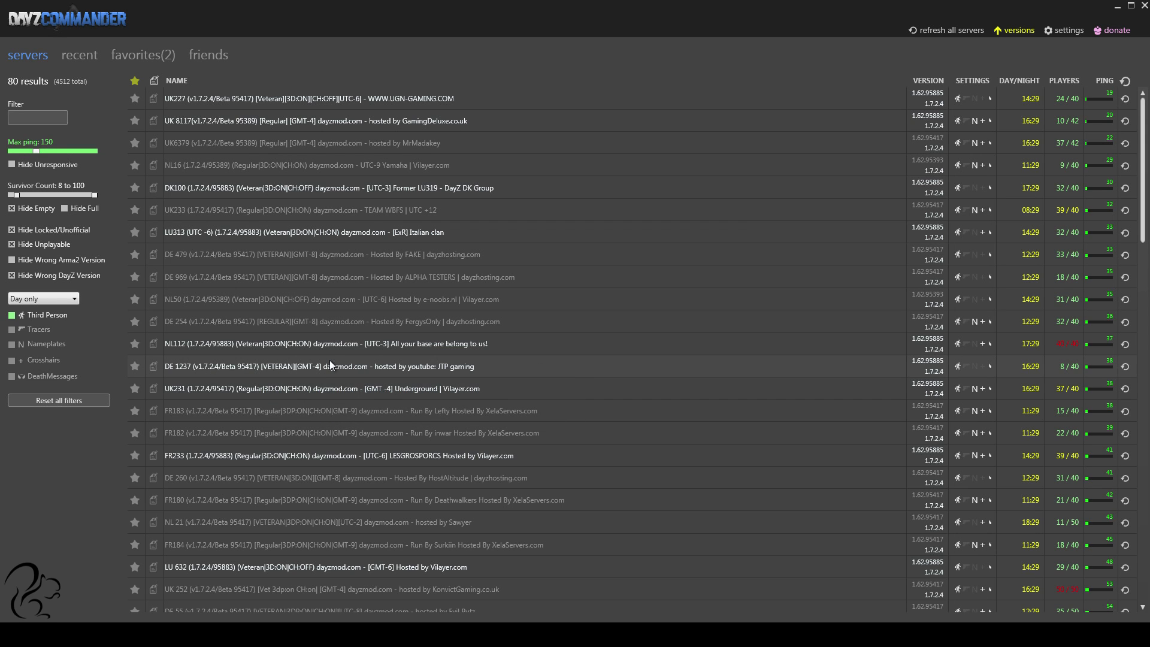
{"action": "mouse_move", "coordinate": [338, 398]}
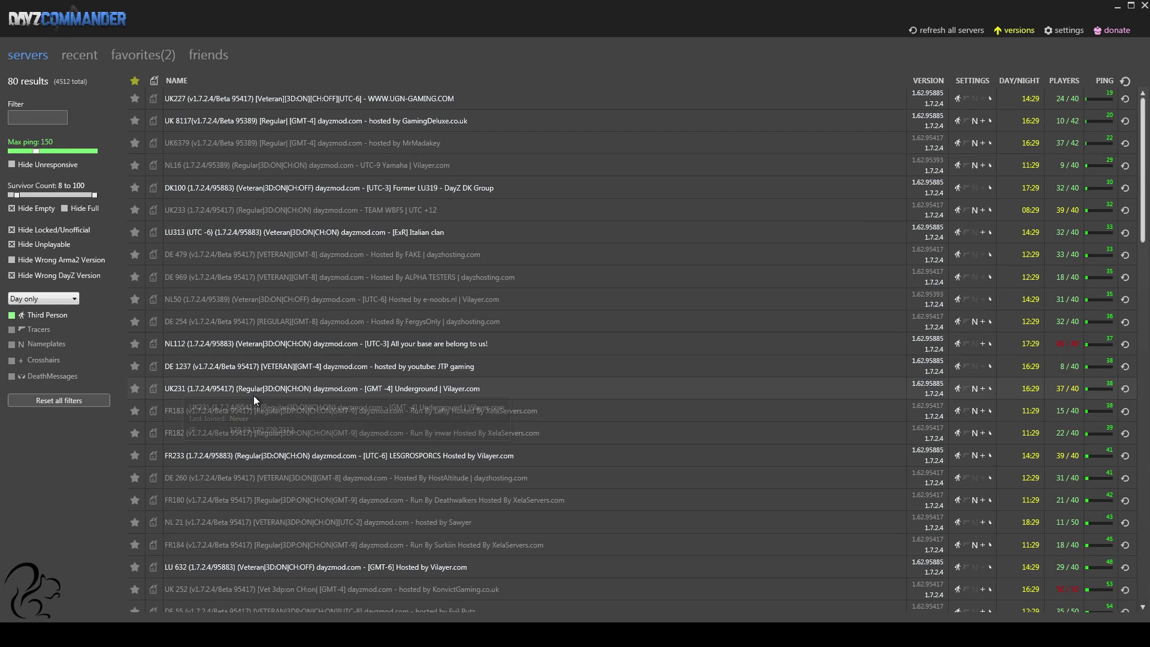
{"action": "mouse_move", "coordinate": [279, 403]}
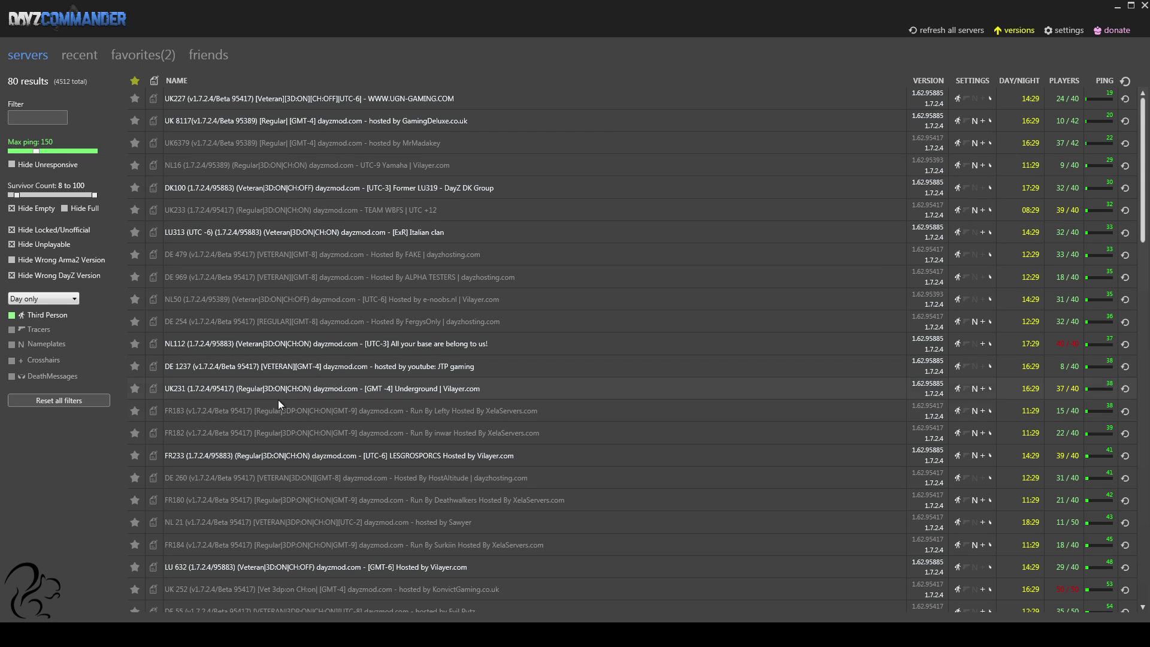
{"action": "mouse_move", "coordinate": [832, 396]}
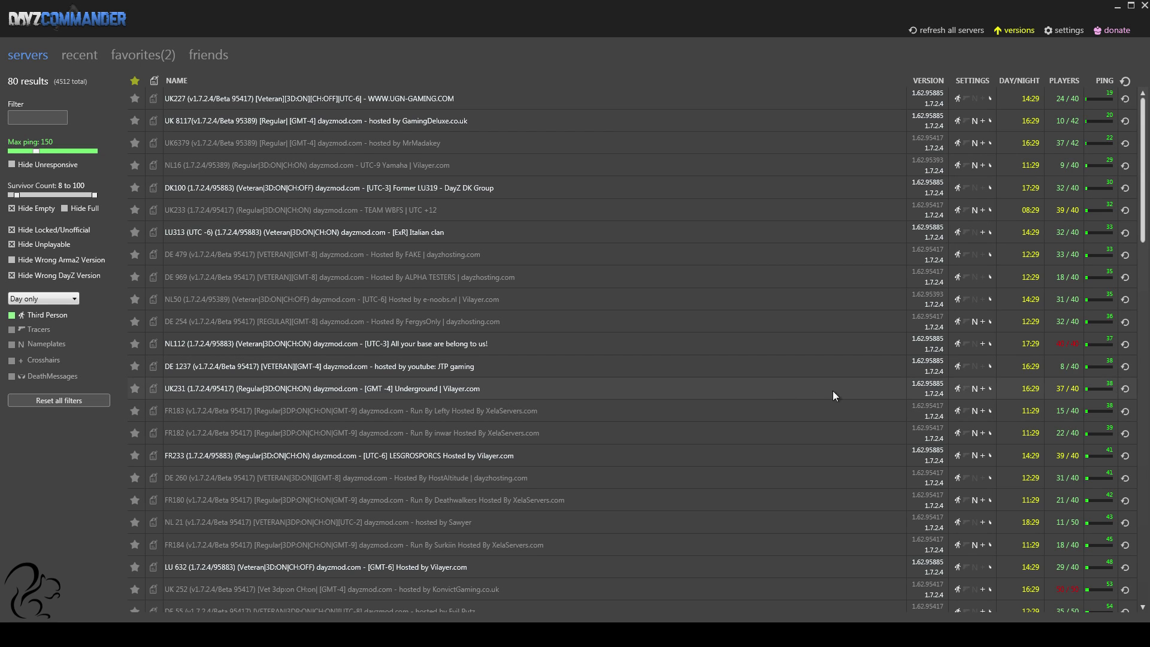
{"action": "mouse_move", "coordinate": [978, 390]}
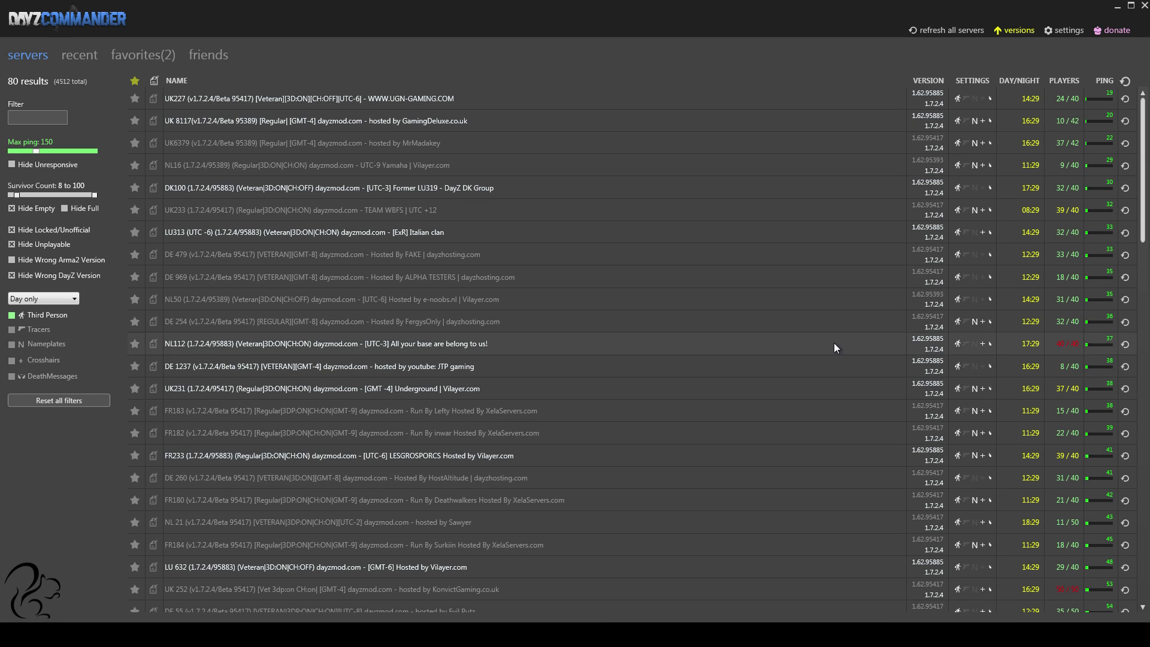
{"action": "mouse_move", "coordinate": [821, 362]}
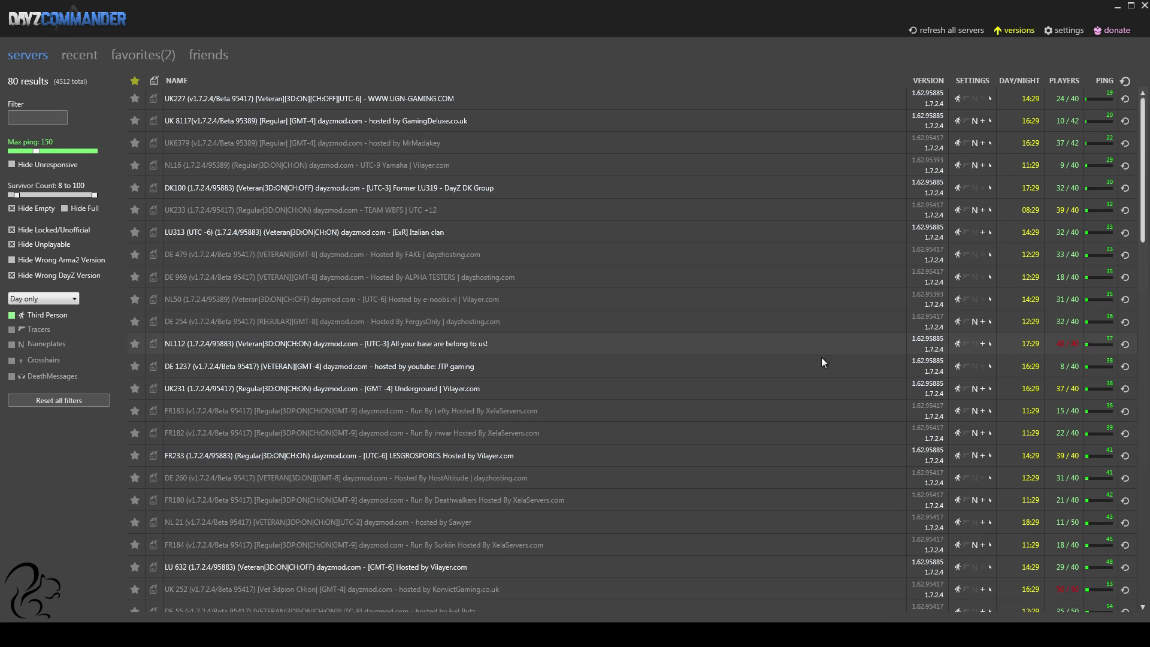
{"action": "mouse_move", "coordinate": [978, 388]}
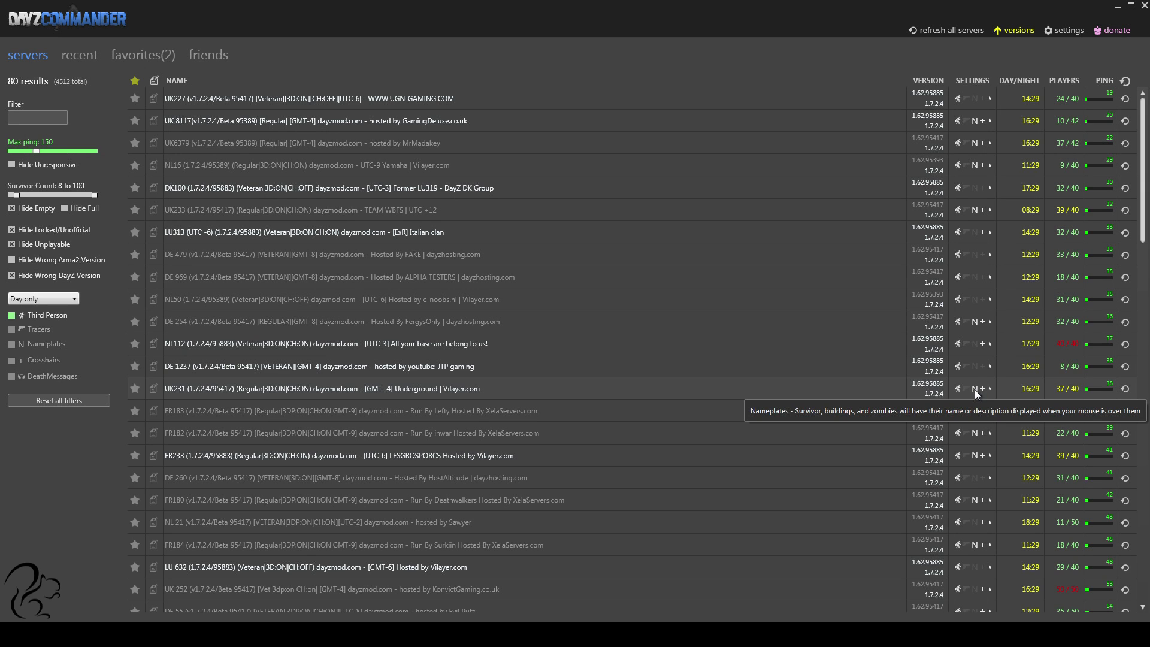
{"action": "mouse_move", "coordinate": [440, 358]}
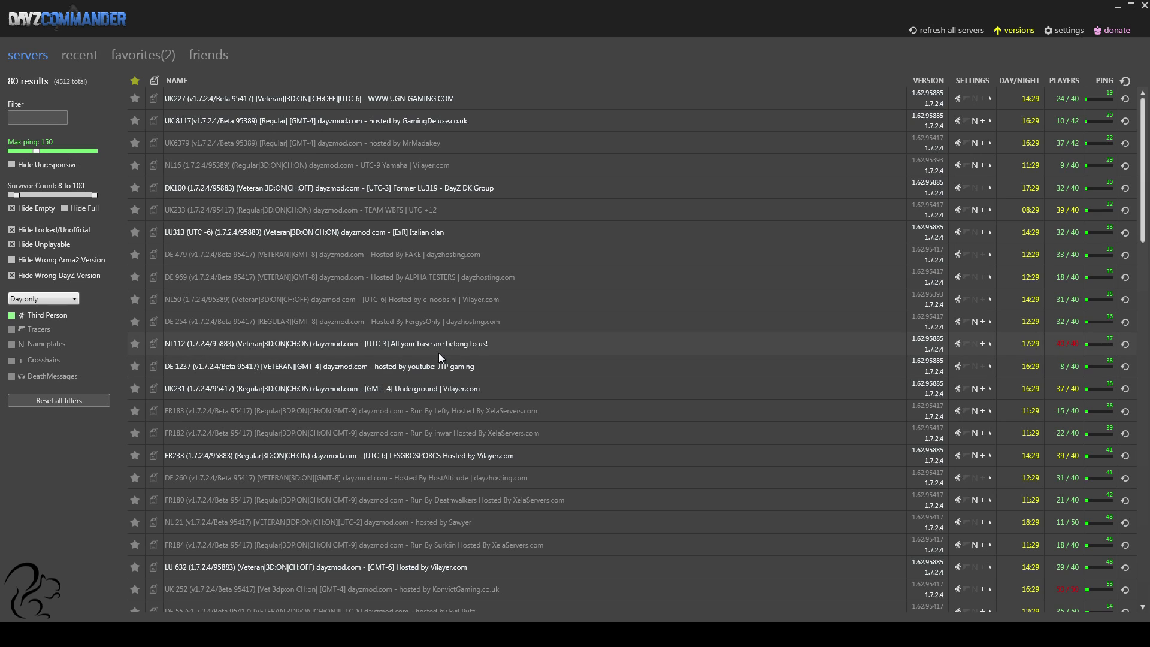
{"action": "mouse_move", "coordinate": [454, 354]}
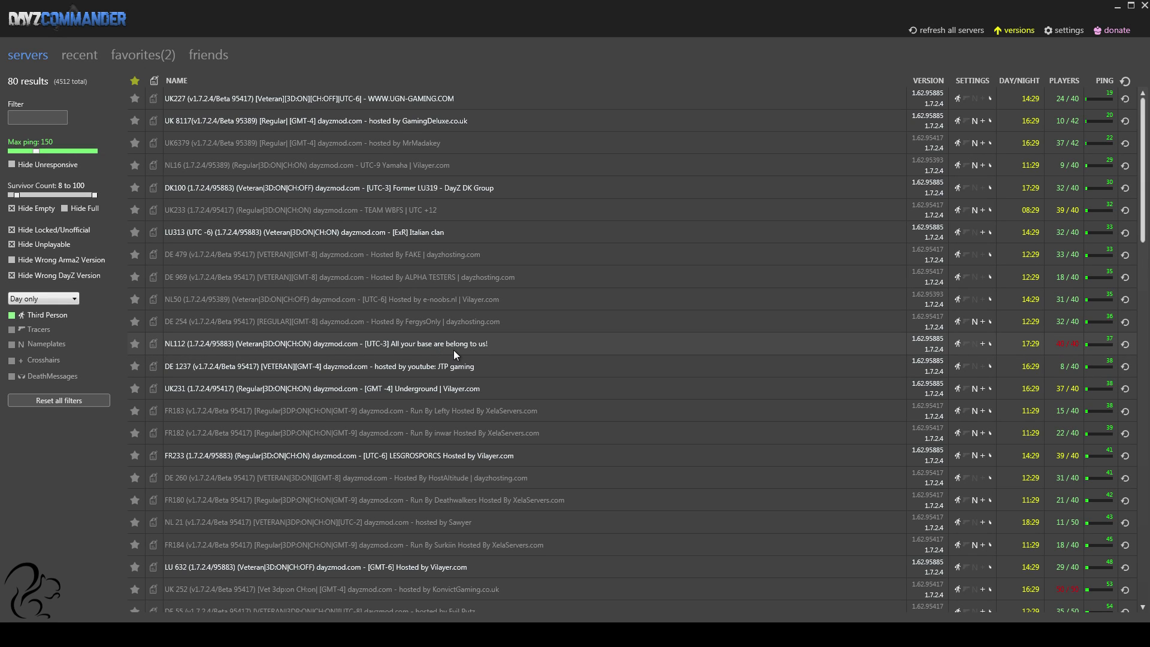
{"action": "mouse_move", "coordinate": [978, 394]}
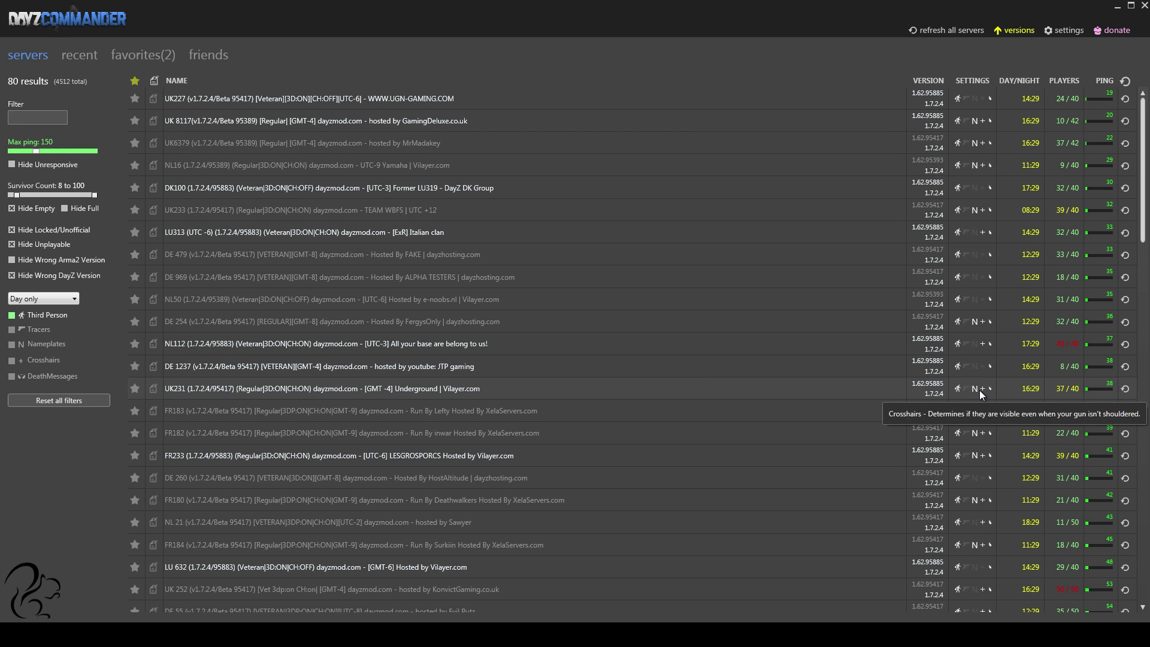
{"action": "mouse_move", "coordinate": [771, 377]}
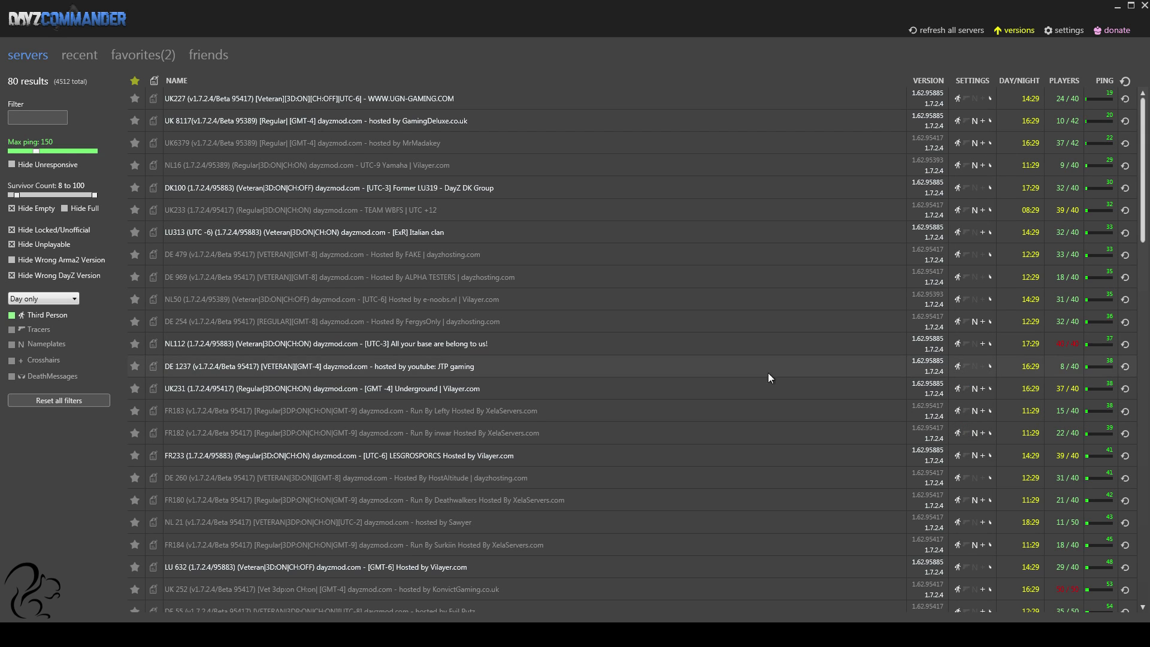
{"action": "mouse_move", "coordinate": [613, 373]}
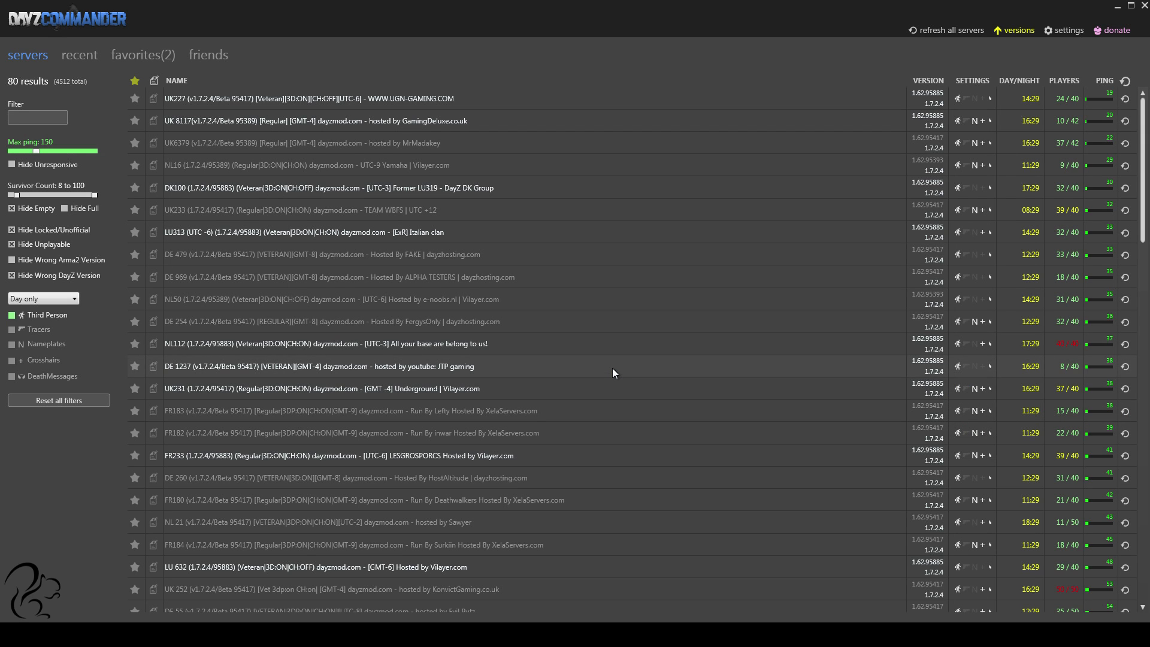
{"action": "mouse_move", "coordinate": [601, 336]}
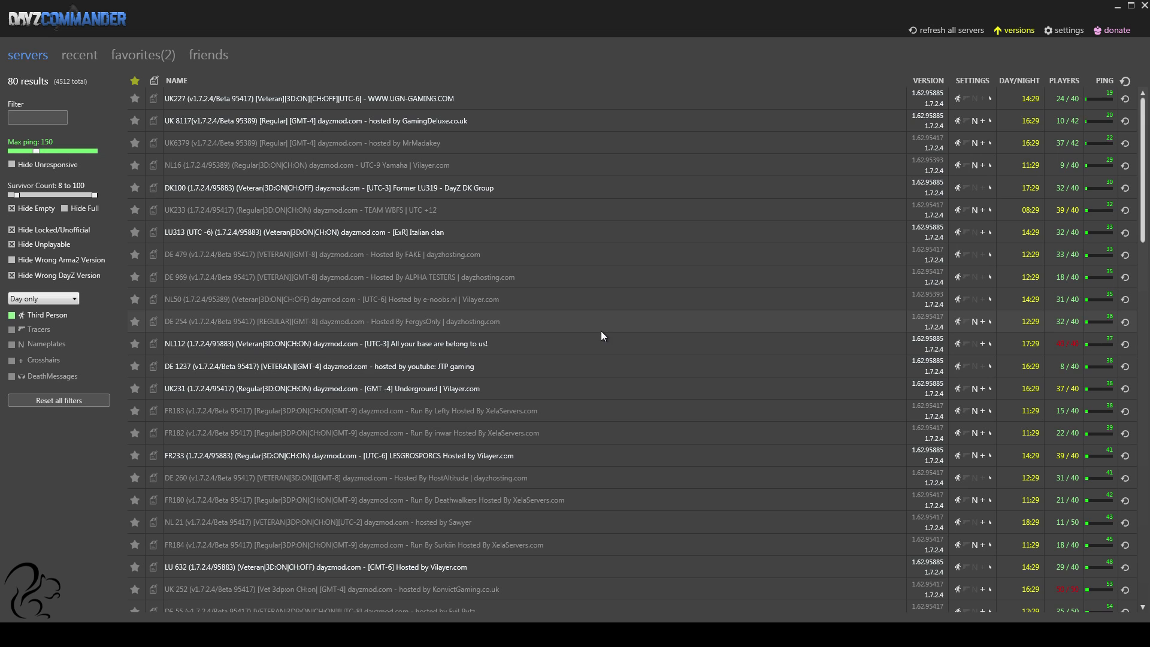
{"action": "mouse_move", "coordinate": [607, 336]}
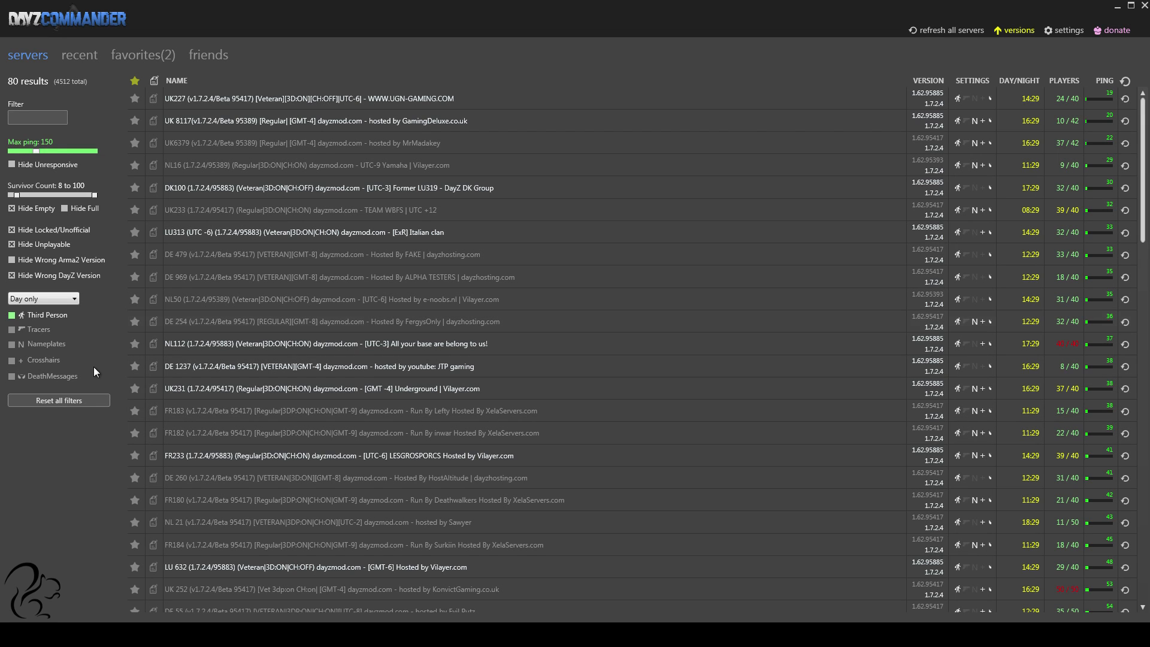
{"action": "mouse_move", "coordinate": [47, 343]}
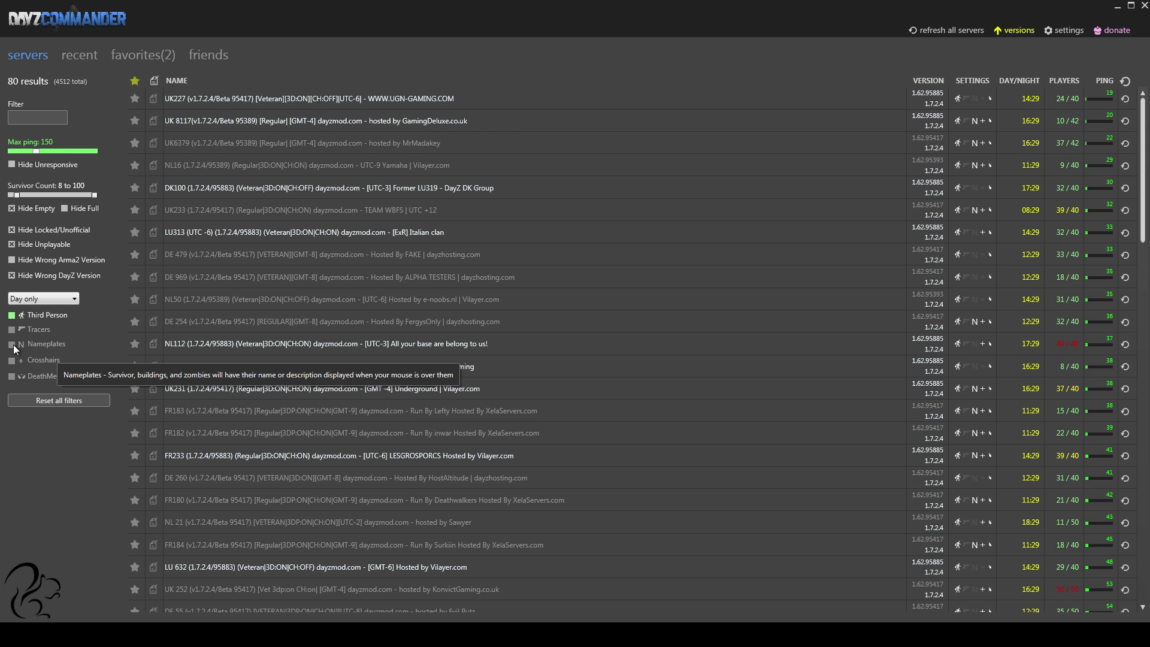
Step: Filter the server list to nameplates-off servers, reducing results from 80 to 44
{"action": "left_click", "coordinate": [12, 344]}
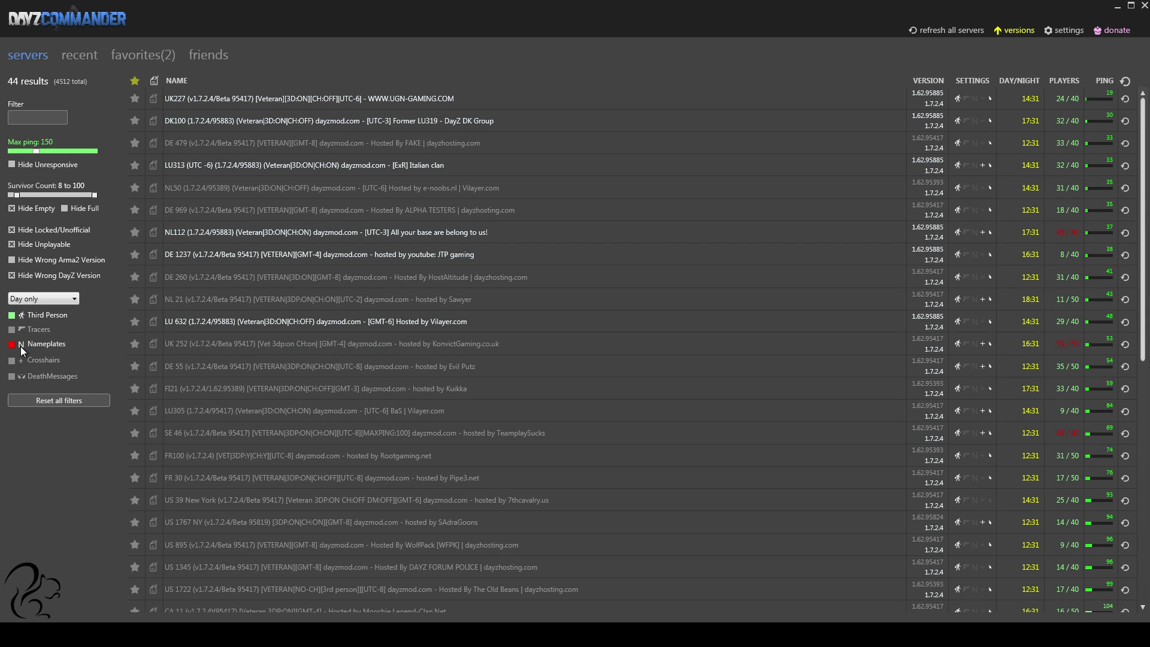
{"action": "mouse_move", "coordinate": [22, 347]}
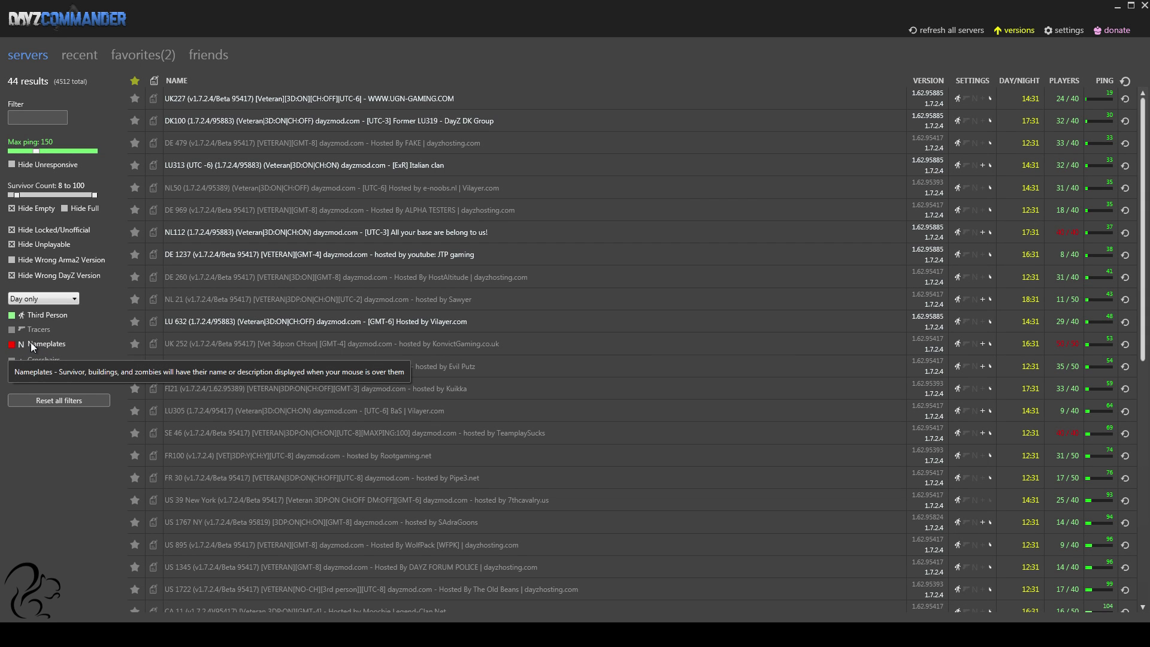
{"action": "mouse_move", "coordinate": [86, 358]}
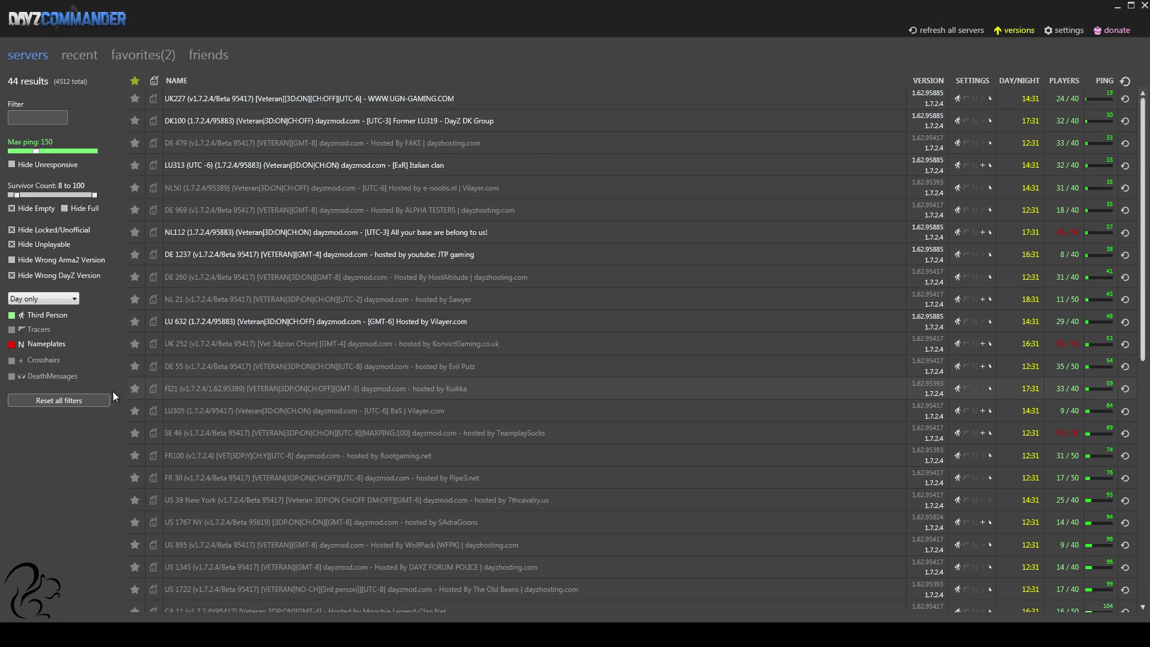
{"action": "mouse_move", "coordinate": [45, 376]}
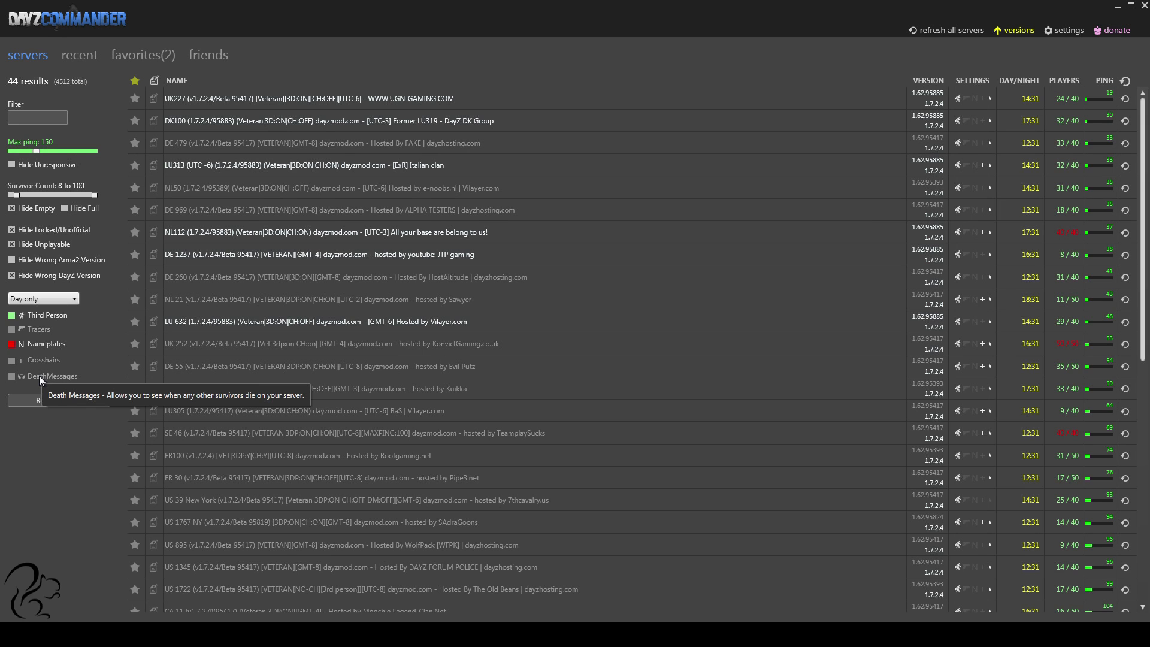
{"action": "mouse_move", "coordinate": [79, 495]}
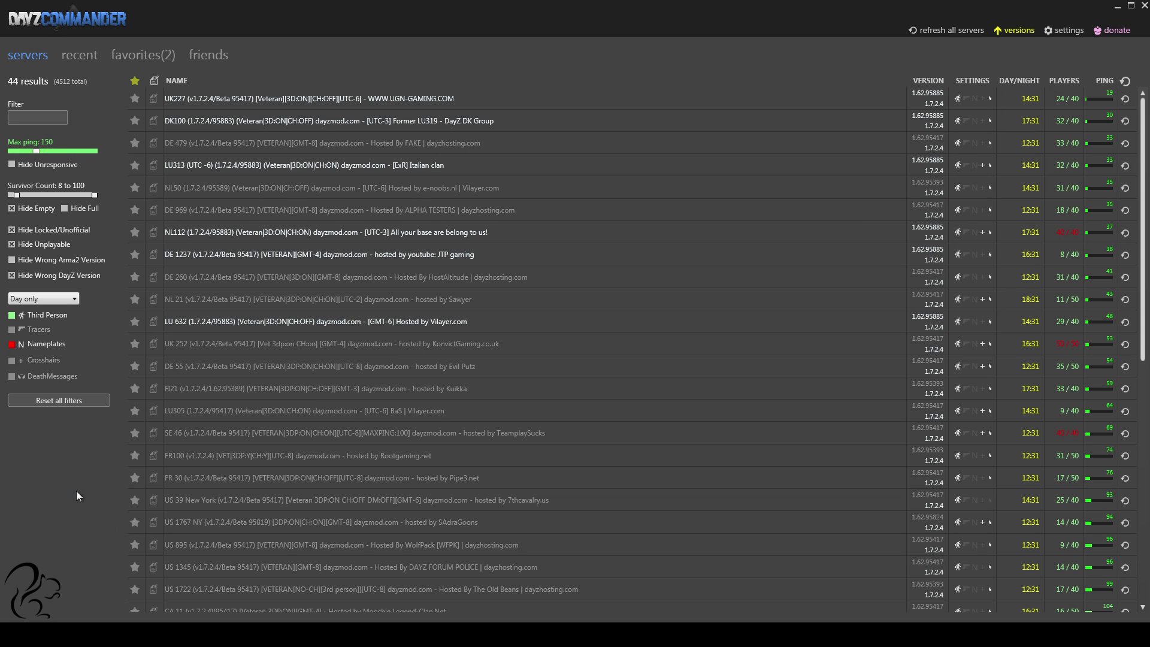
{"action": "mouse_move", "coordinate": [62, 360]}
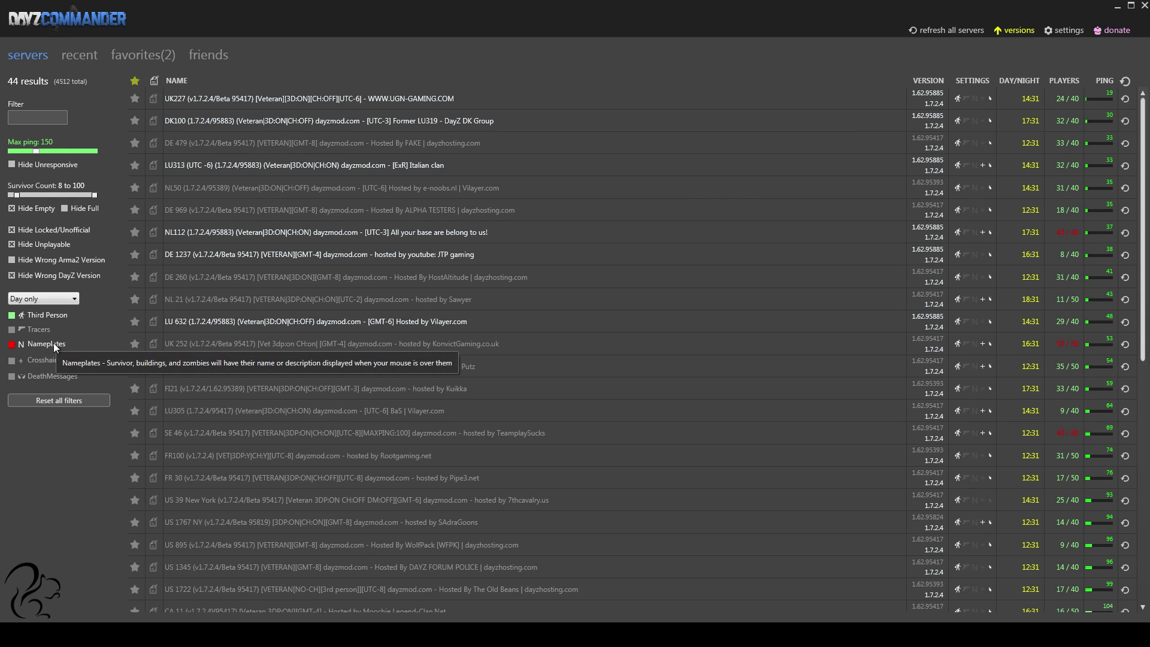
{"action": "mouse_move", "coordinate": [71, 328]}
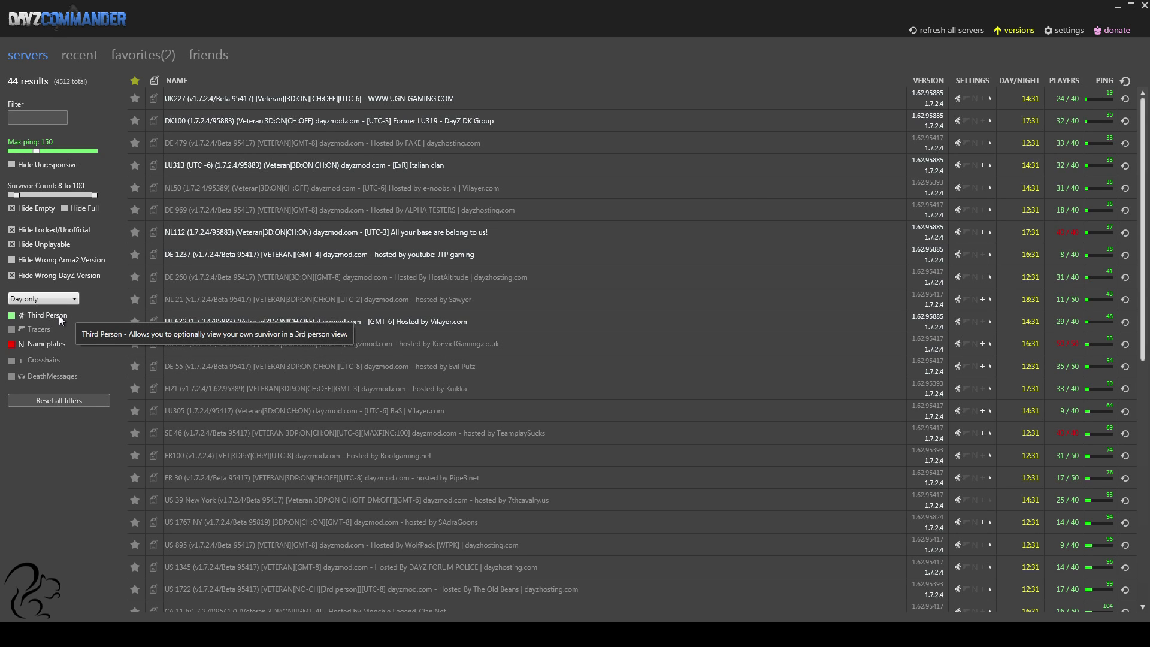
{"action": "mouse_move", "coordinate": [60, 320]}
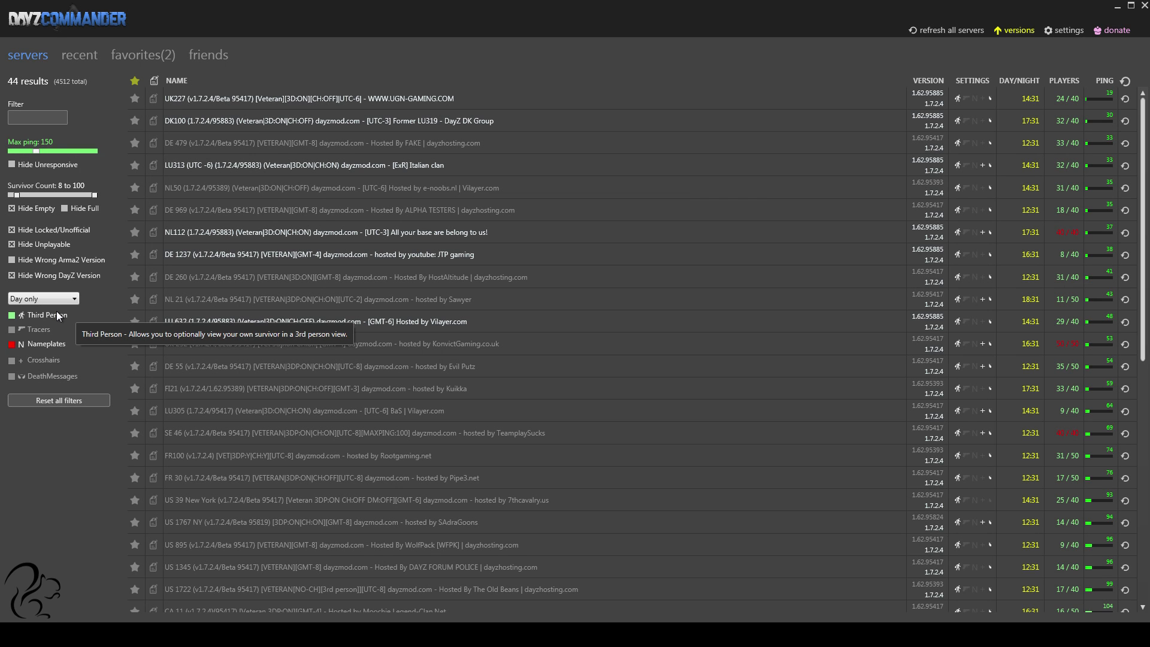
Step: Also require third-person view off, leaving only the UK 177 server listed
{"action": "left_click", "coordinate": [12, 315]}
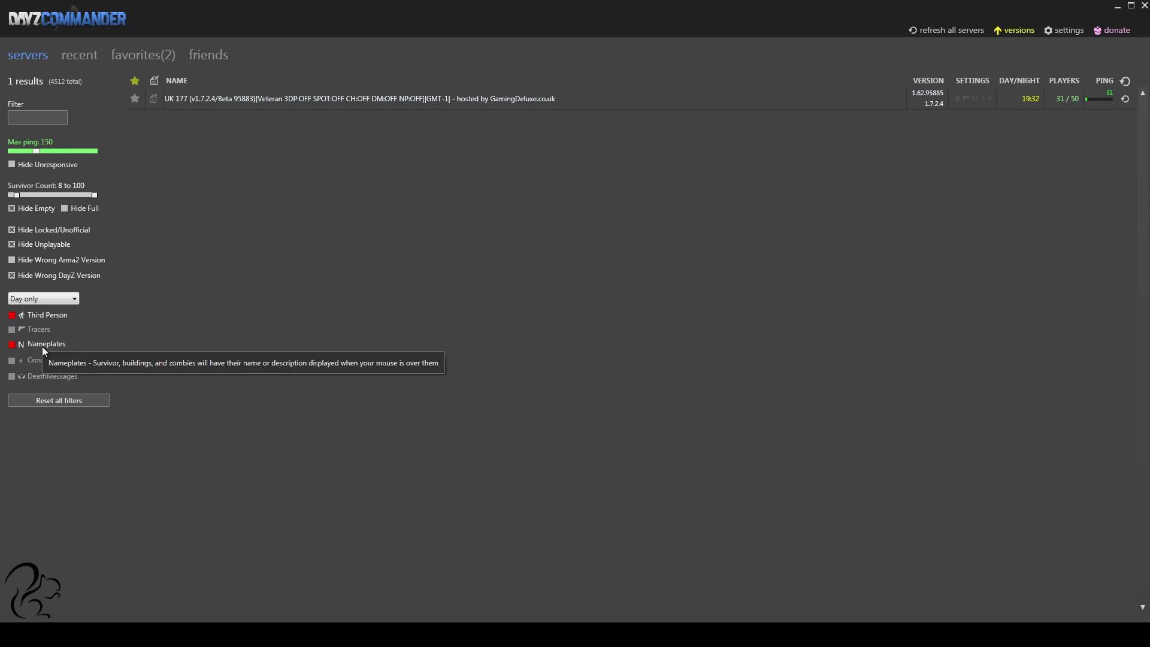
{"action": "mouse_move", "coordinate": [145, 164]}
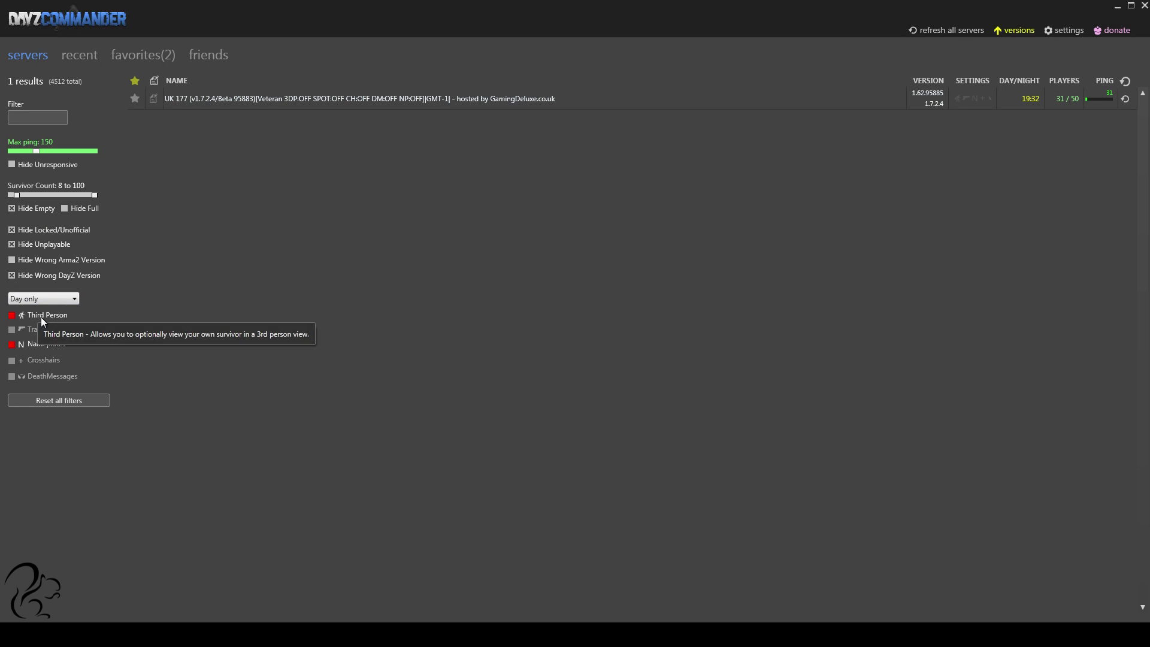
{"action": "mouse_move", "coordinate": [46, 347]}
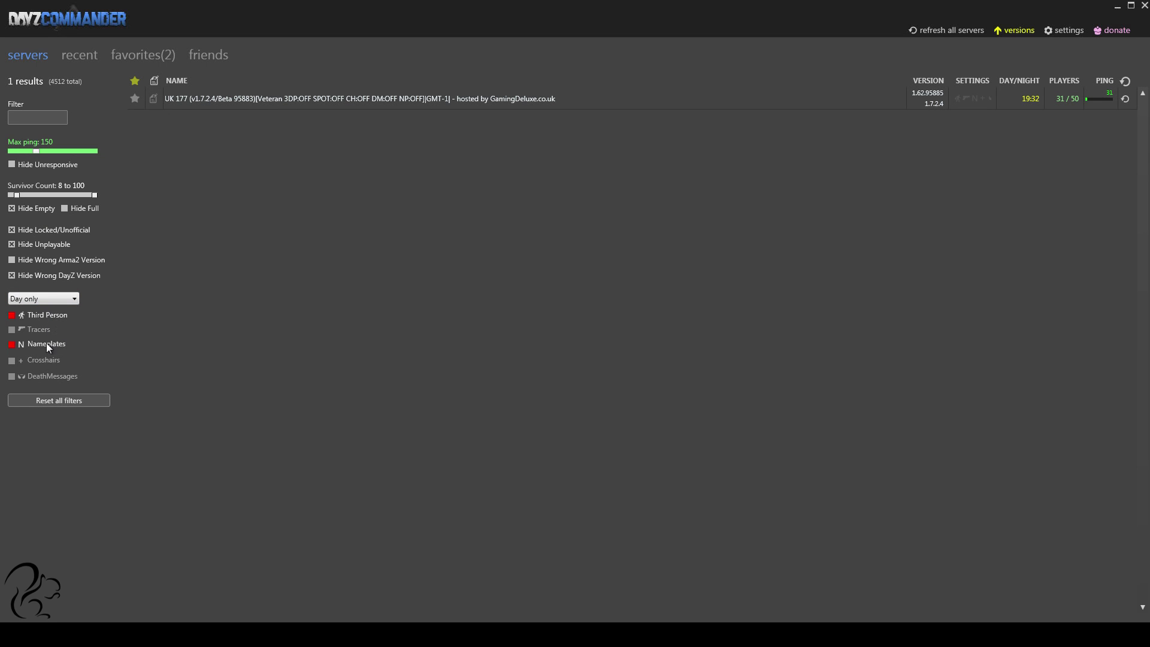
{"action": "mouse_move", "coordinate": [46, 343]}
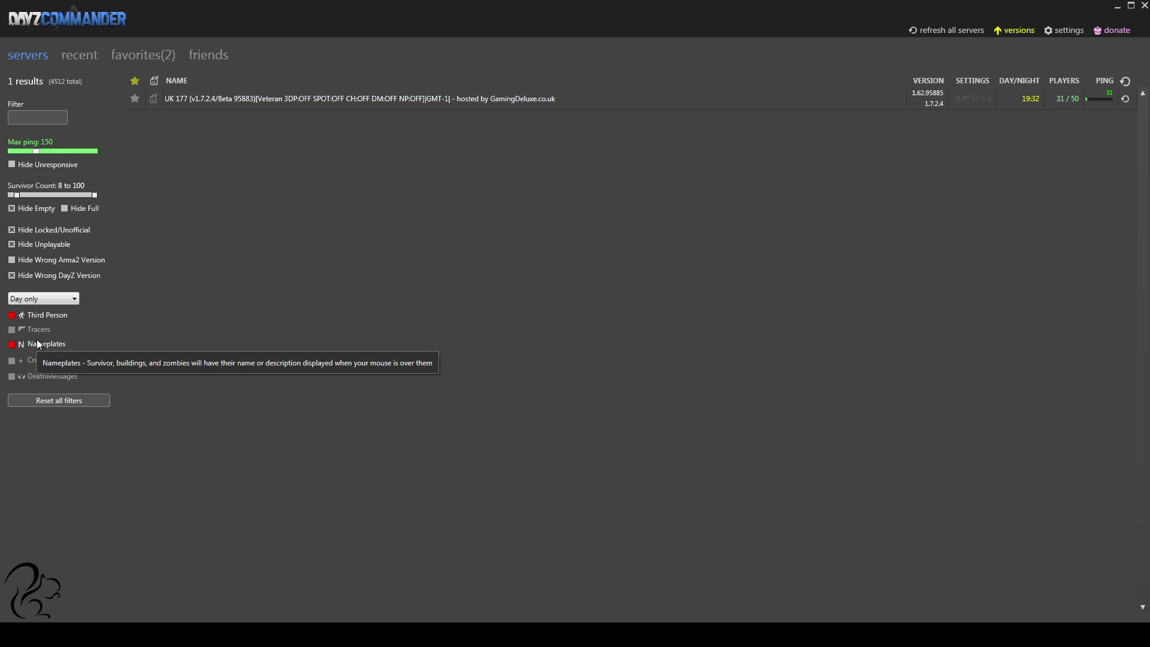
{"action": "mouse_move", "coordinate": [48, 315]}
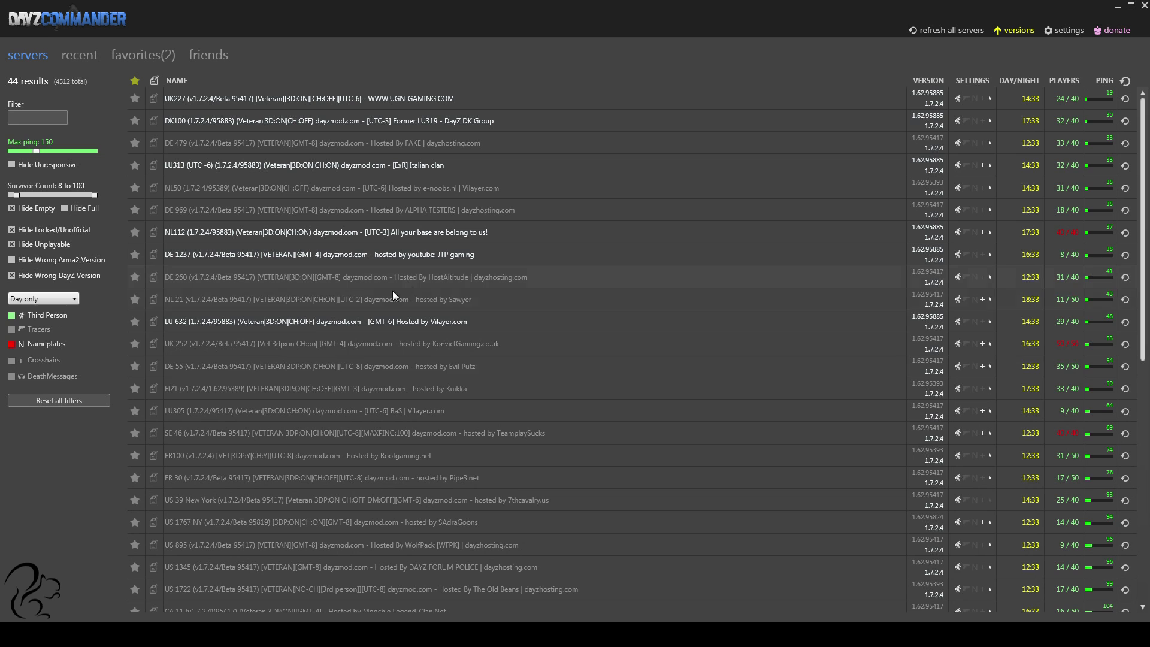
{"action": "mouse_move", "coordinate": [37, 328]}
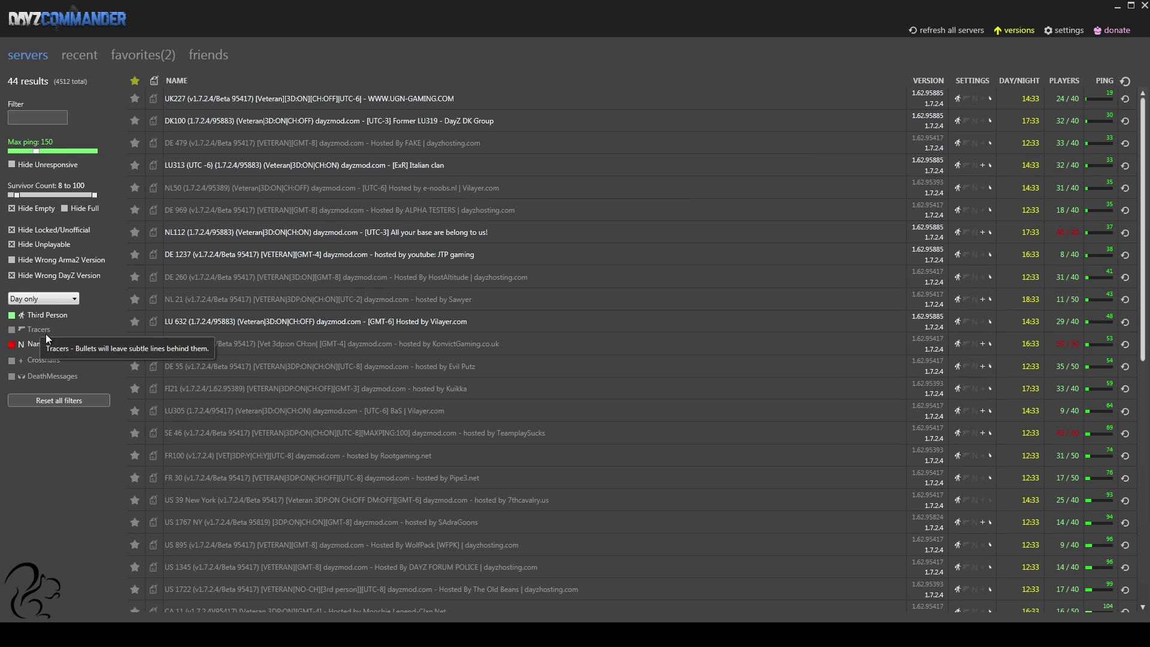
{"action": "mouse_move", "coordinate": [1005, 152]}
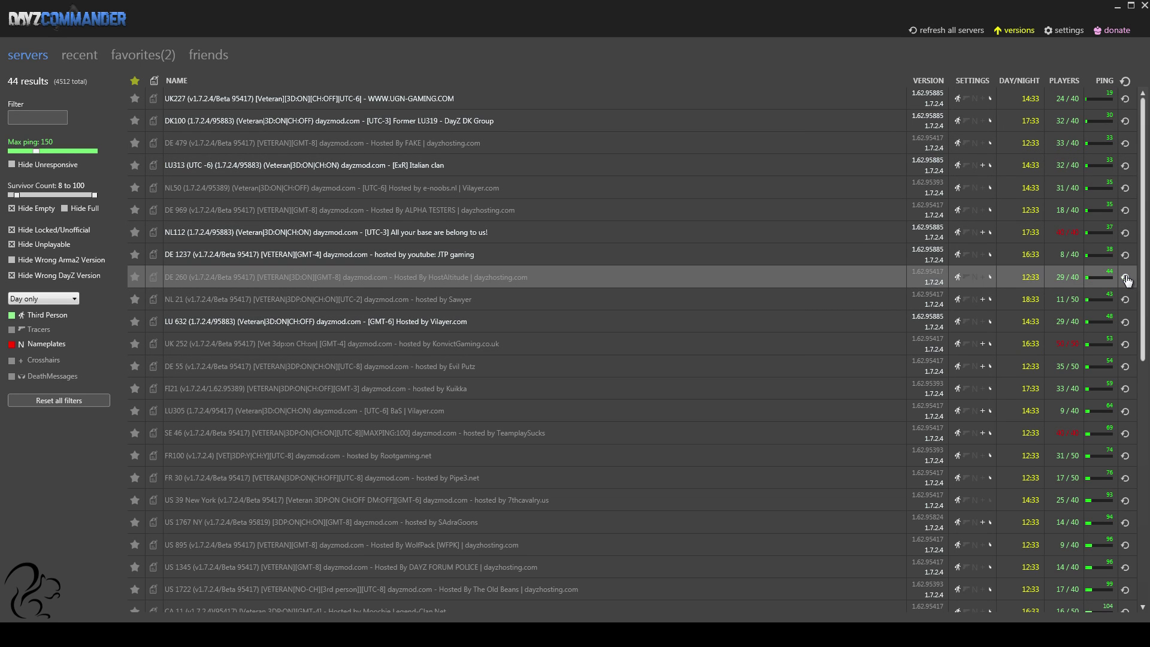
{"action": "mouse_move", "coordinate": [1065, 300]}
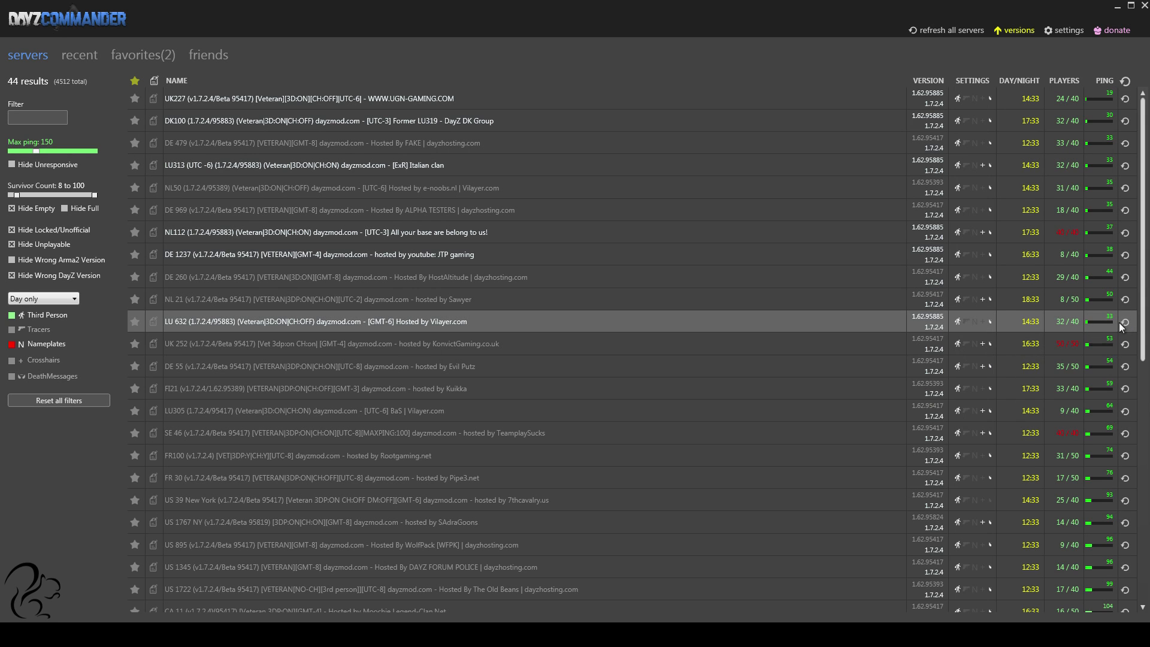
{"action": "mouse_move", "coordinate": [1130, 93]}
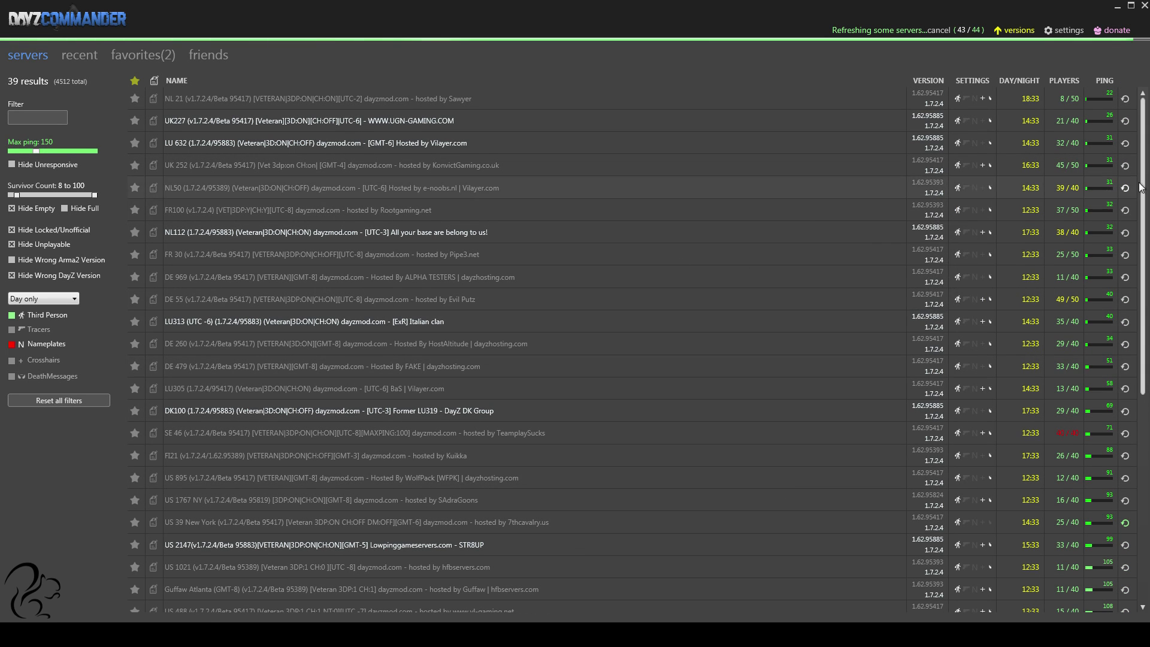
{"action": "mouse_move", "coordinate": [923, 77]}
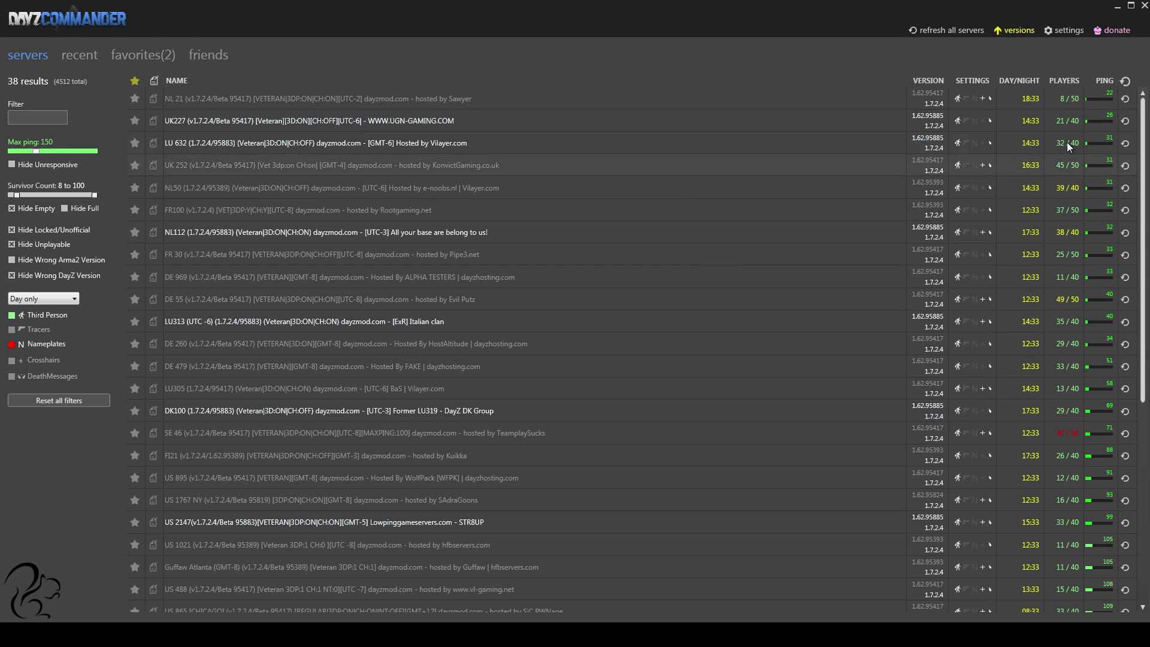
{"action": "mouse_move", "coordinate": [470, 290]}
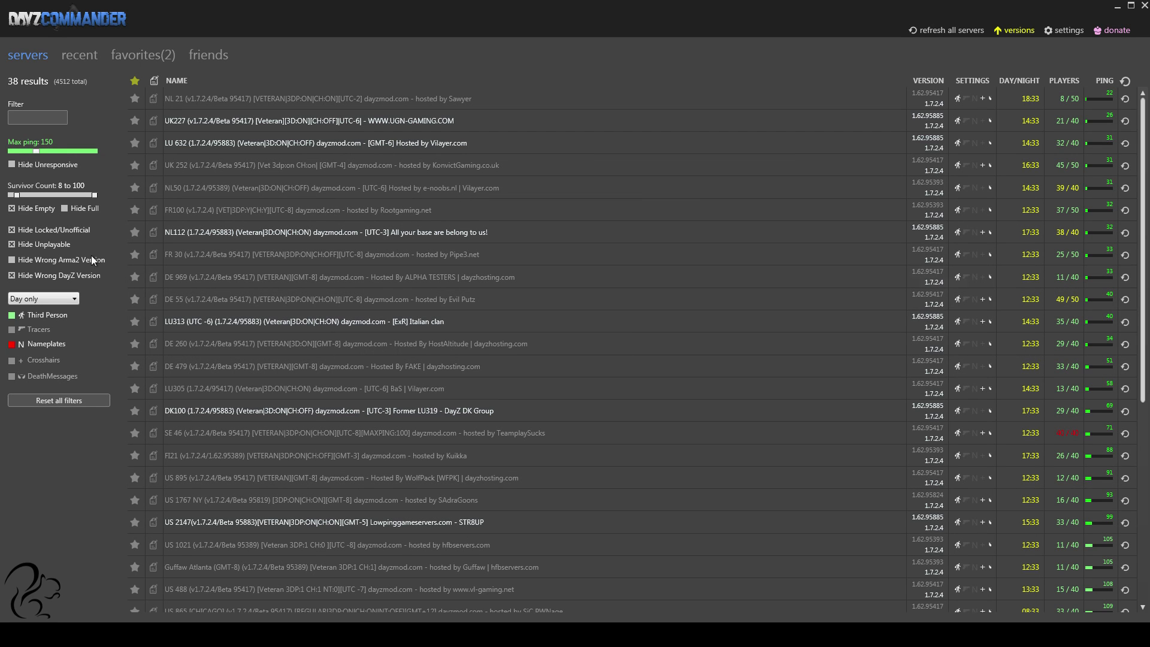
{"action": "mouse_move", "coordinate": [42, 163]}
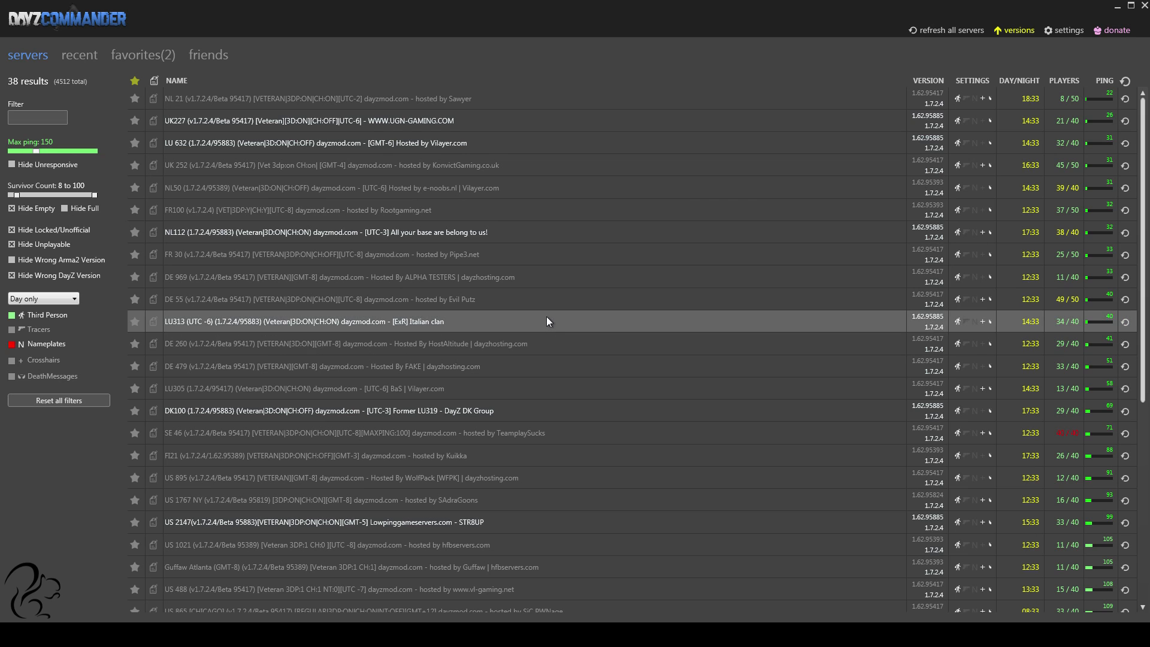
{"action": "mouse_move", "coordinate": [498, 254]}
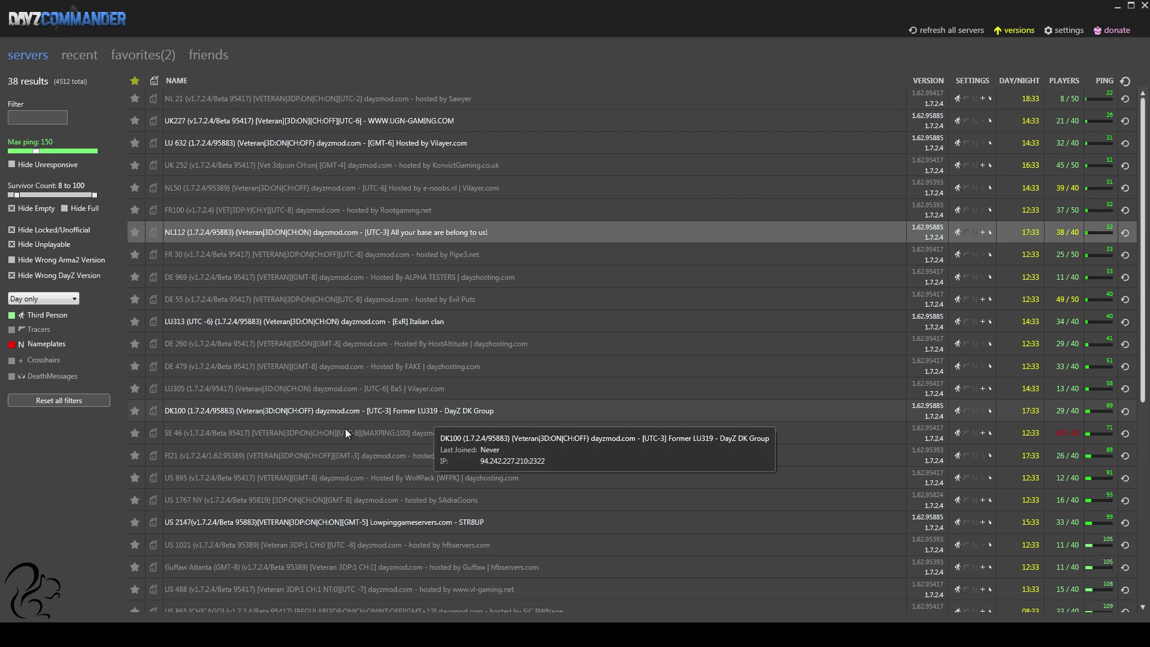
{"action": "mouse_move", "coordinate": [697, 162]}
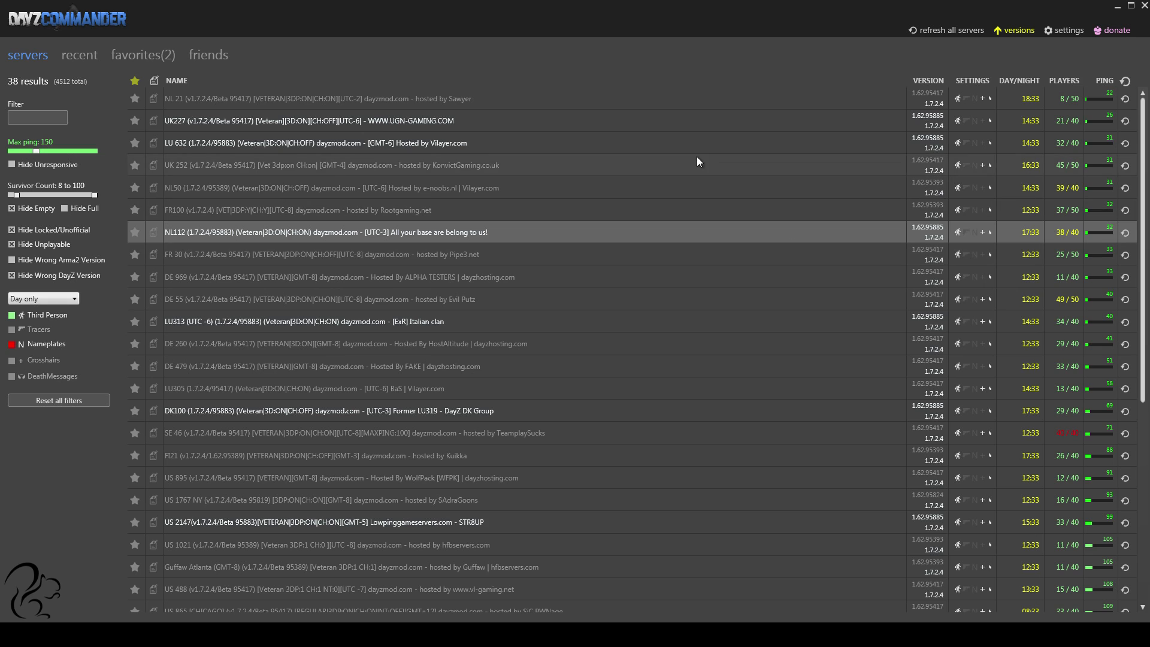
{"action": "mouse_move", "coordinate": [851, 96]}
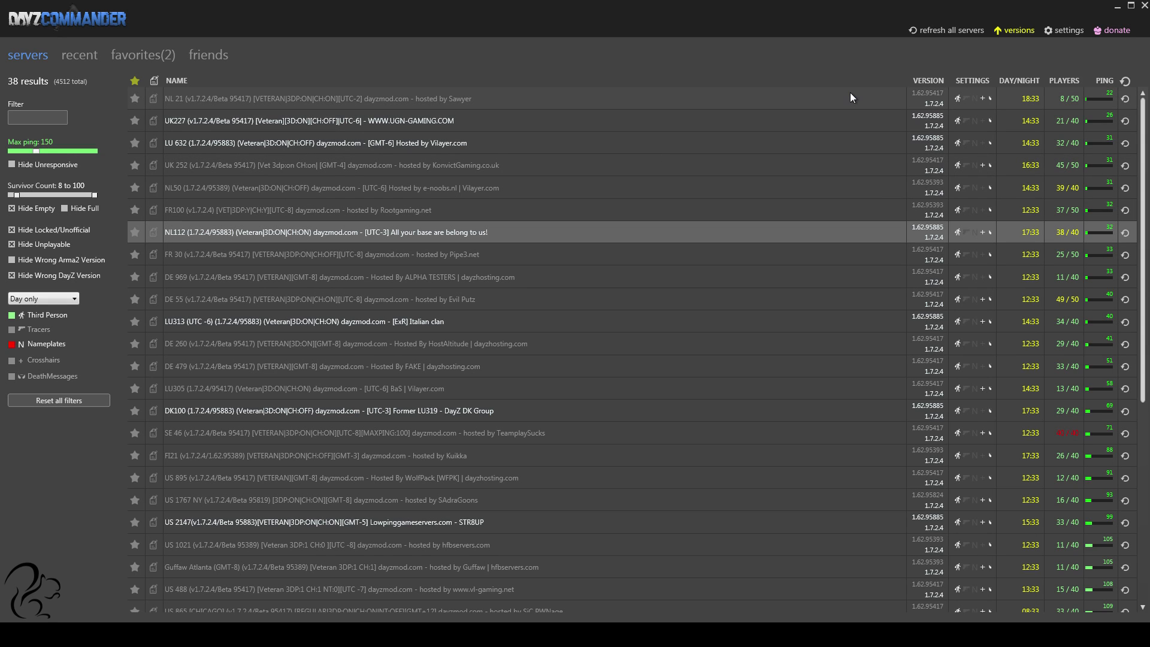
{"action": "mouse_move", "coordinate": [827, 95]}
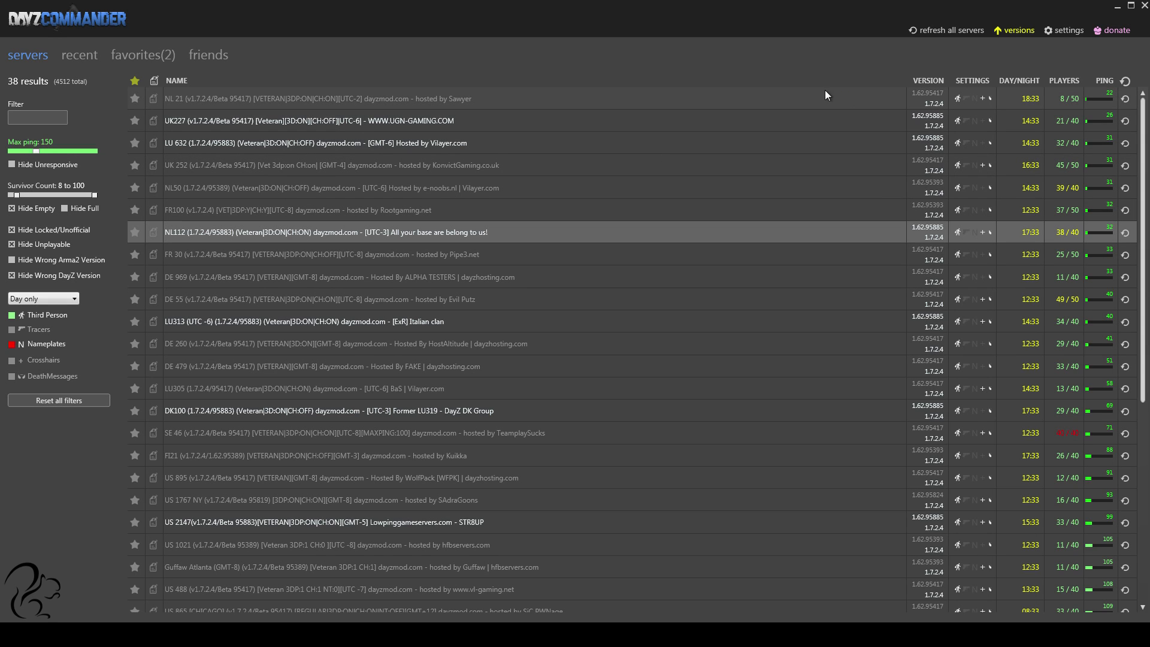
{"action": "mouse_move", "coordinate": [107, 299]}
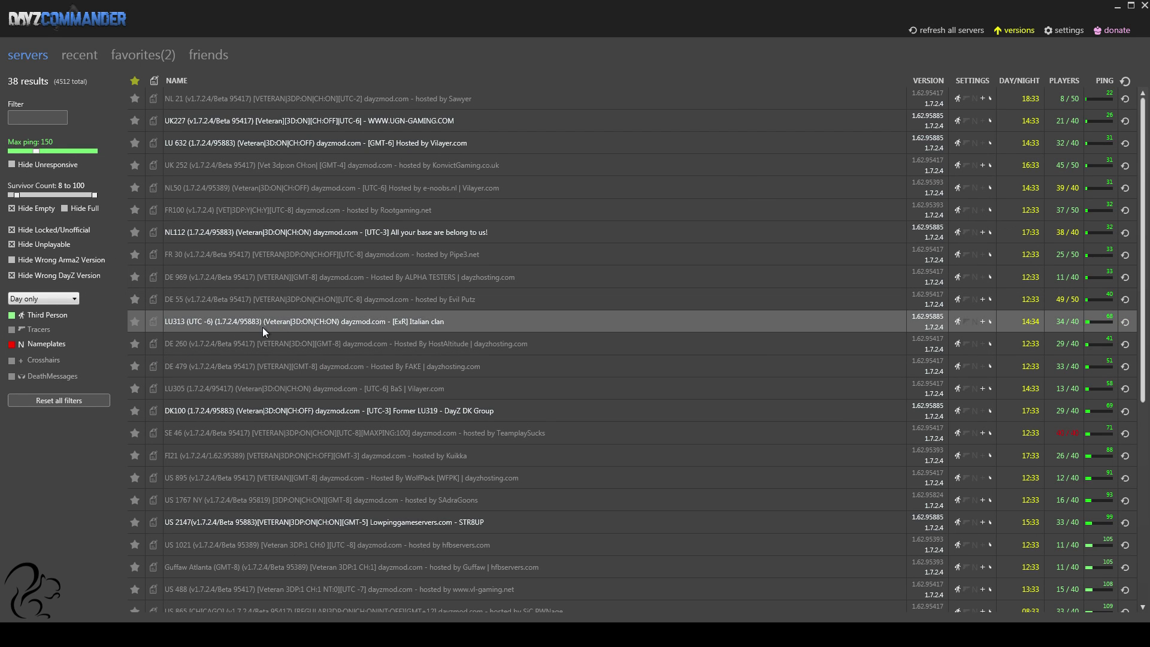
{"action": "mouse_move", "coordinate": [140, 325]}
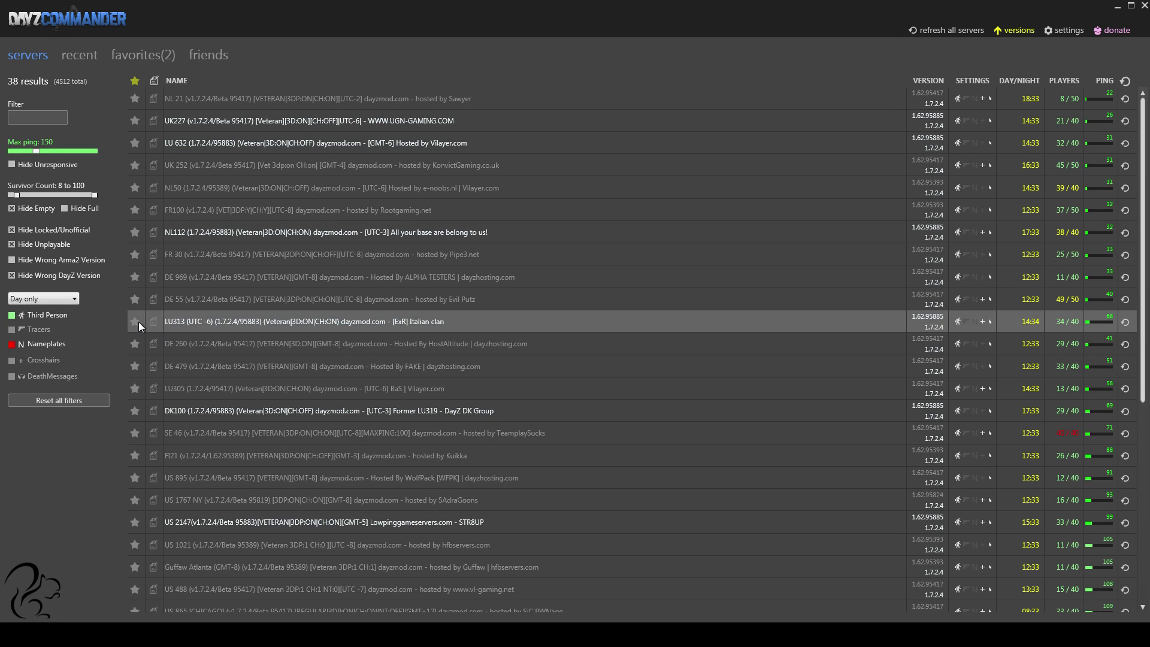
Step: Star the LU313 Italian clan server and view the three favorite servers
{"action": "left_click", "coordinate": [134, 321]}
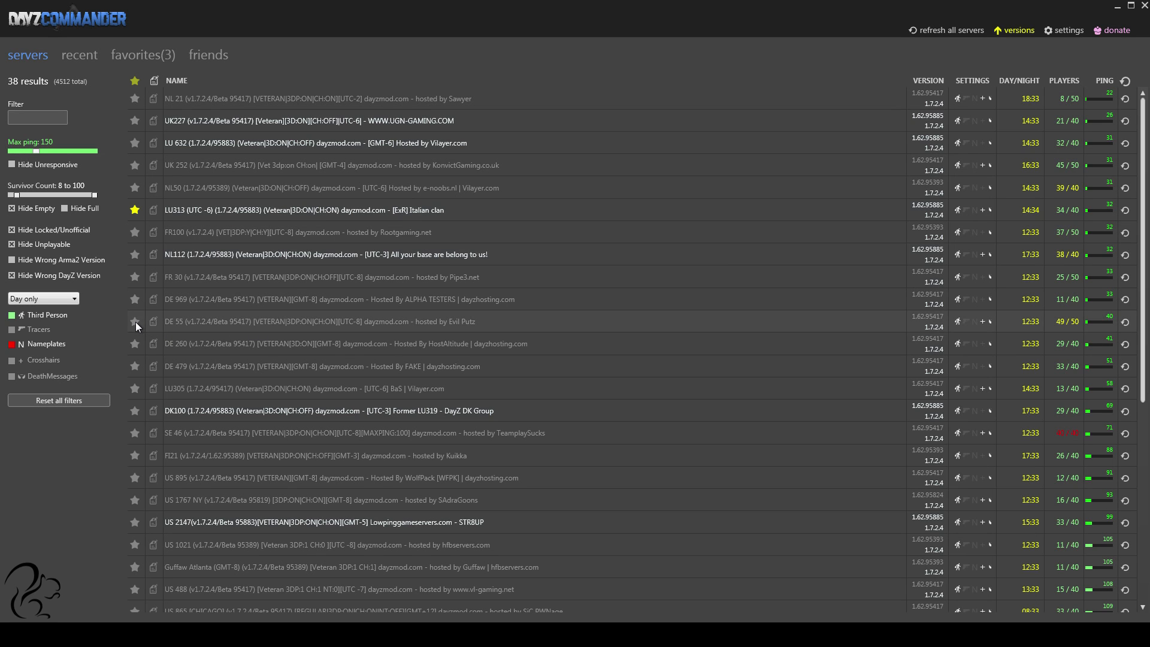
{"action": "mouse_move", "coordinate": [177, 207]}
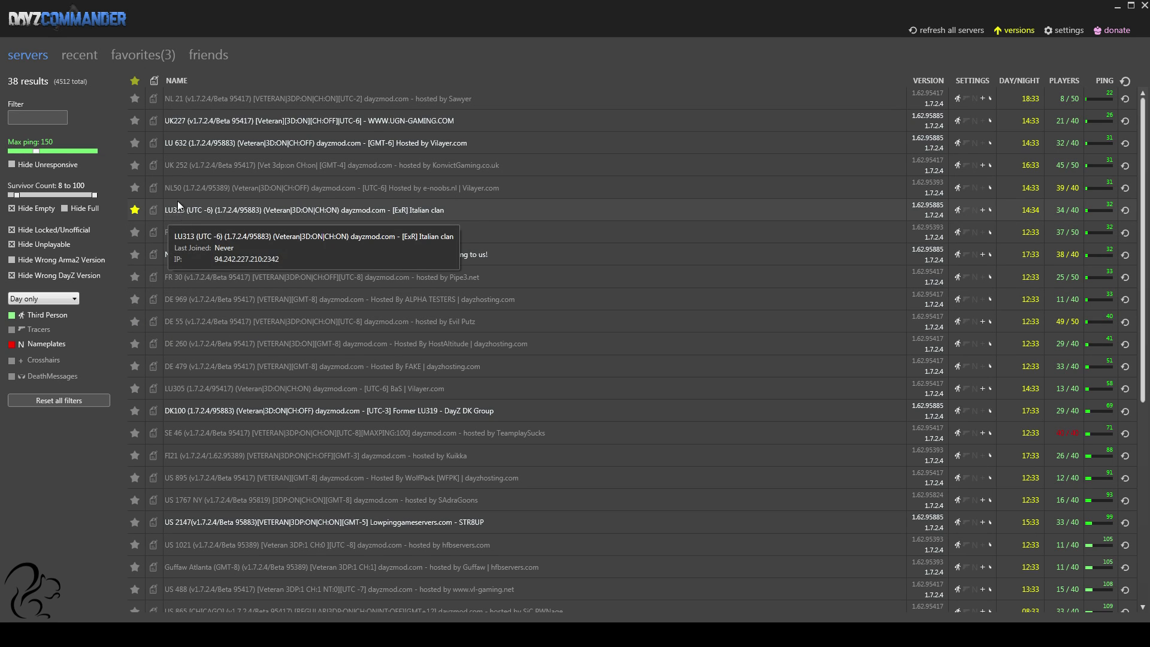
{"action": "left_click", "coordinate": [143, 54]}
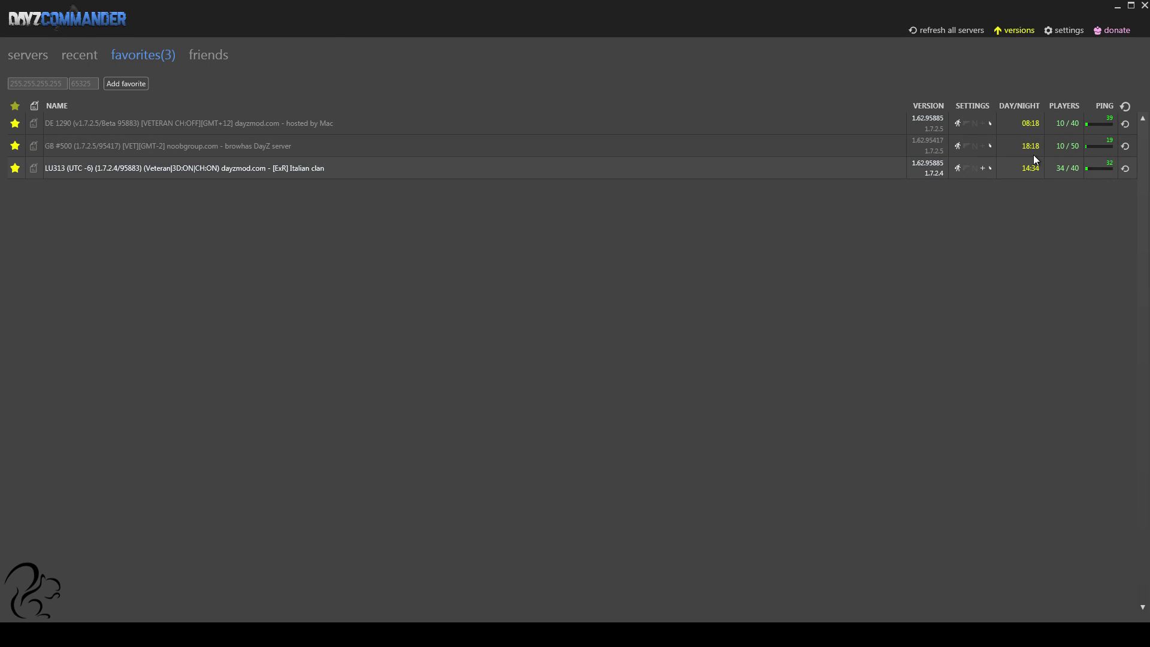
{"action": "mouse_move", "coordinate": [68, 73]}
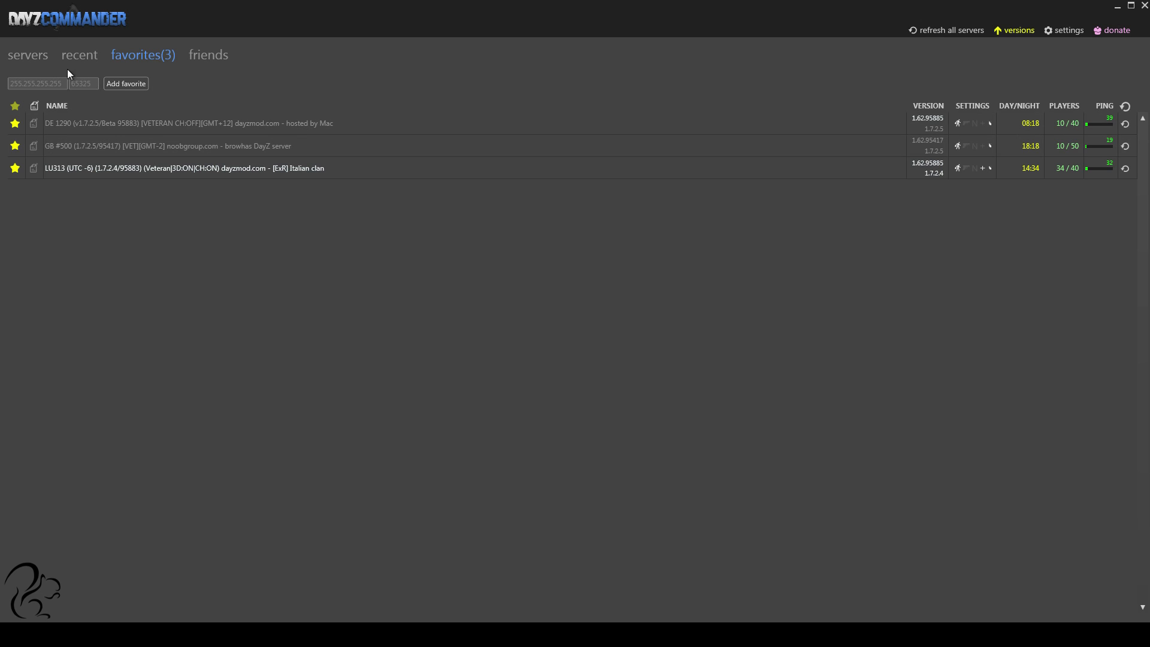
Step: Review the recently played servers, then show the 38-server filtered list again
{"action": "left_click", "coordinate": [79, 53]}
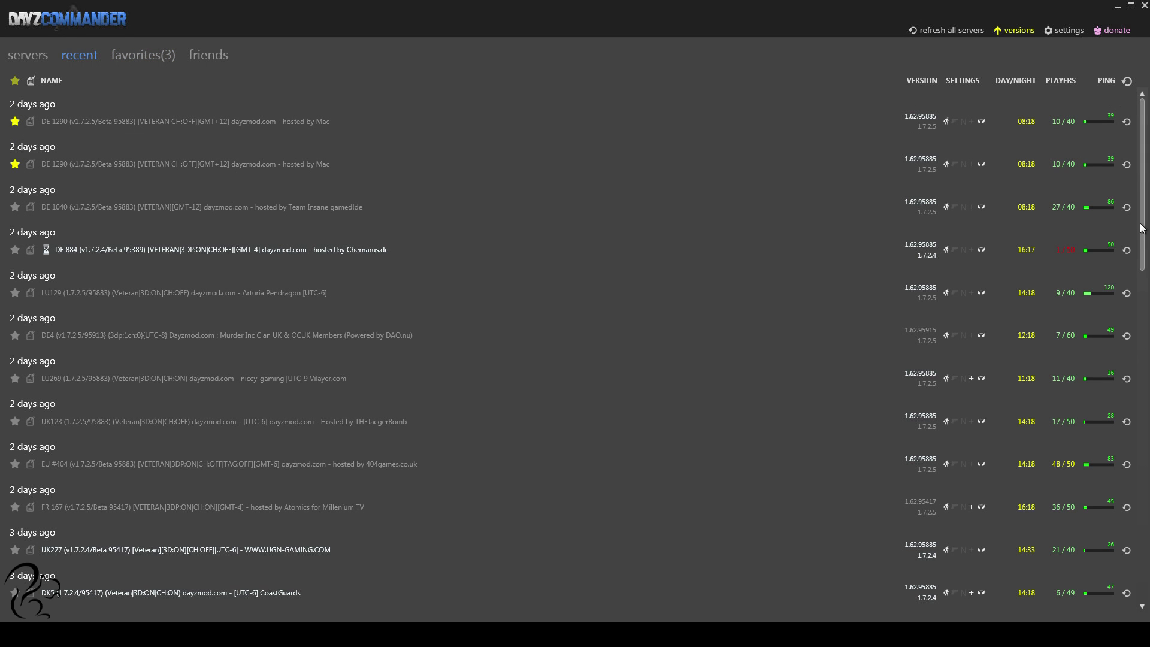
{"action": "mouse_move", "coordinate": [109, 61]}
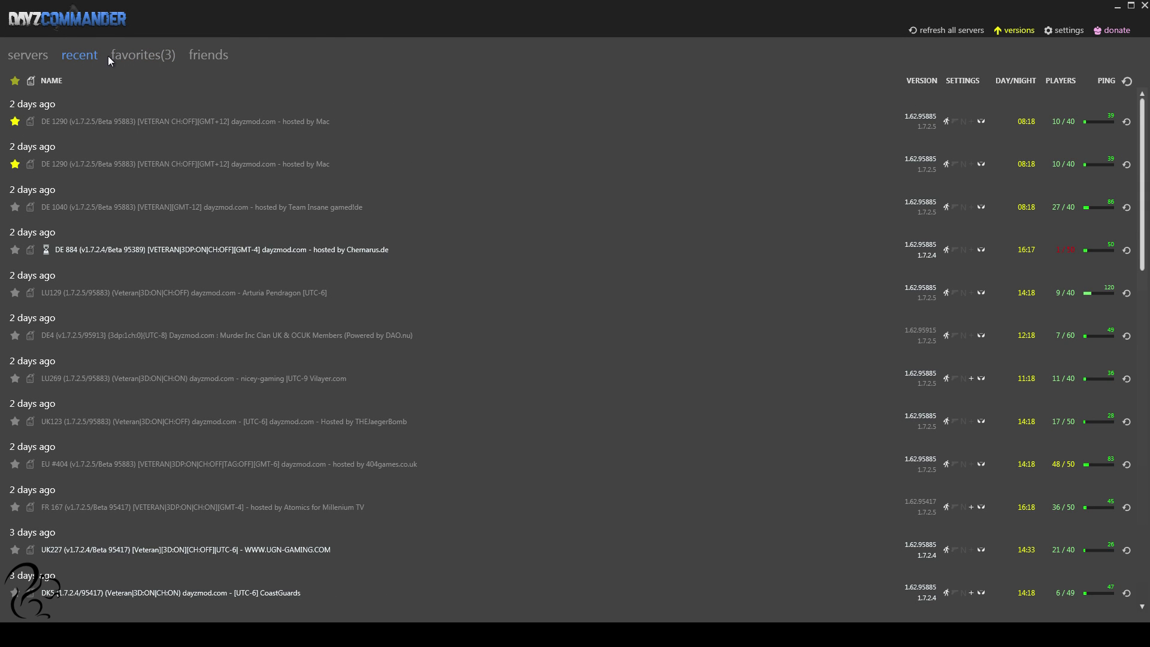
{"action": "left_click", "coordinate": [207, 54]}
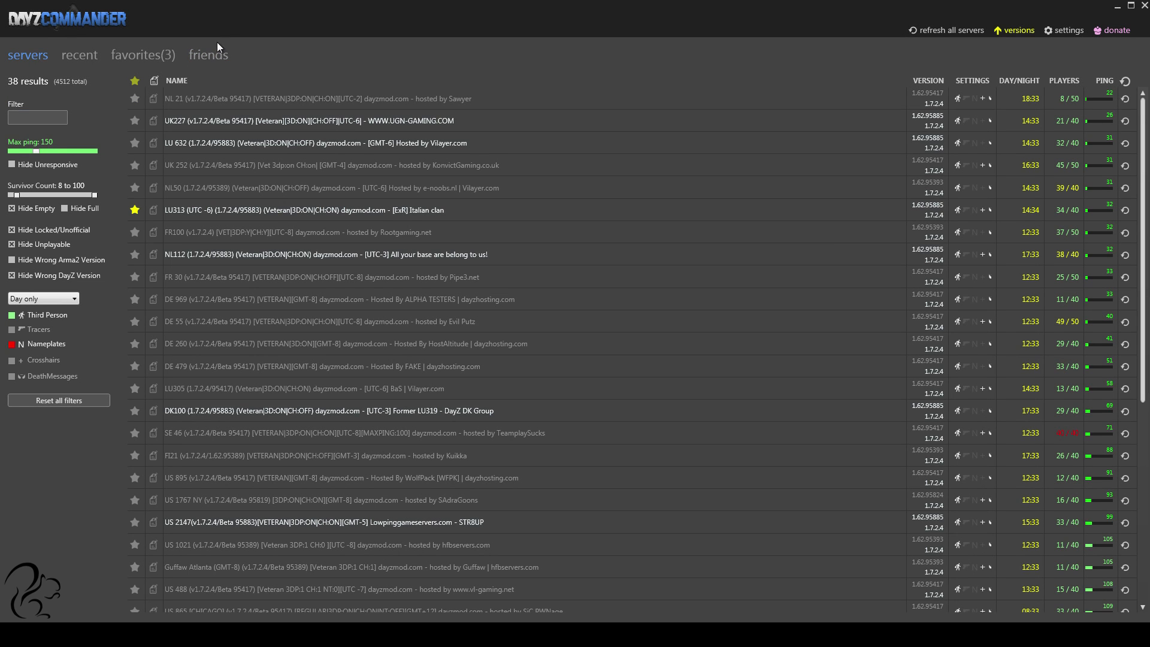
{"action": "mouse_move", "coordinate": [469, 277]}
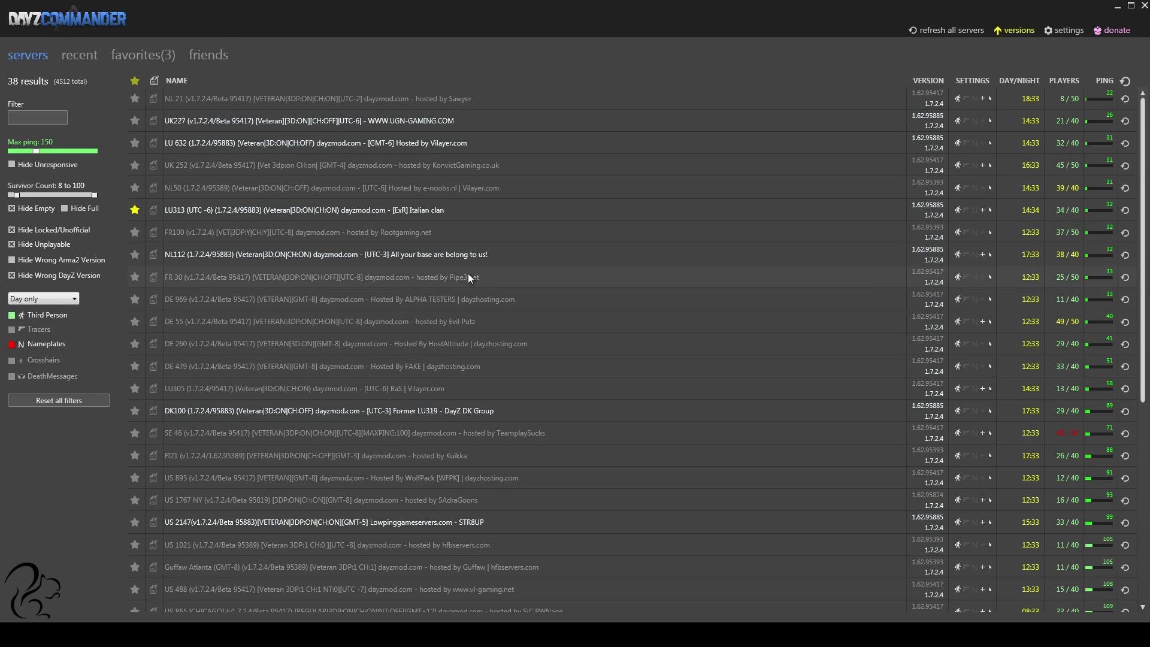
Step: View the empty friends list and its Add a friend box, then show the three favorites
{"action": "left_click", "coordinate": [207, 54]}
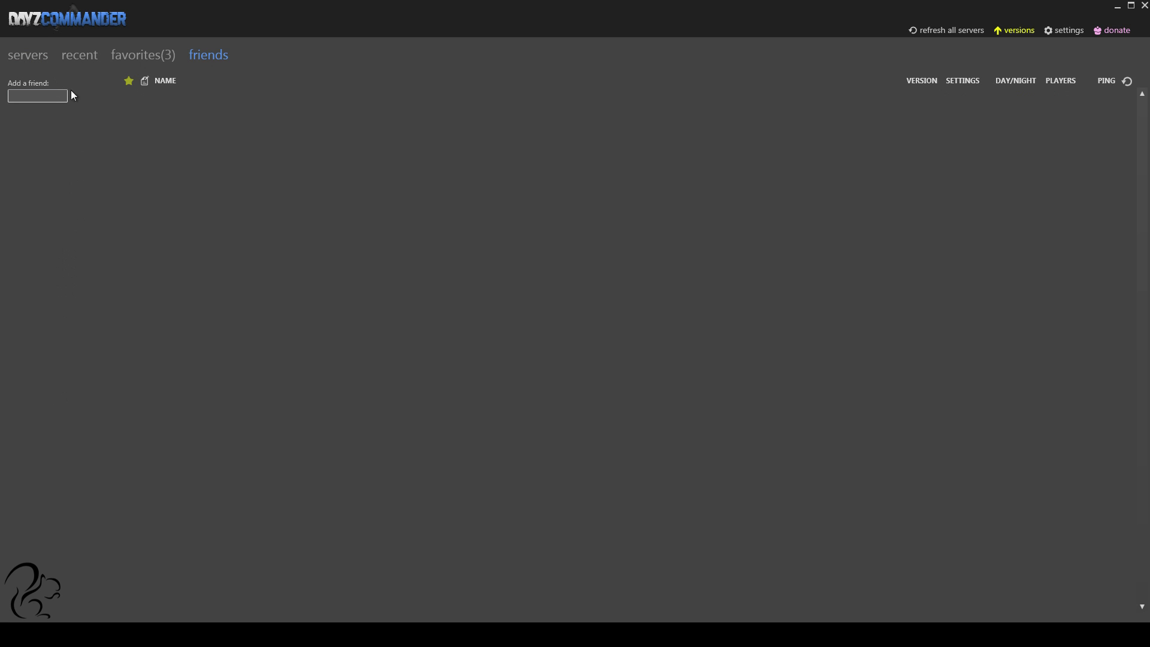
{"action": "mouse_move", "coordinate": [193, 135]}
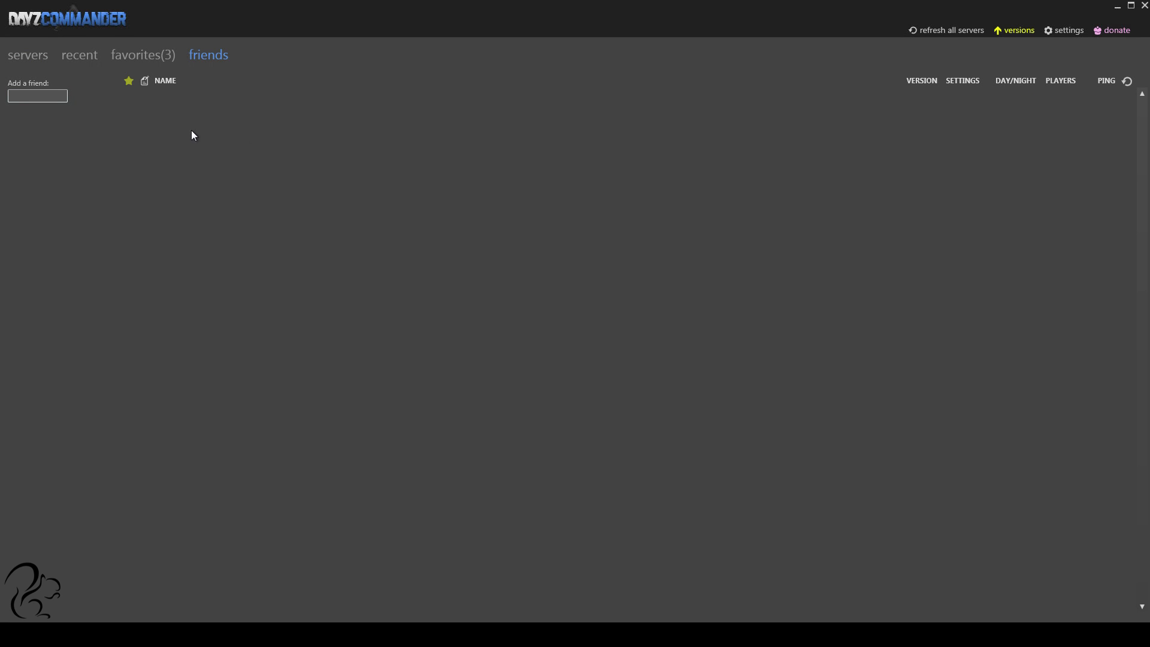
{"action": "mouse_move", "coordinate": [228, 122]}
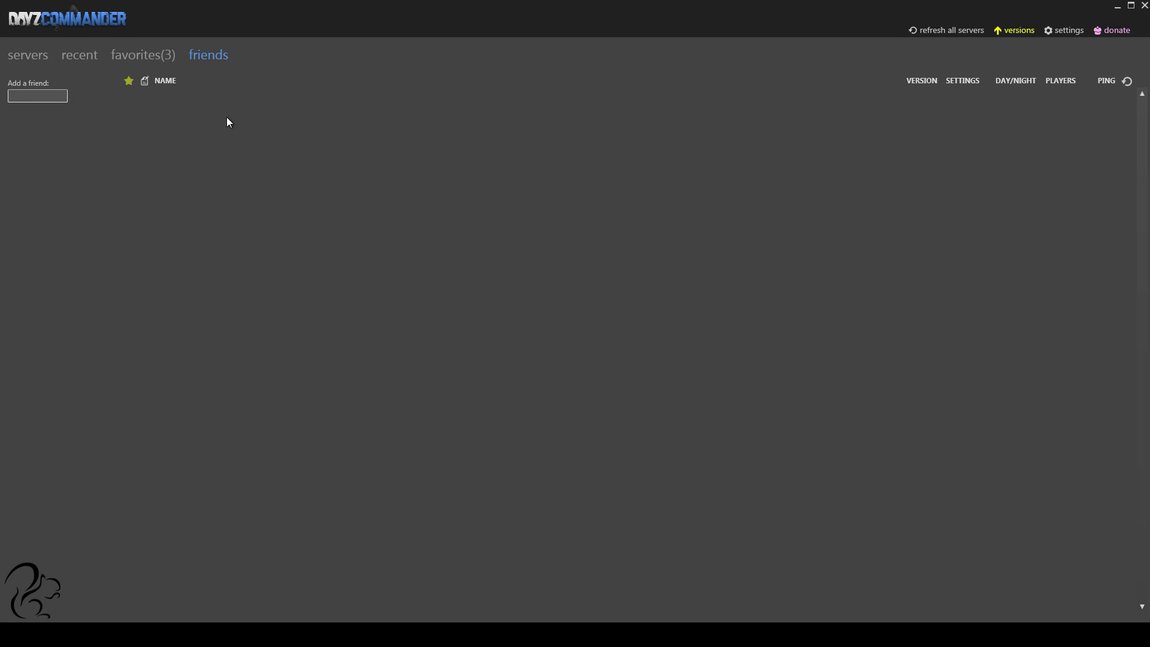
{"action": "mouse_move", "coordinate": [73, 122]}
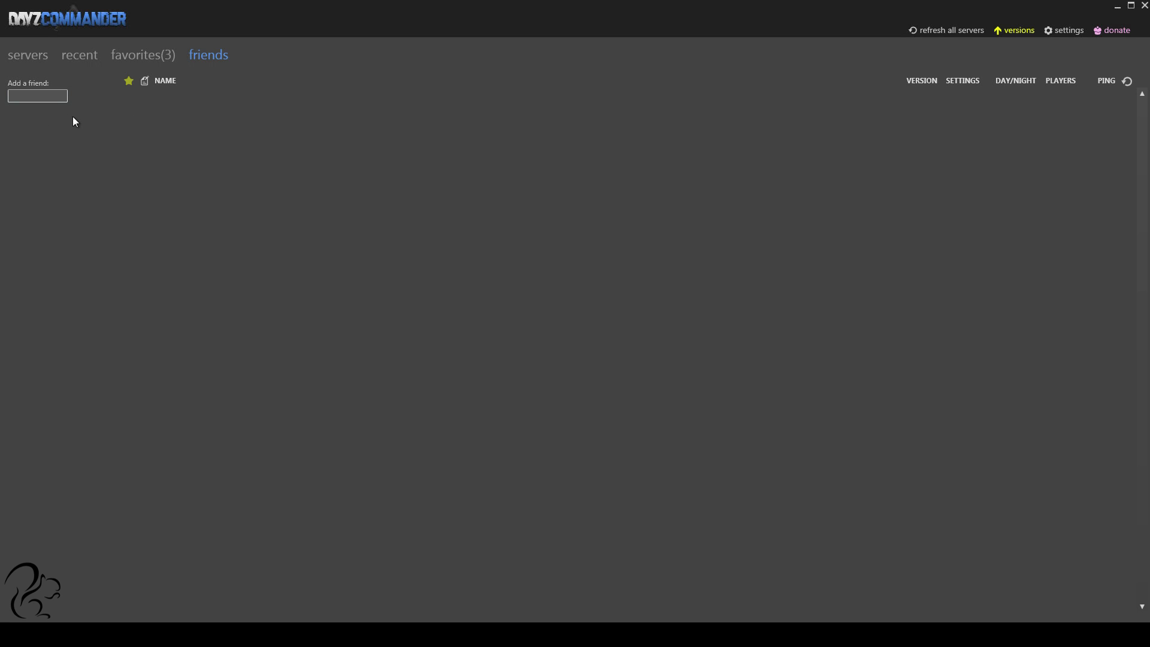
{"action": "mouse_move", "coordinate": [168, 159]}
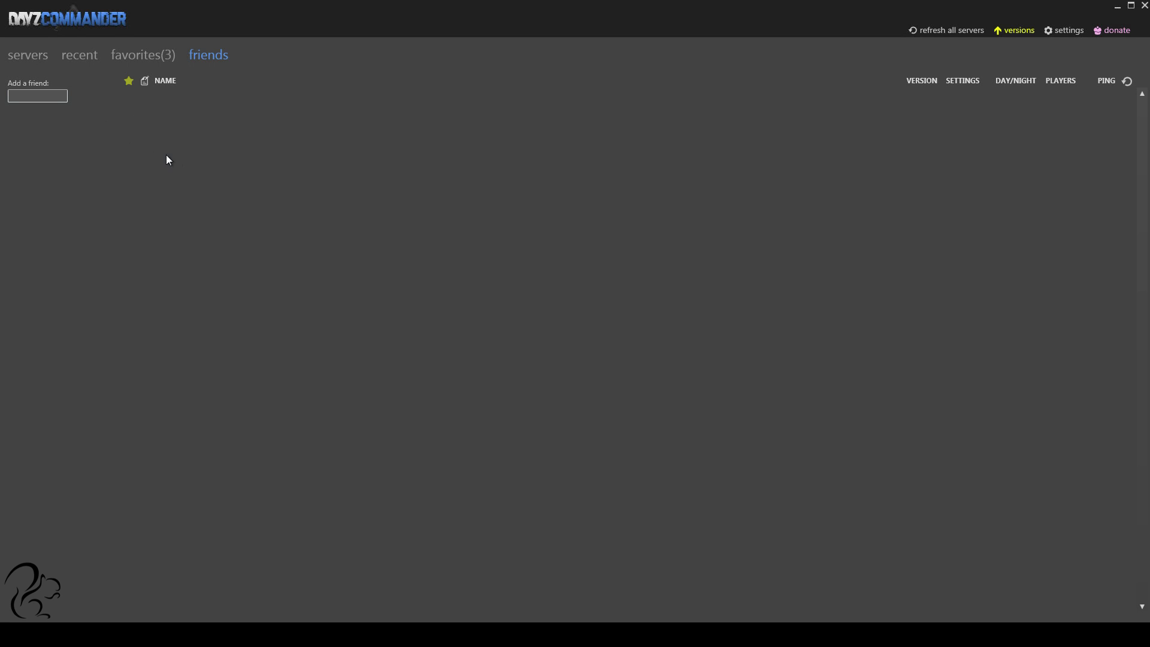
{"action": "mouse_move", "coordinate": [153, 128]}
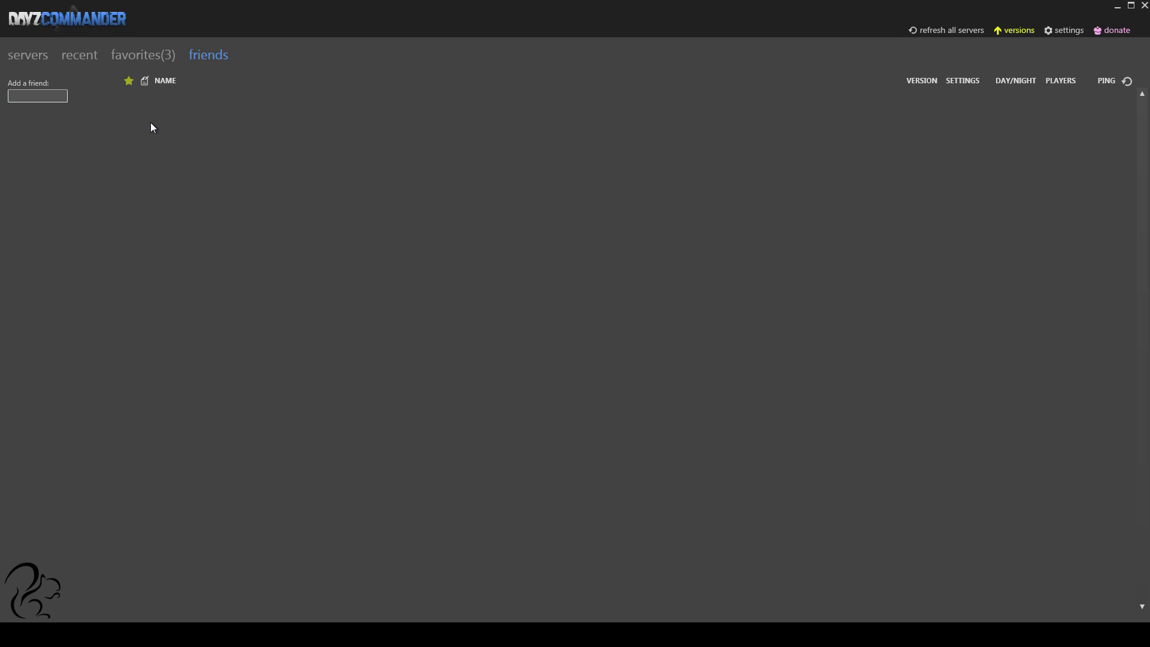
{"action": "mouse_move", "coordinate": [64, 110]}
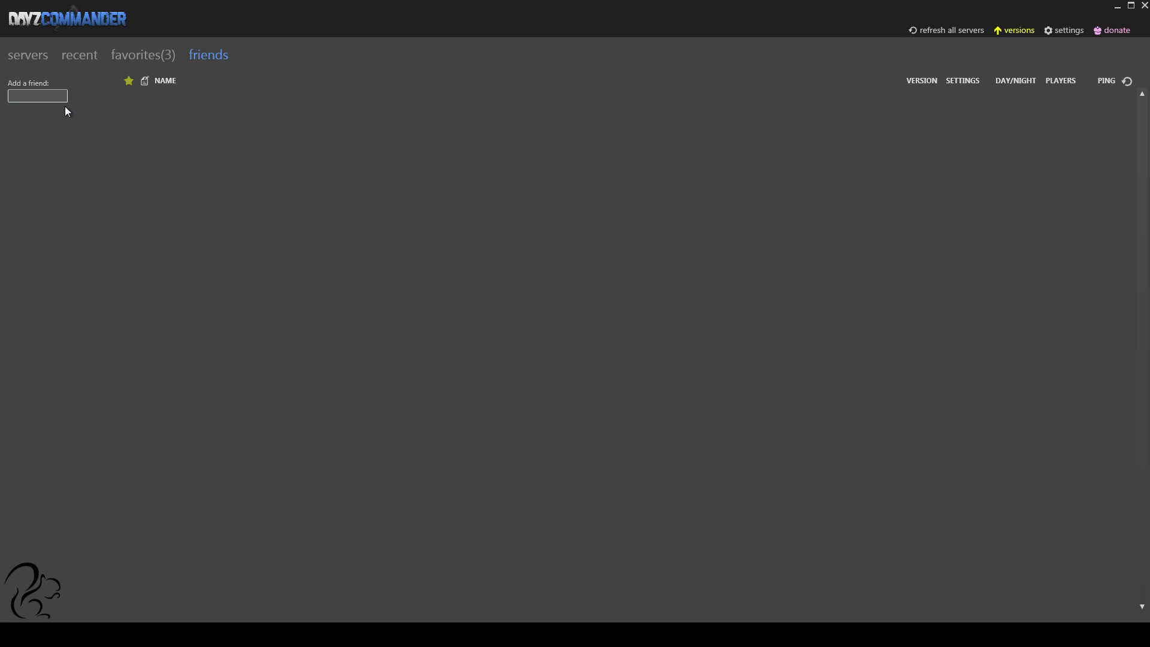
{"action": "left_click", "coordinate": [37, 96]}
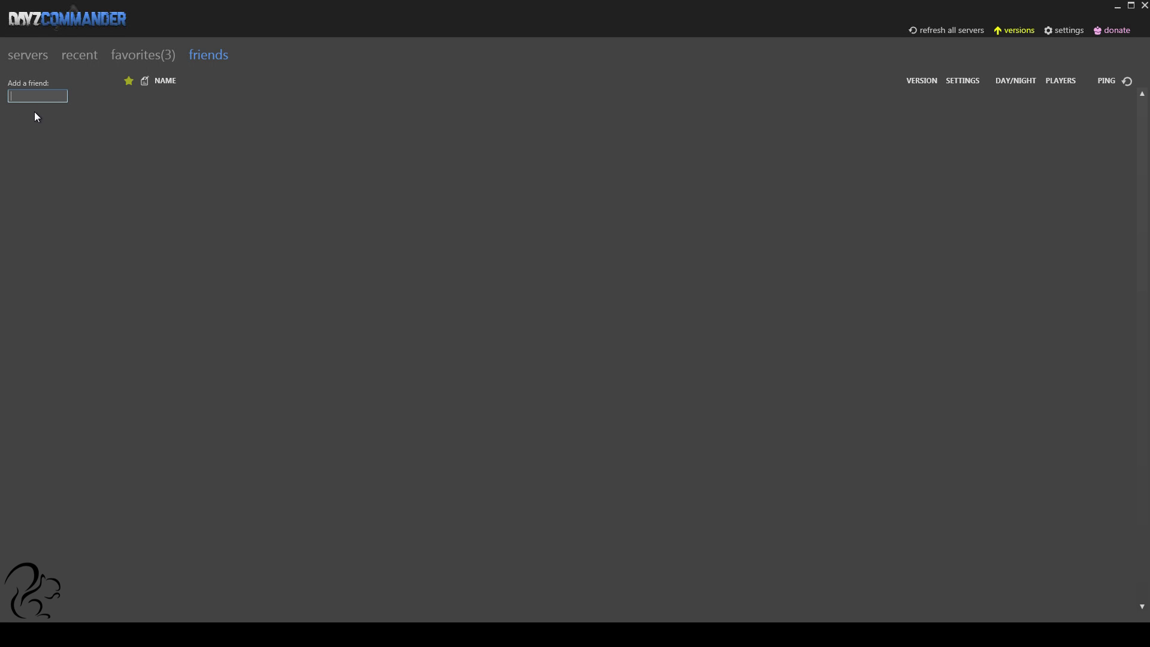
{"action": "mouse_move", "coordinate": [184, 125]}
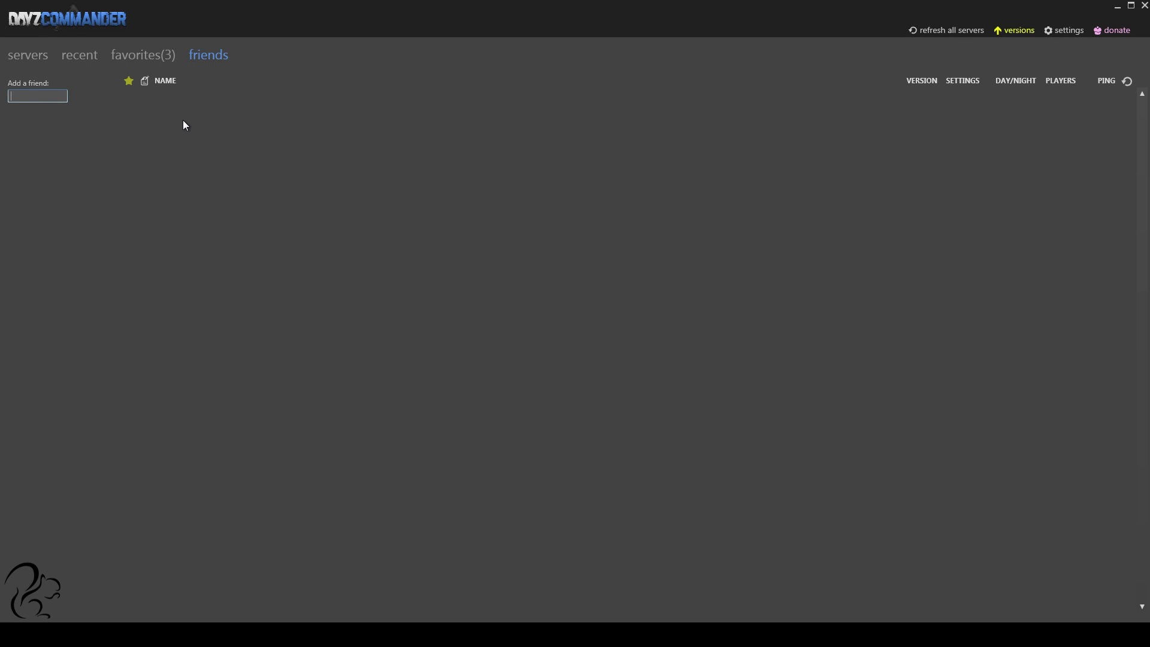
{"action": "mouse_move", "coordinate": [195, 166]}
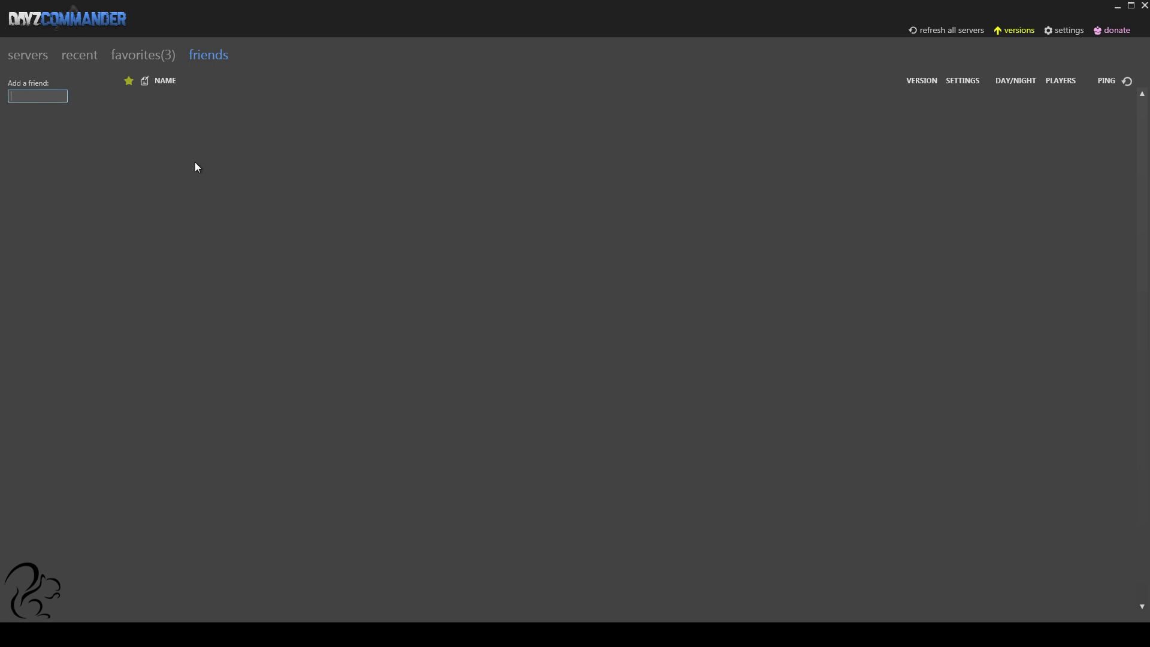
{"action": "mouse_move", "coordinate": [83, 147]}
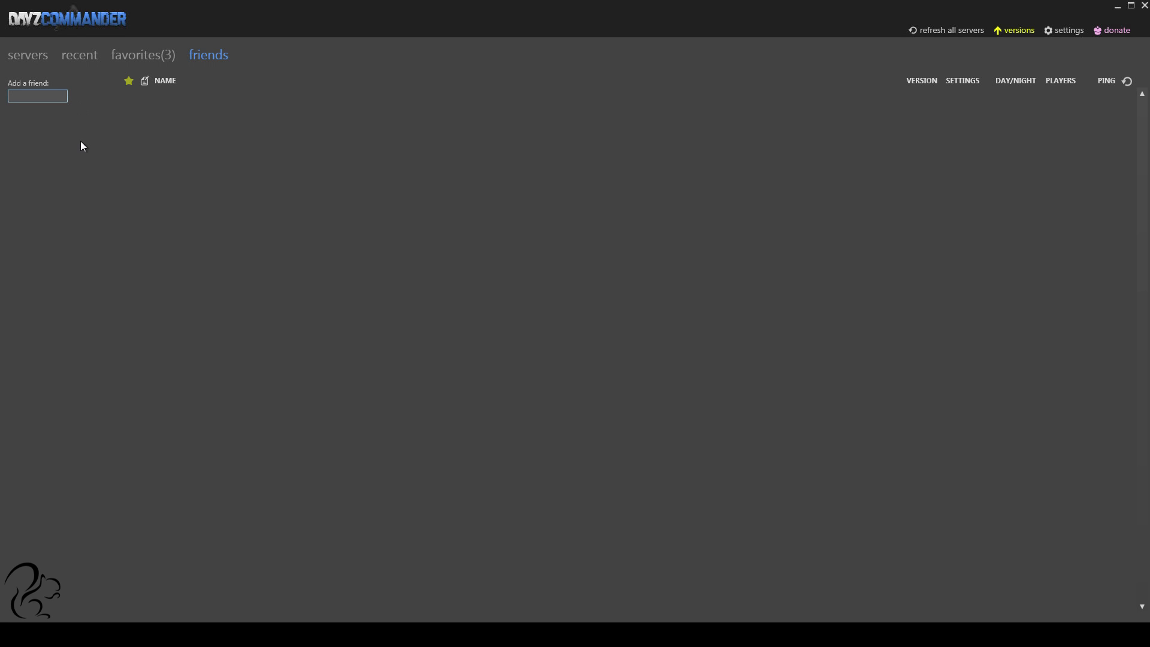
{"action": "mouse_move", "coordinate": [94, 137]}
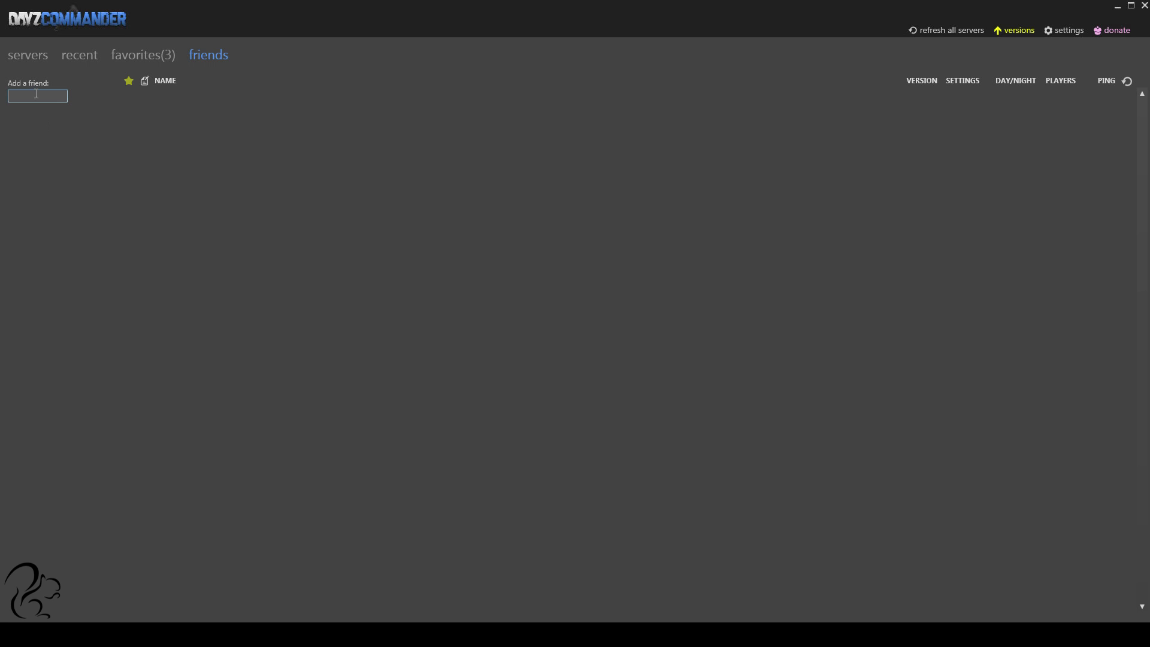
{"action": "mouse_move", "coordinate": [21, 125]}
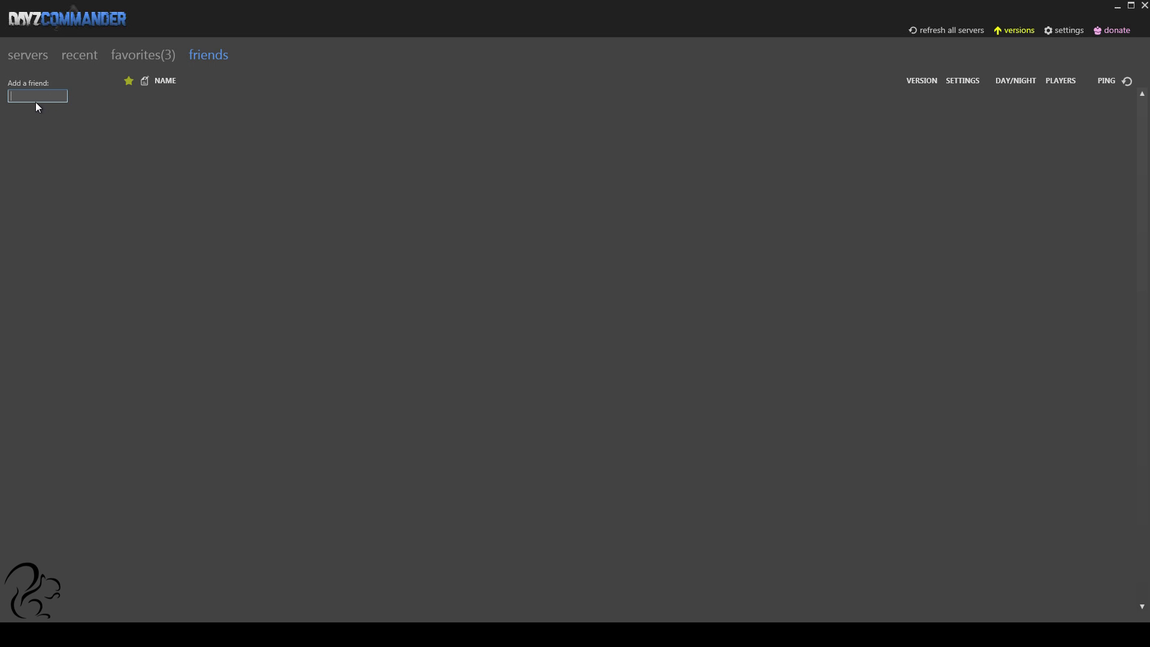
{"action": "left_click", "coordinate": [143, 54]}
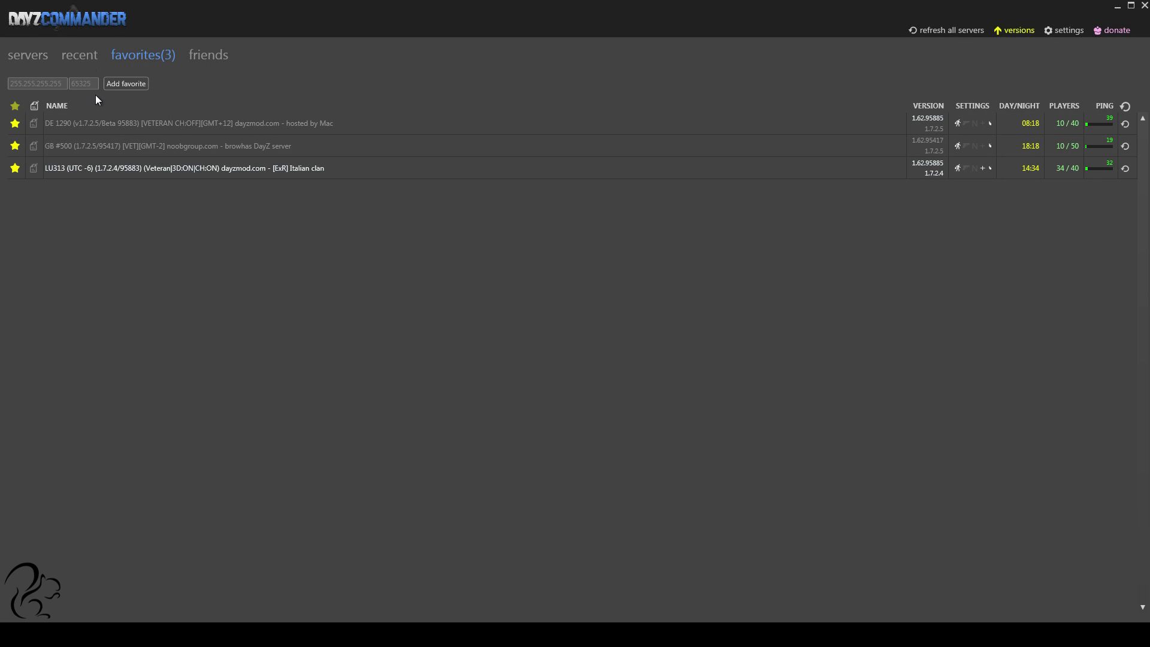
Step: Show the main 38-server list again with LU313 marked as a favorite
{"action": "left_click", "coordinate": [28, 54]}
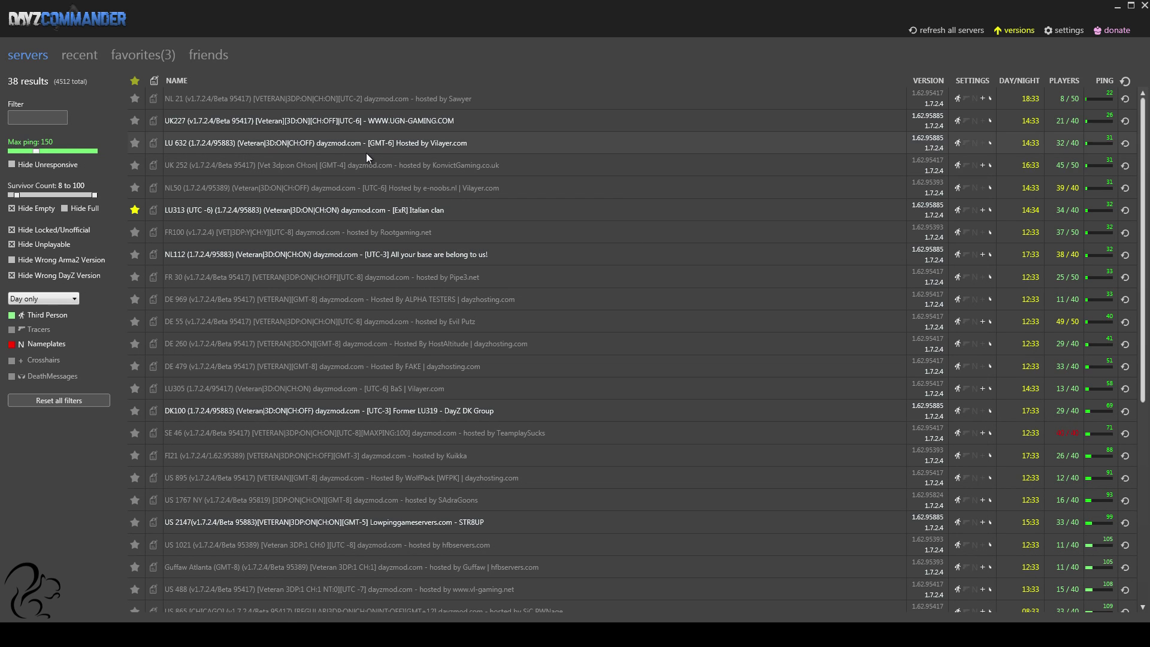
{"action": "mouse_move", "coordinate": [1109, 47]}
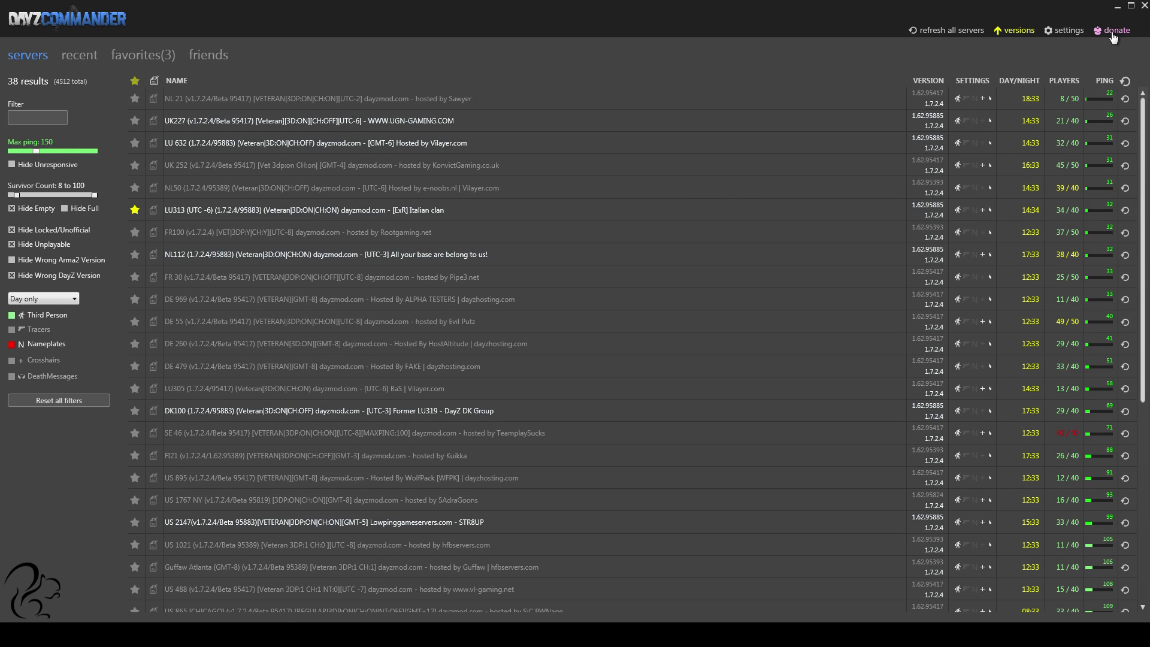
{"action": "mouse_move", "coordinate": [991, 56]}
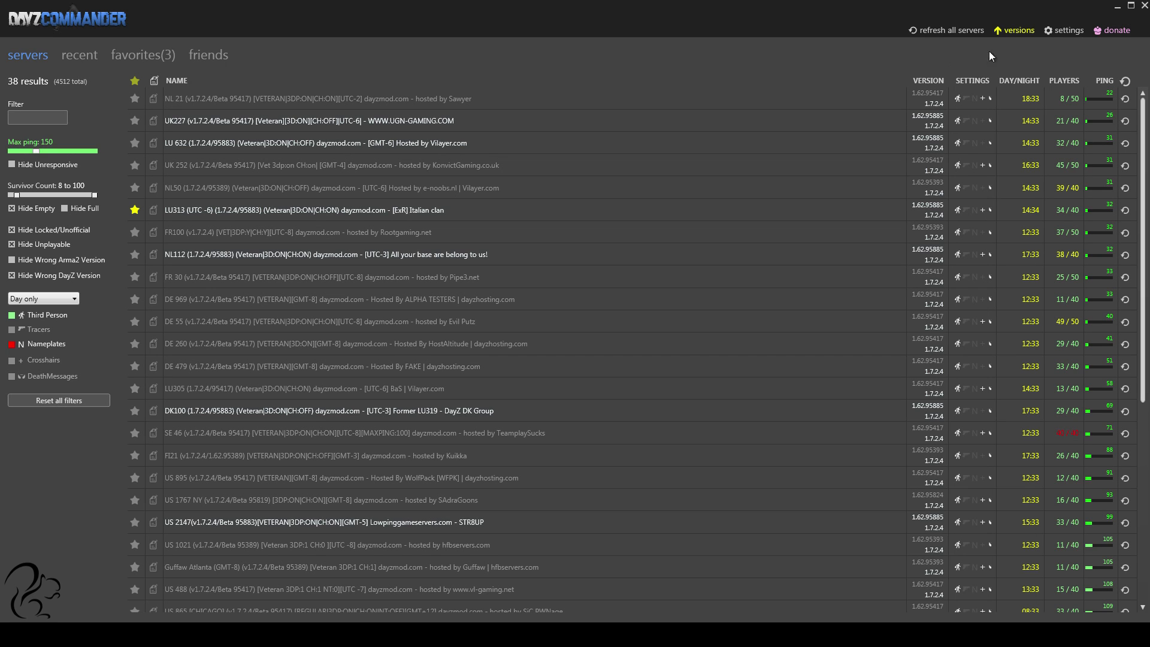
{"action": "left_click", "coordinate": [1017, 30]}
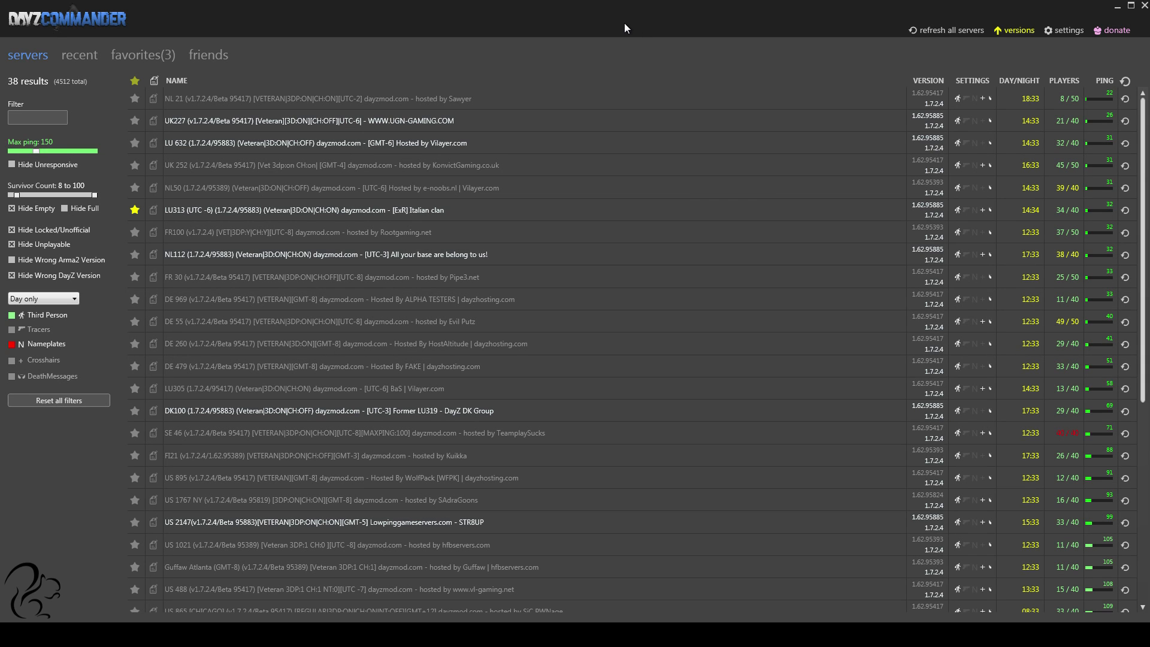
{"action": "mouse_move", "coordinate": [200, 525]}
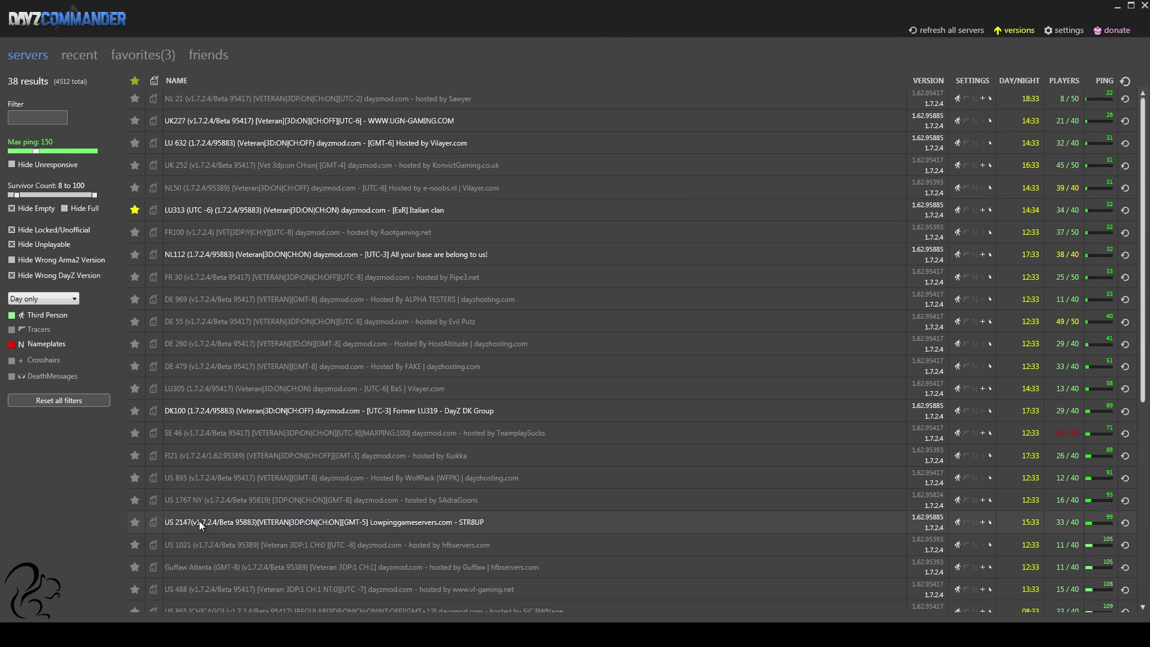